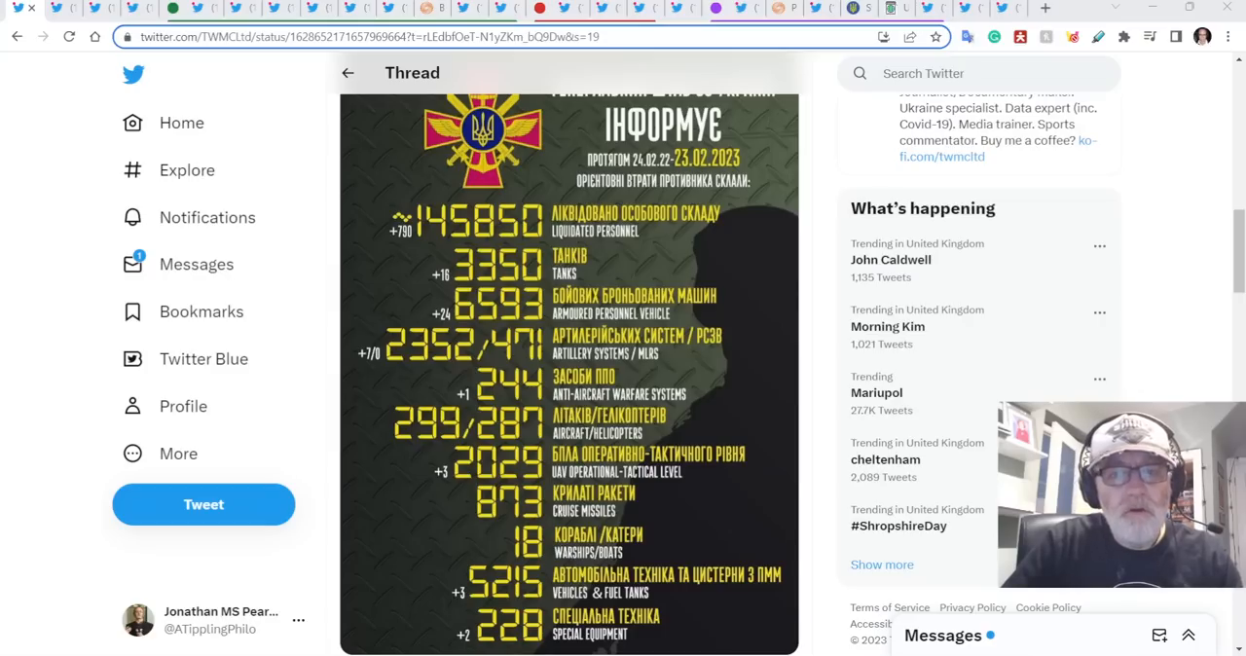
mouse_move(739, 346)
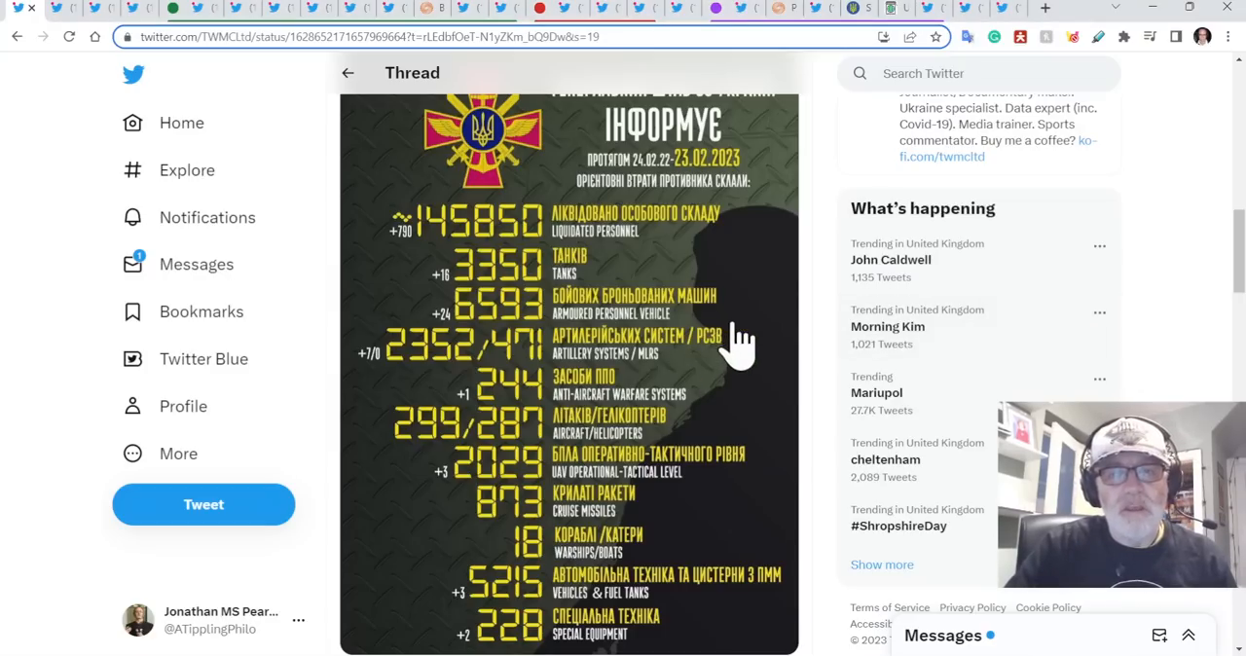
mouse_move(820, 392)
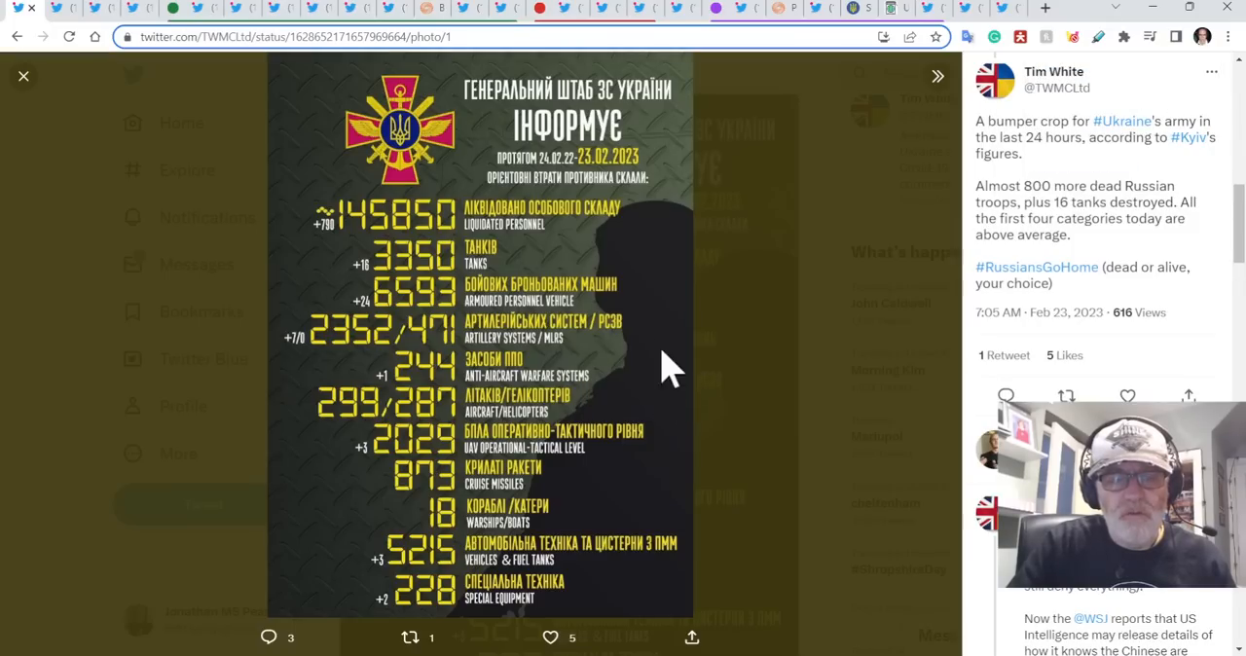
mouse_move(647, 370)
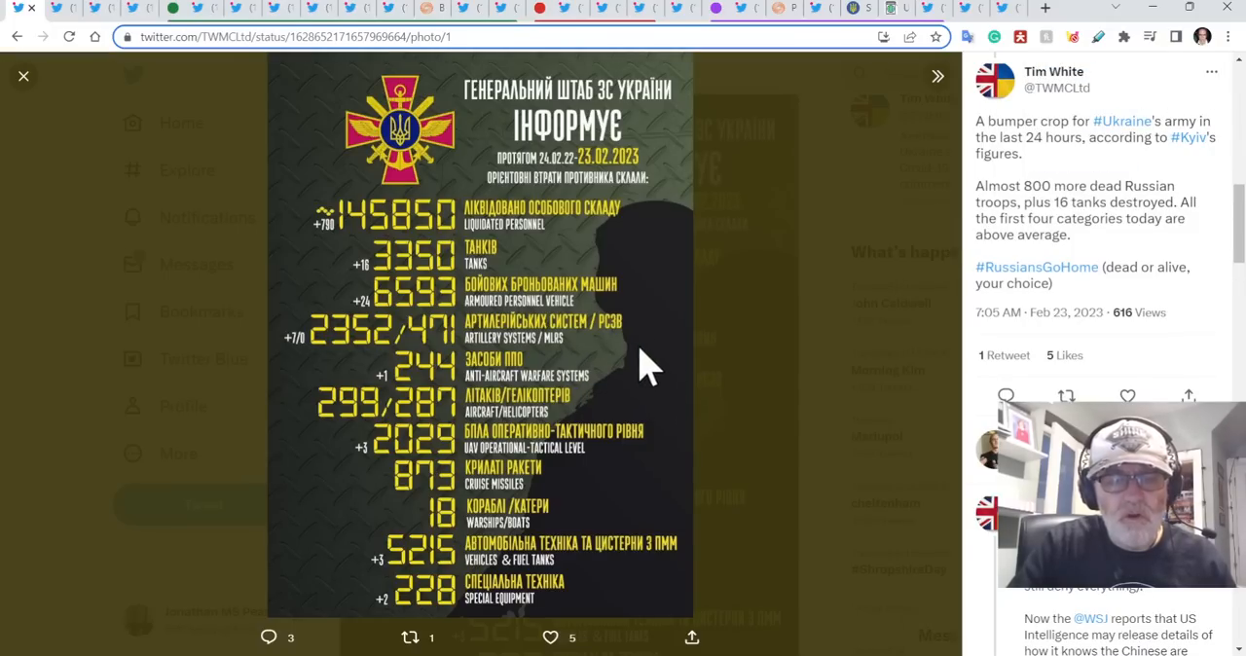
Scroll through the losses infographic to 145,850 personnel, 3,350 tanks and 6,593 armoured vehicles.
scroll("down", 3)
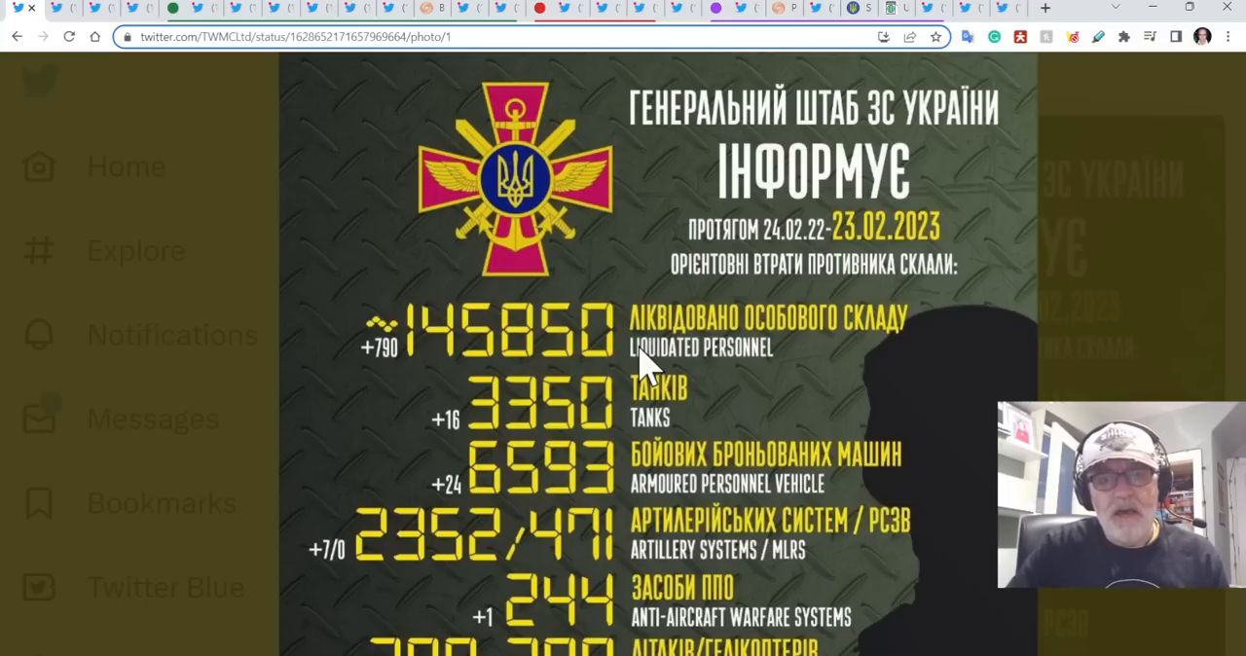
mouse_move(784, 352)
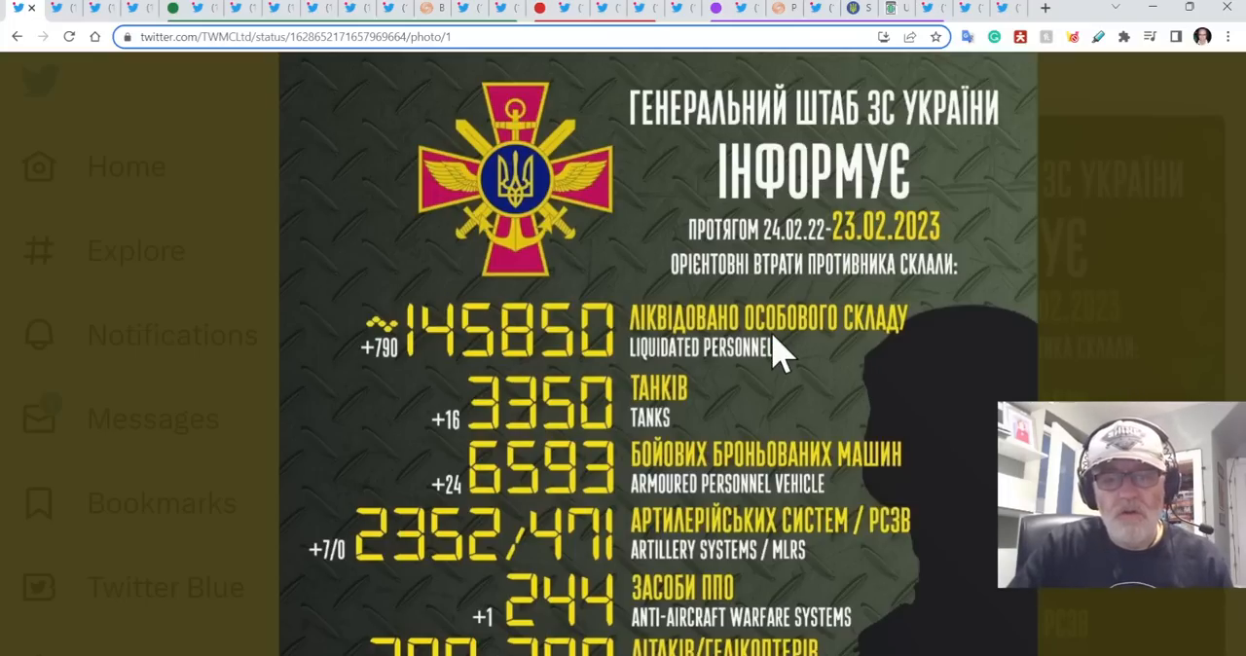
scroll("down", 3)
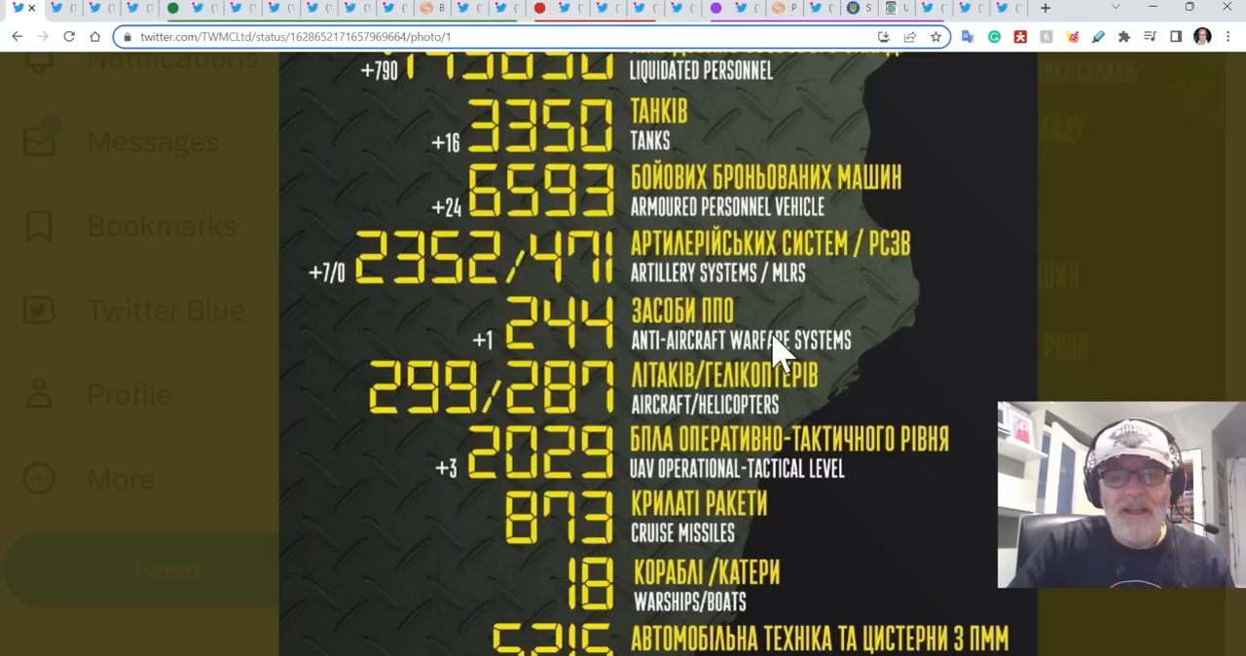
scroll("down", 3)
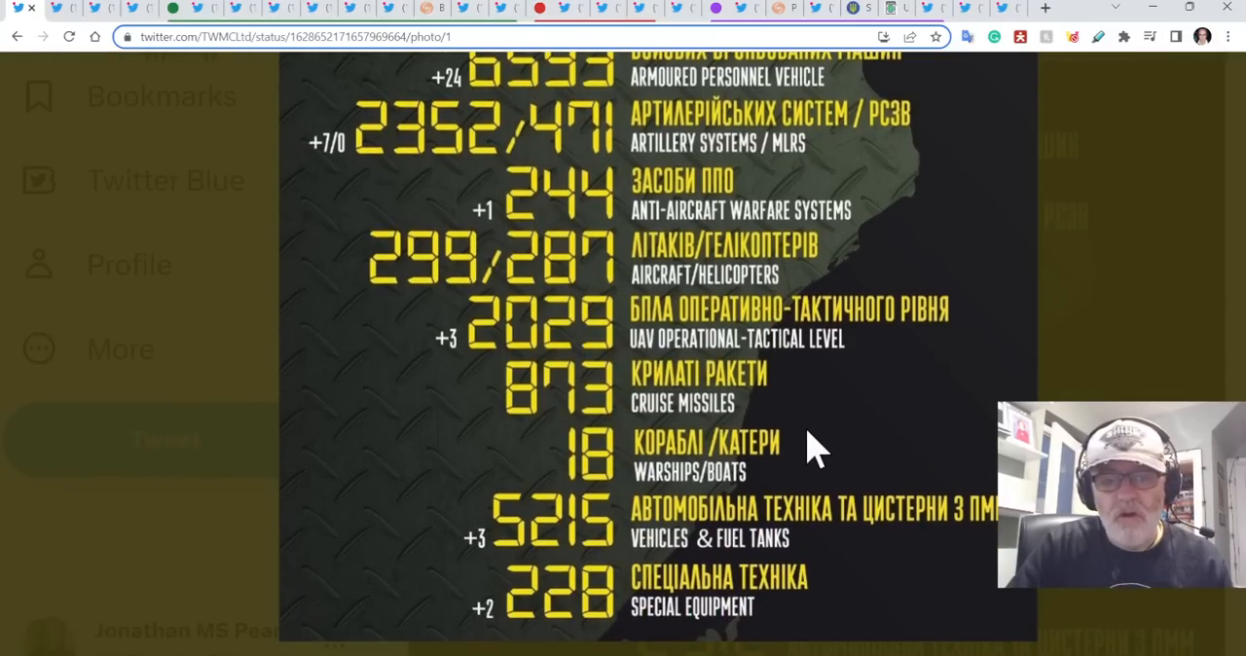
scroll("down", 3)
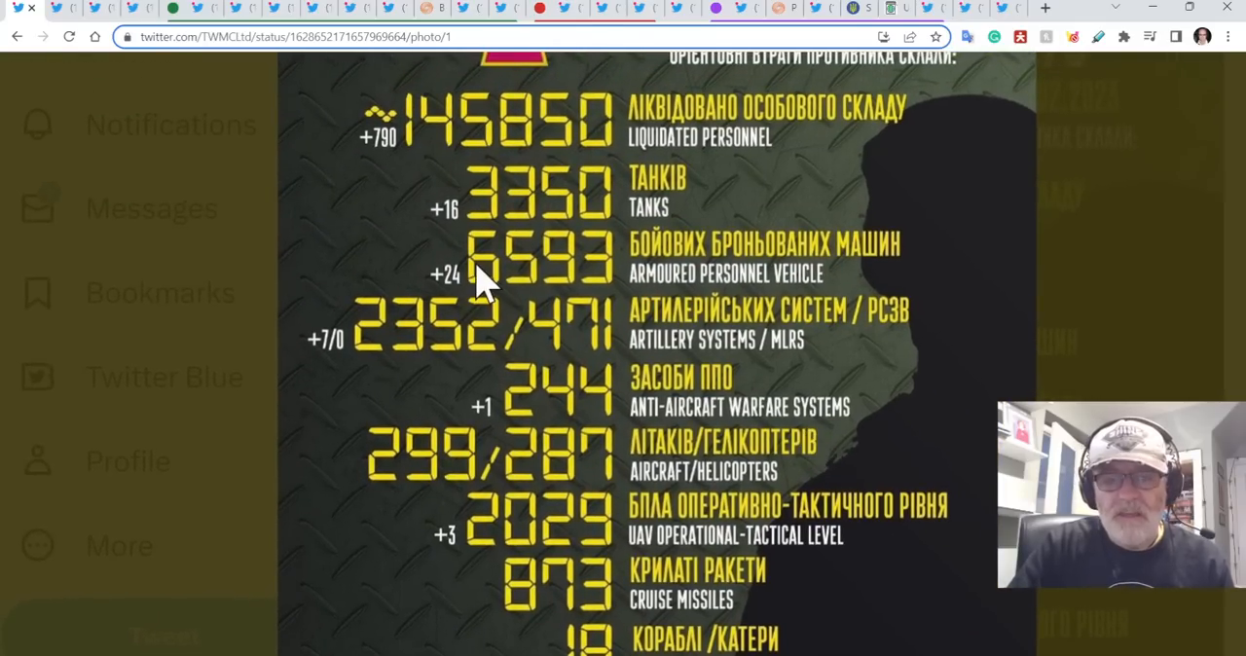
mouse_move(530, 228)
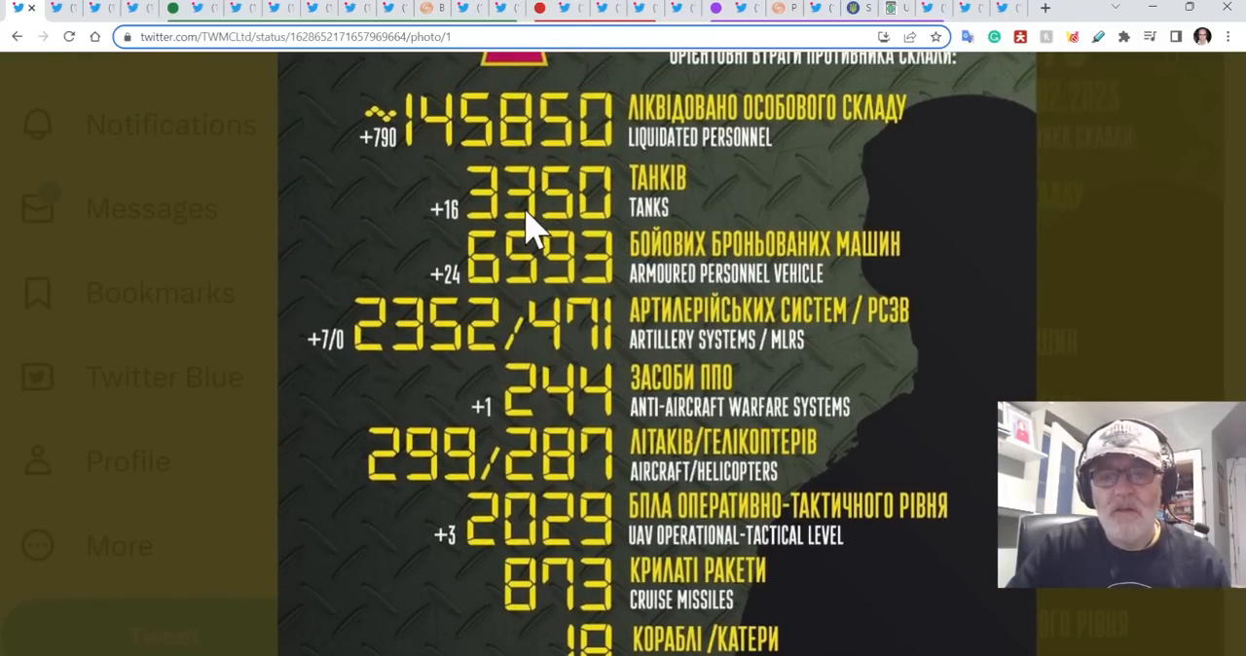
mouse_move(477, 214)
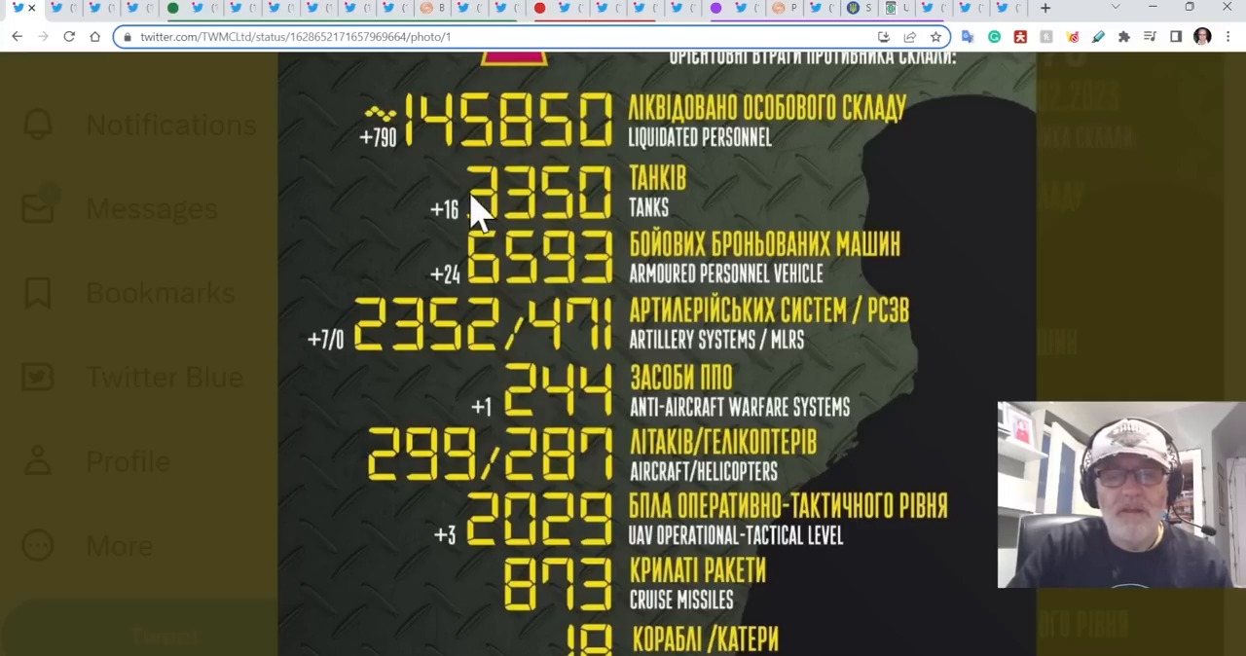
mouse_move(399, 214)
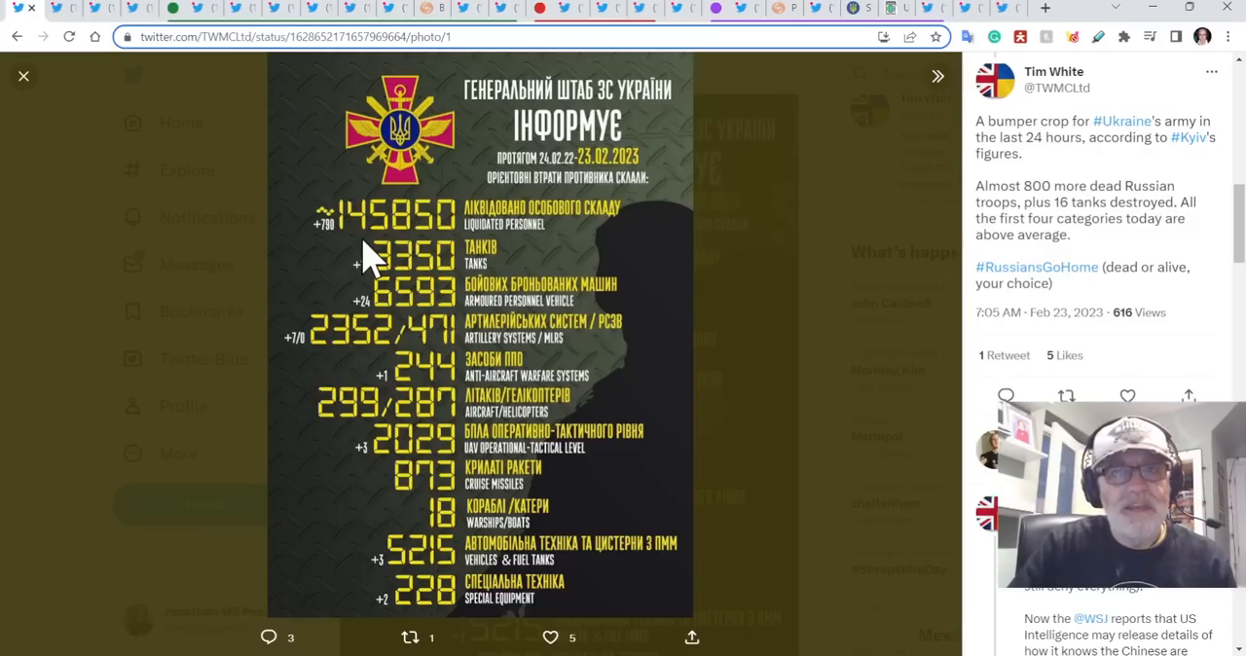
mouse_move(68, 15)
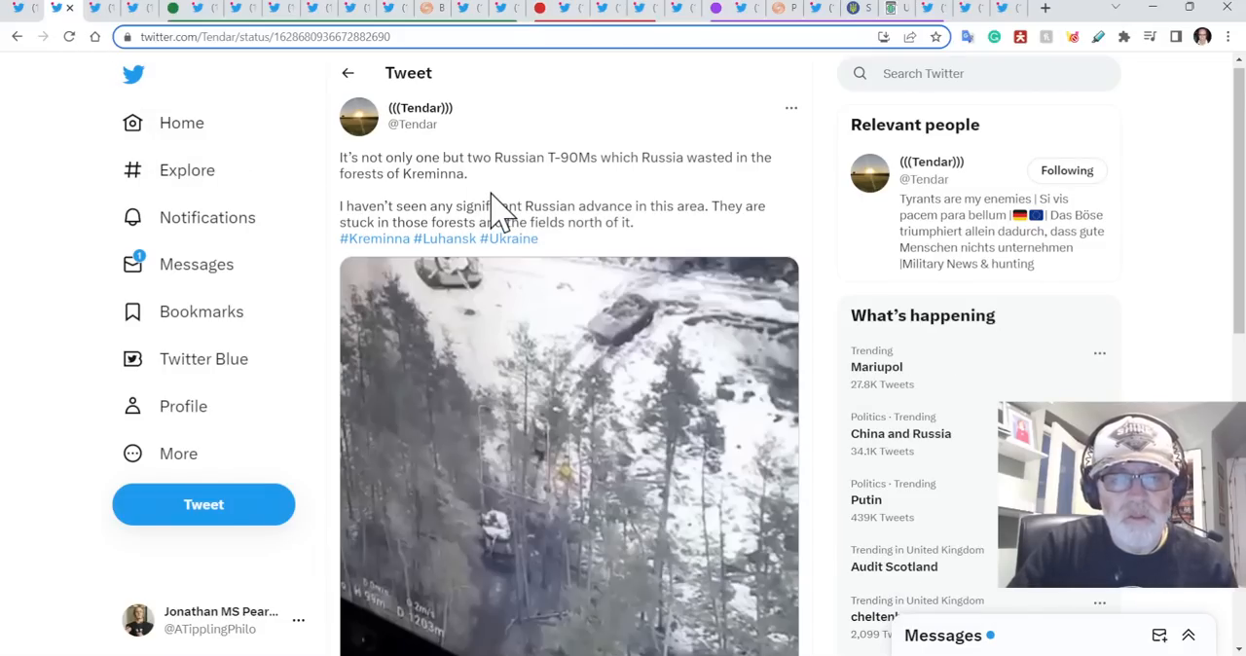
Scroll down to NOËL reports' tweet quoting the captured T-90M on an Oshkosh HET truck.
scroll("down", 3)
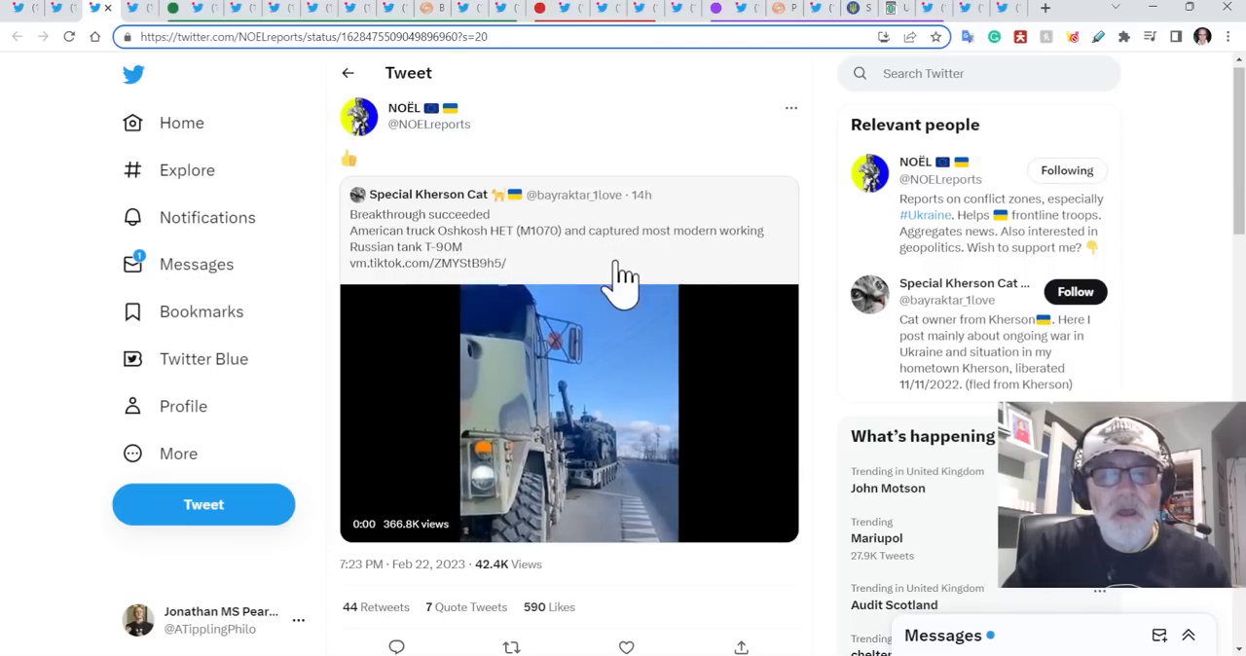
Play the captured T-90M tank video, then pause it.
left_click(569, 409)
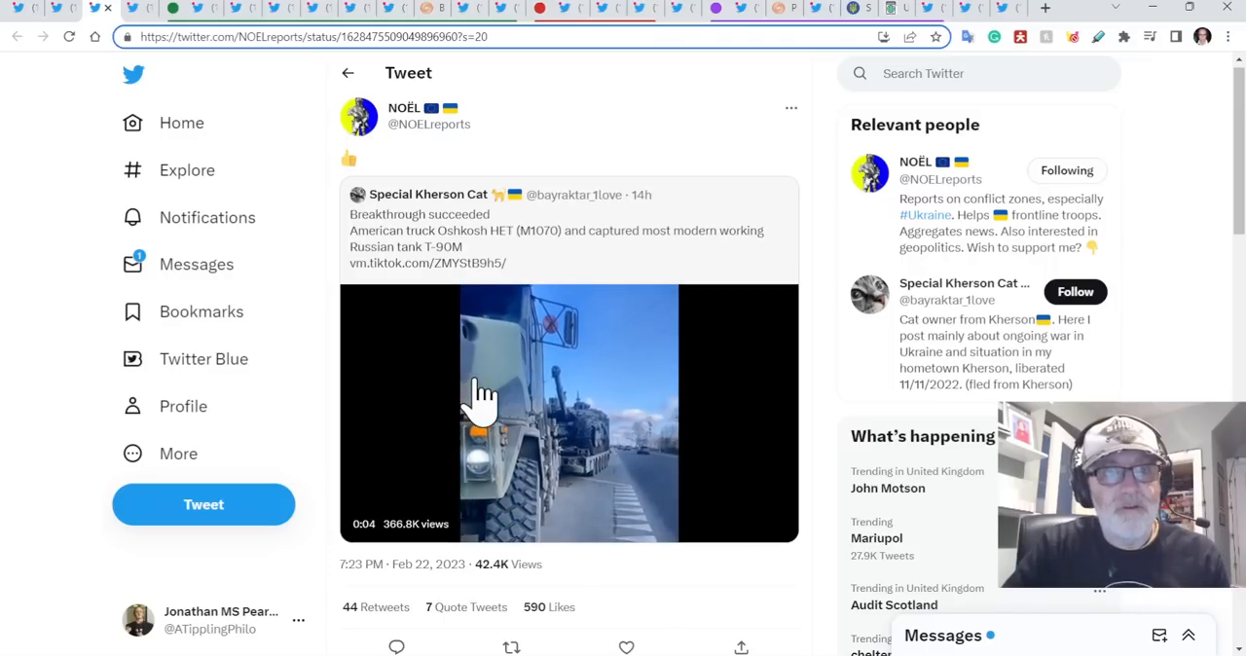
left_click(484, 399)
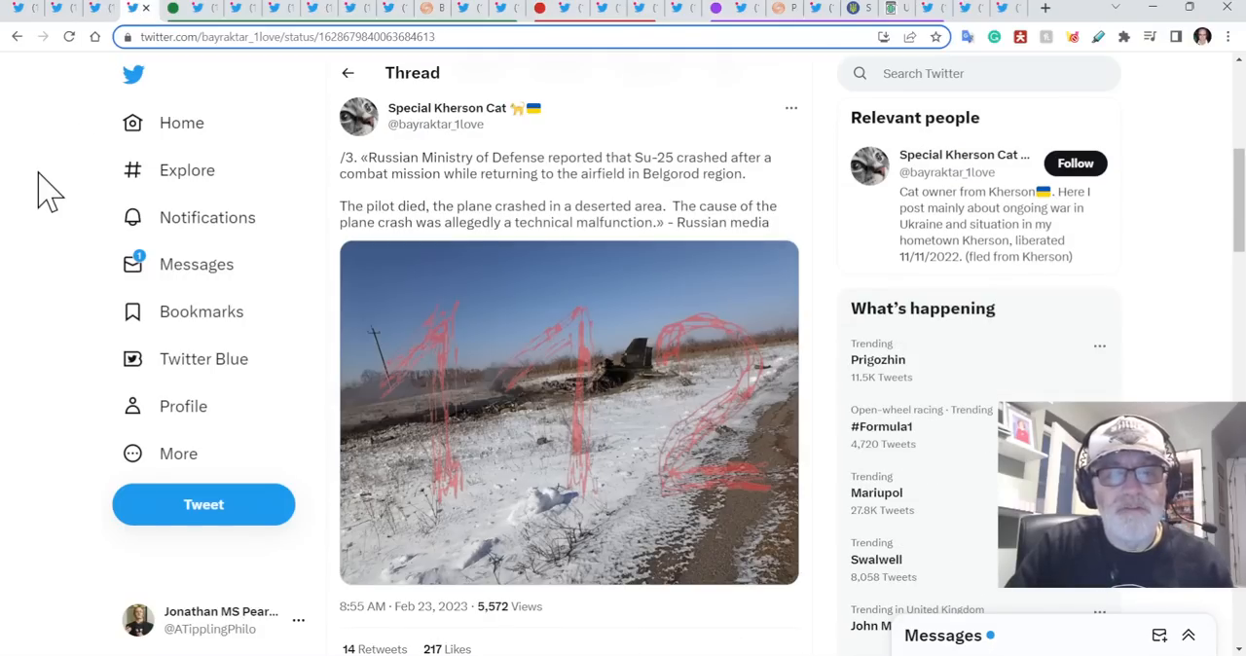
mouse_move(58, 215)
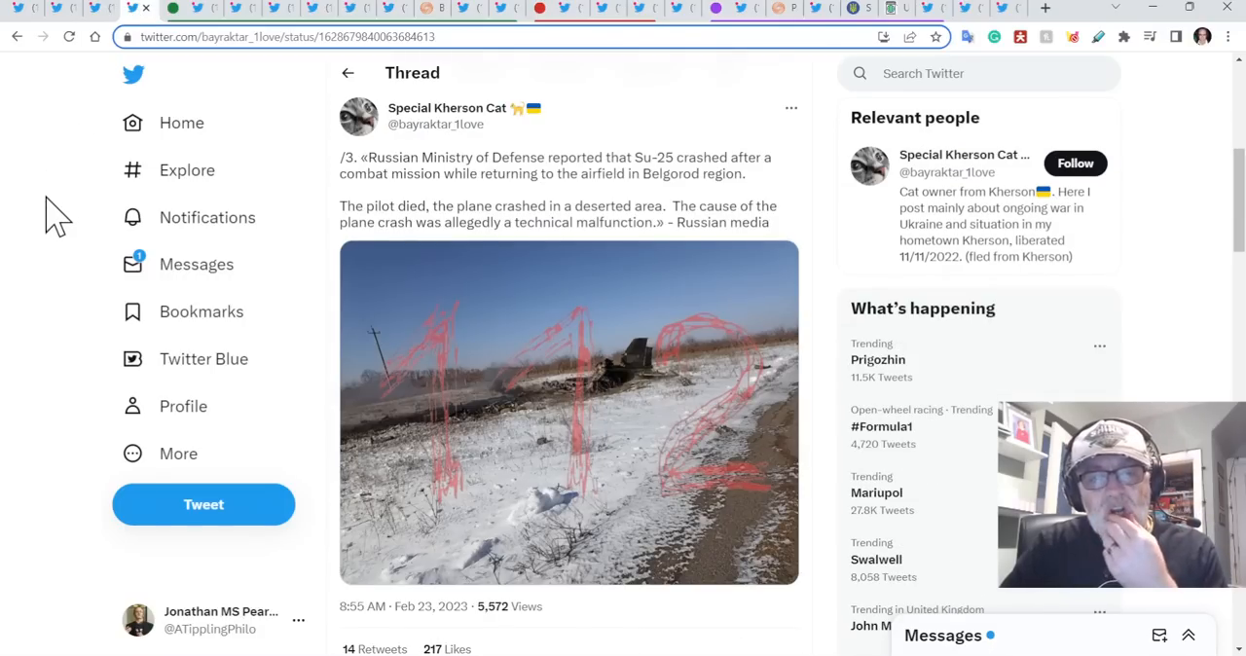
mouse_move(447, 209)
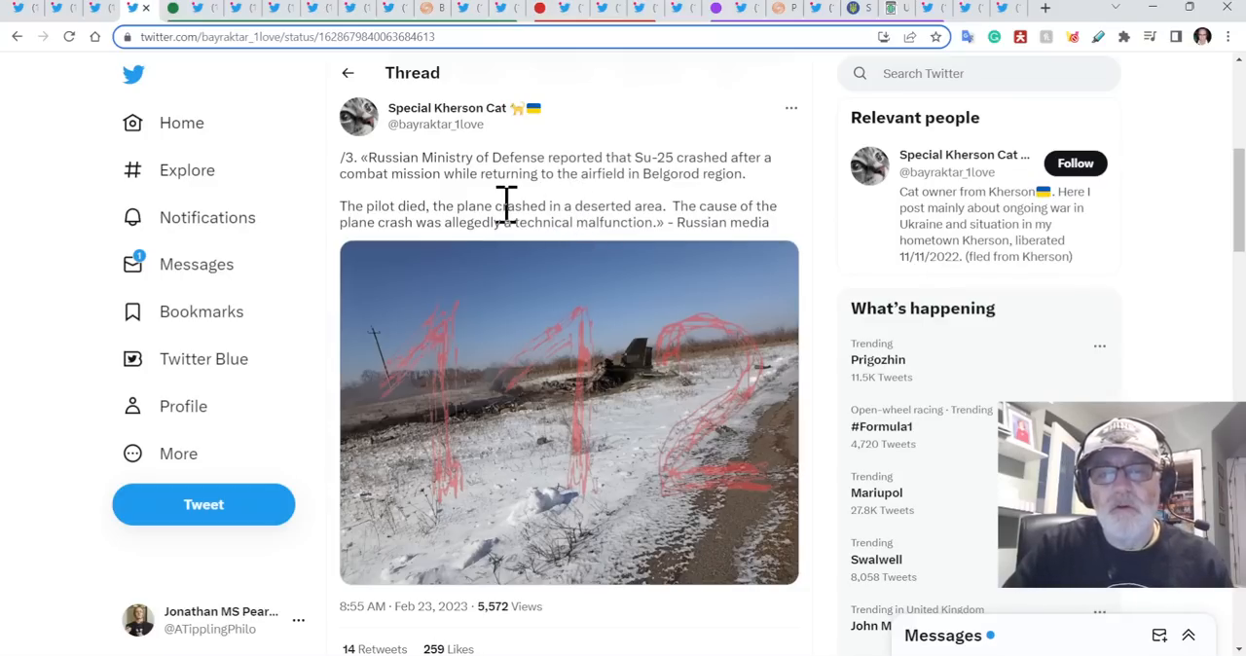
mouse_move(553, 211)
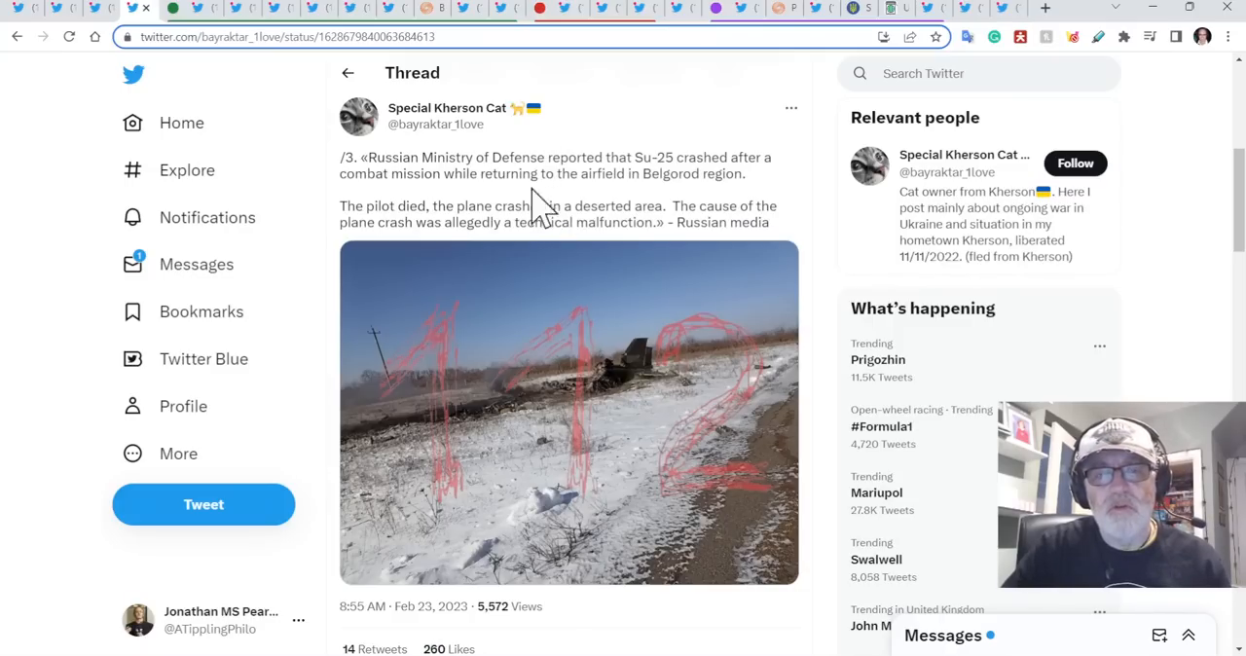
mouse_move(497, 204)
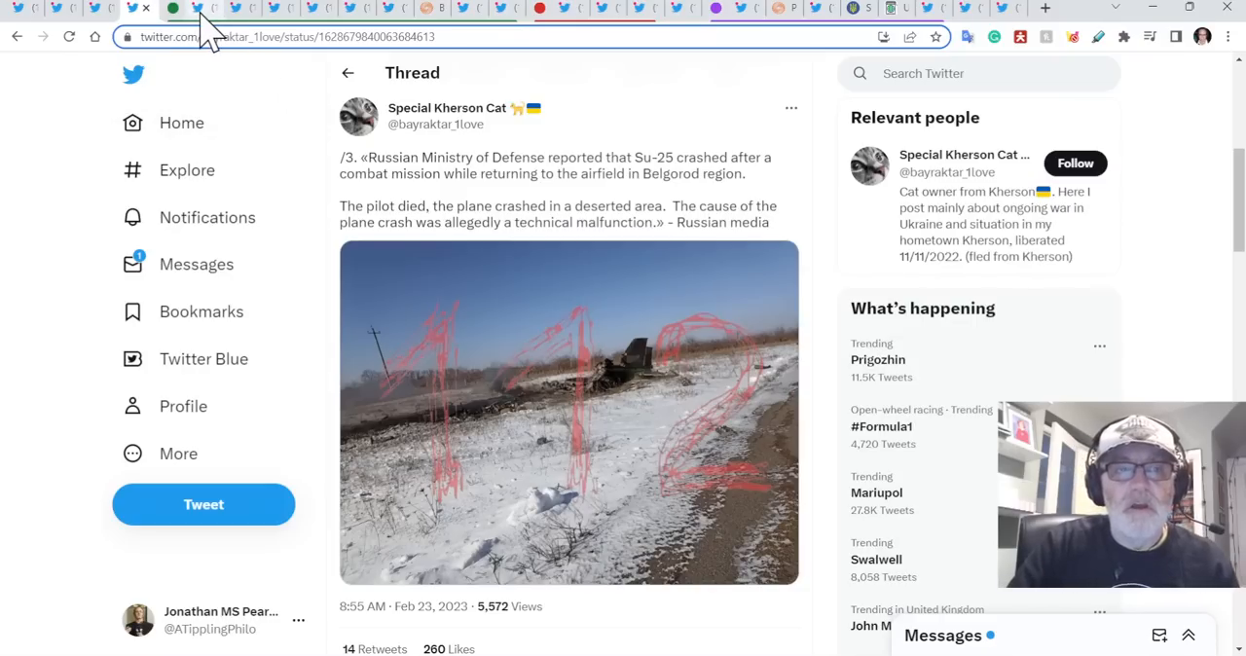
Switch to NOËL reports' tweet on Canadian-led Leopard 2 training for Ukrainian tankers.
left_click(199, 9)
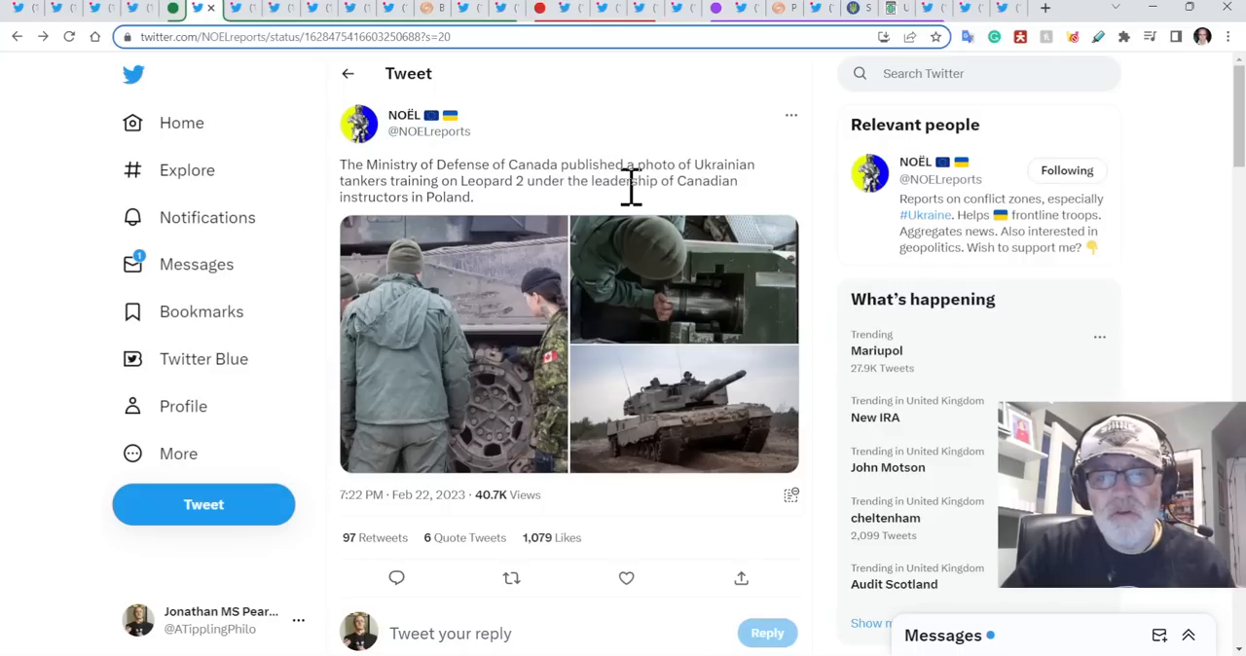
mouse_move(523, 336)
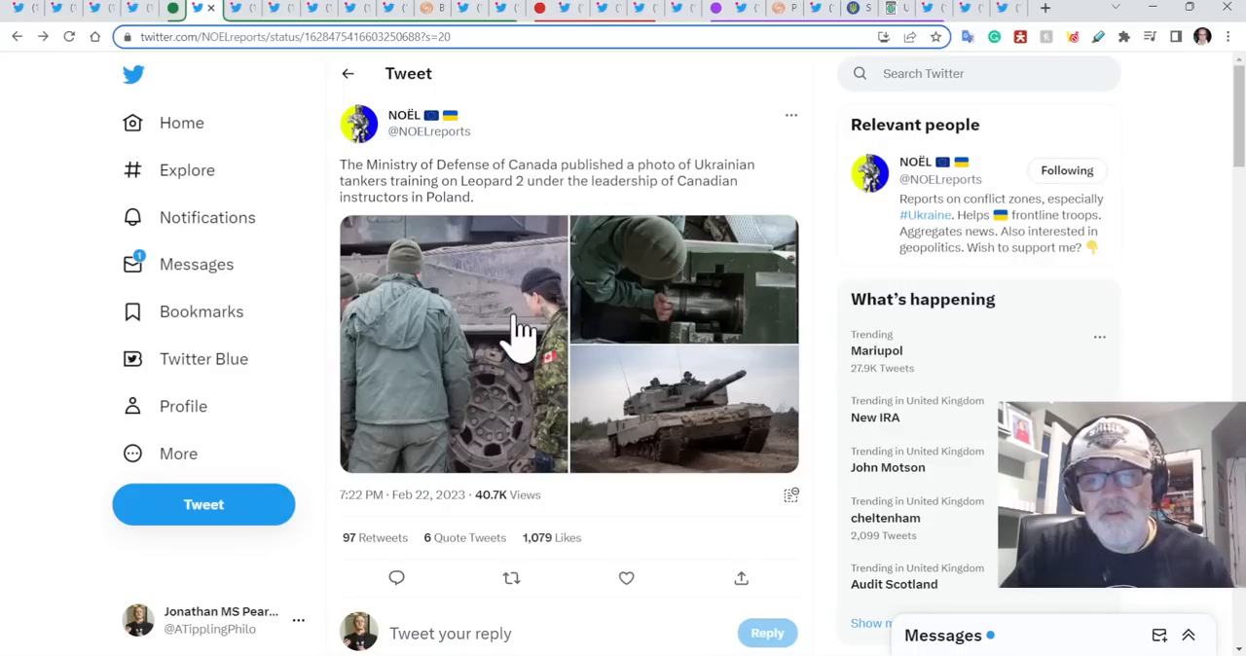
mouse_move(643, 423)
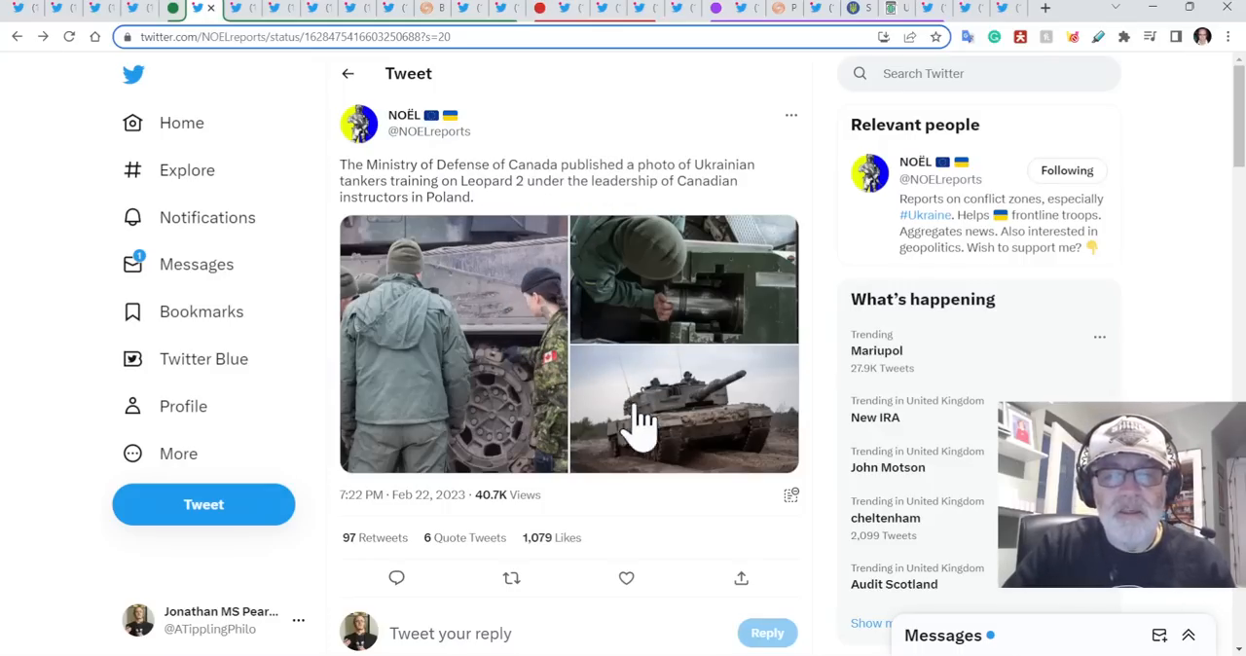
mouse_move(425, 271)
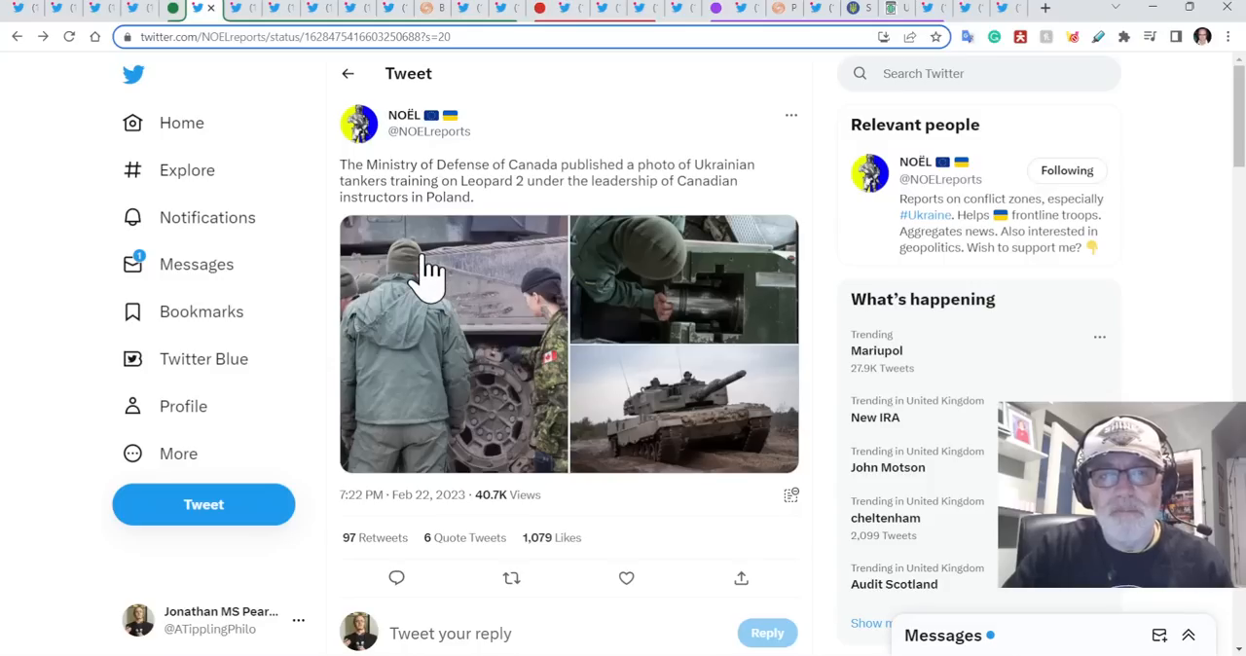
mouse_move(521, 394)
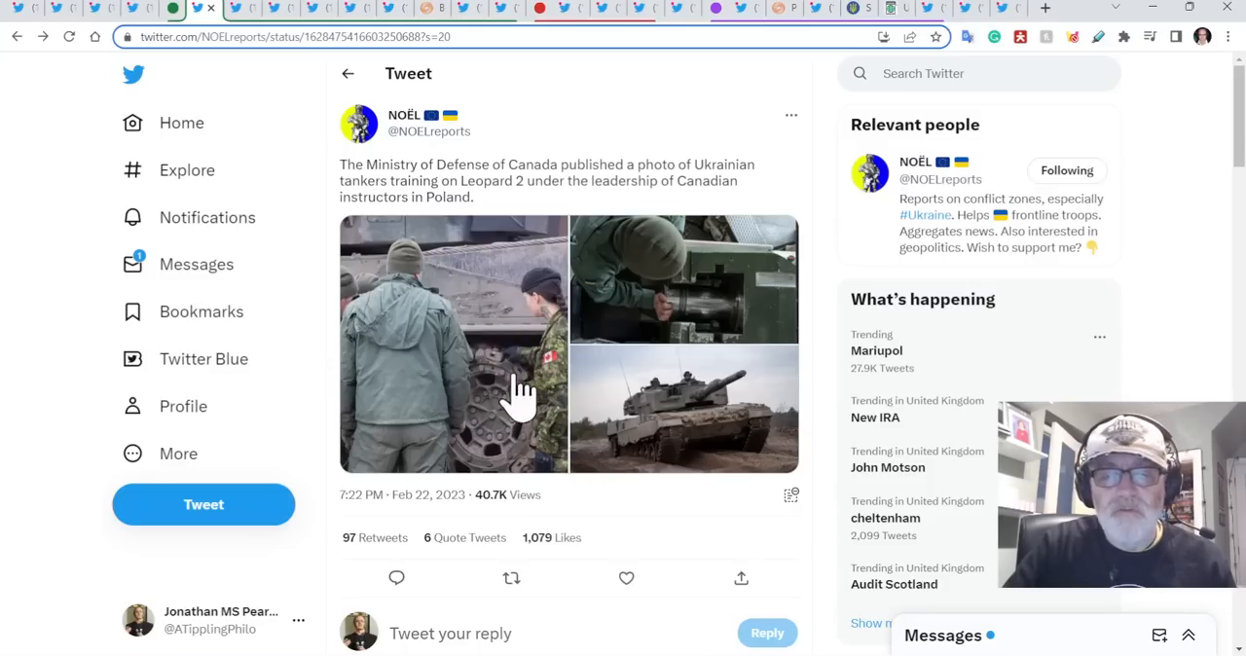
mouse_move(238, 29)
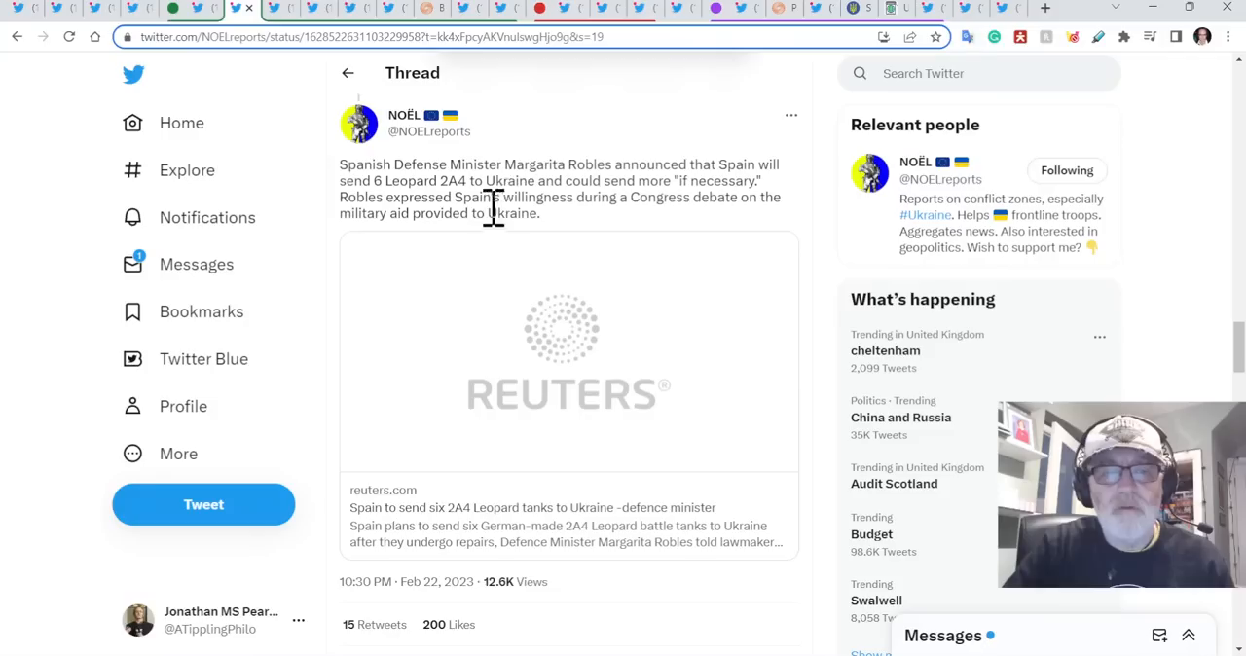
mouse_move(613, 190)
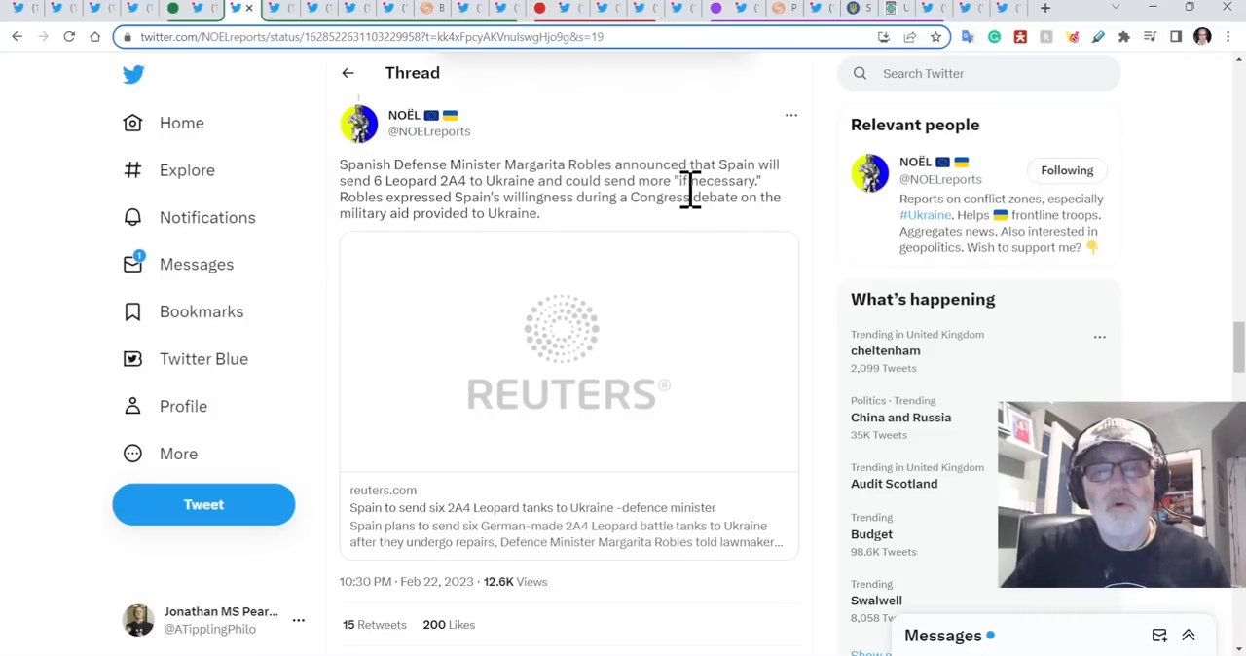
Highlight the '2A4' tank model in the Spain Leopard tweet.
double_click(453, 181)
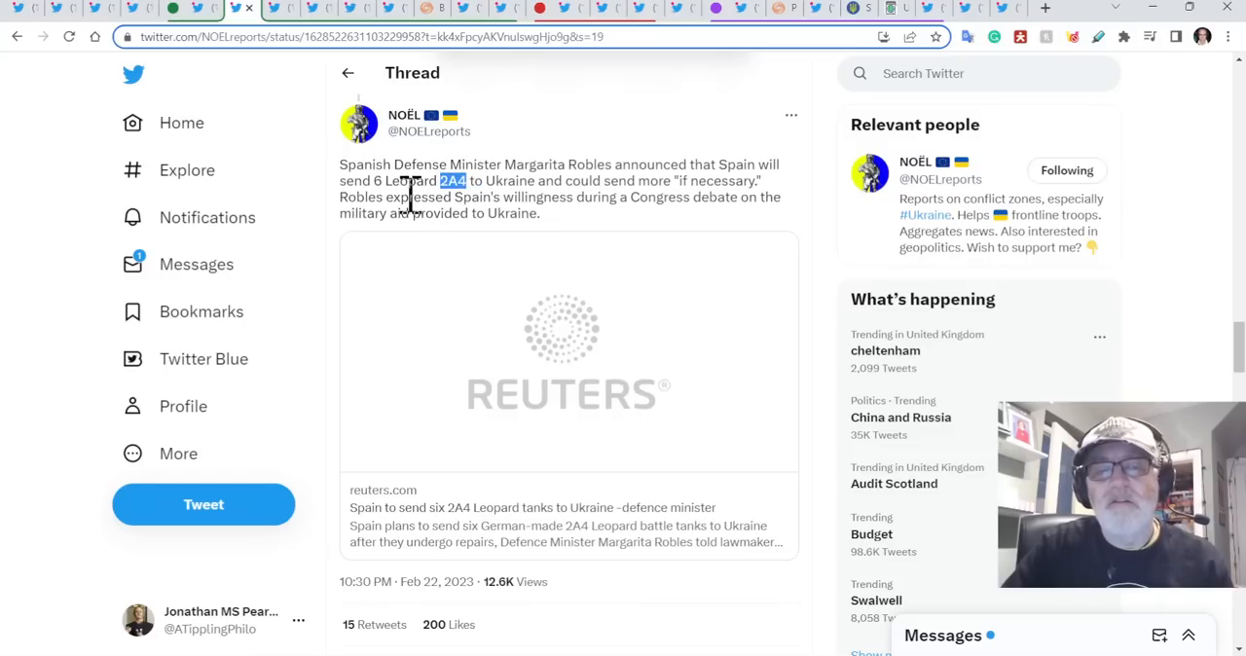
mouse_move(467, 185)
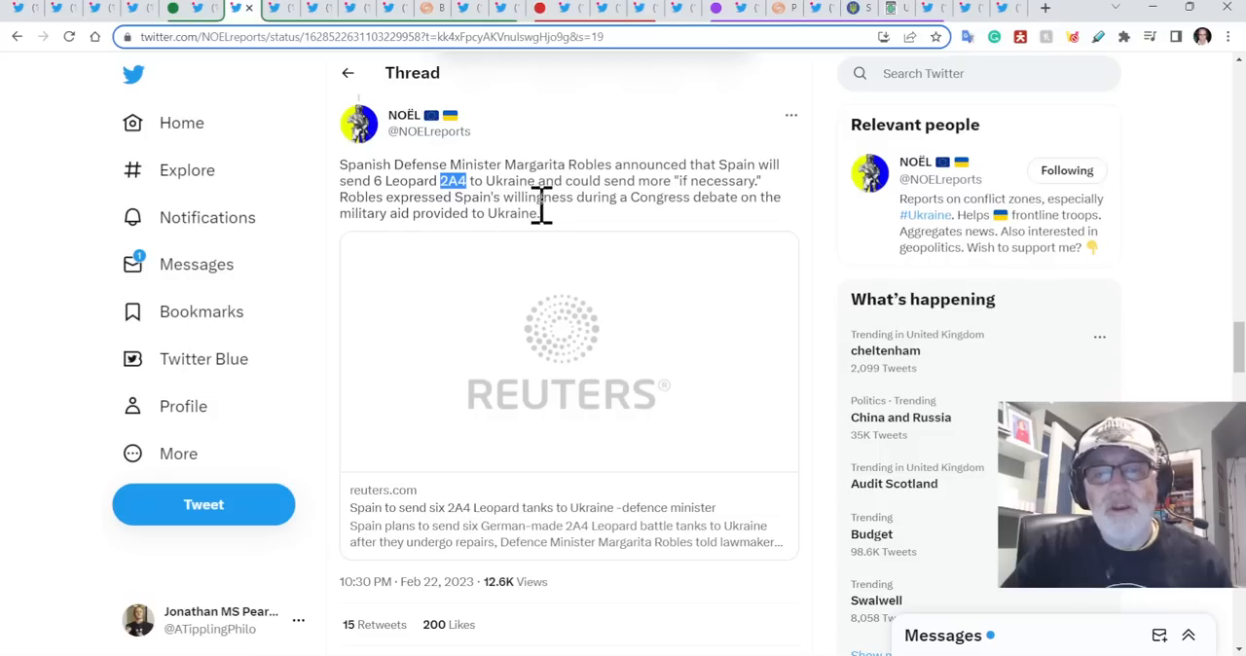
mouse_move(365, 171)
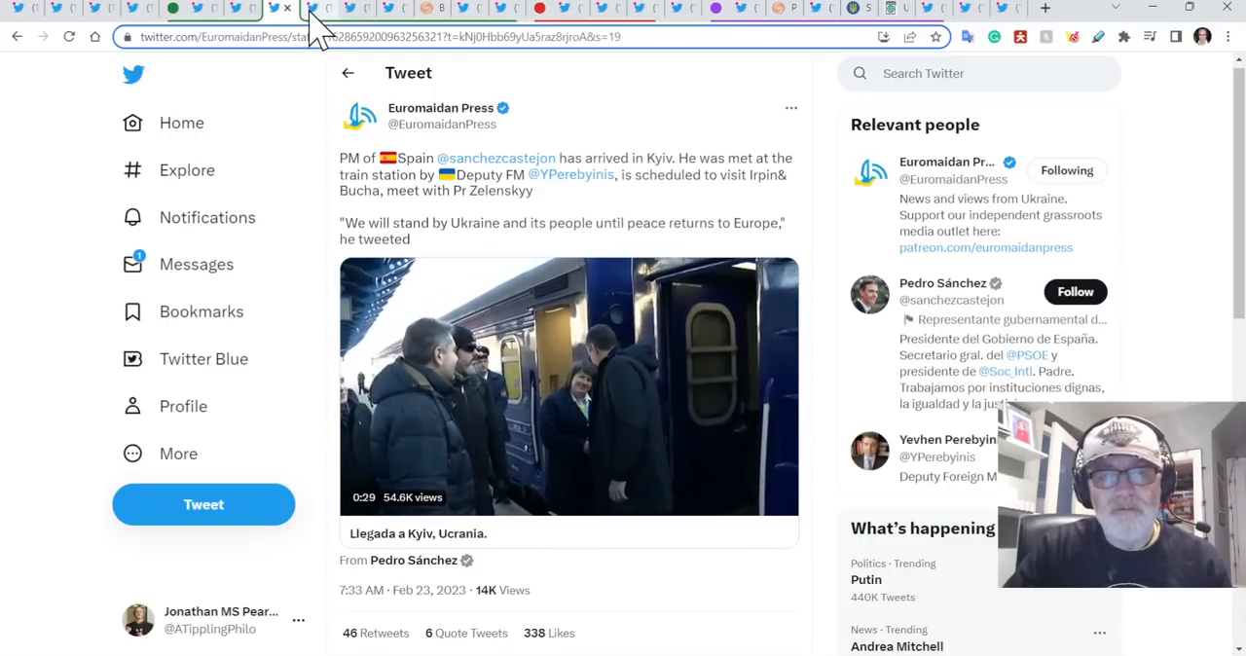
left_click(319, 8)
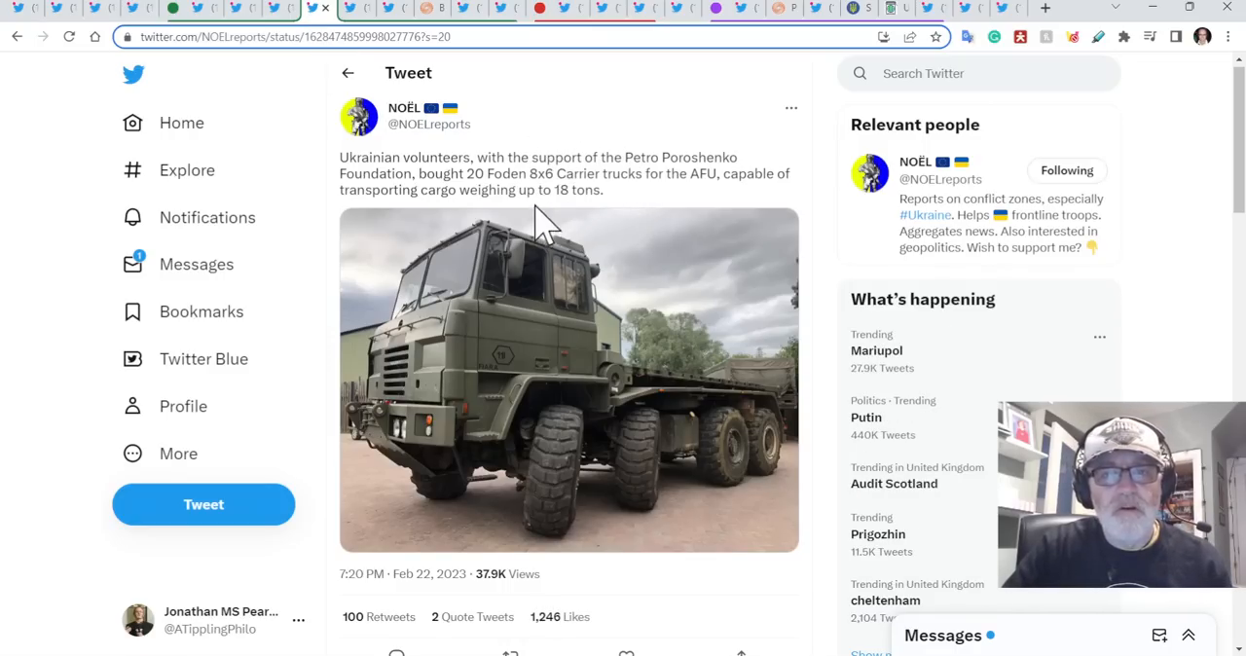
mouse_move(516, 189)
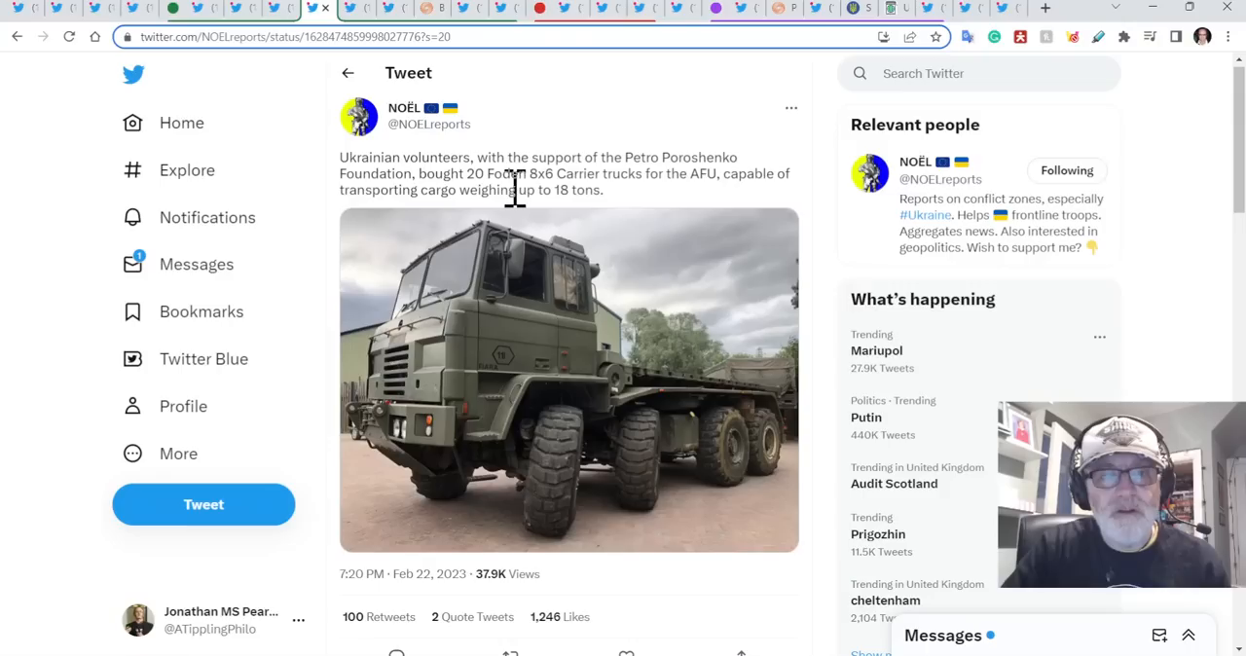
mouse_move(579, 244)
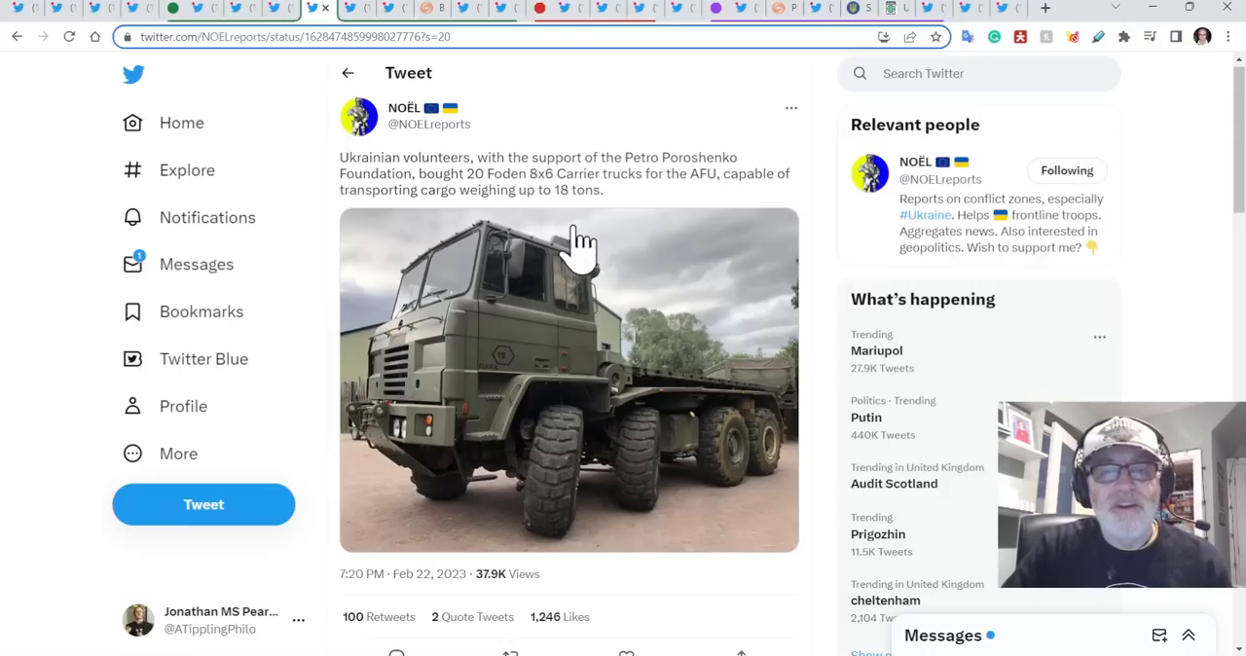
mouse_move(703, 273)
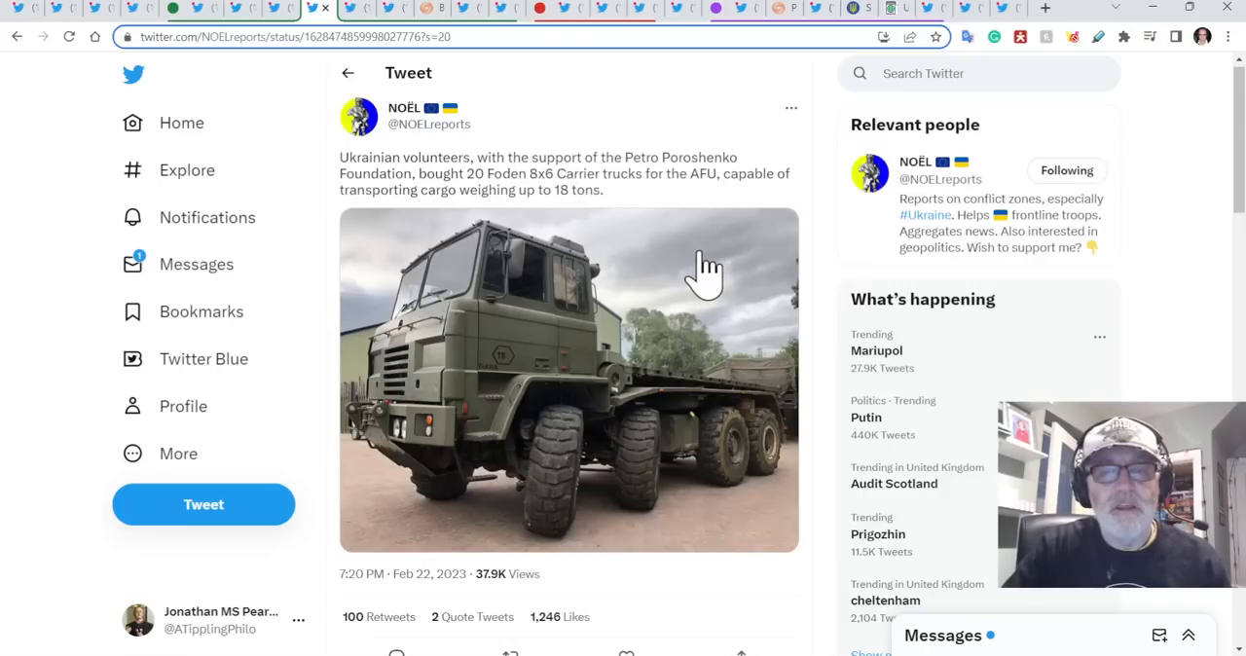
mouse_move(584, 331)
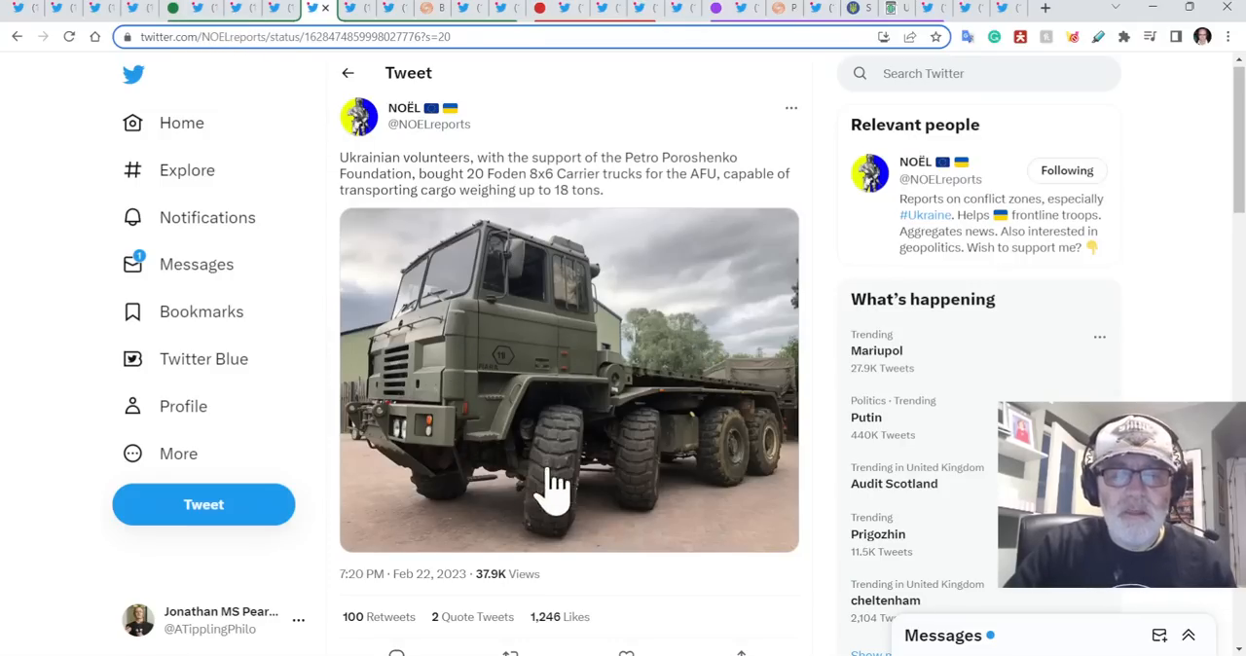
mouse_move(535, 501)
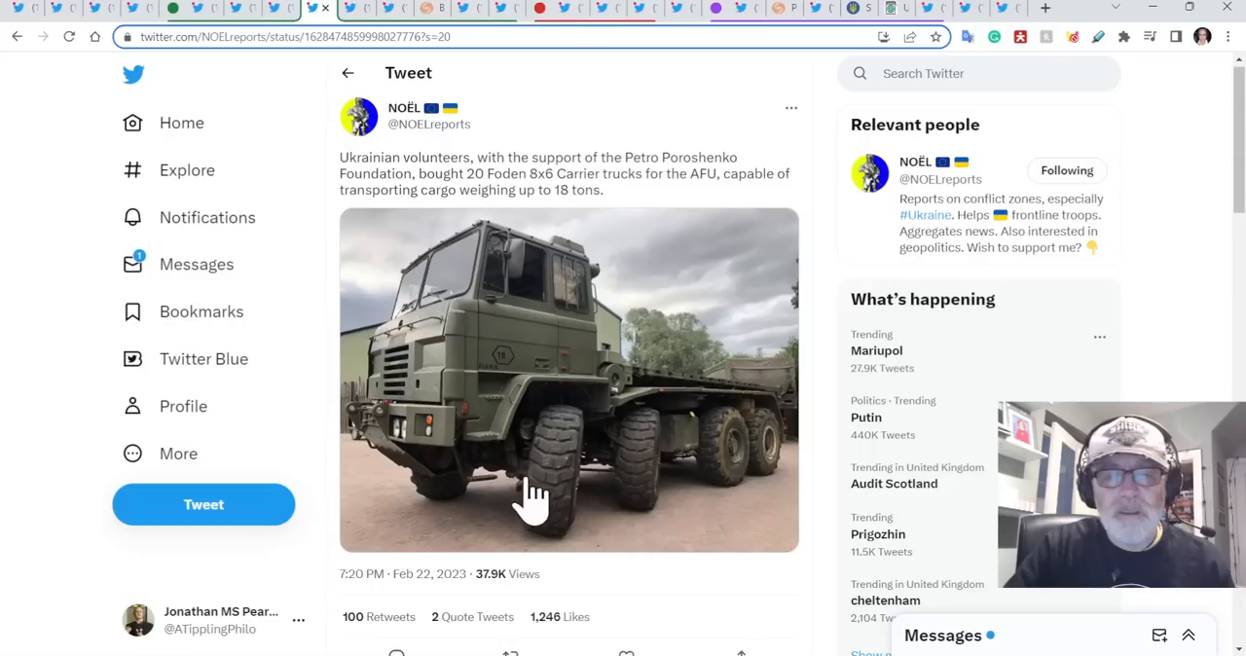
mouse_move(530, 374)
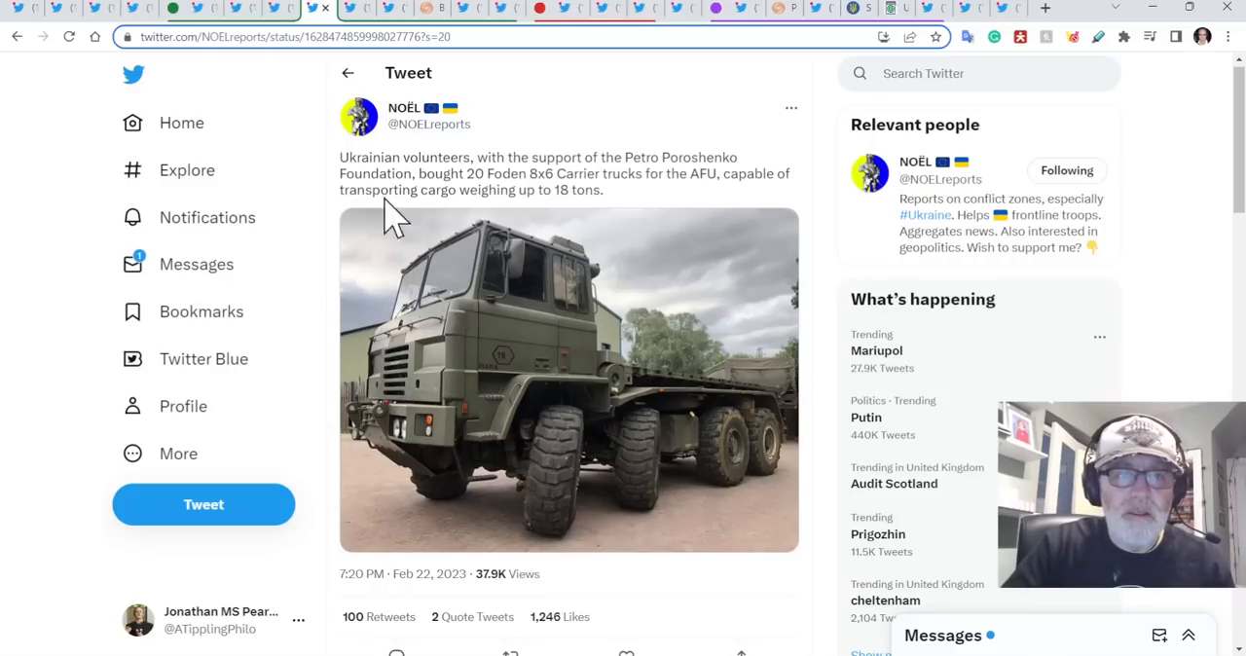
mouse_move(361, 12)
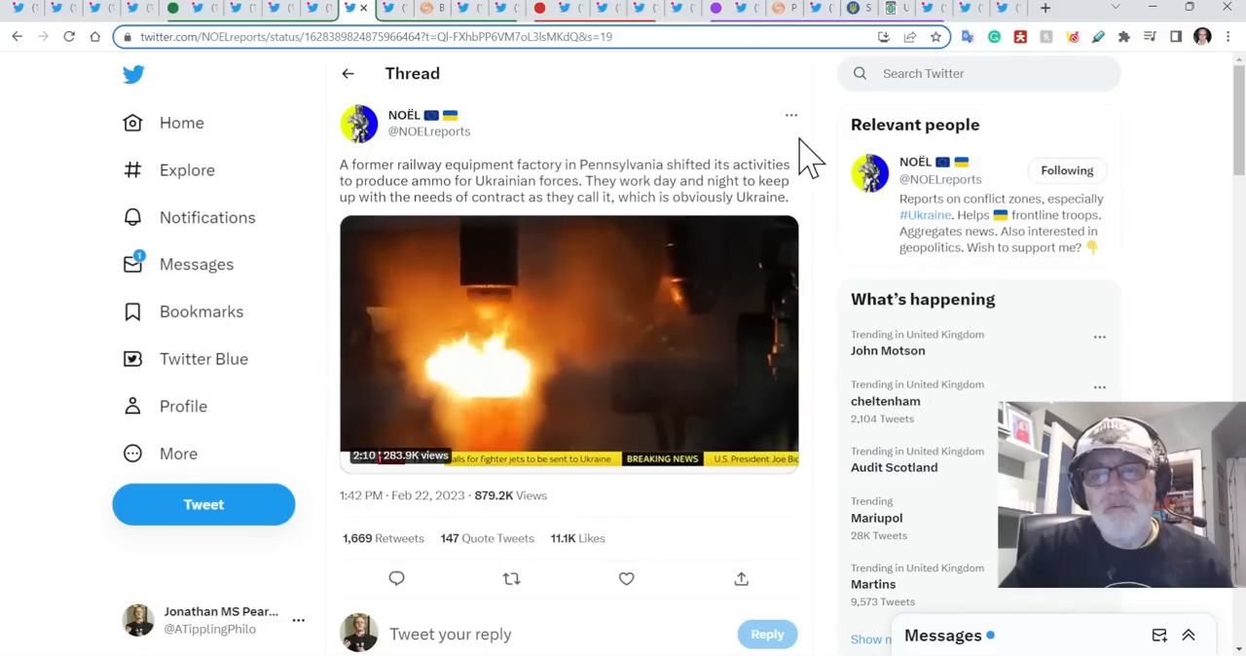
mouse_move(827, 190)
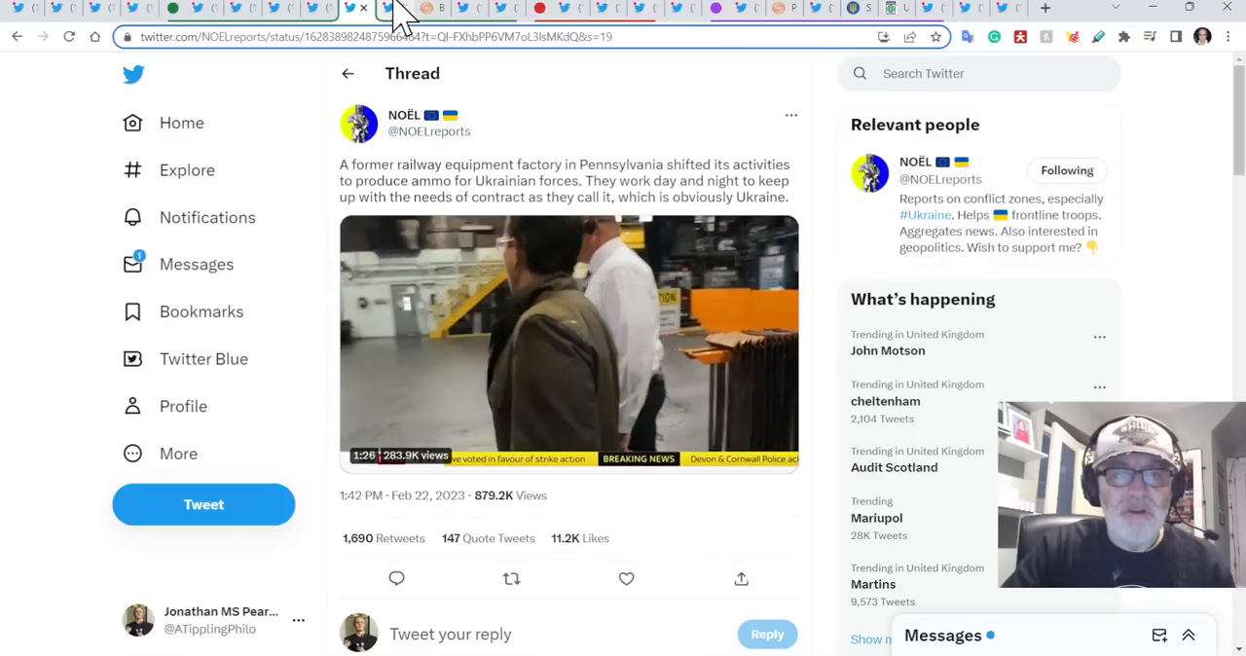
Switch to Tim White's 'fighter jet coalition' tweet thread.
left_click(399, 8)
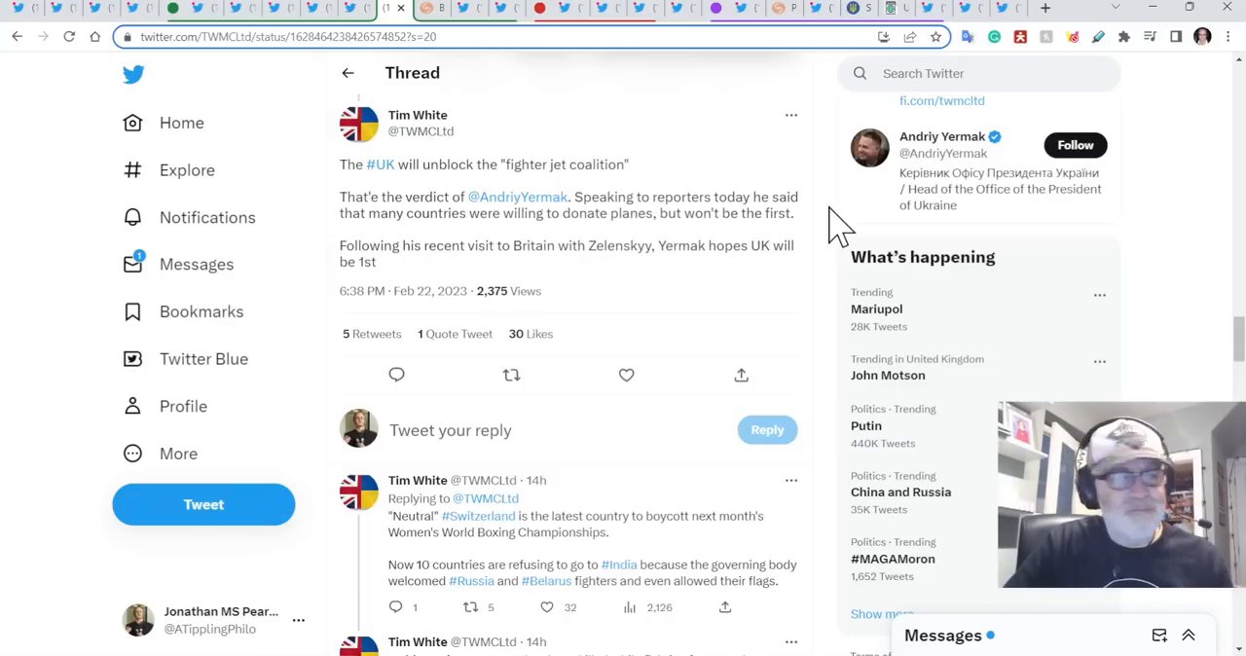
mouse_move(880, 438)
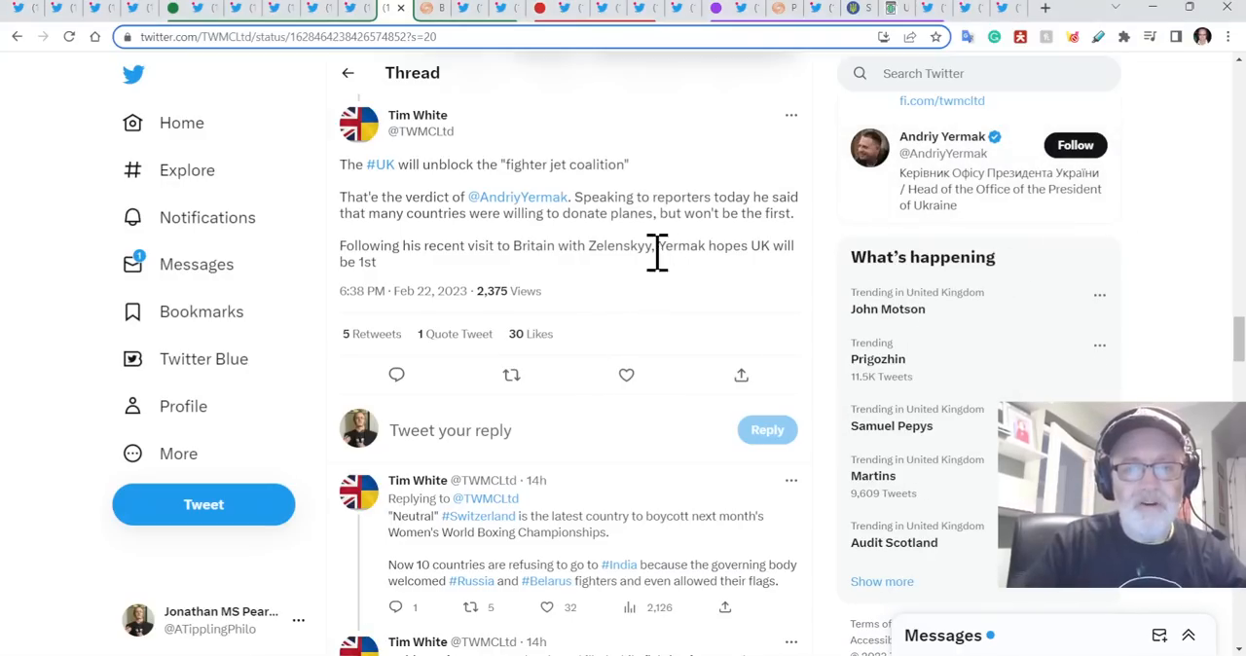
mouse_move(679, 245)
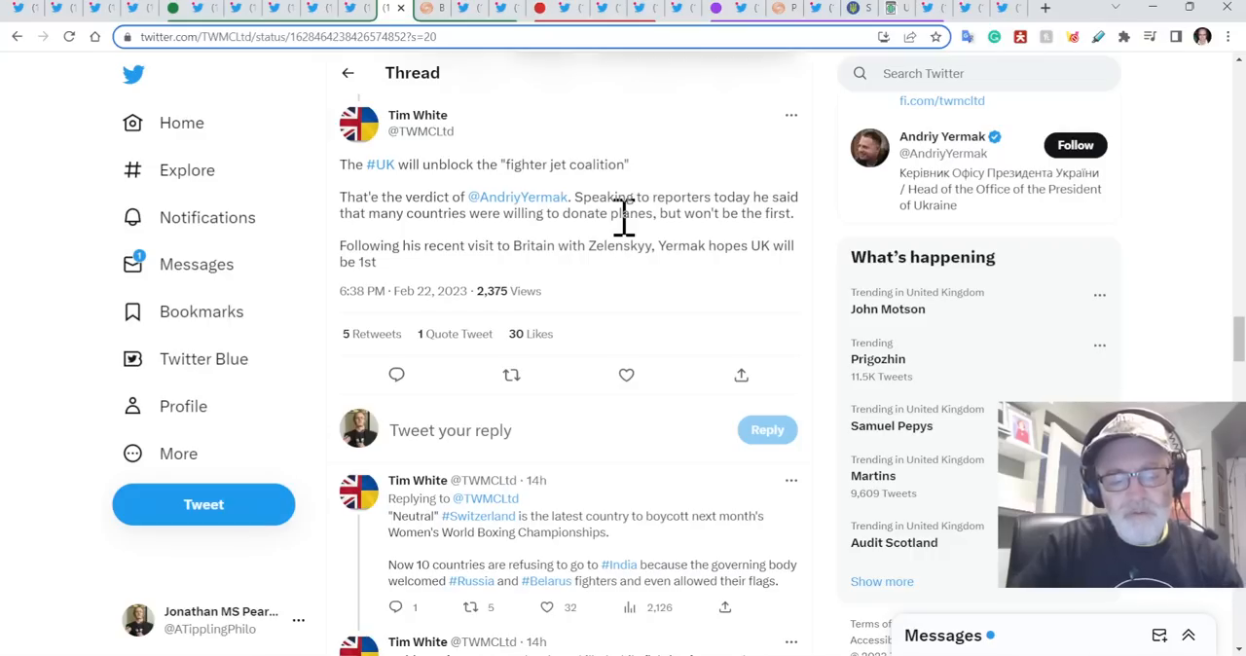
mouse_move(640, 203)
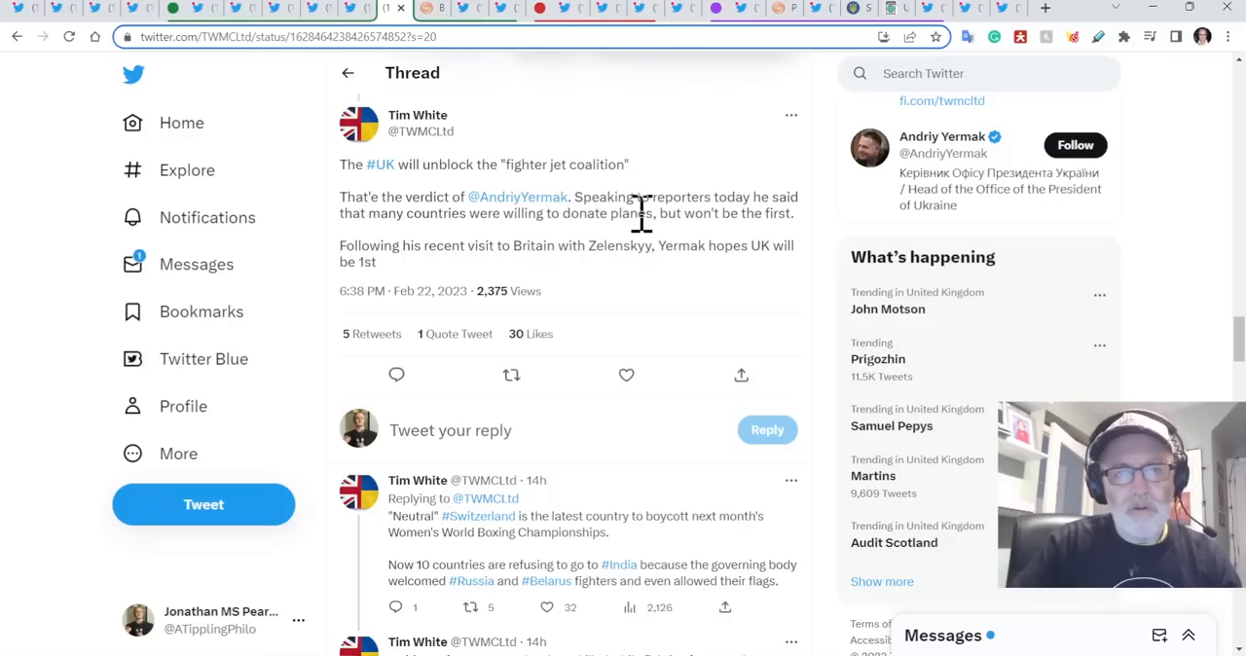
mouse_move(569, 277)
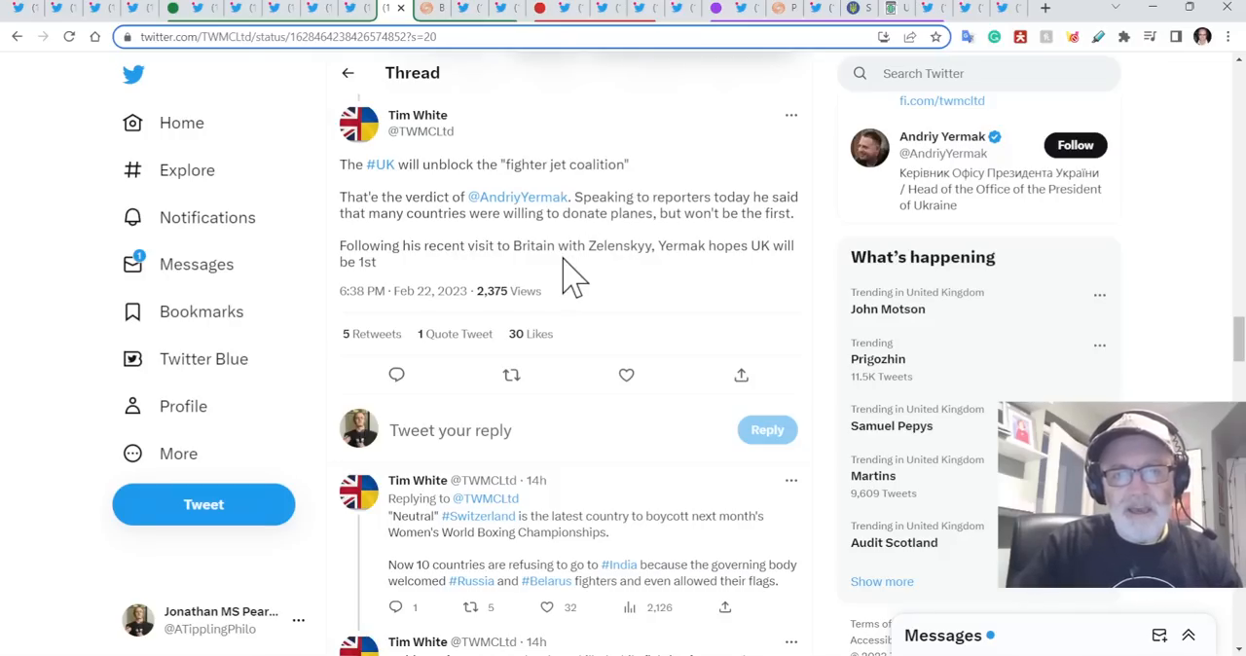
mouse_move(590, 253)
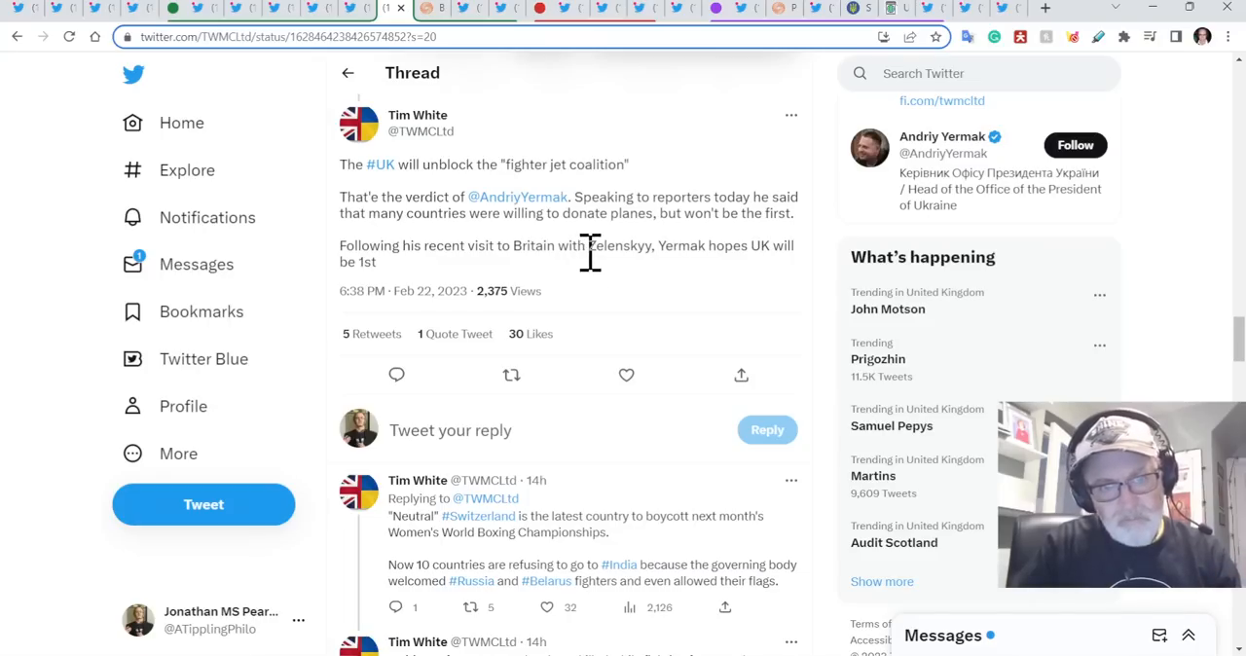
mouse_move(487, 246)
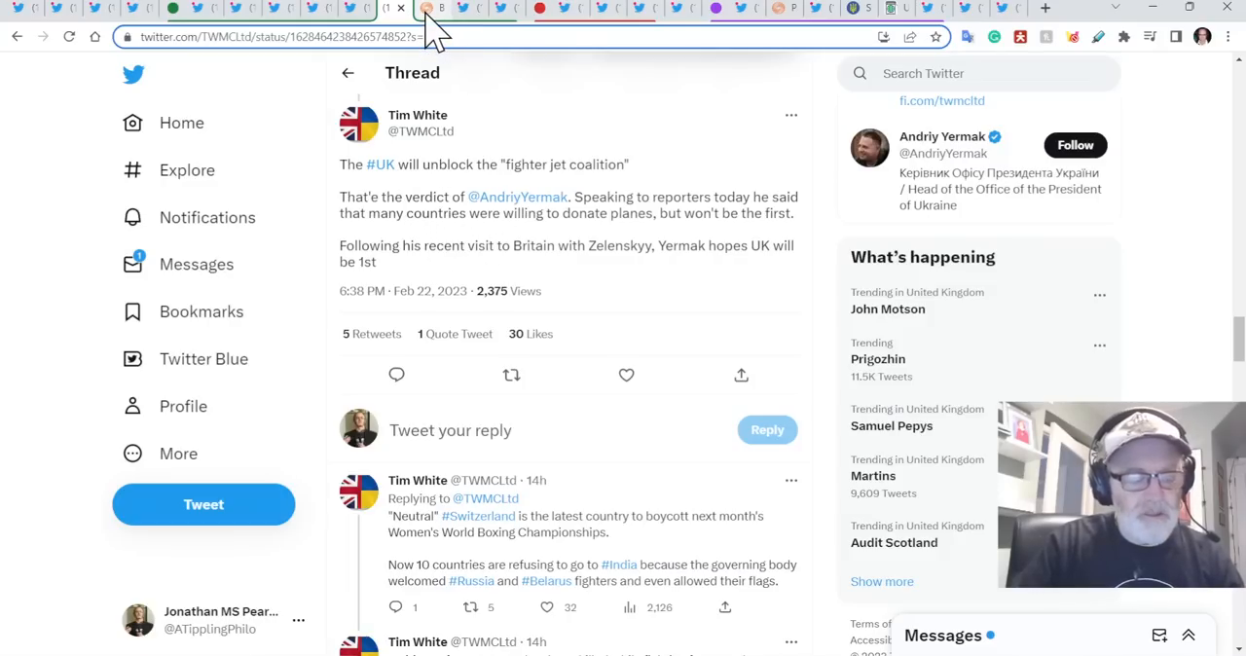
Open the Reuters 'Britain warming up weapon output' article and read its opening paragraphs.
left_click(423, 8)
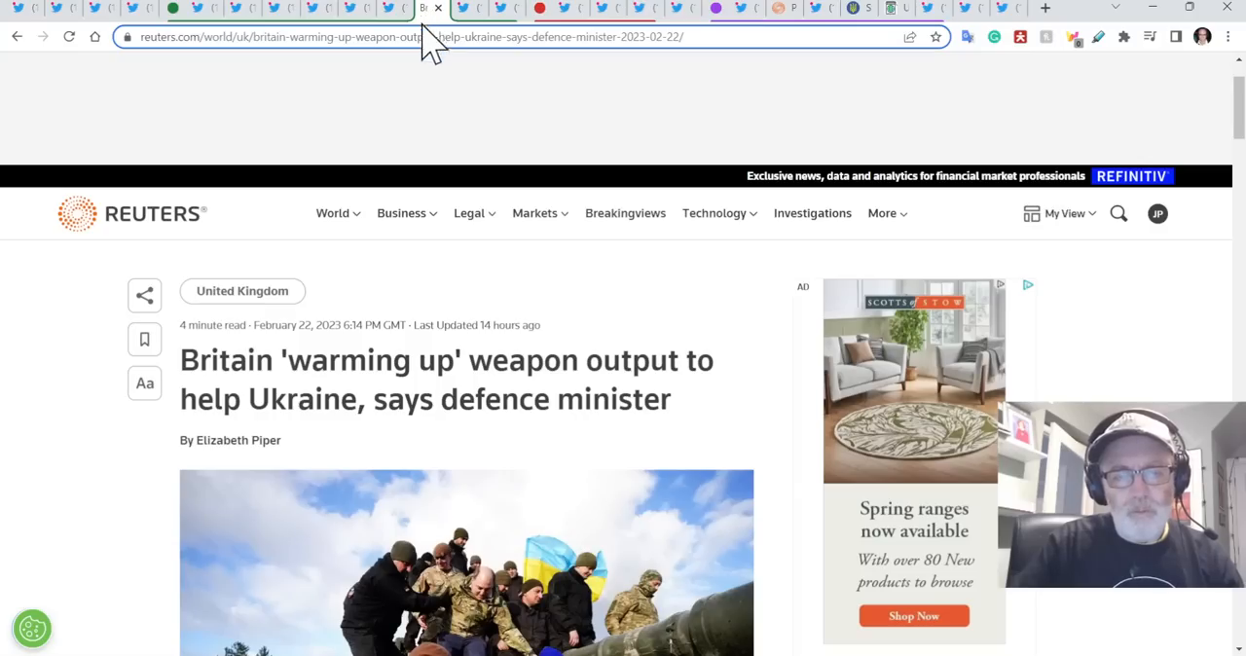
scroll("down", 3)
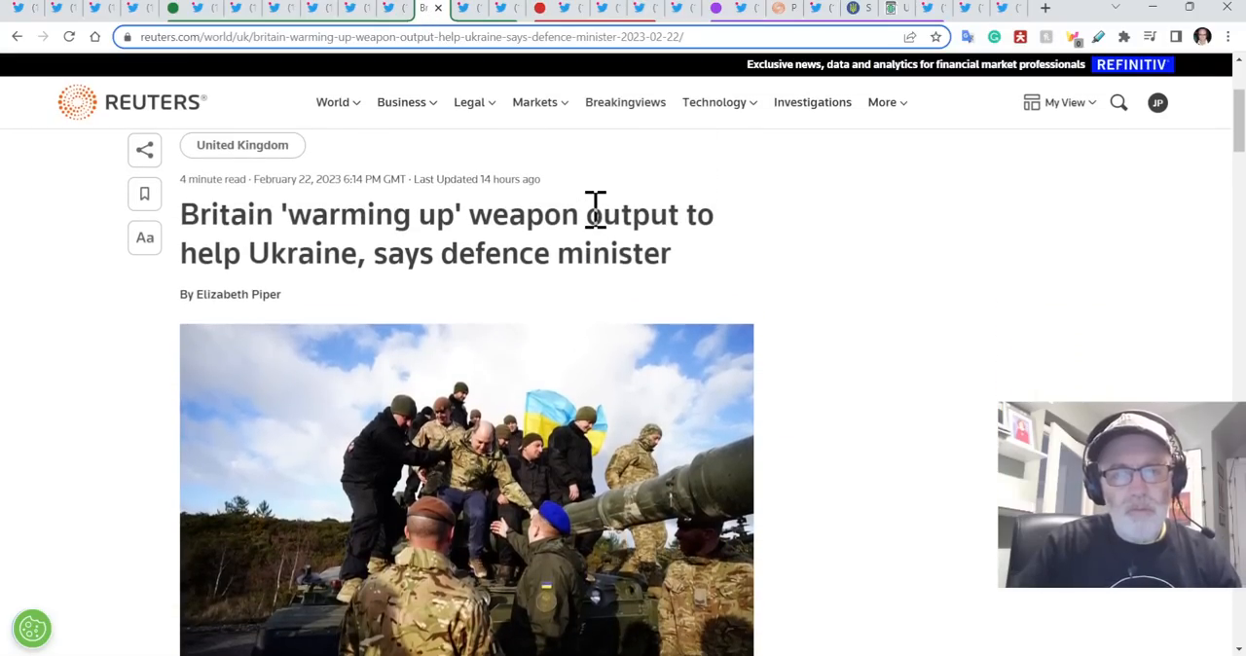
scroll("down", 3)
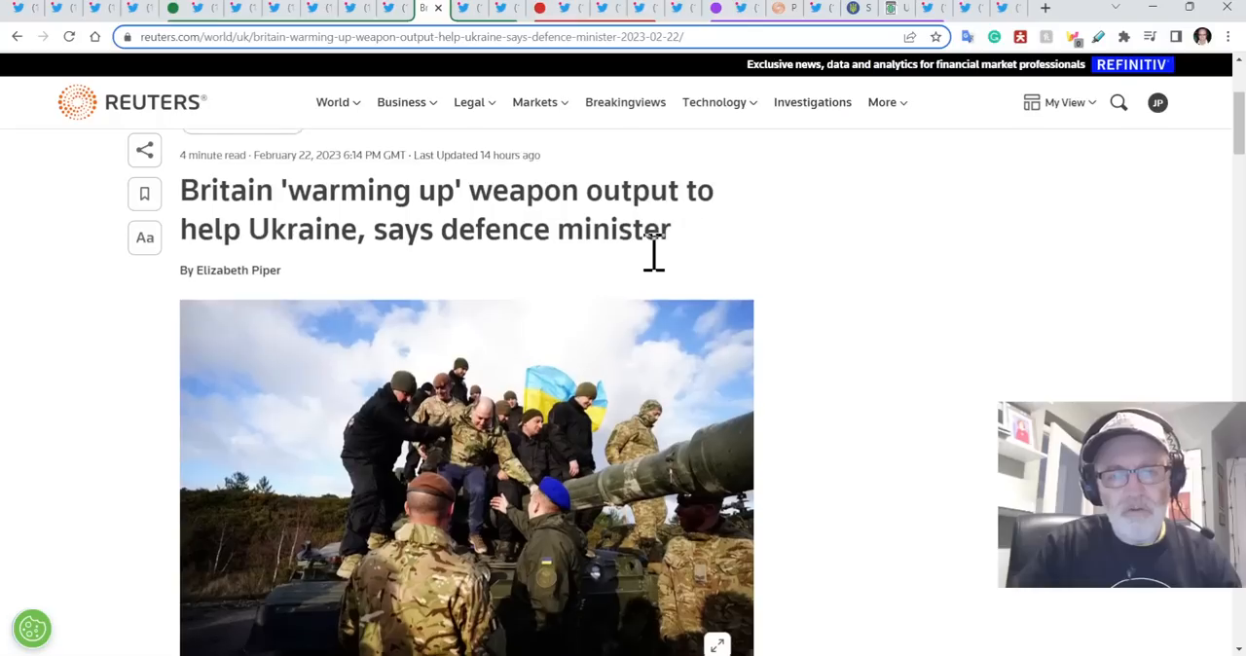
scroll("down", 3)
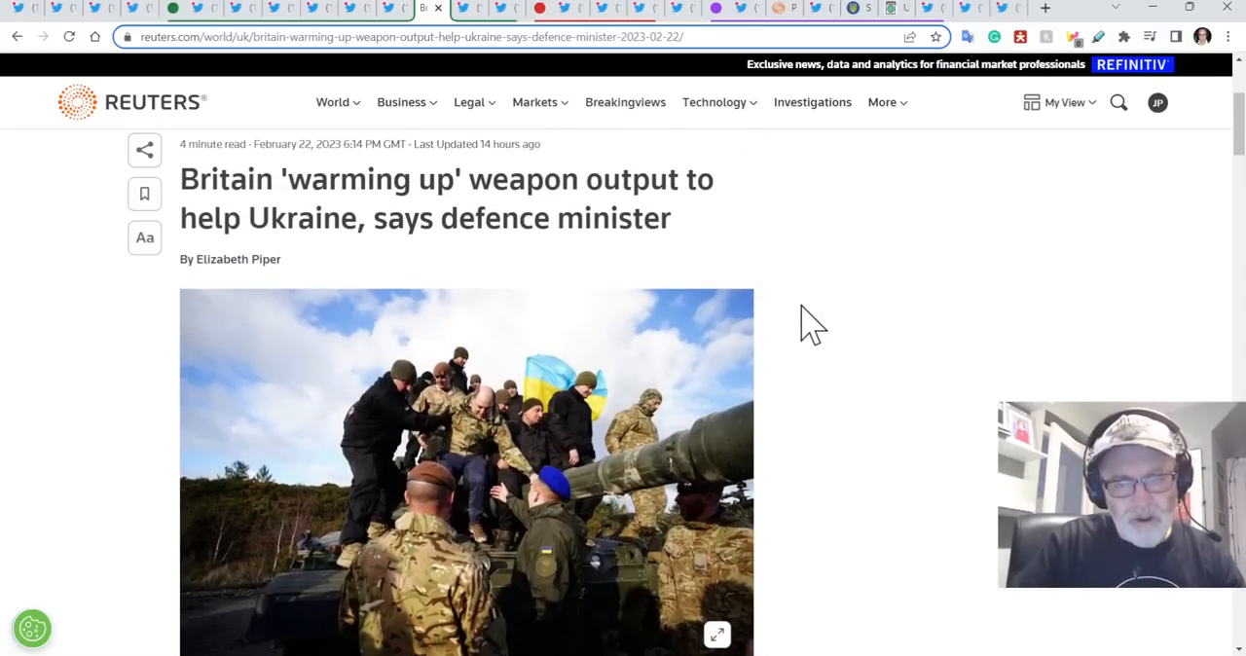
scroll("down", 3)
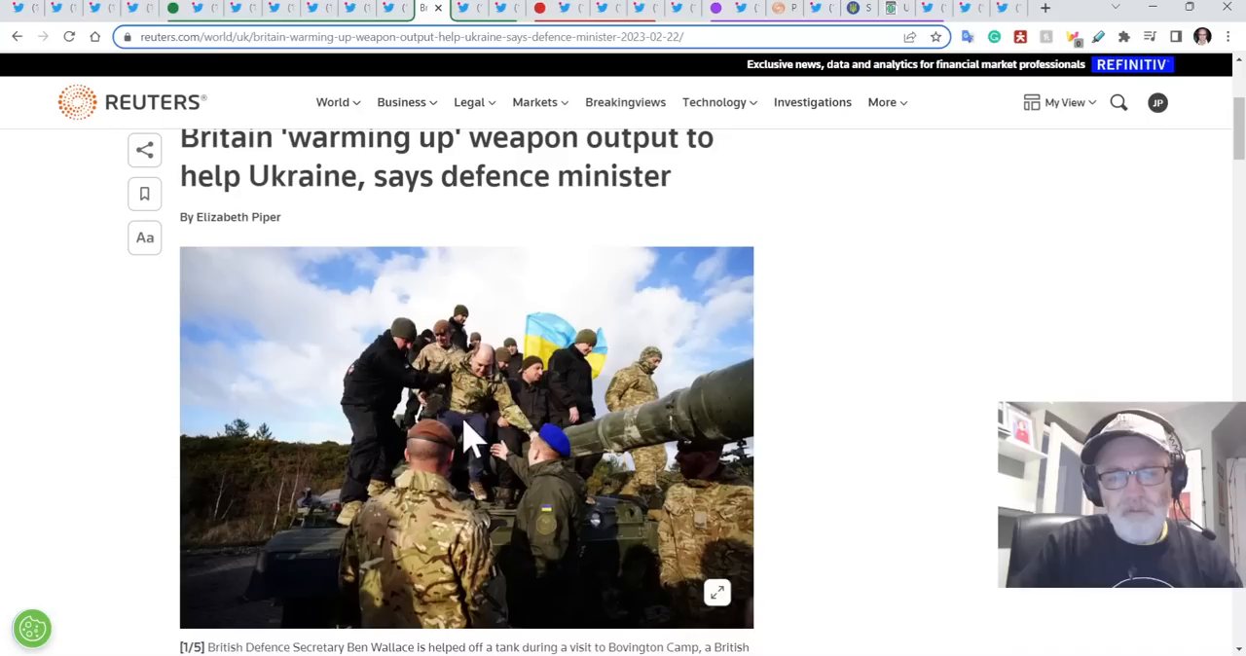
mouse_move(793, 349)
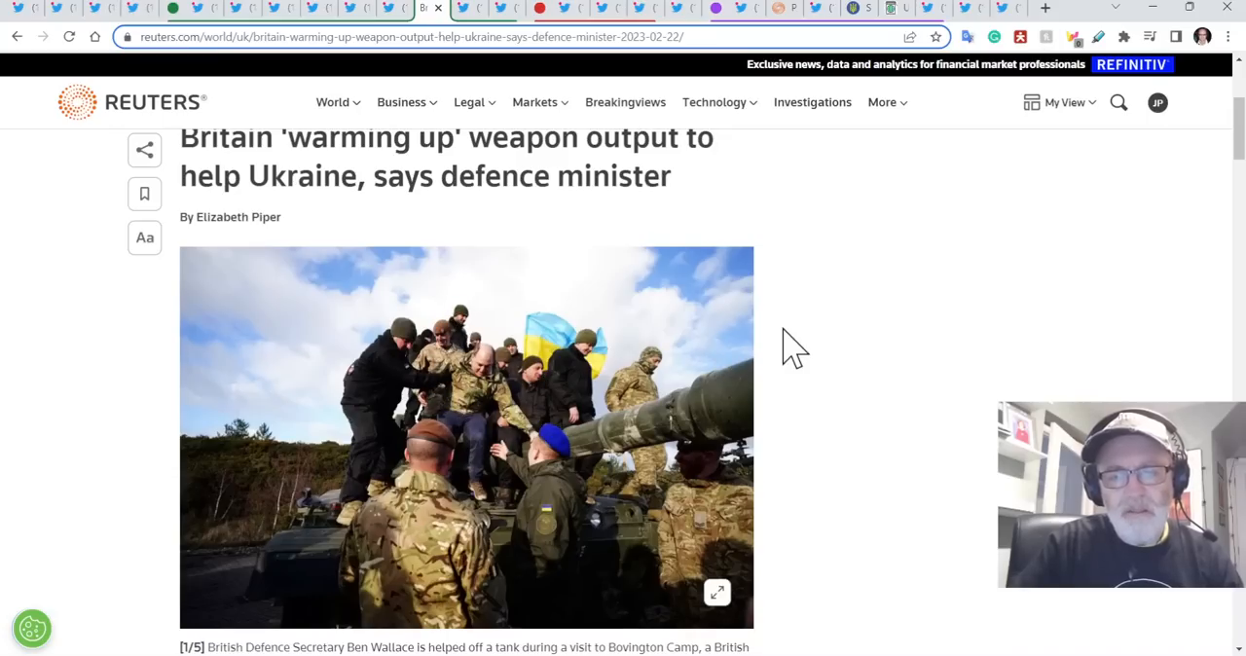
scroll("down", 3)
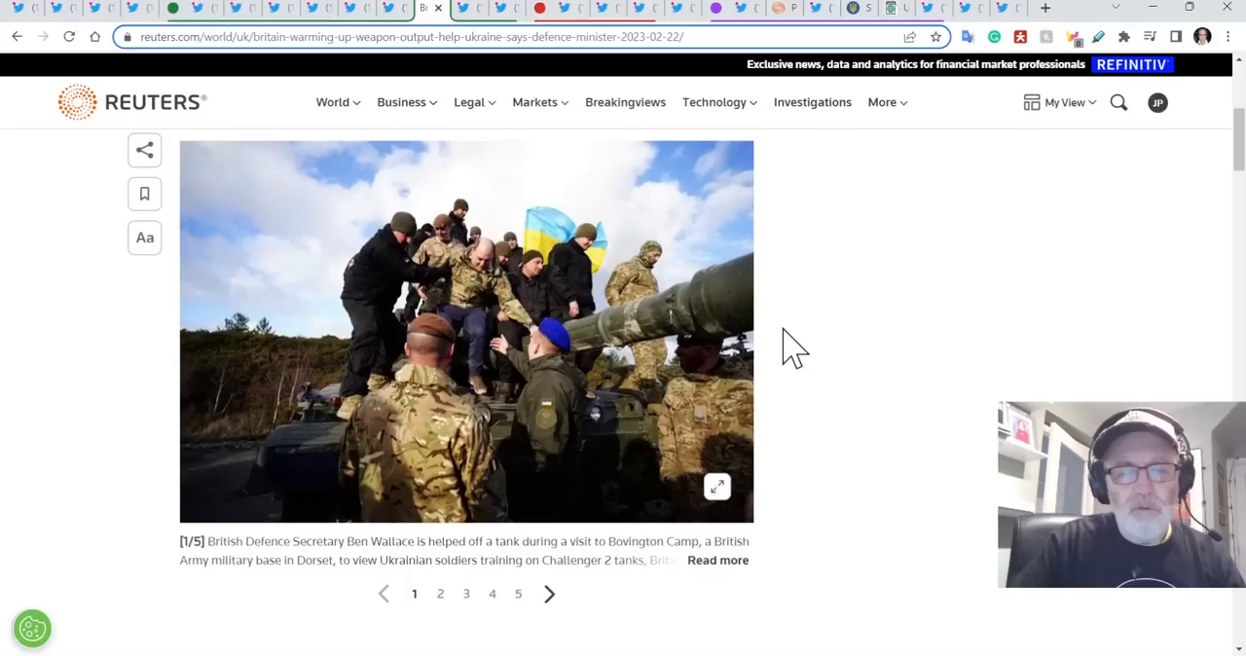
scroll("down", 3)
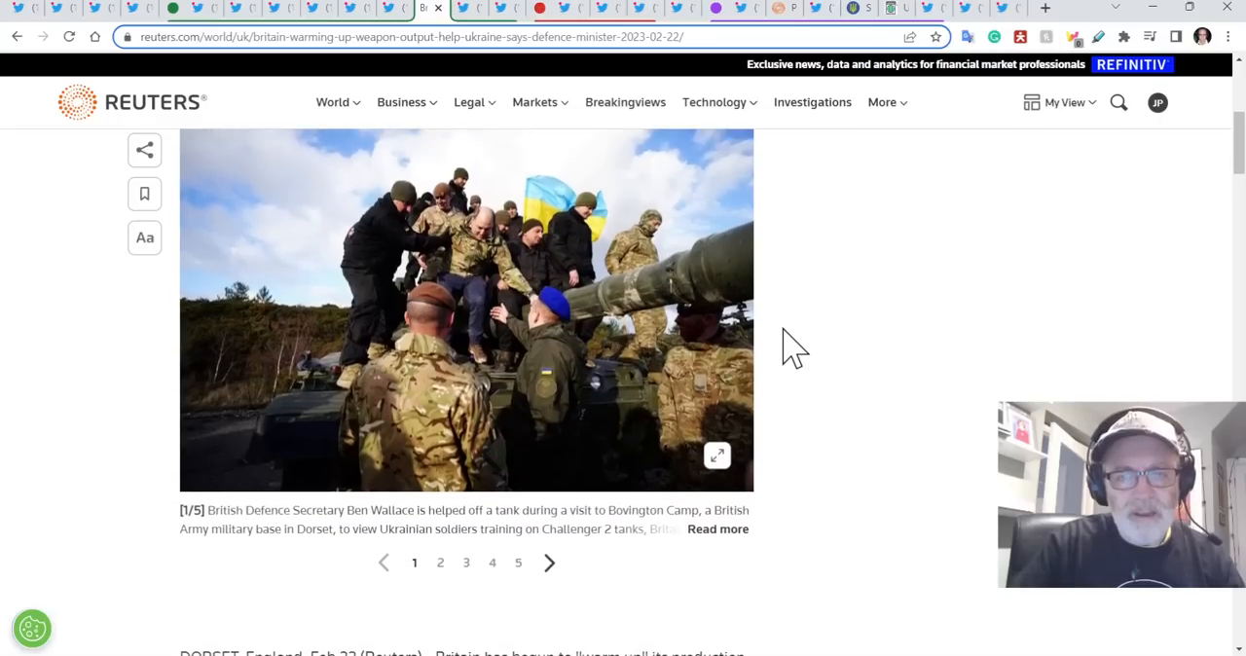
scroll("down", 3)
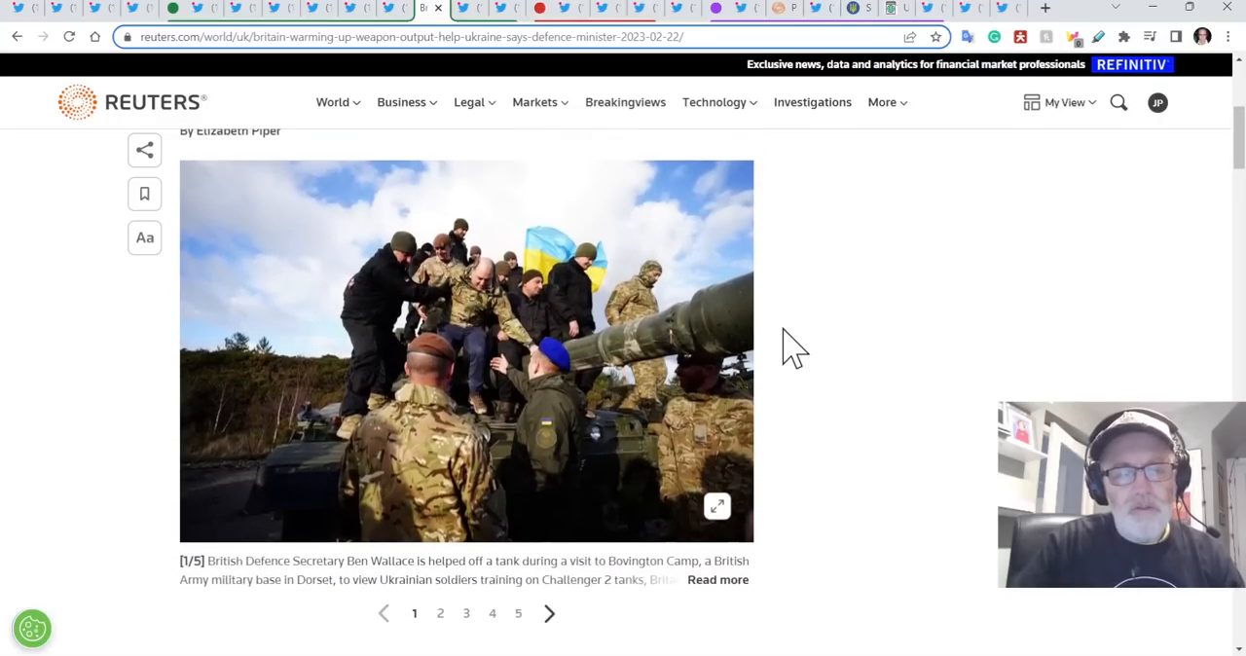
mouse_move(797, 310)
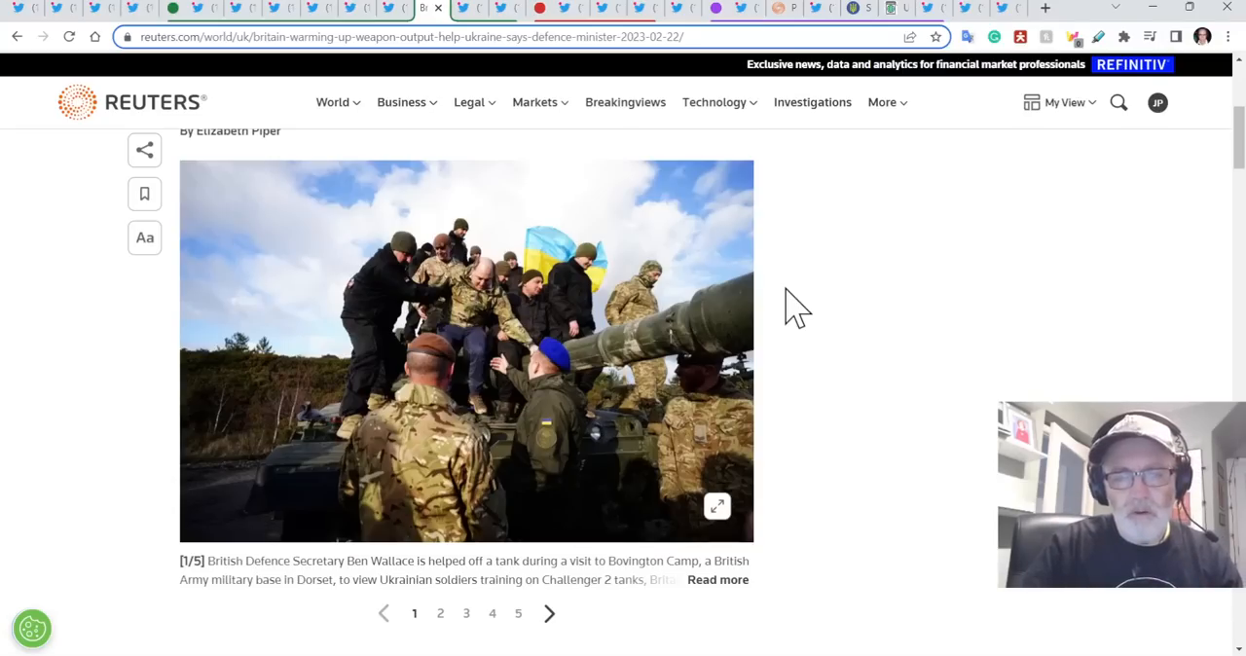
scroll("down", 3)
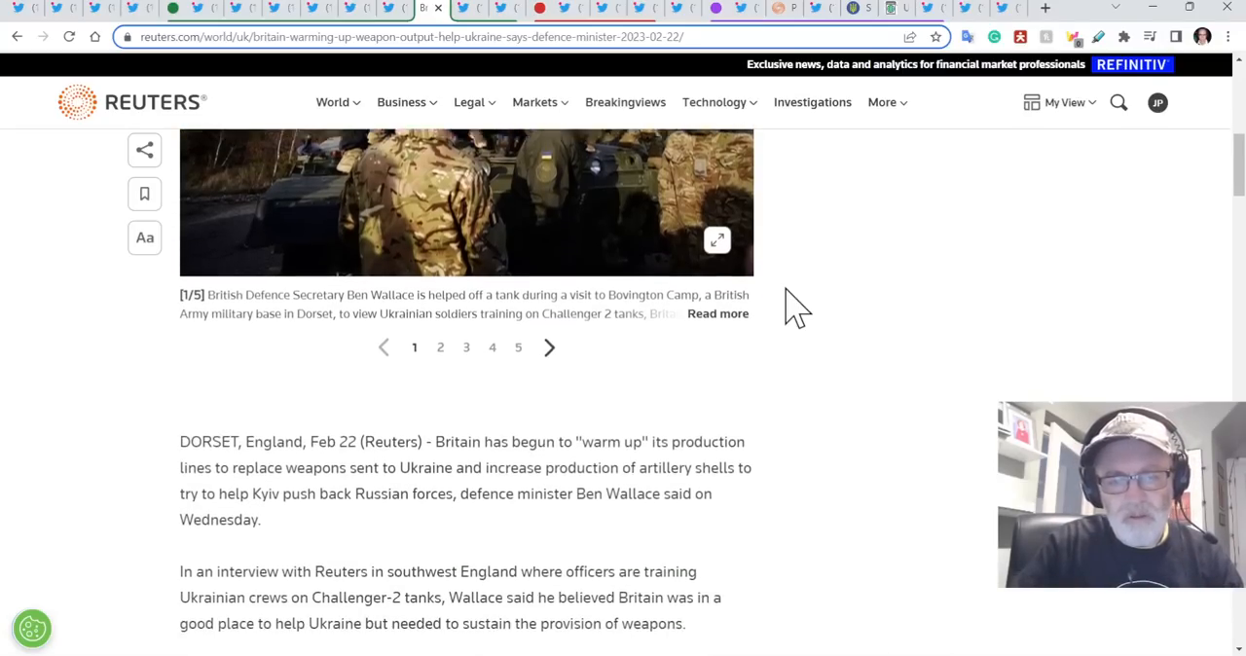
scroll("down", 3)
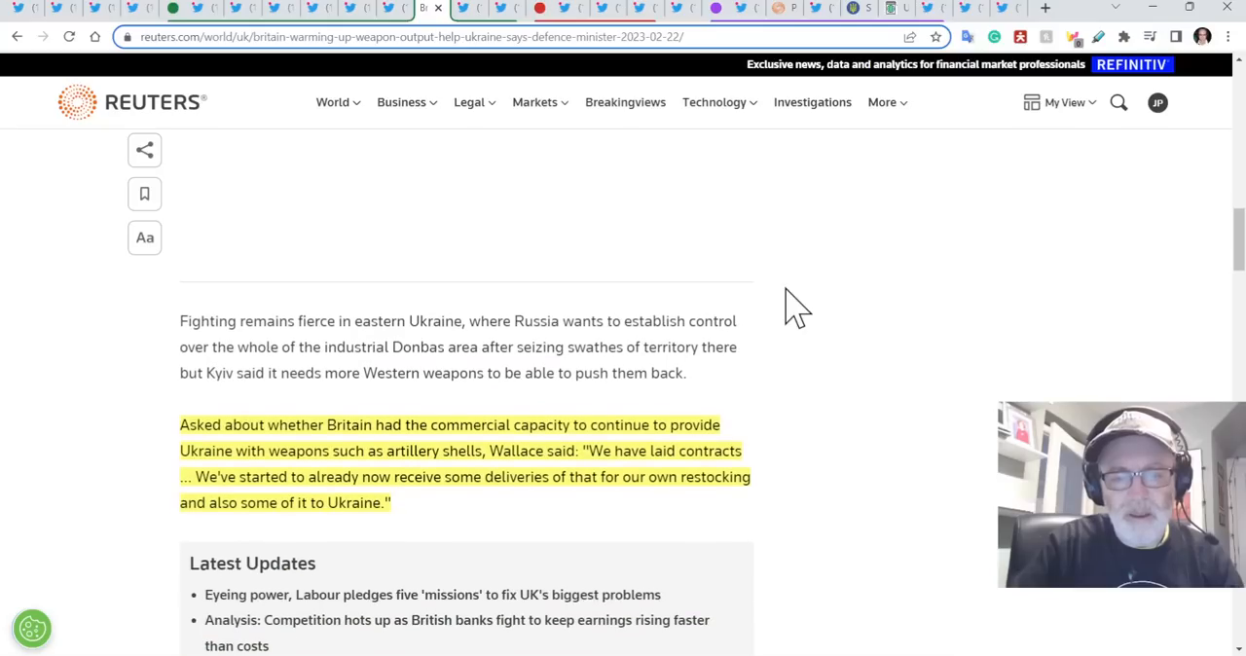
scroll("up", 3)
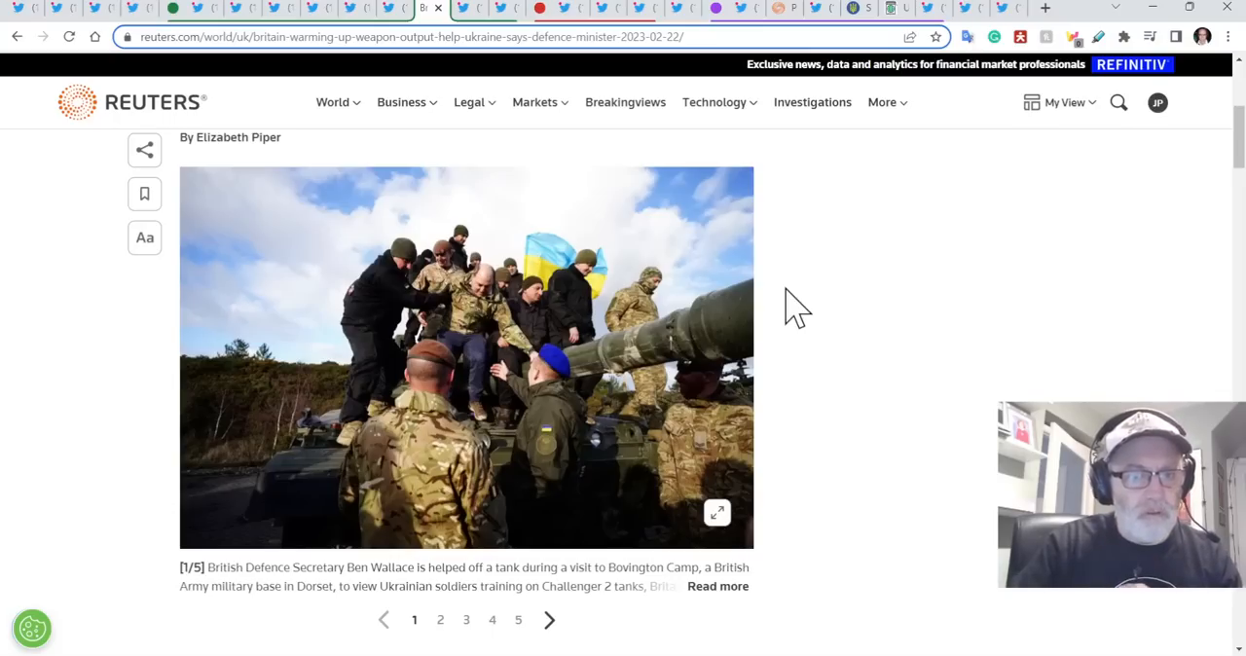
scroll("down", 3)
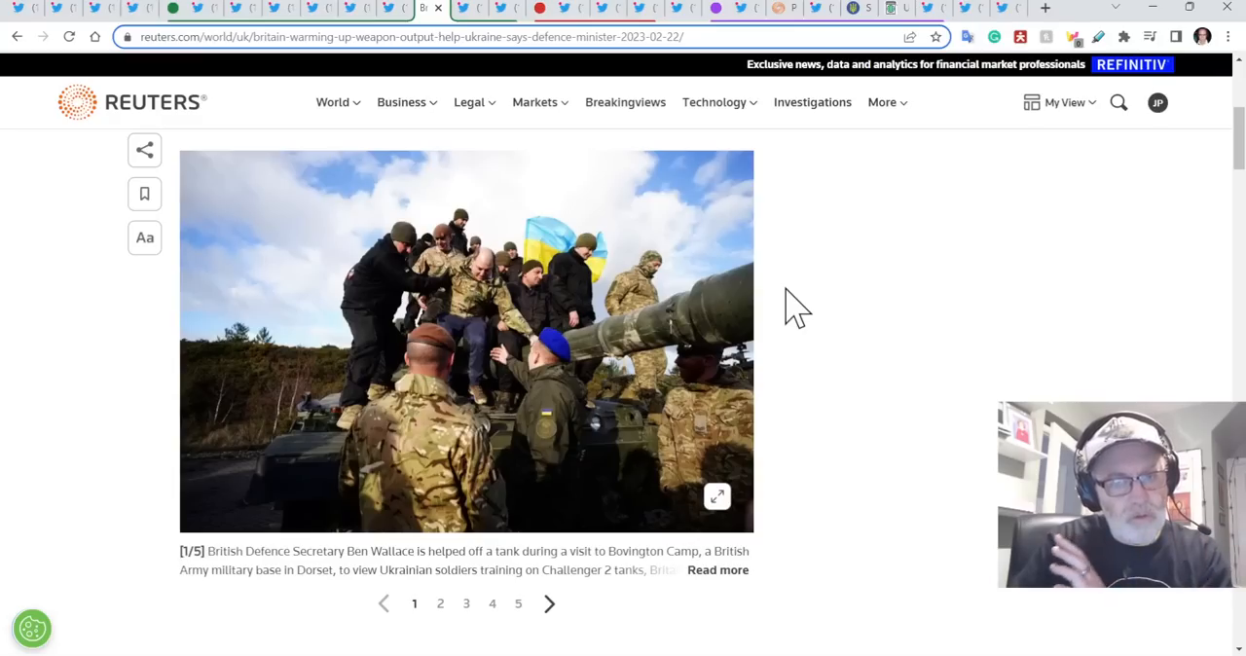
Read past the Latest Updates box to Wallace's 'warm up production lines' quote.
scroll("down", 3)
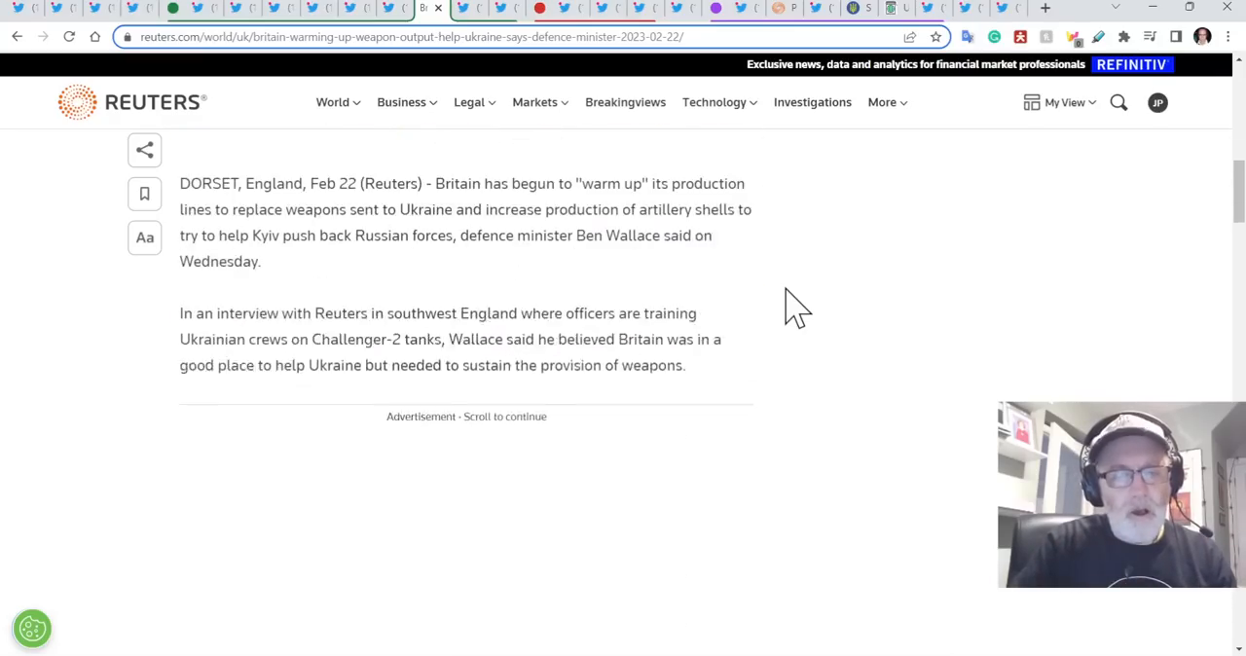
scroll("down", 3)
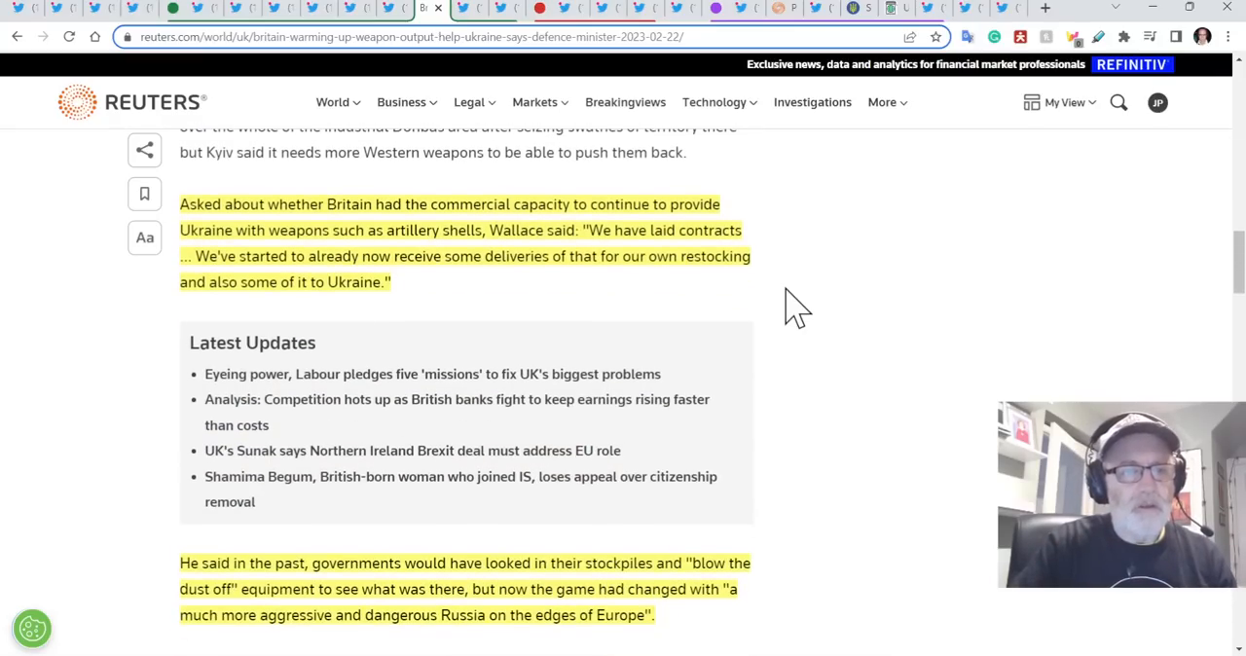
scroll("down", 3)
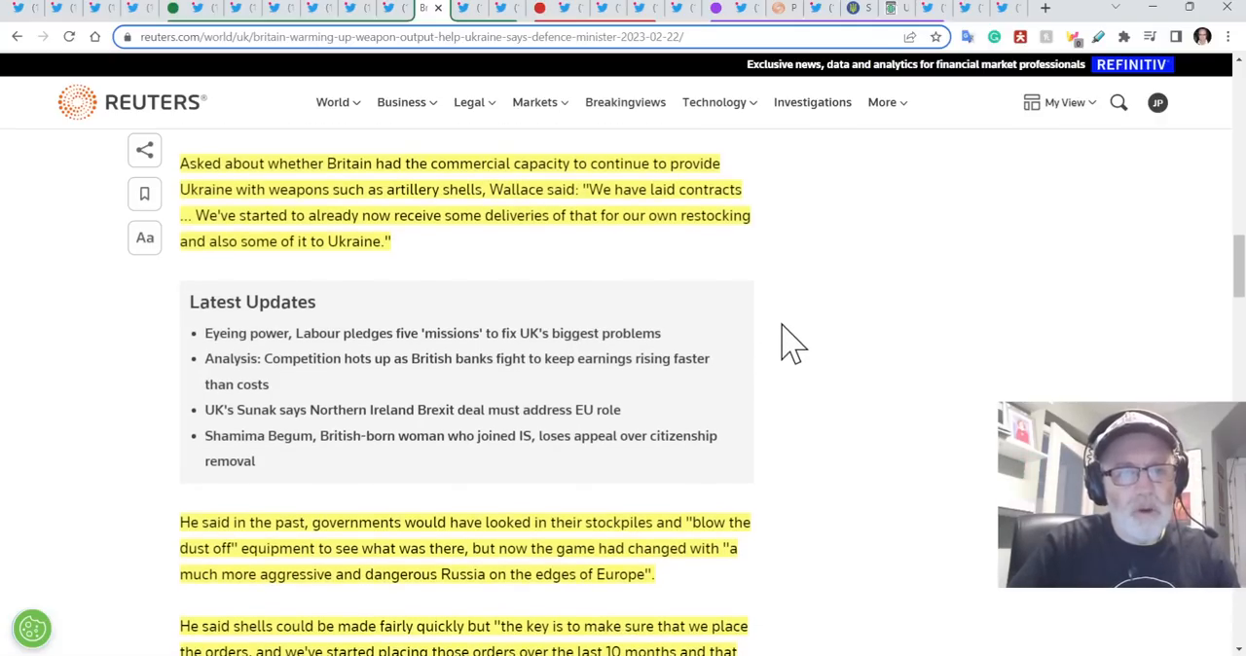
scroll("down", 3)
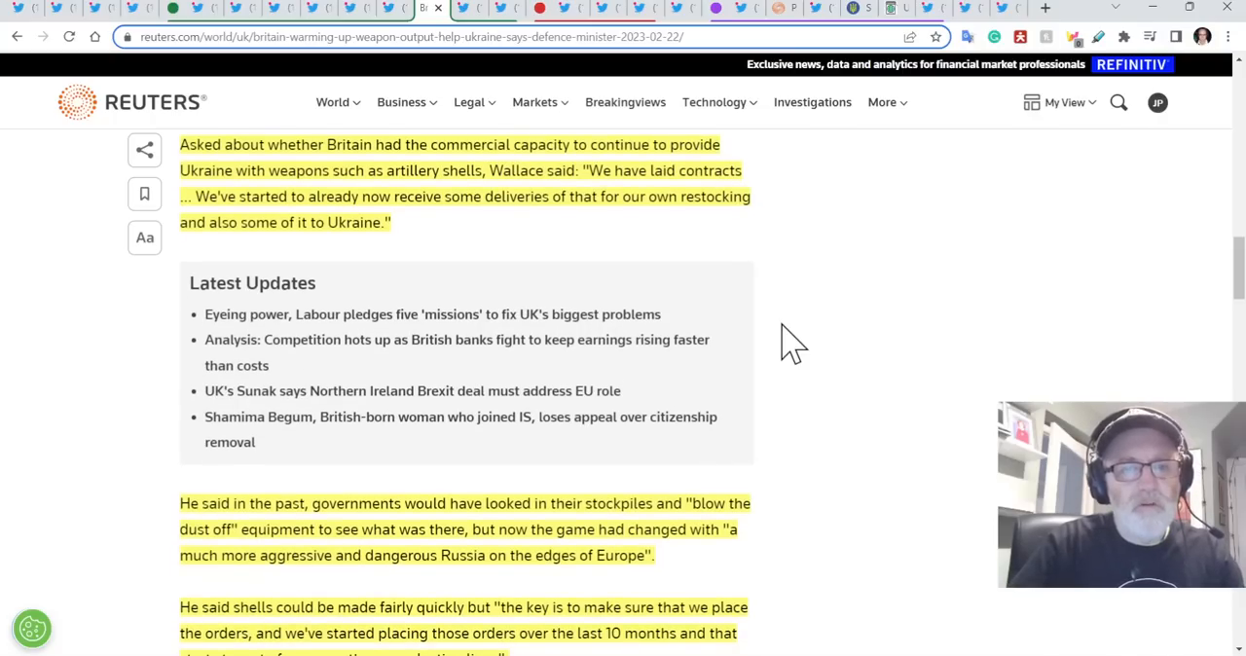
scroll("down", 3)
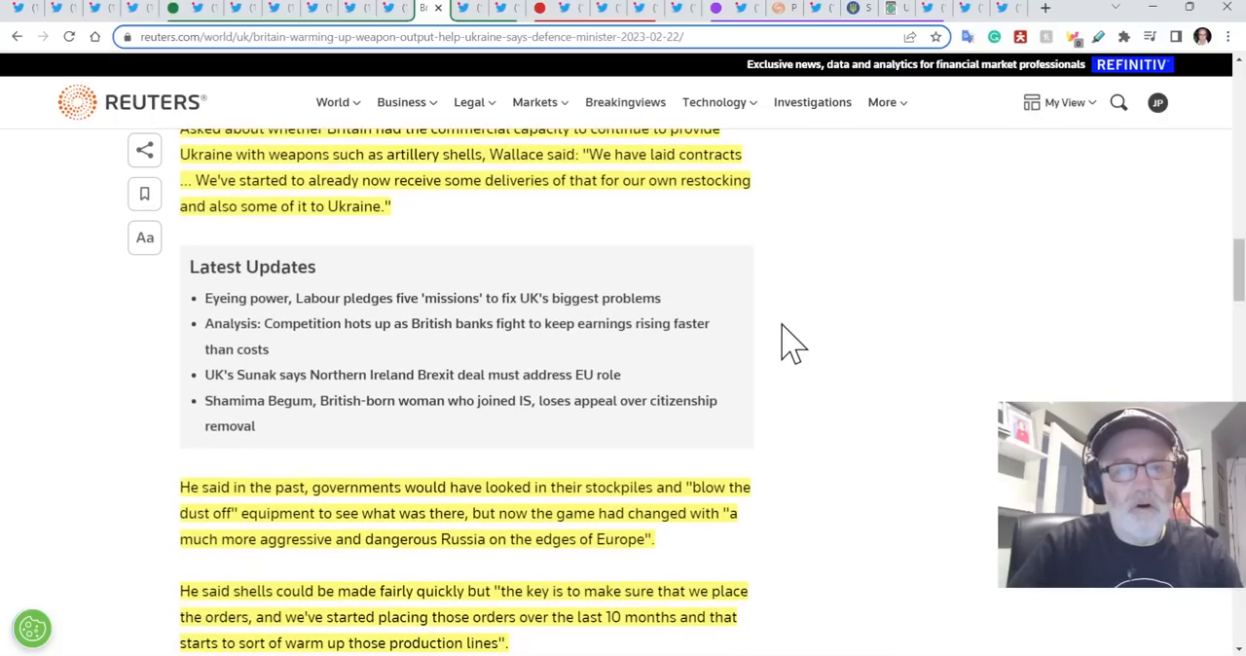
scroll("down", 3)
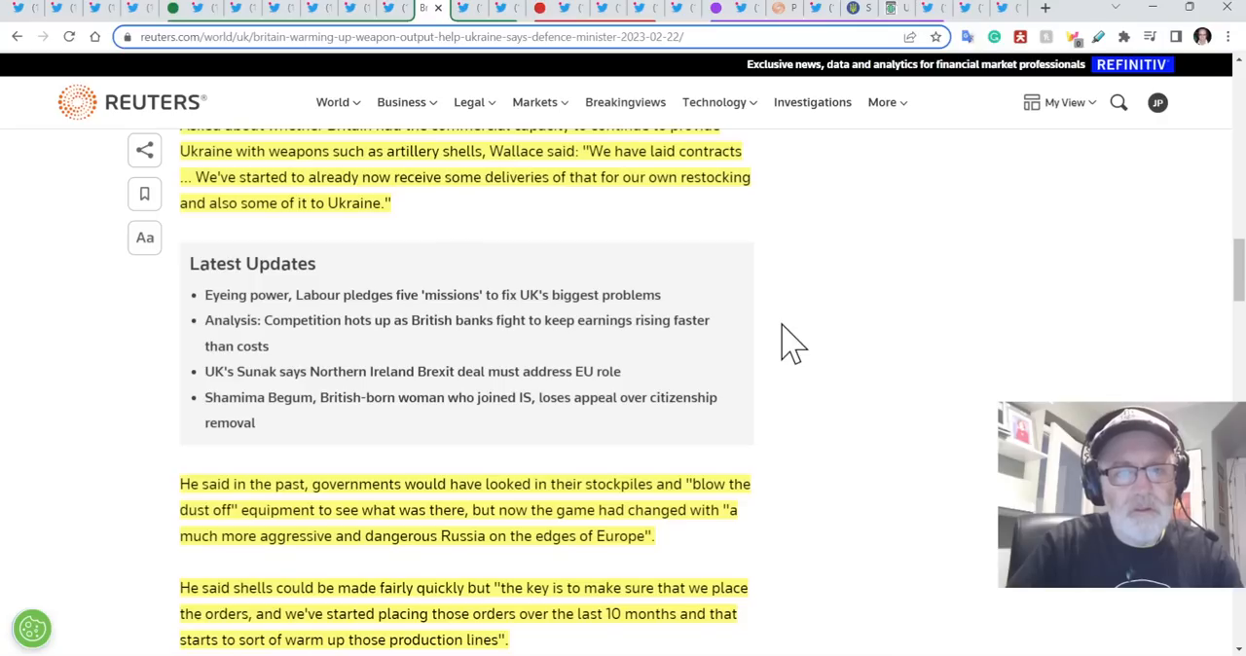
scroll("down", 3)
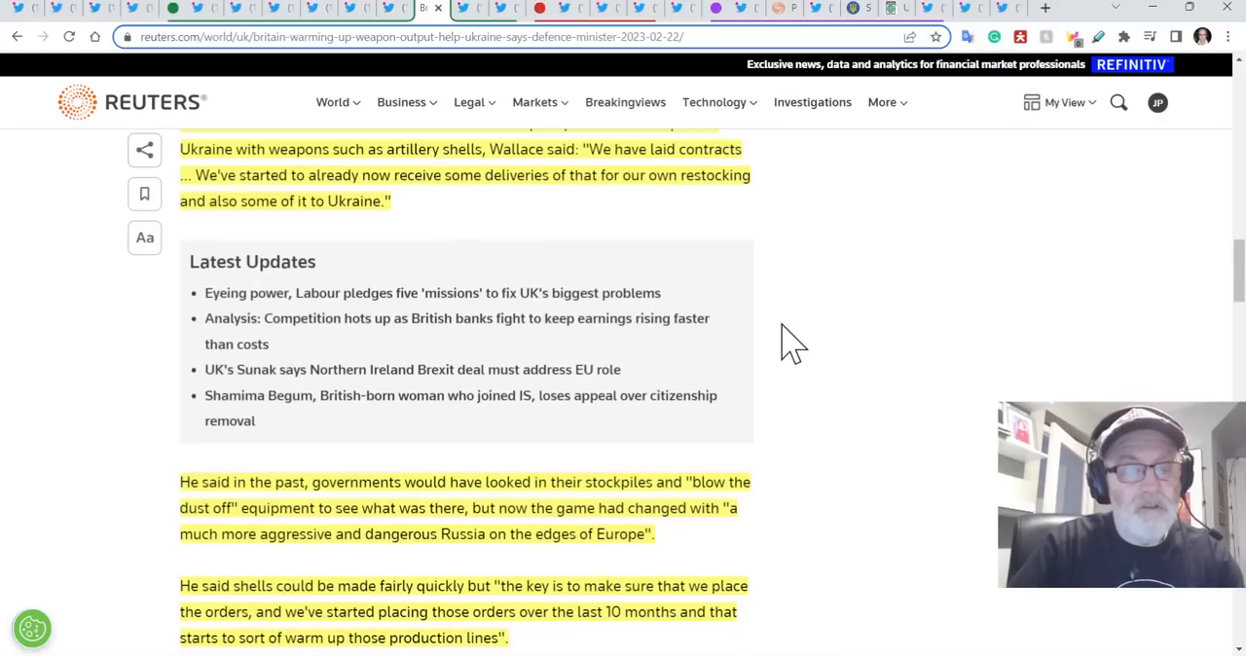
scroll("down", 3)
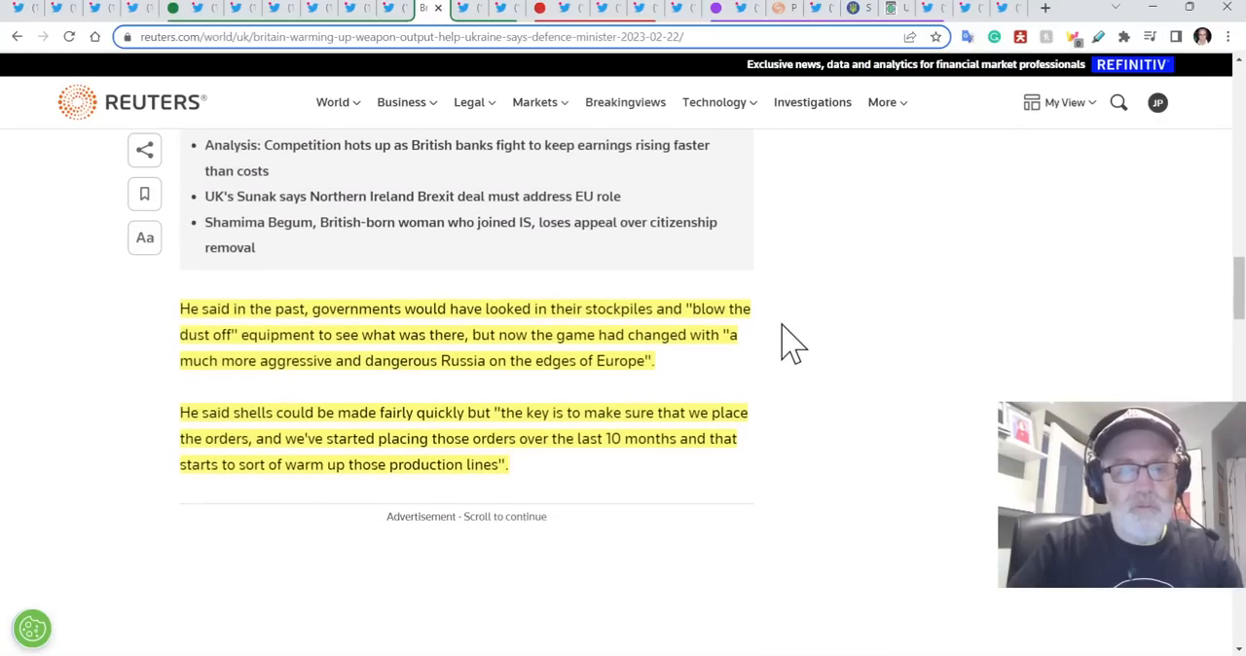
scroll("down", 3)
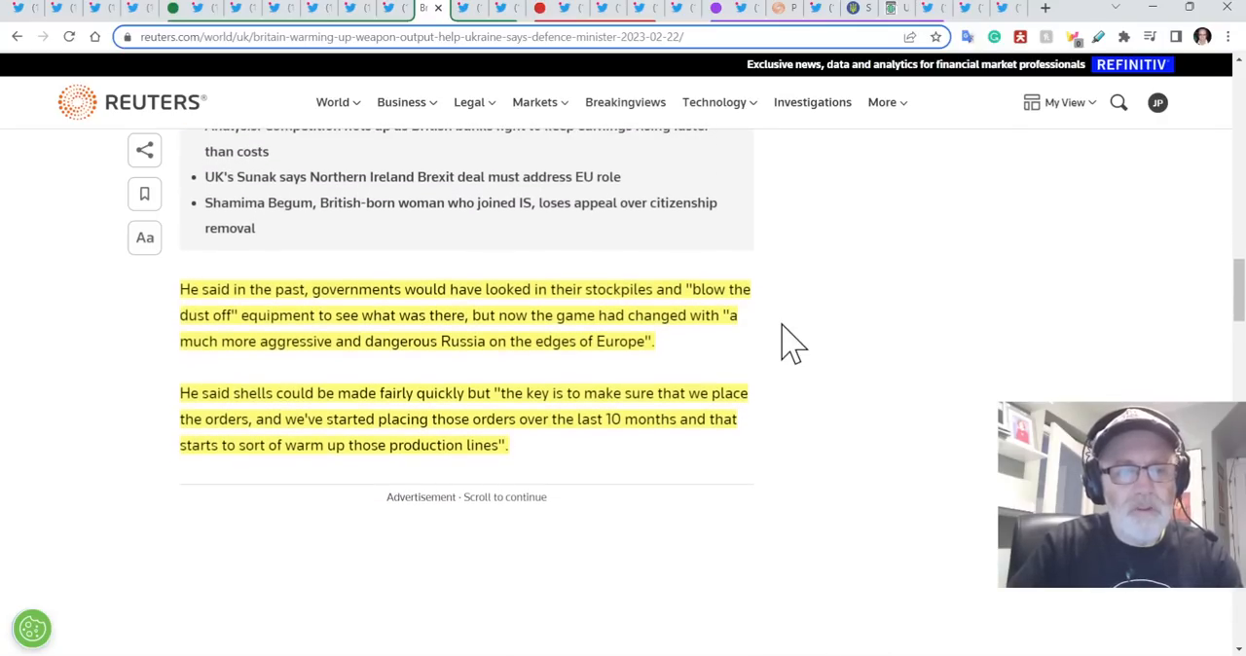
scroll("down", 3)
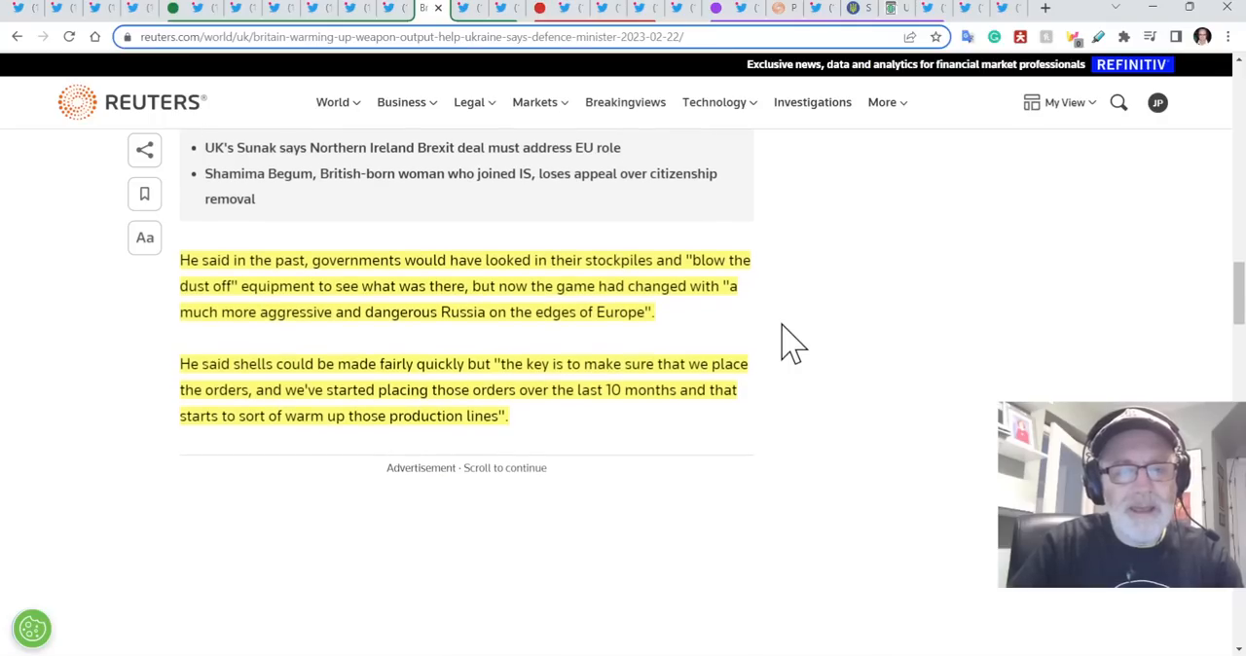
scroll("down", 3)
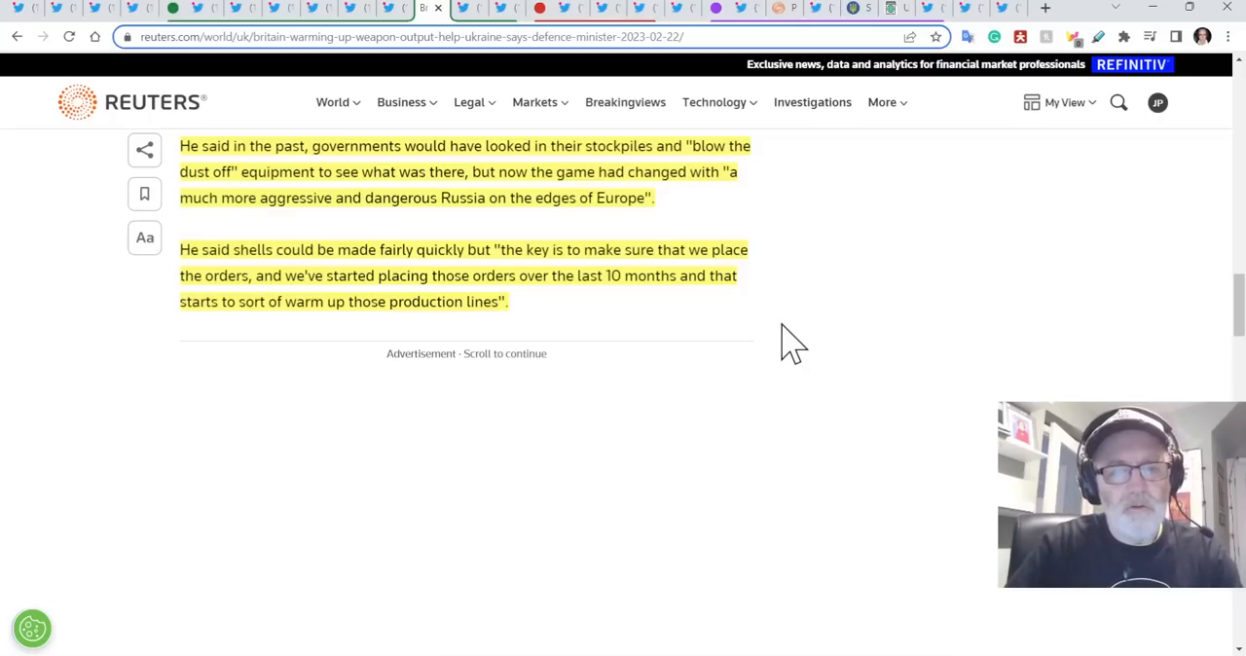
mouse_move(759, 320)
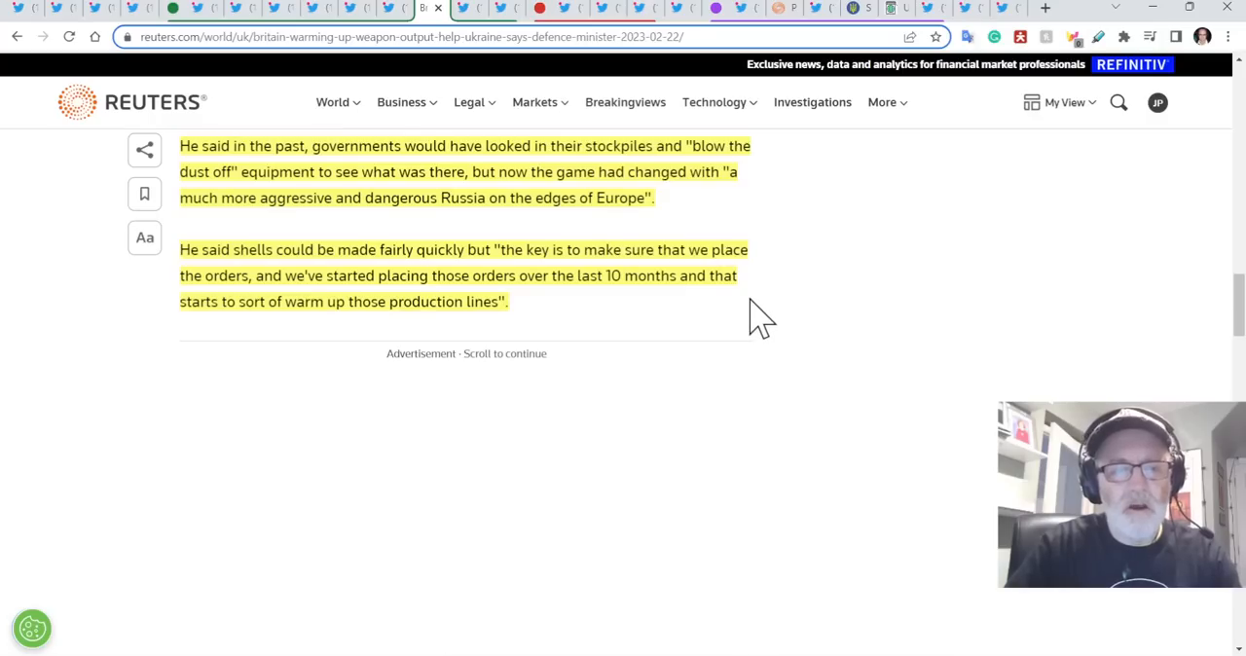
mouse_move(691, 297)
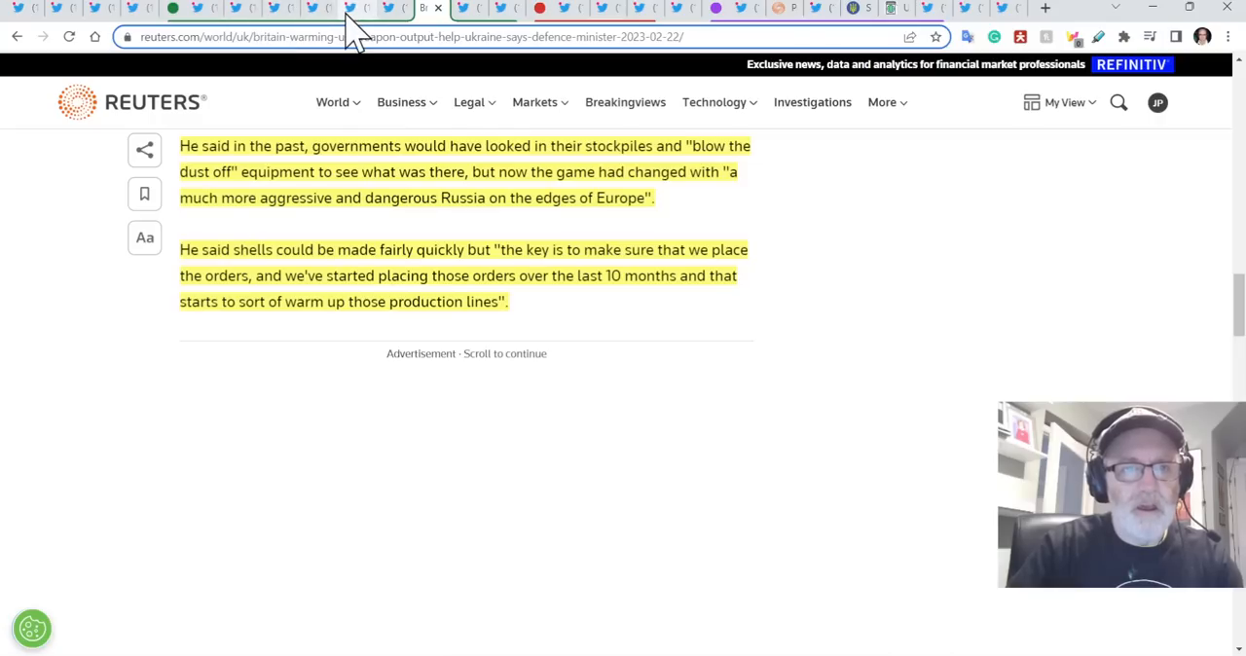
mouse_move(365, 34)
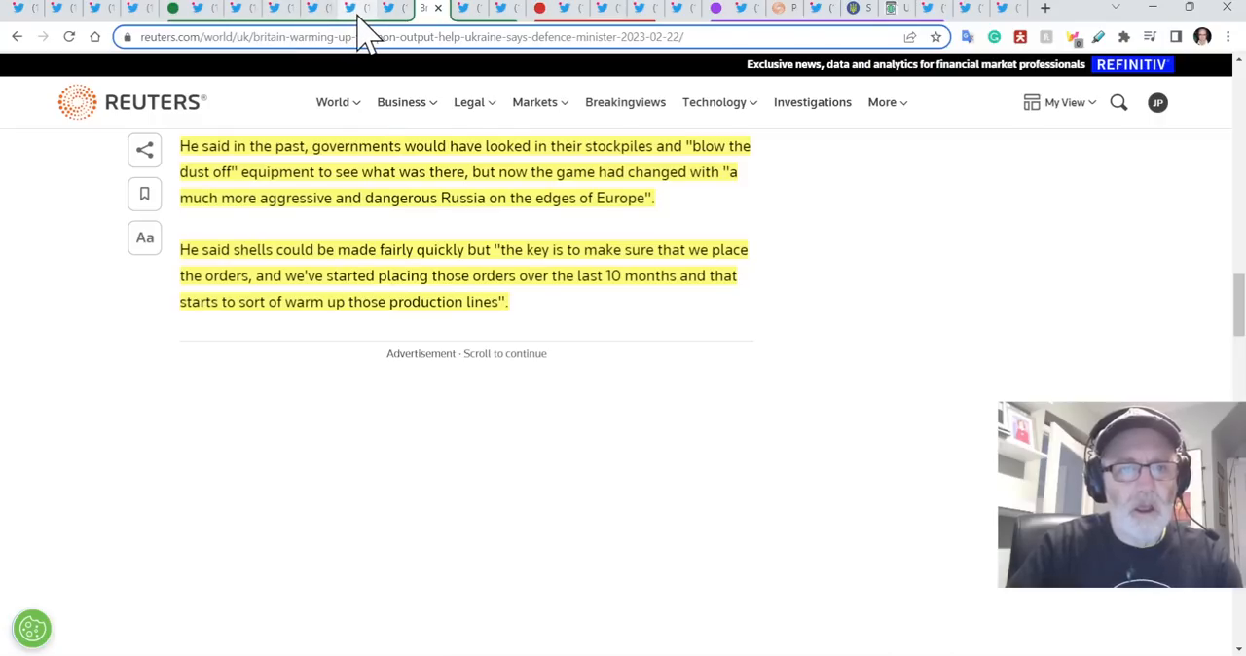
Glance at the Pennsylvania ammo factory tweet, return to Reuters, read on to fighter jets.
left_click(428, 9)
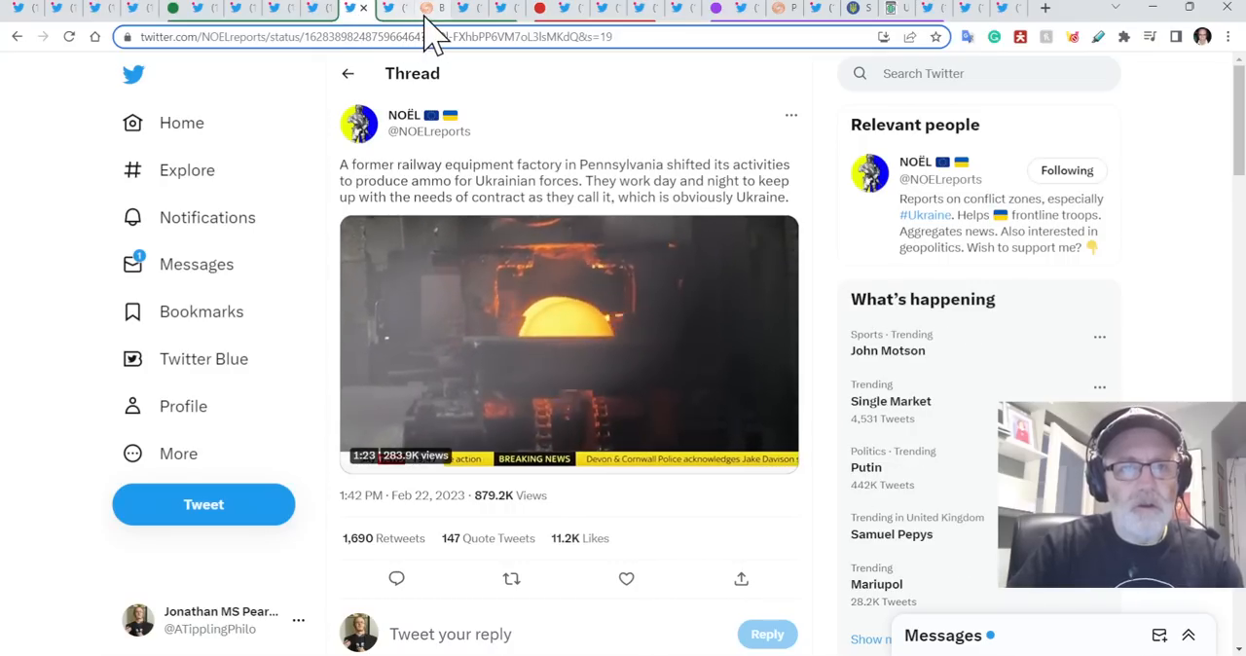
left_click(431, 7)
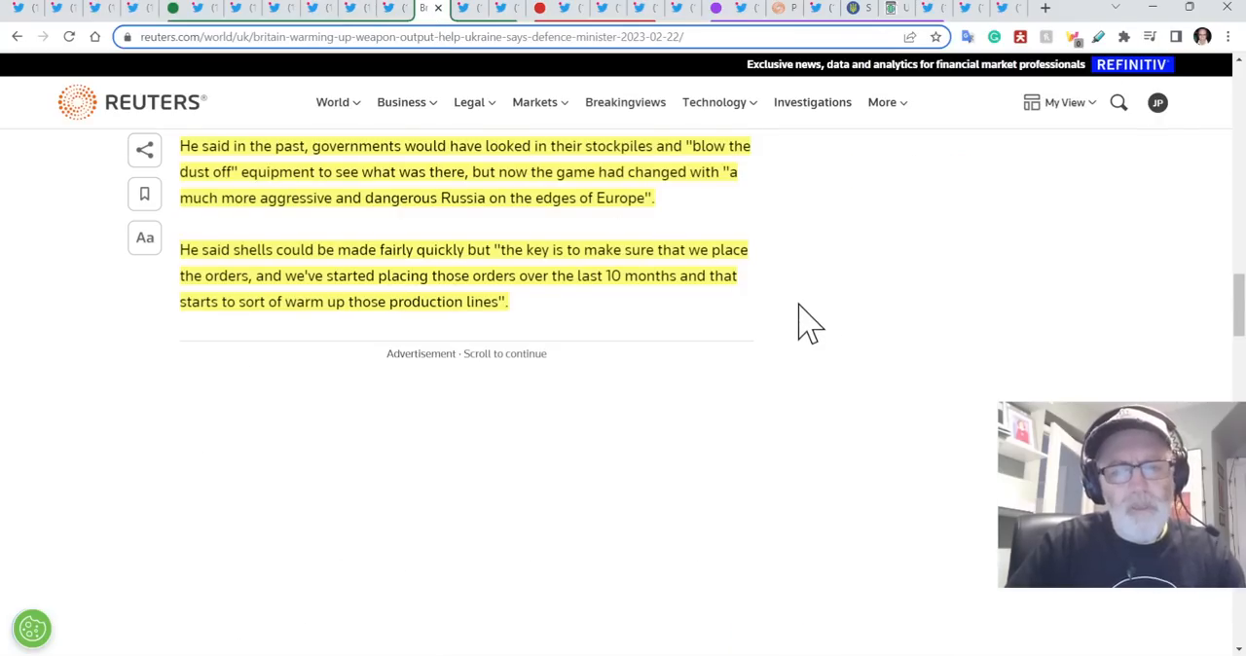
scroll("down", 3)
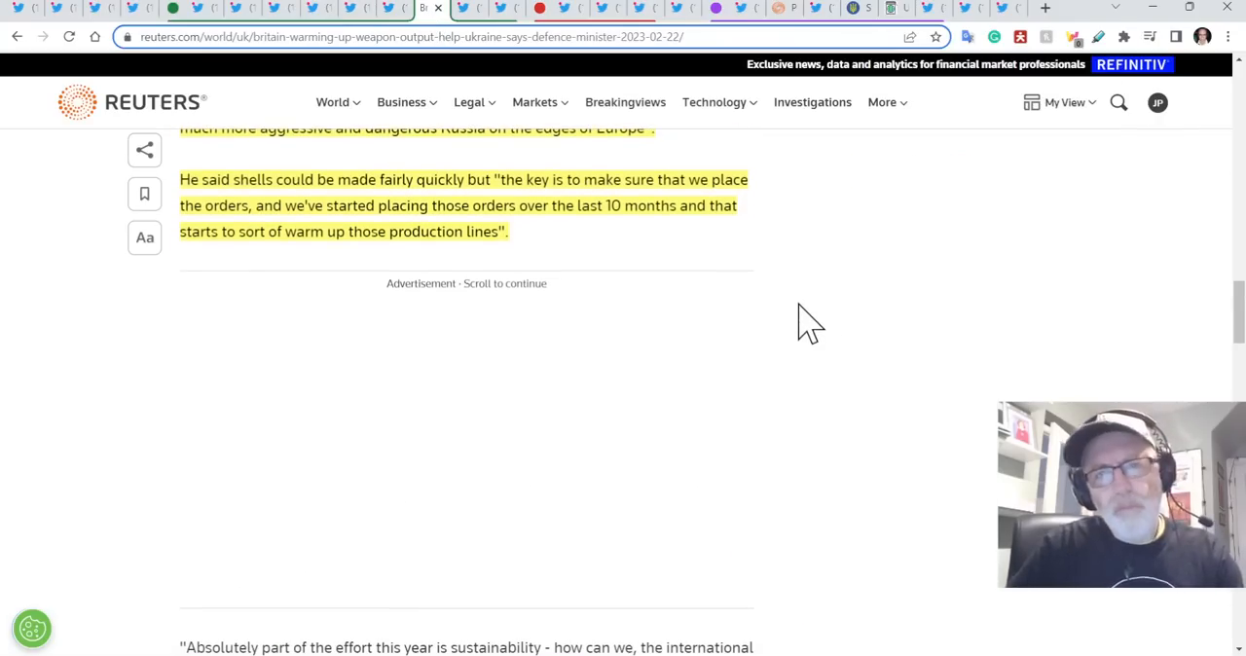
scroll("down", 3)
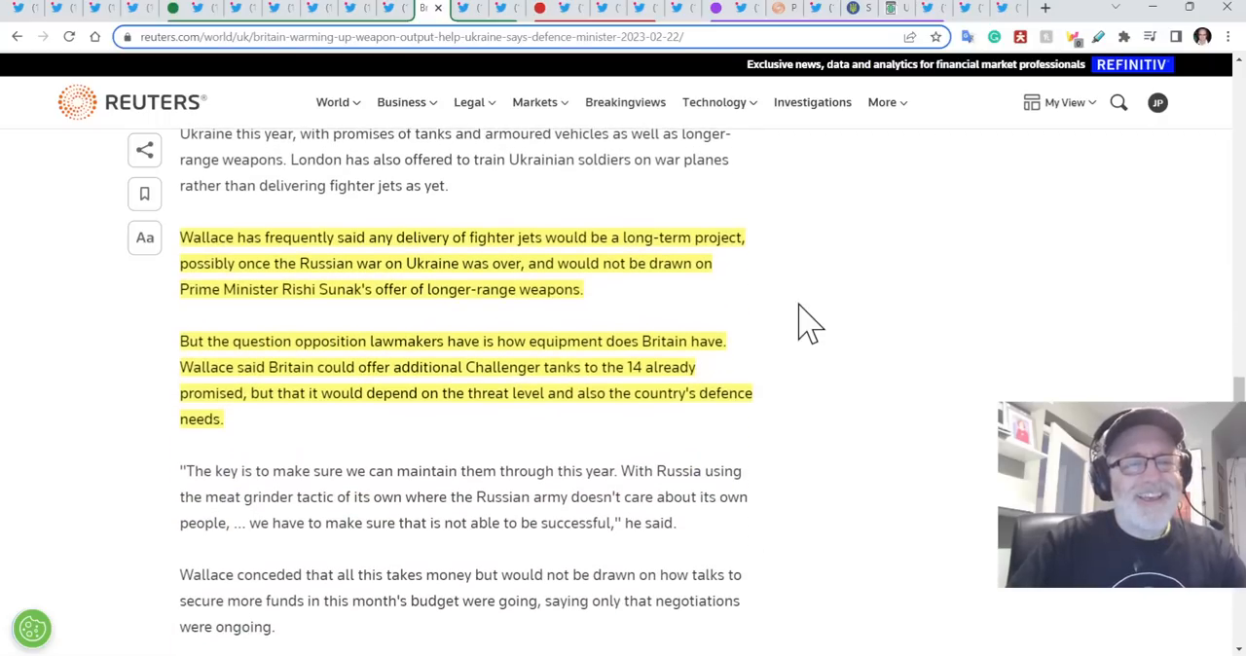
scroll("down", 3)
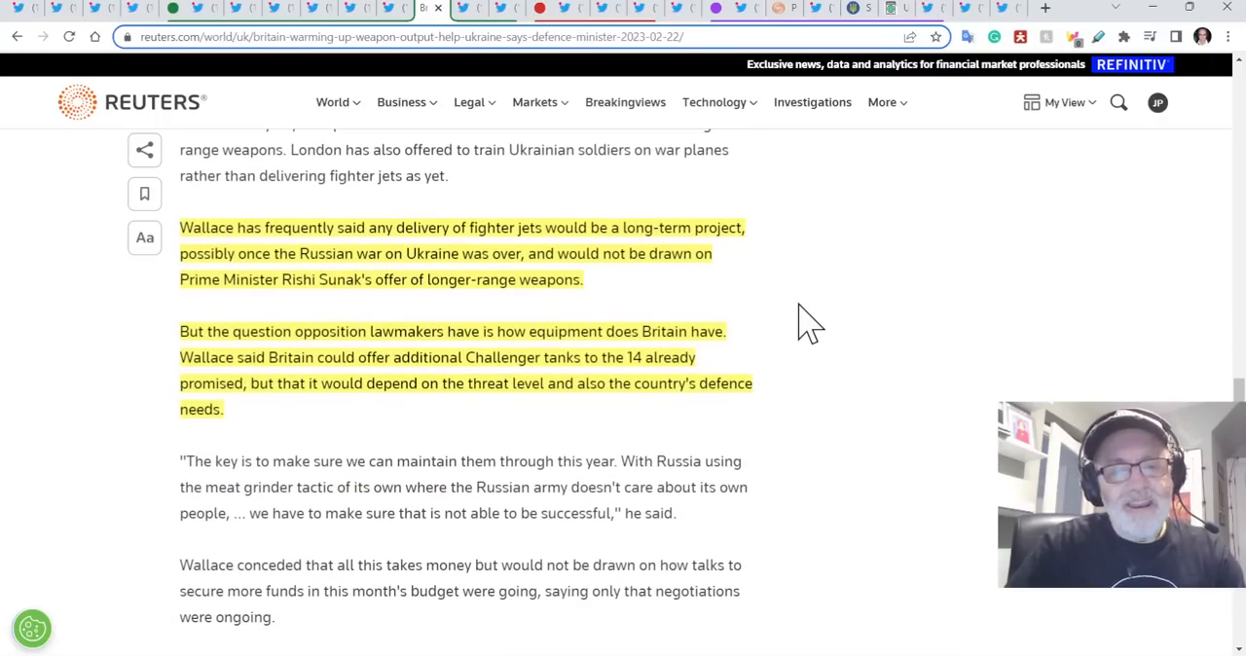
mouse_move(519, 350)
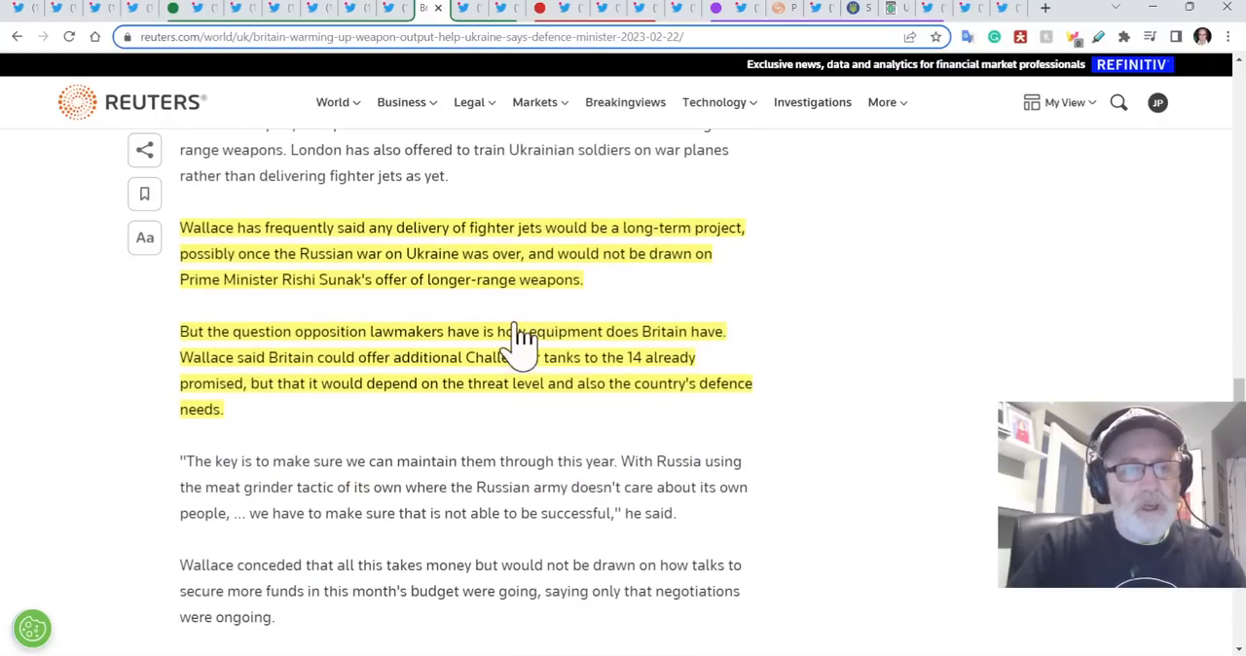
mouse_move(748, 324)
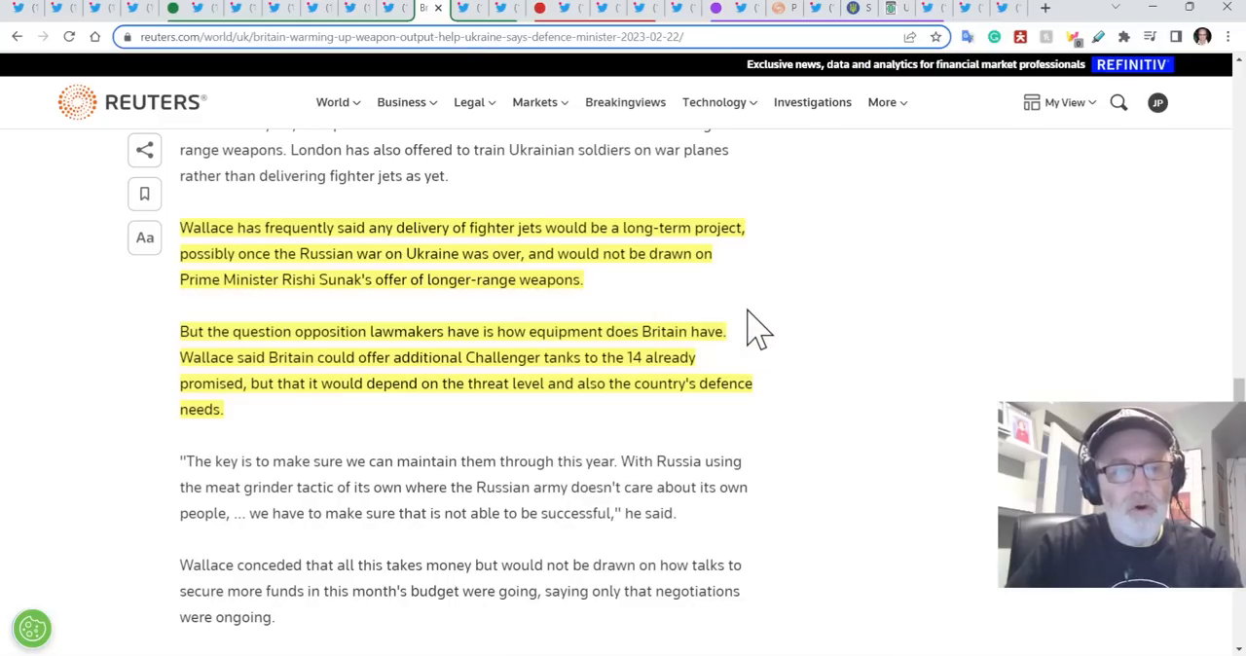
Read on to Wallace's budget negotiations and 'I am reassured' remark about Sunak.
scroll("down", 3)
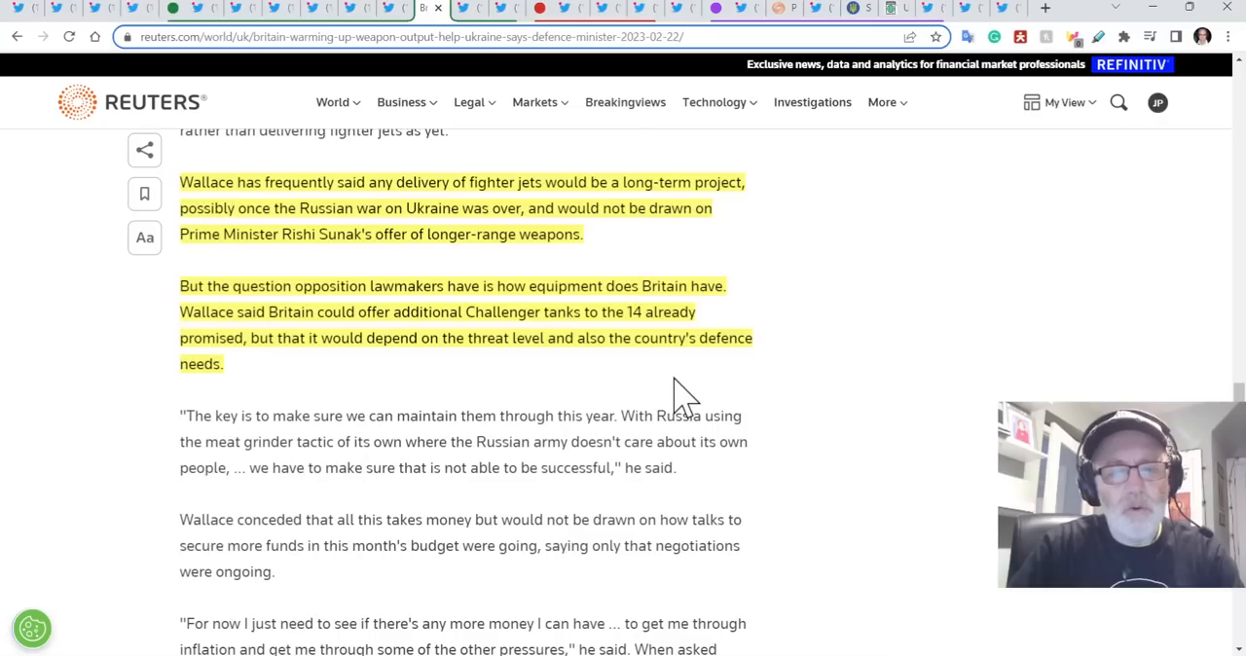
scroll("down", 3)
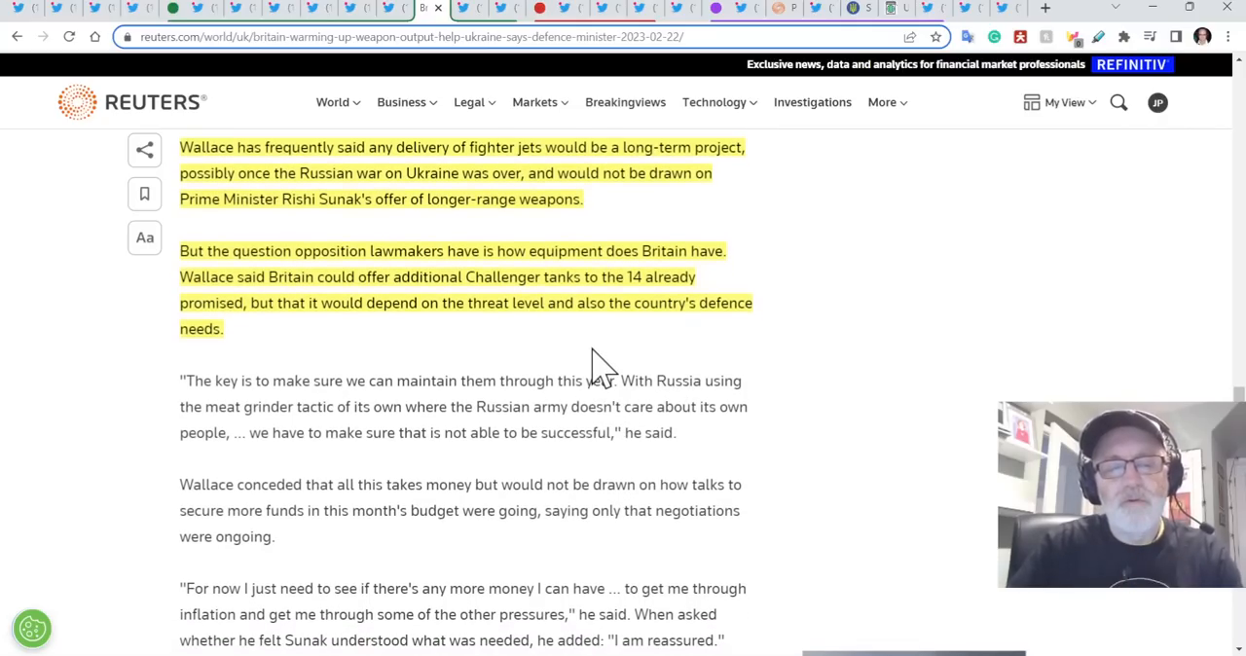
mouse_move(687, 367)
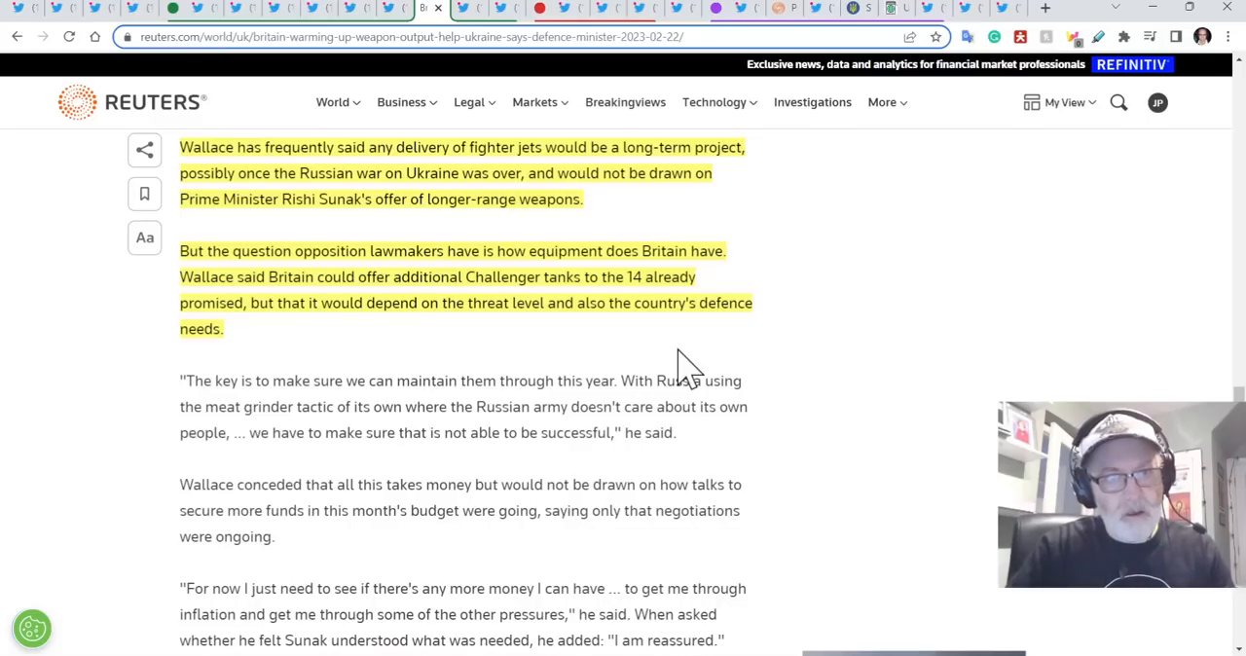
mouse_move(754, 214)
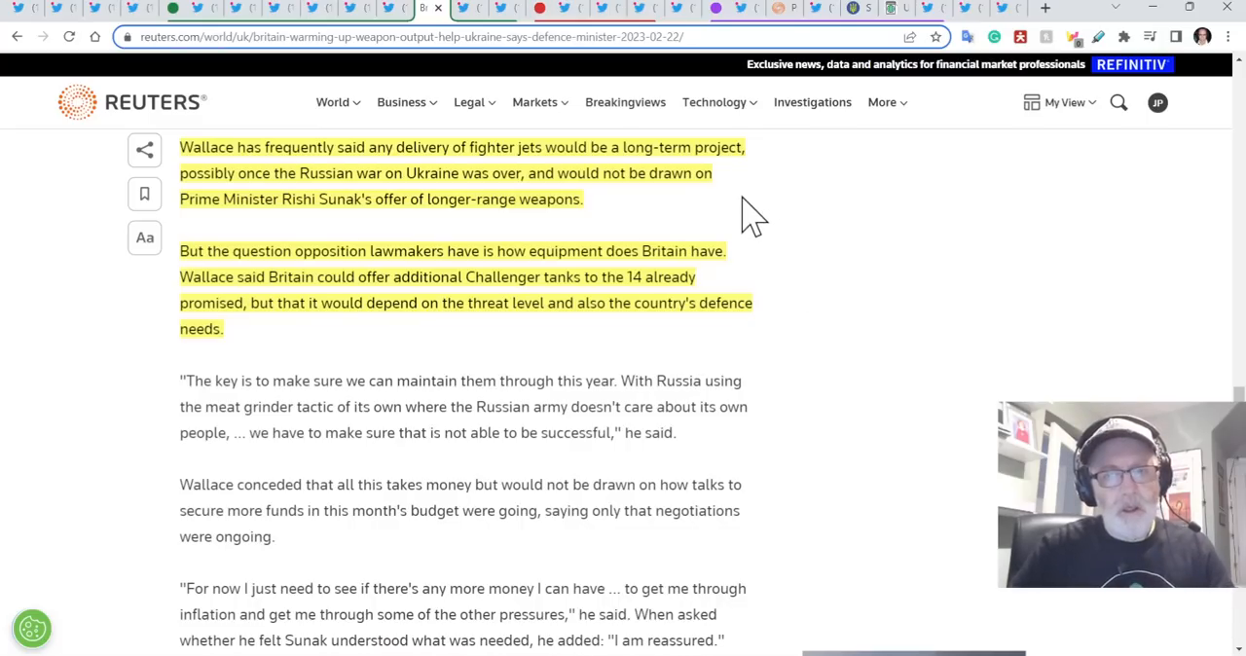
mouse_move(667, 209)
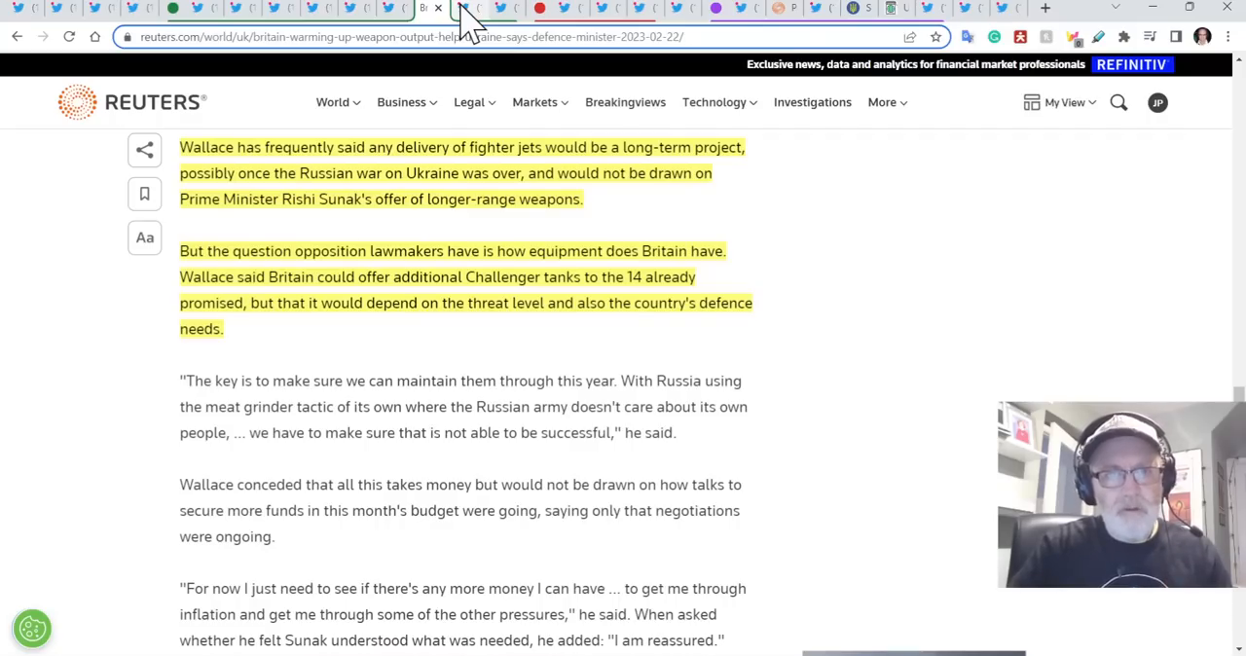
Open the DefenceHQ trench warfare training tweet, play its video and scroll through it.
left_click(467, 8)
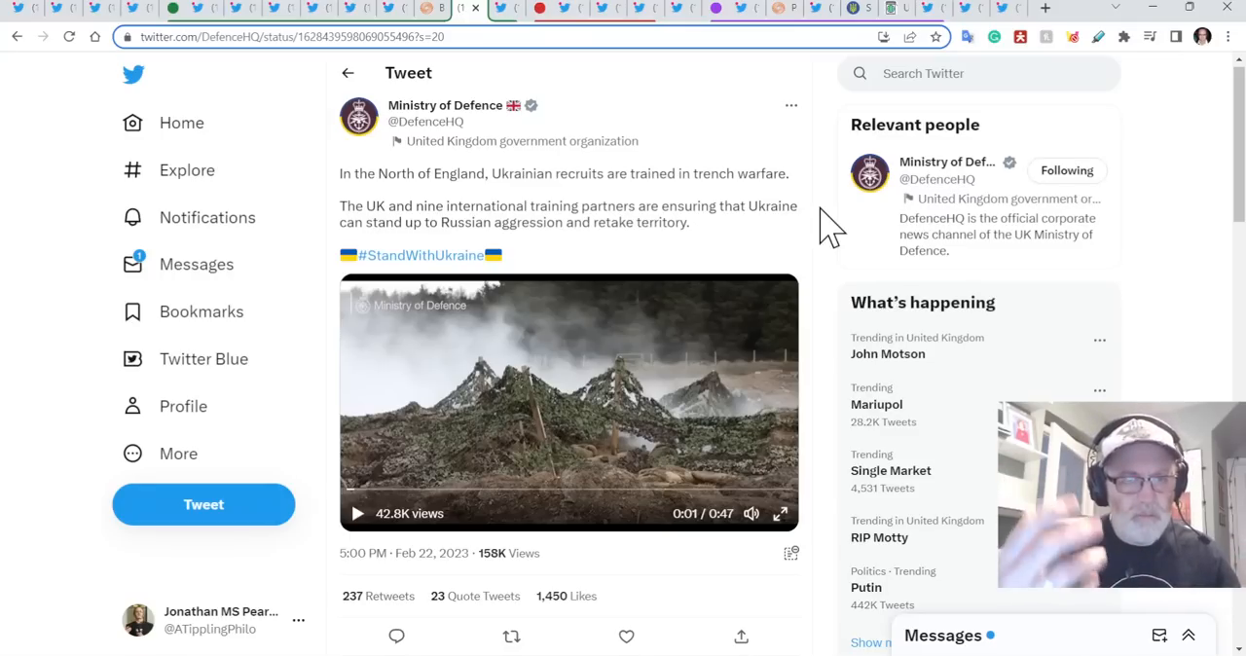
mouse_move(755, 243)
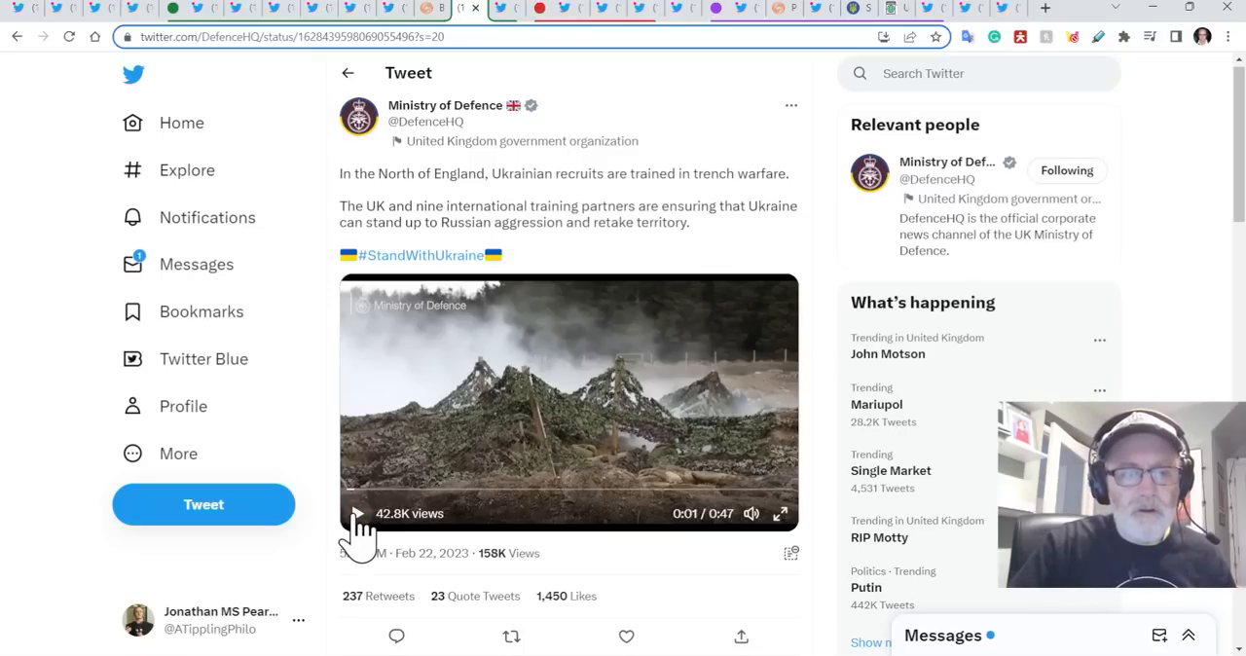
left_click(357, 513)
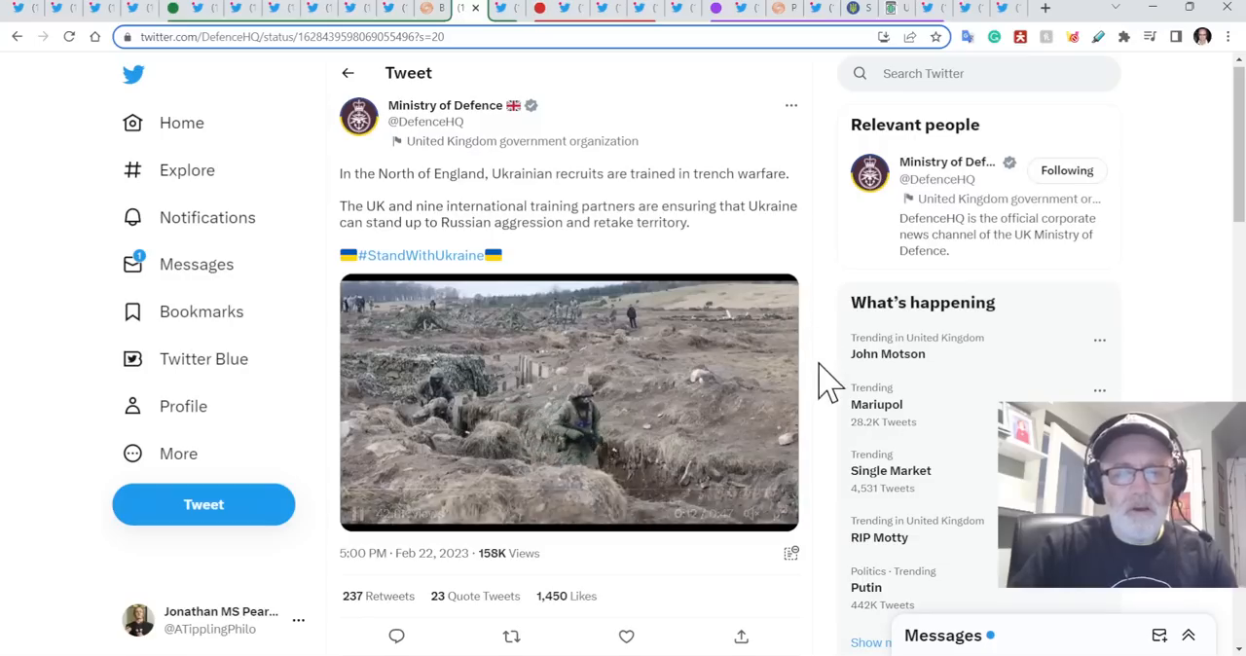
left_click(570, 403)
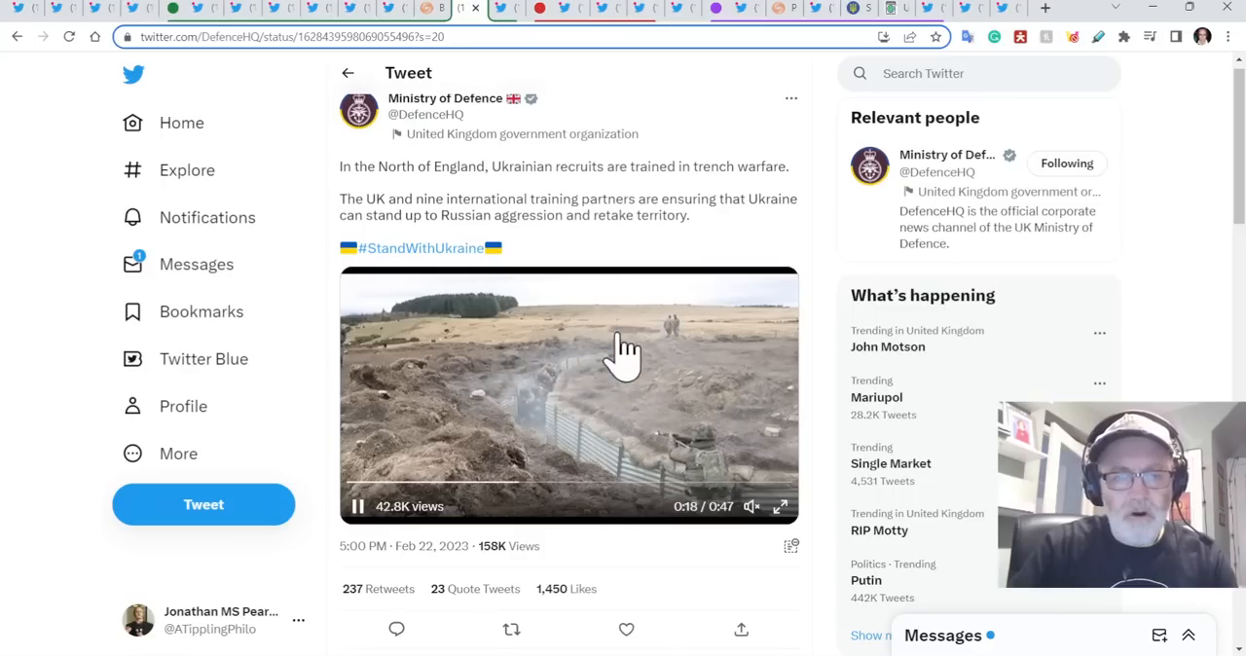
mouse_move(540, 350)
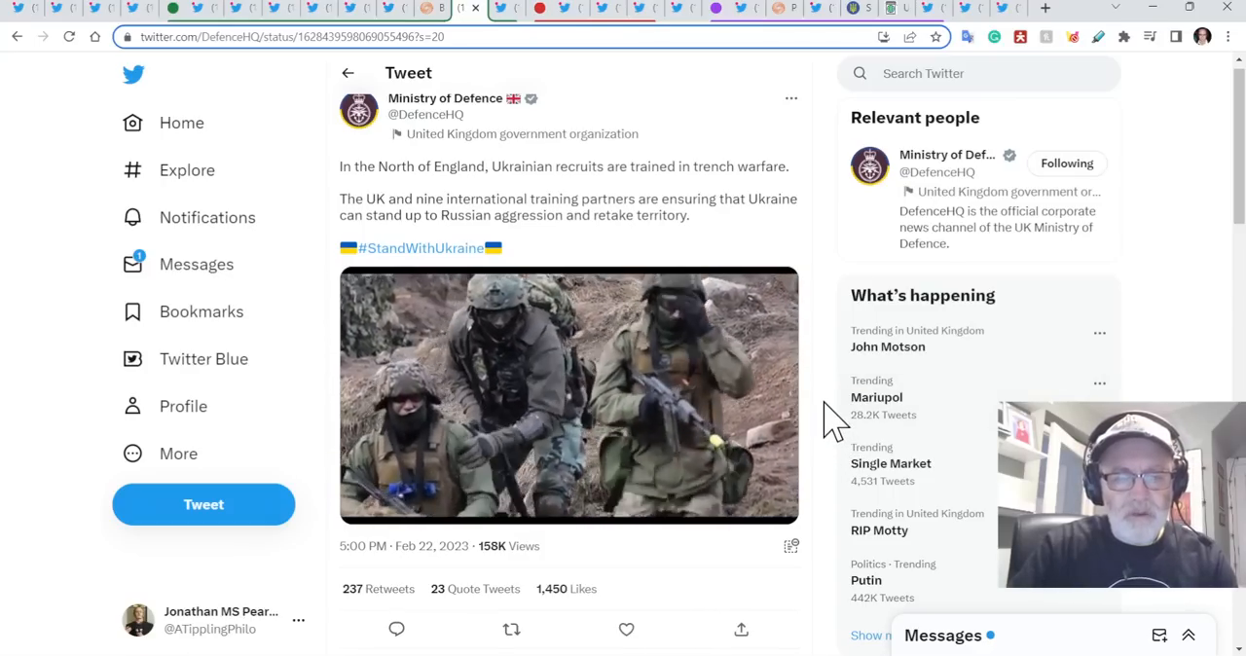
scroll("down", 3)
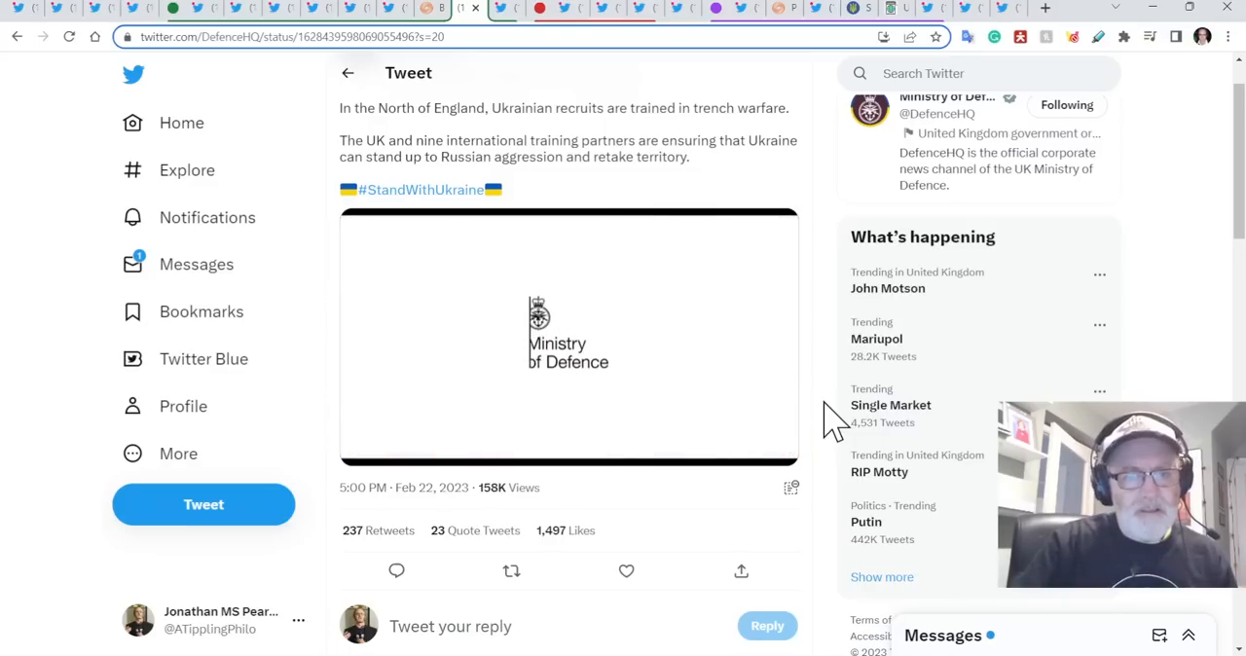
scroll("up", 3)
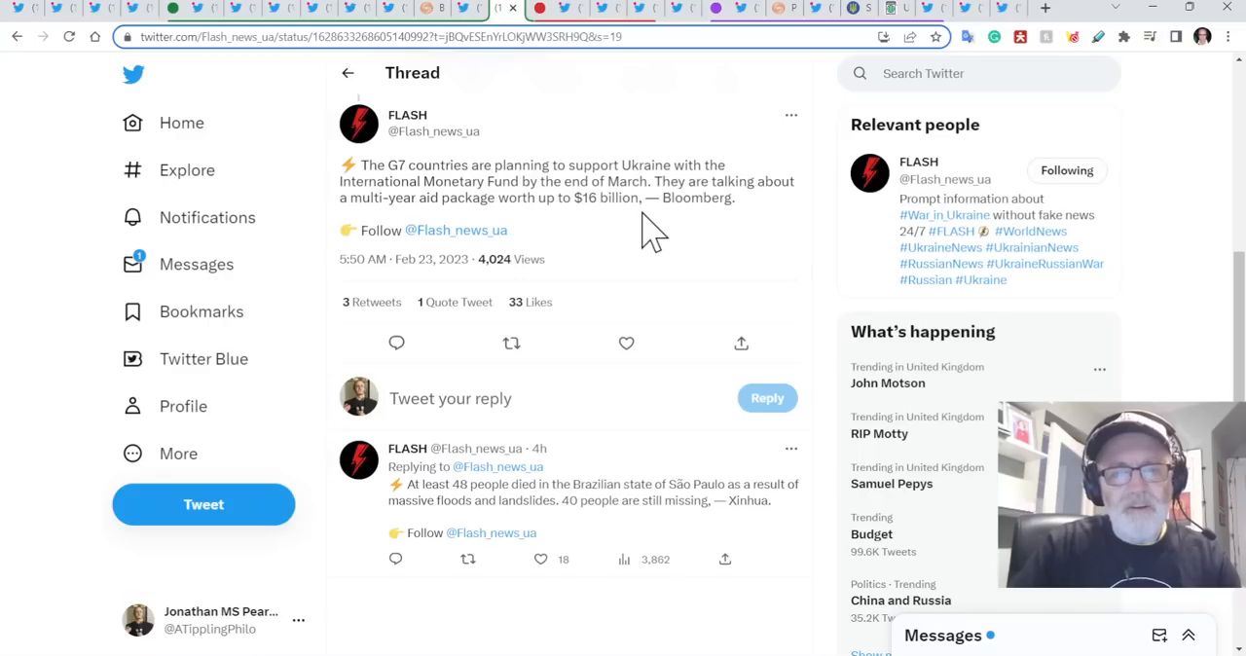
mouse_move(572, 238)
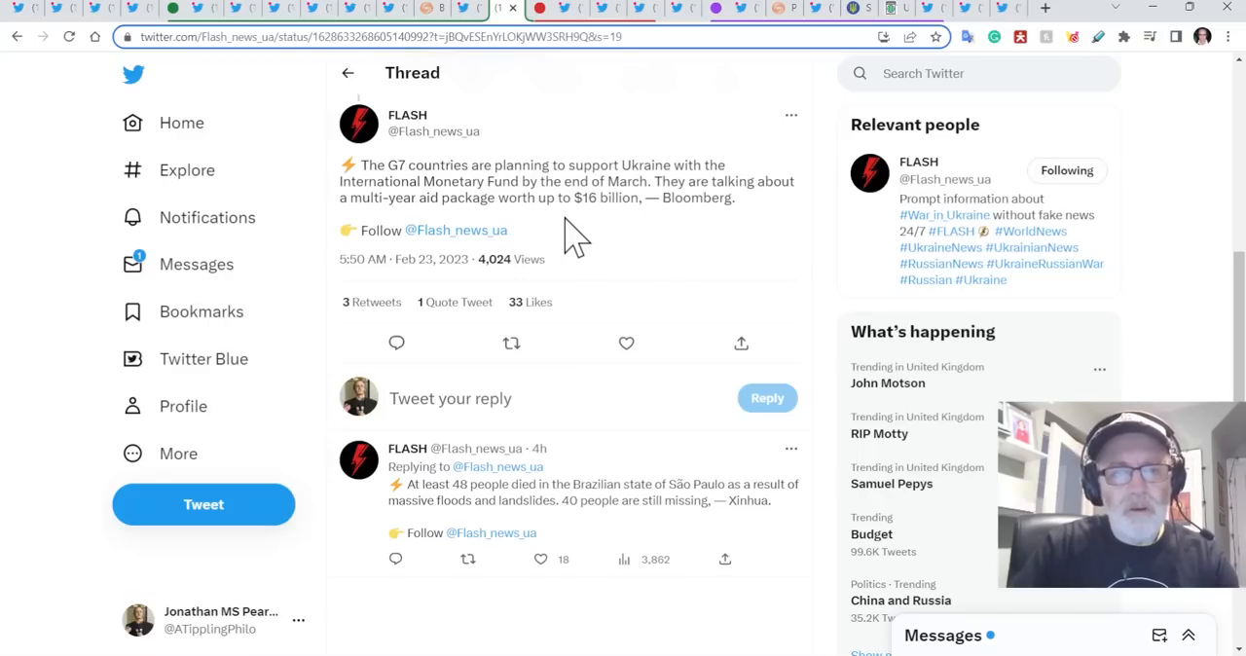
mouse_move(584, 239)
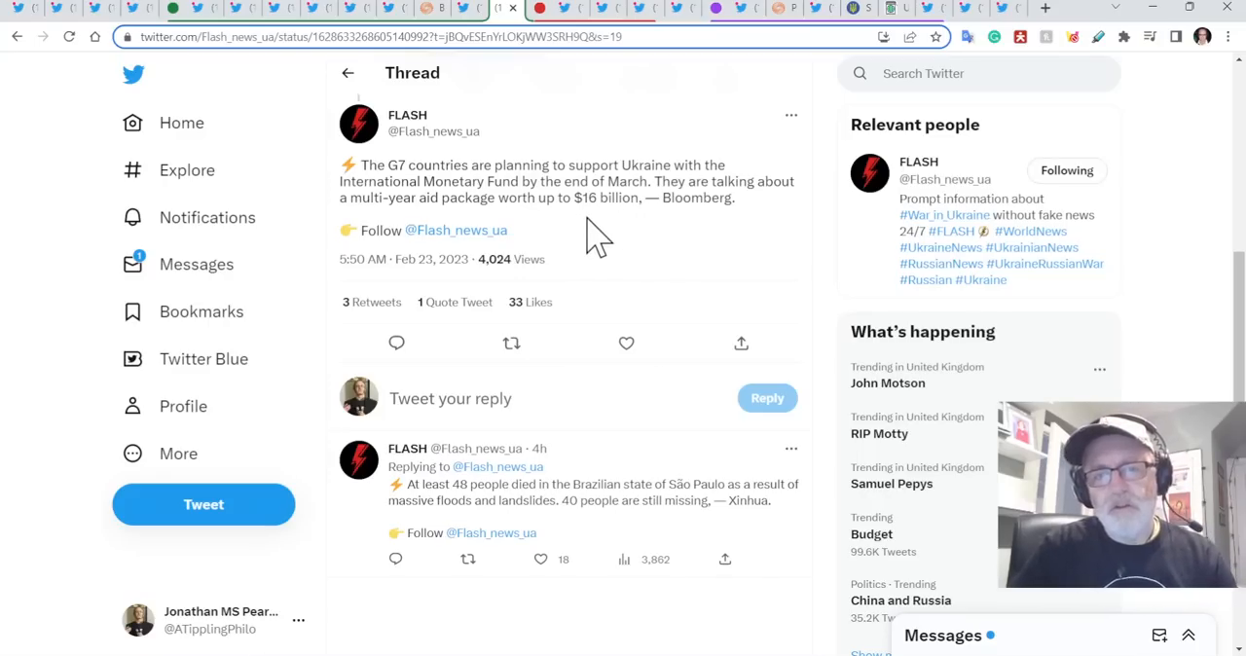
mouse_move(579, 228)
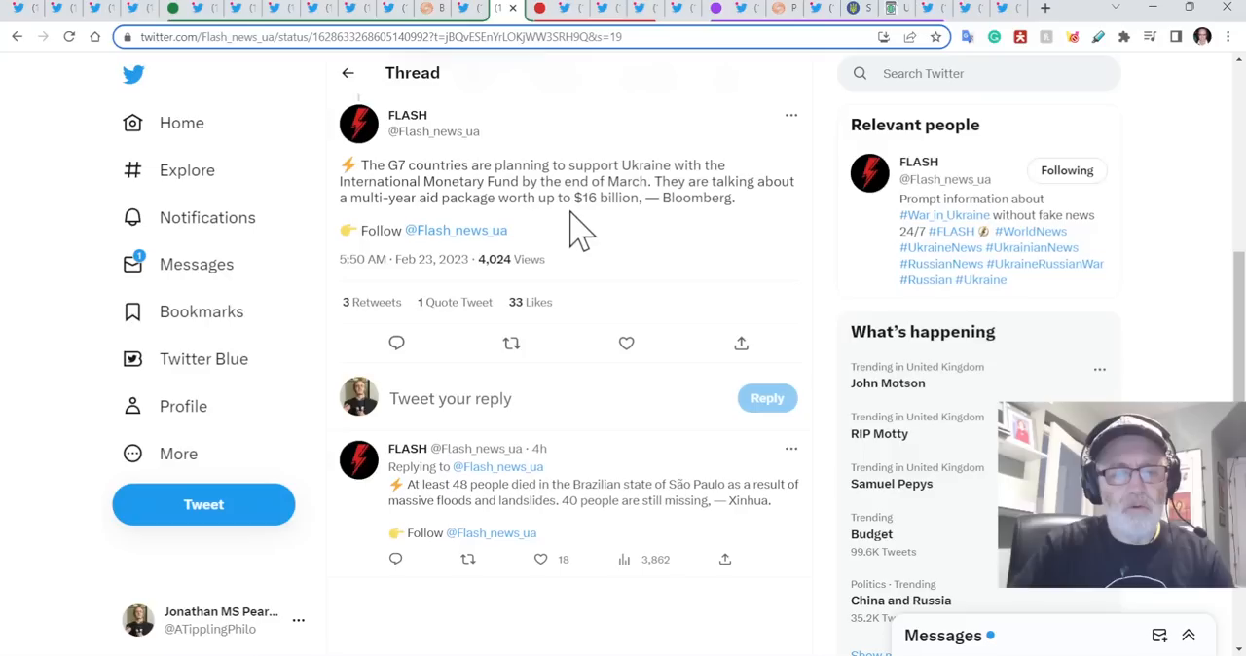
Scroll down the Flash_news_ua tweet on the $16 billion G7 Ukraine aid package.
scroll("down", 3)
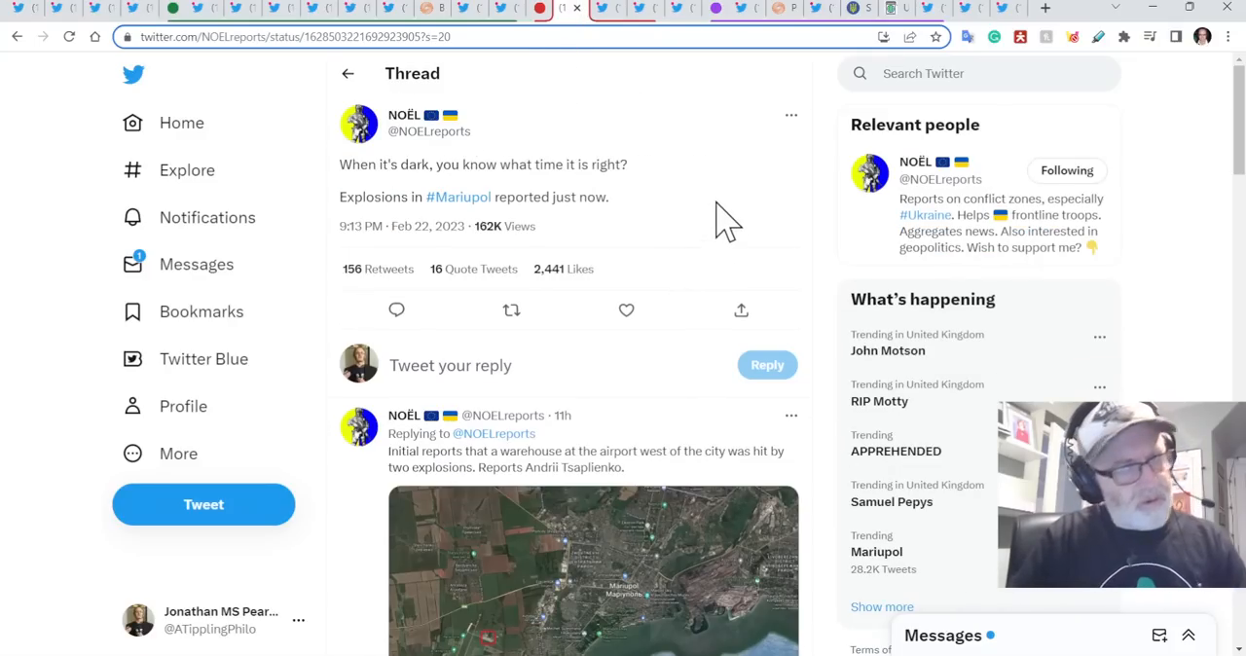
Scroll the NOËL Mariupol explosions thread down to the airport warehouse satellite map.
scroll("down", 3)
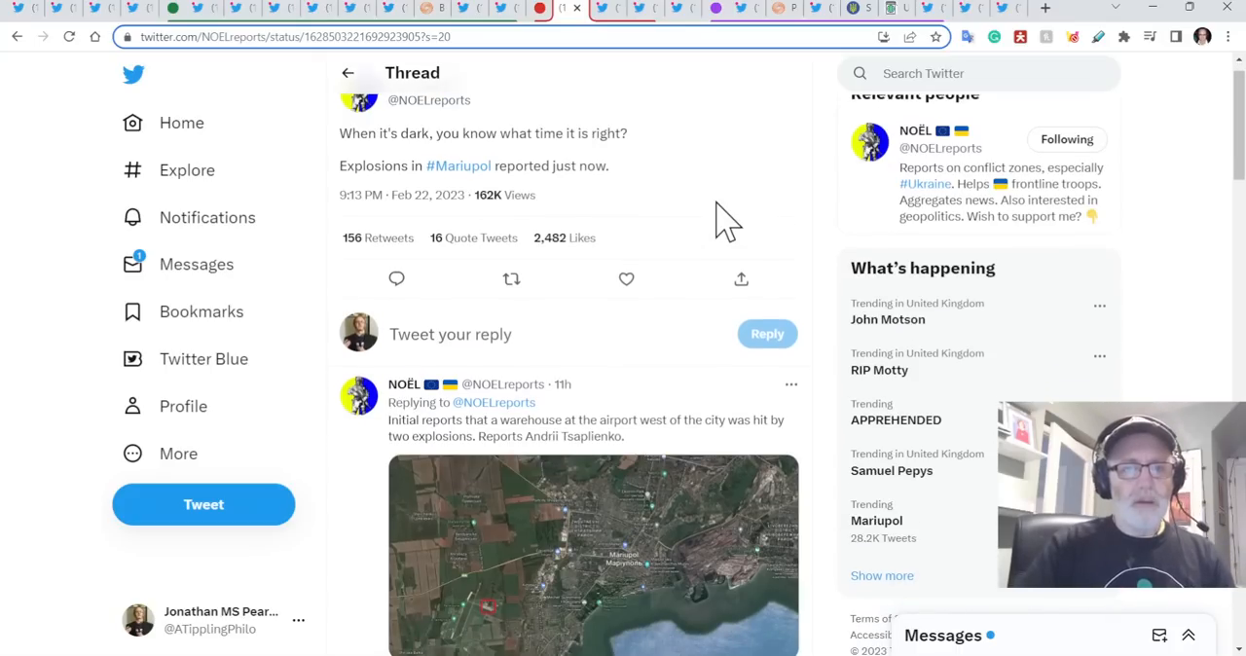
scroll("down", 3)
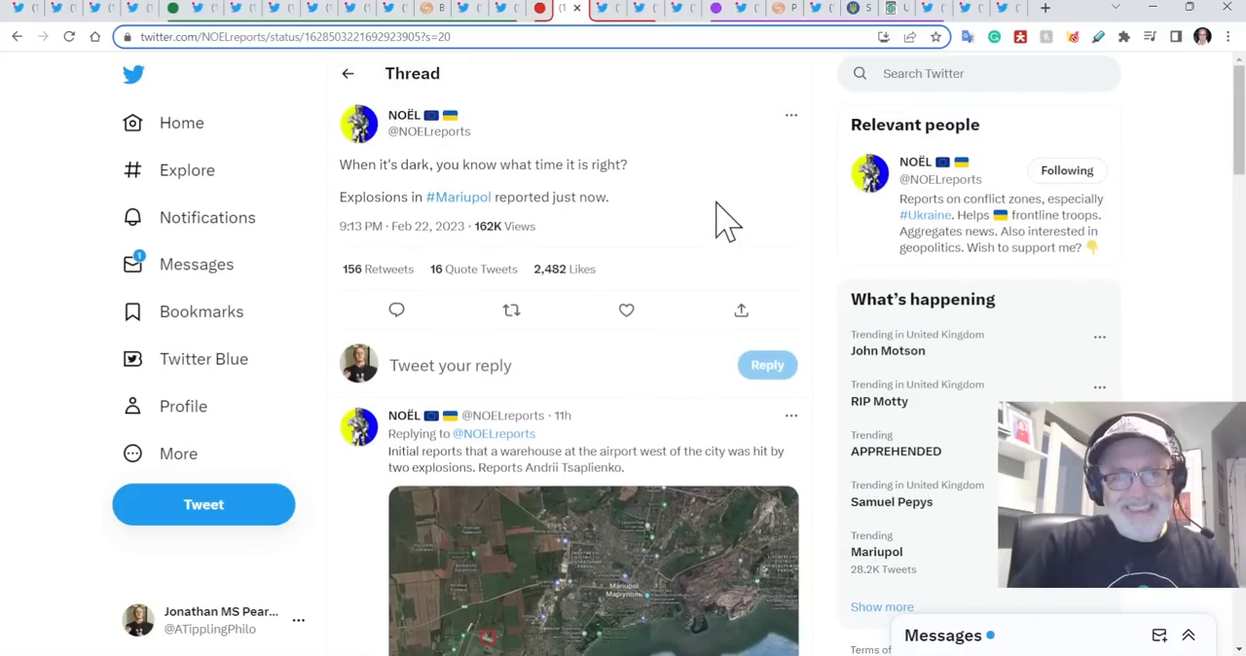
scroll("down", 3)
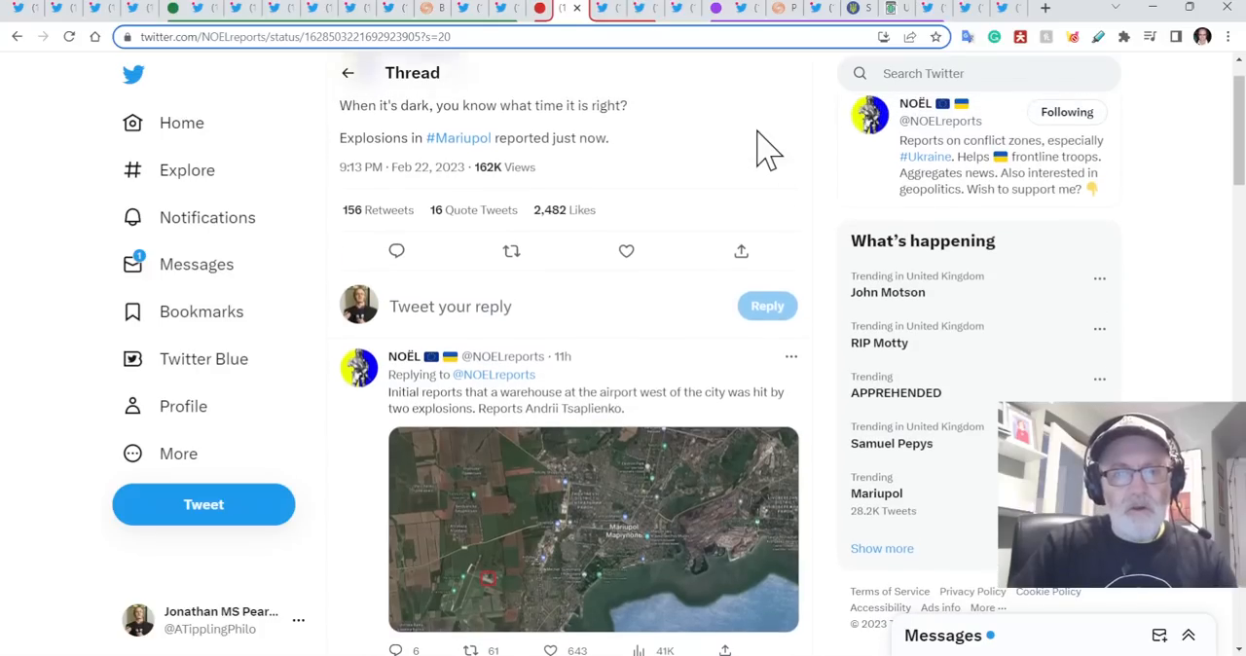
scroll("down", 3)
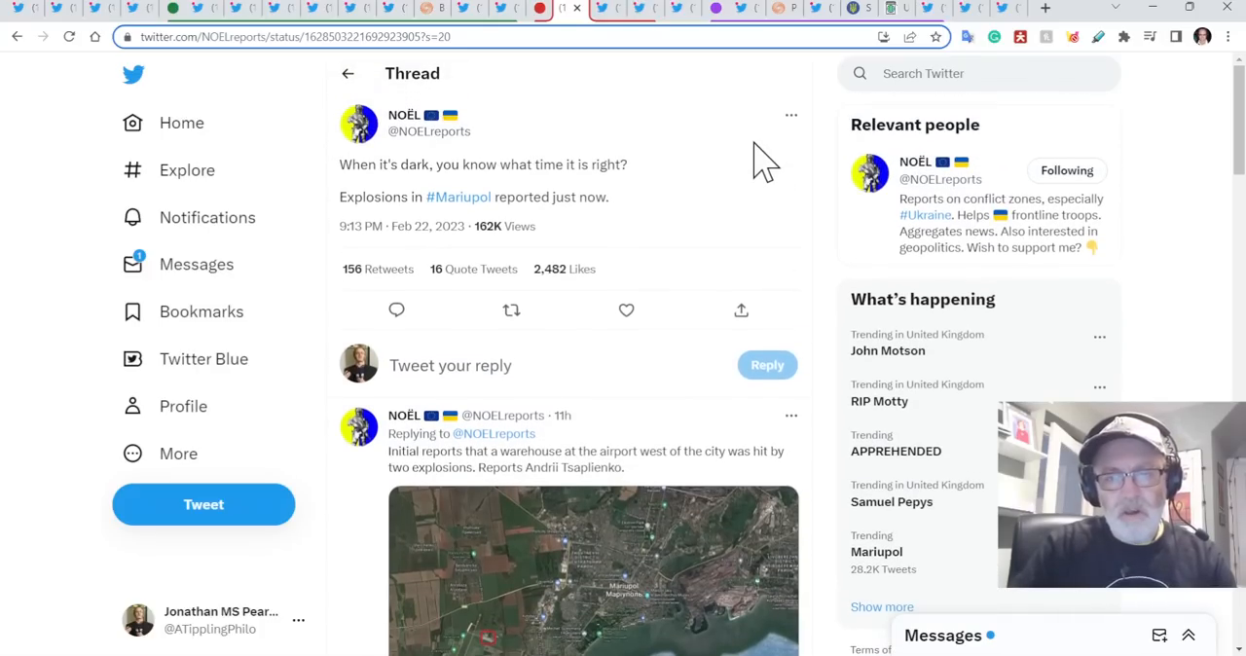
mouse_move(720, 160)
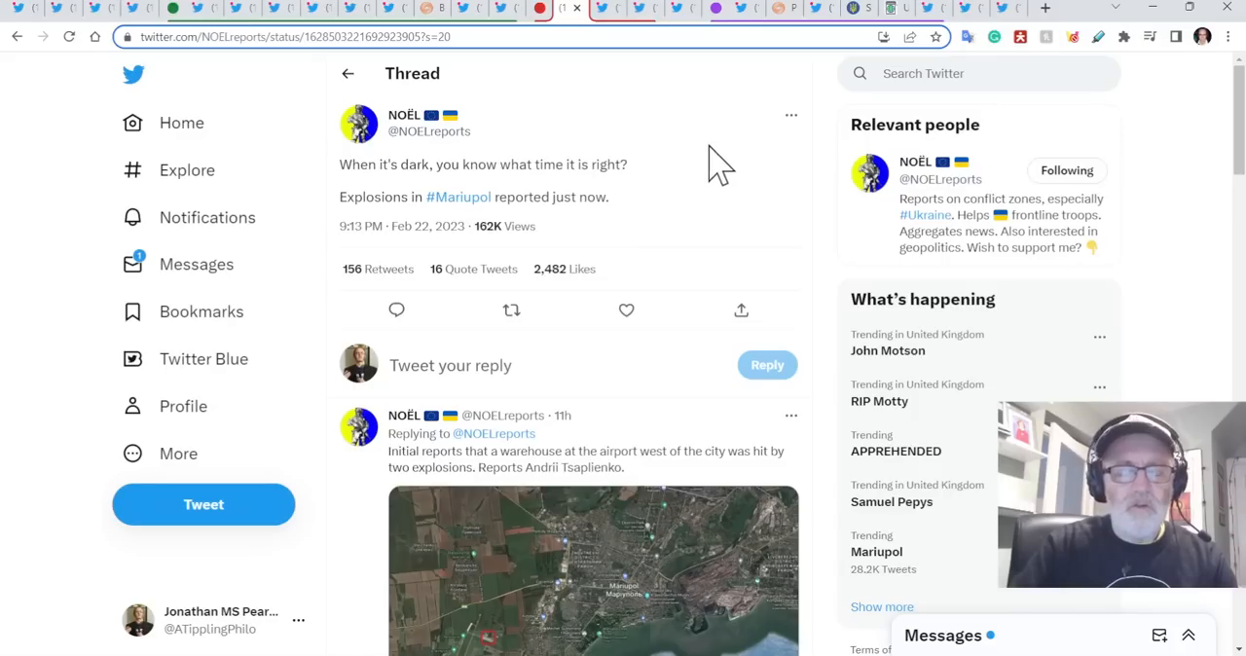
mouse_move(798, 204)
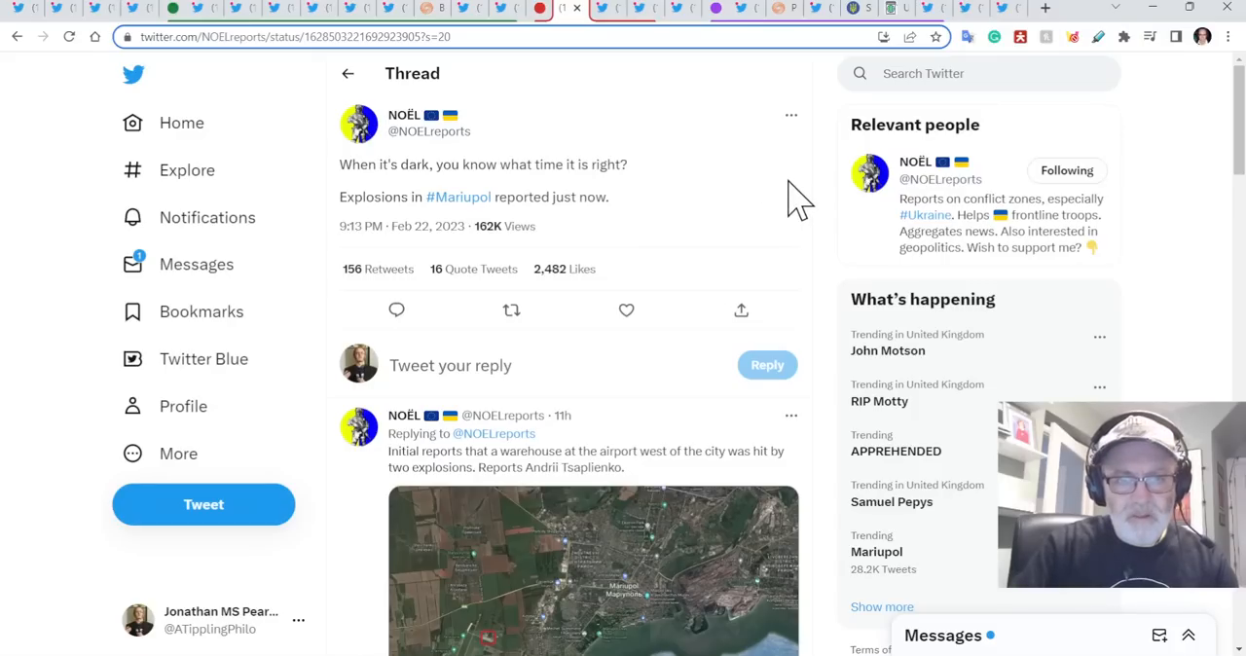
mouse_move(666, 219)
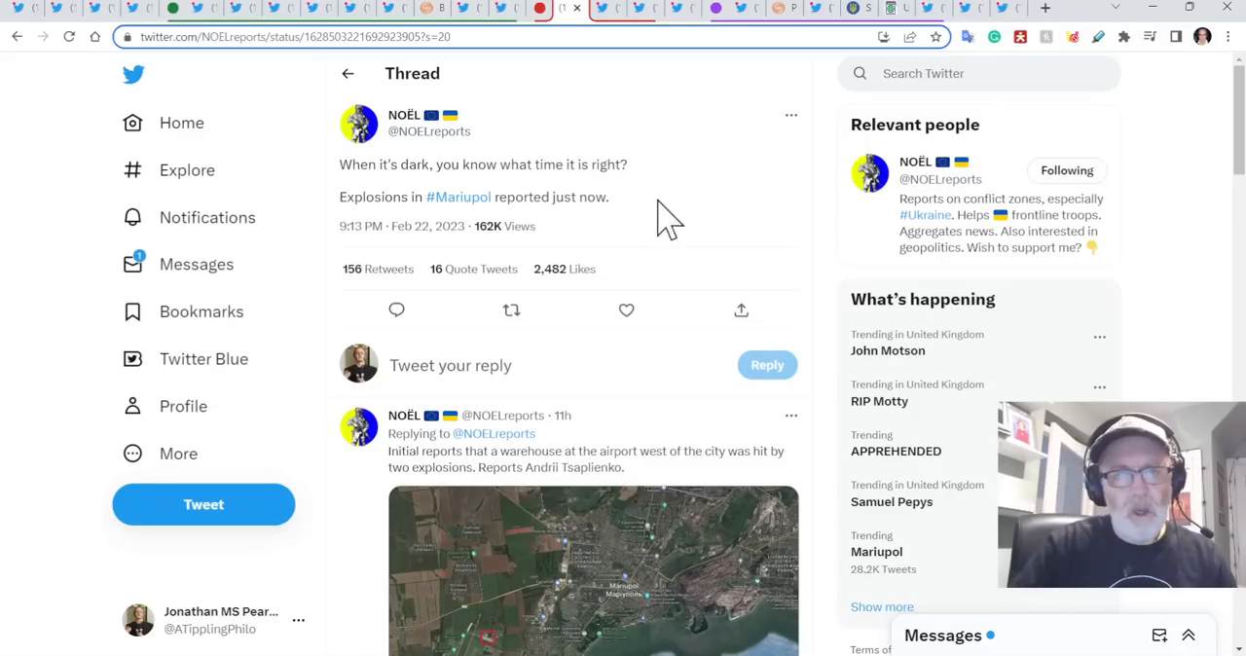
mouse_move(608, 92)
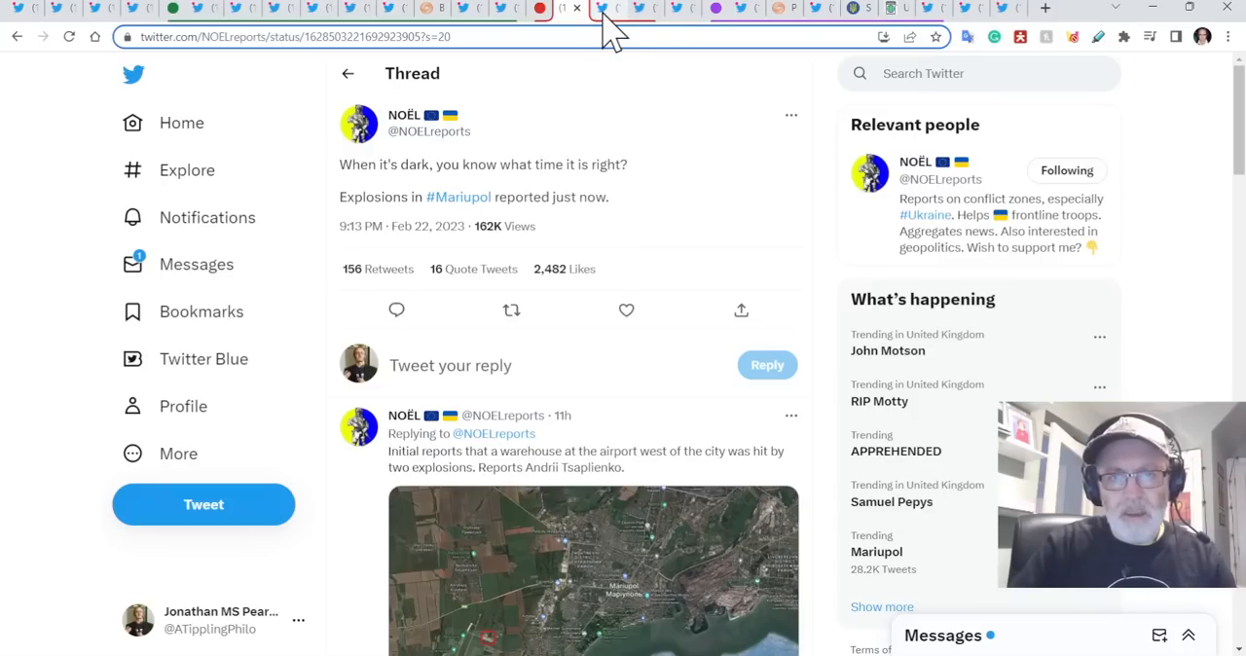
left_click(609, 9)
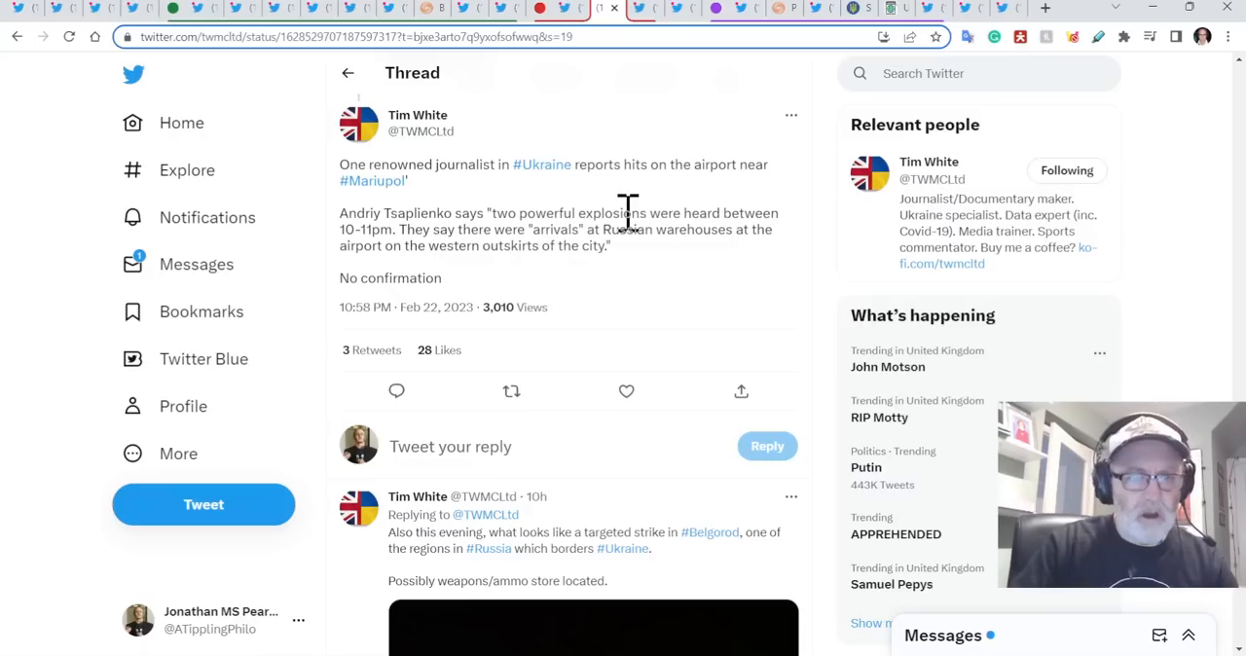
mouse_move(504, 234)
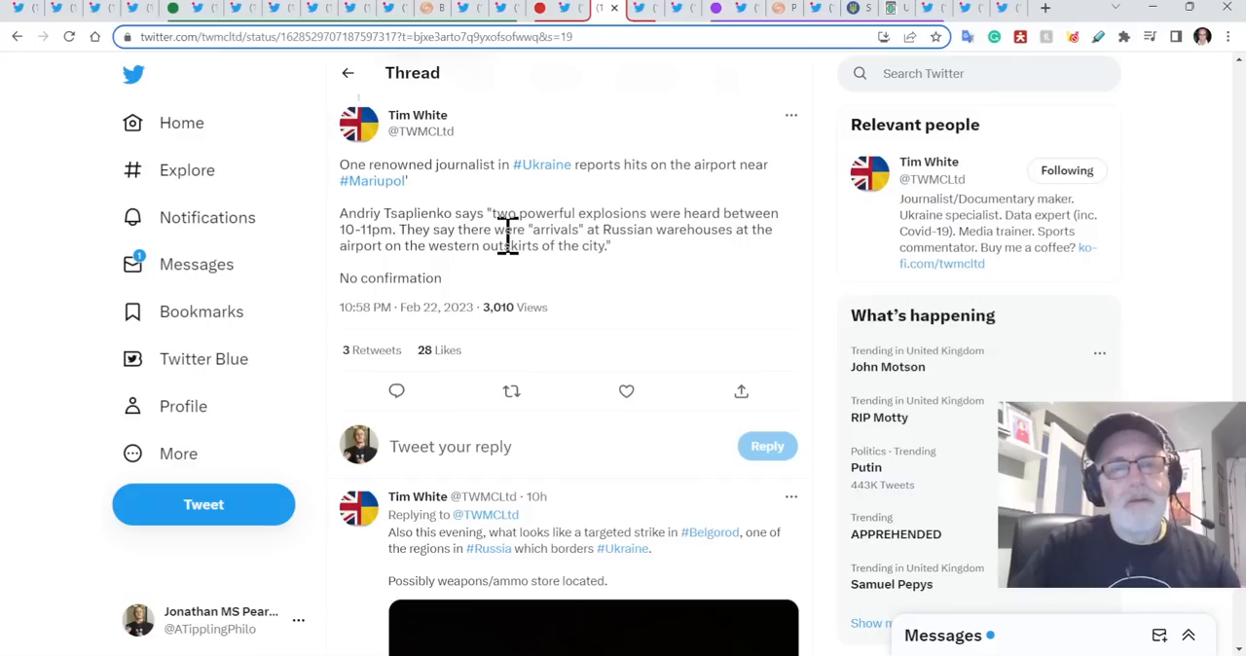
mouse_move(616, 207)
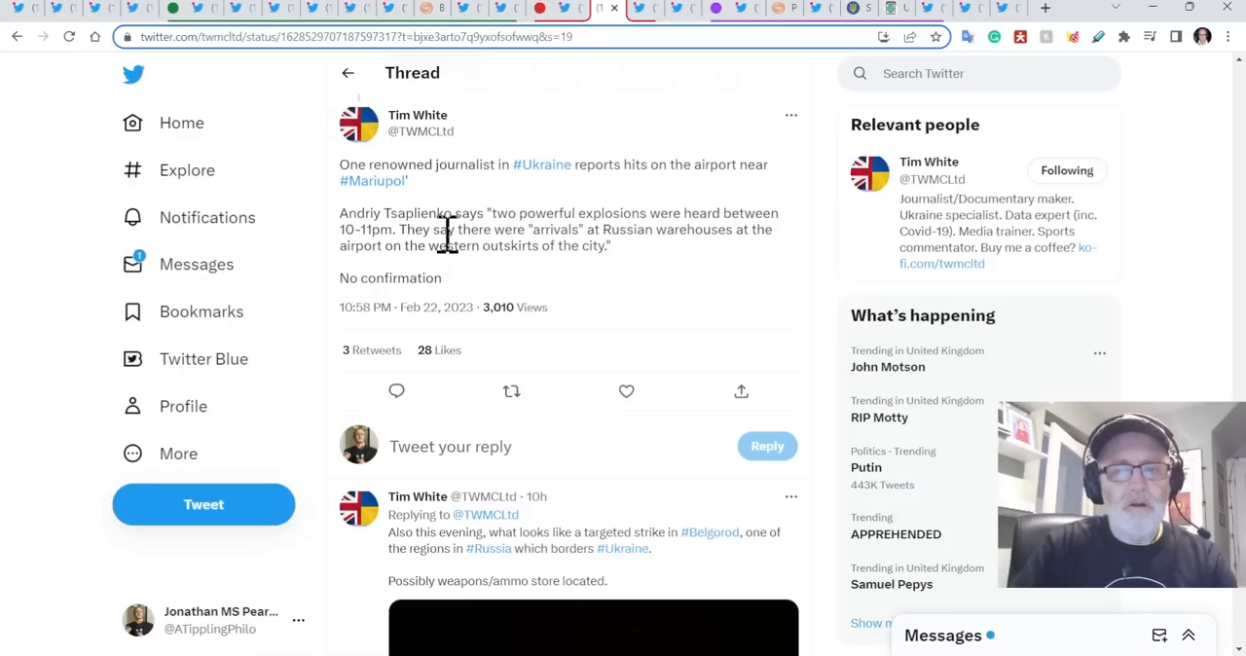
mouse_move(618, 223)
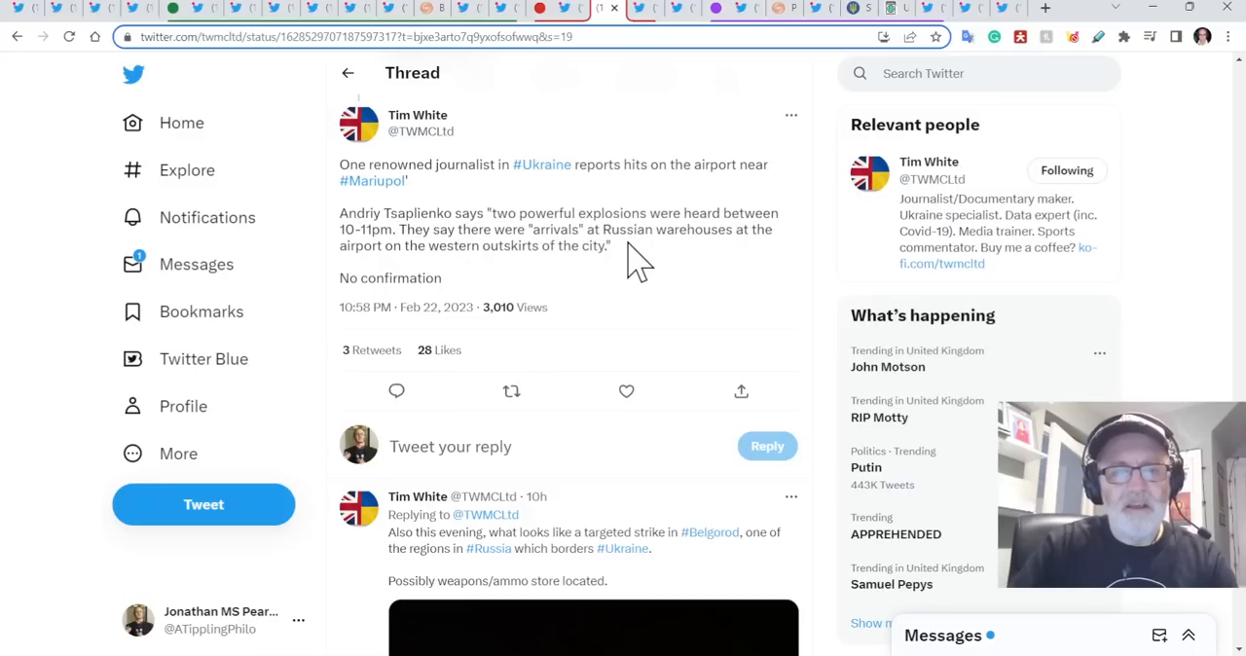
scroll("down", 3)
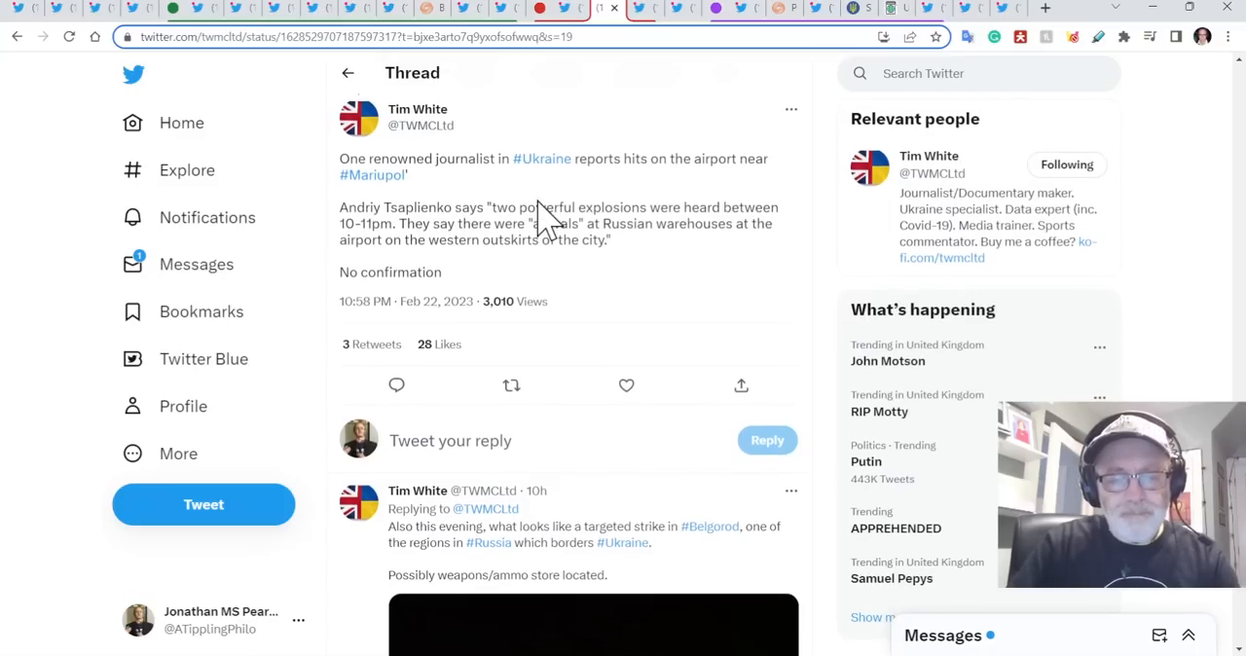
mouse_move(643, 15)
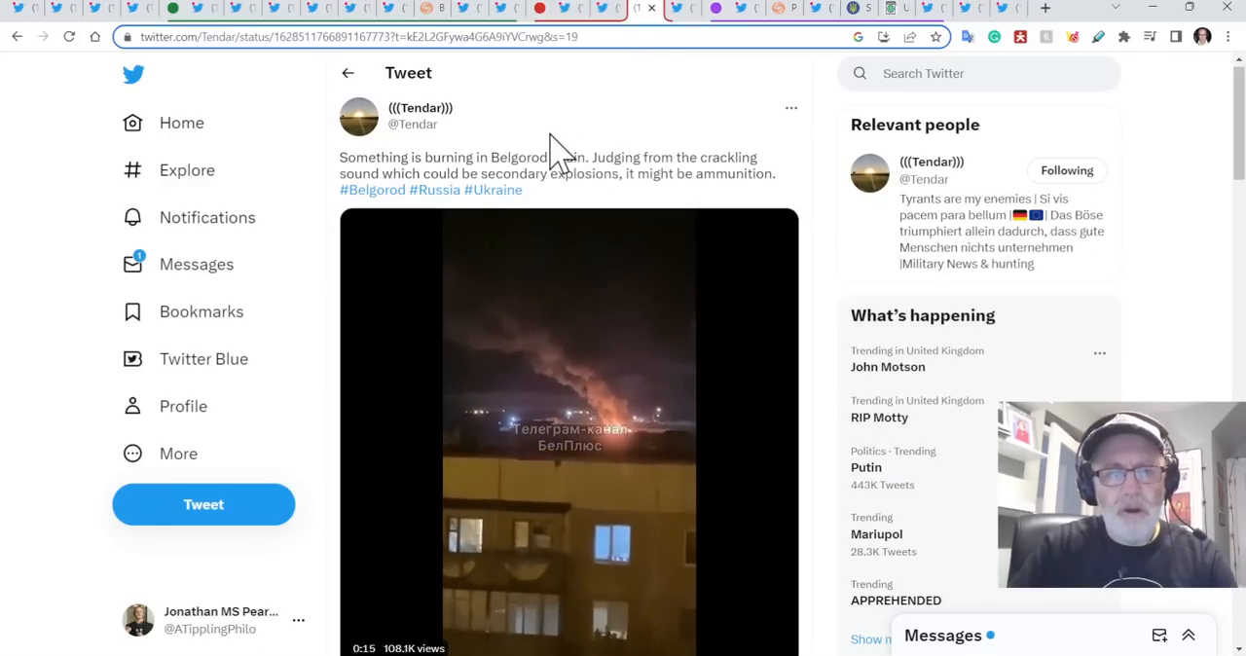
Scroll down the Tendar tweet and toggle playback of the Belgorod night fire video.
scroll("down", 3)
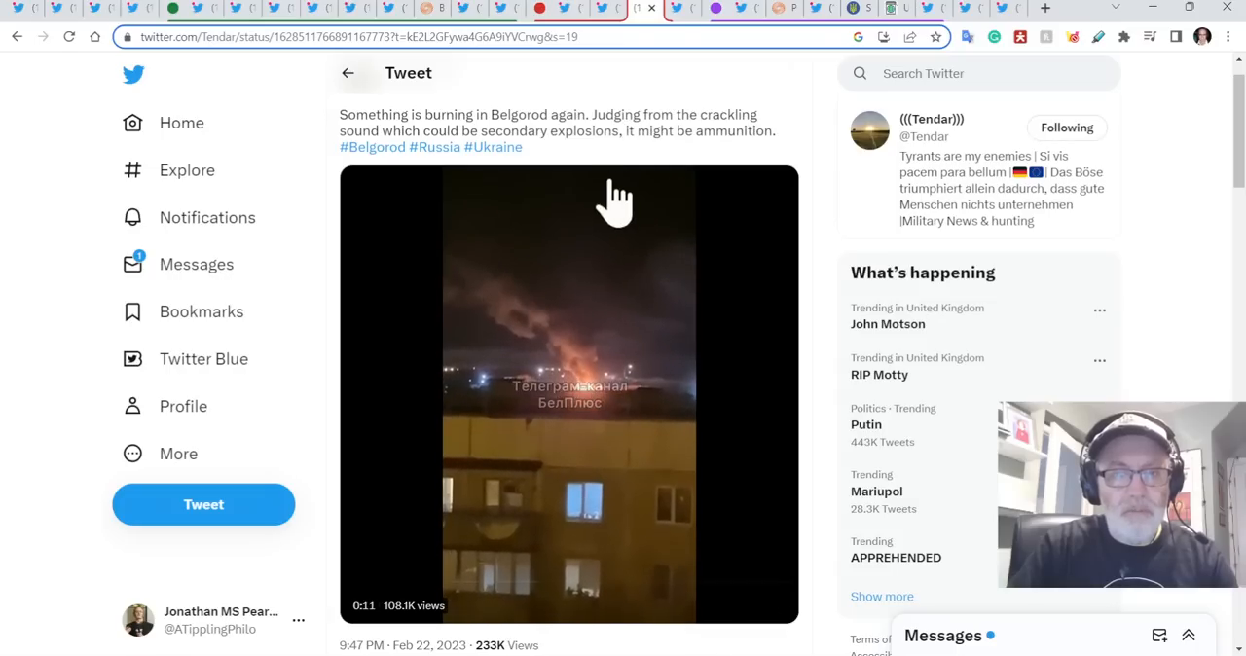
left_click(594, 409)
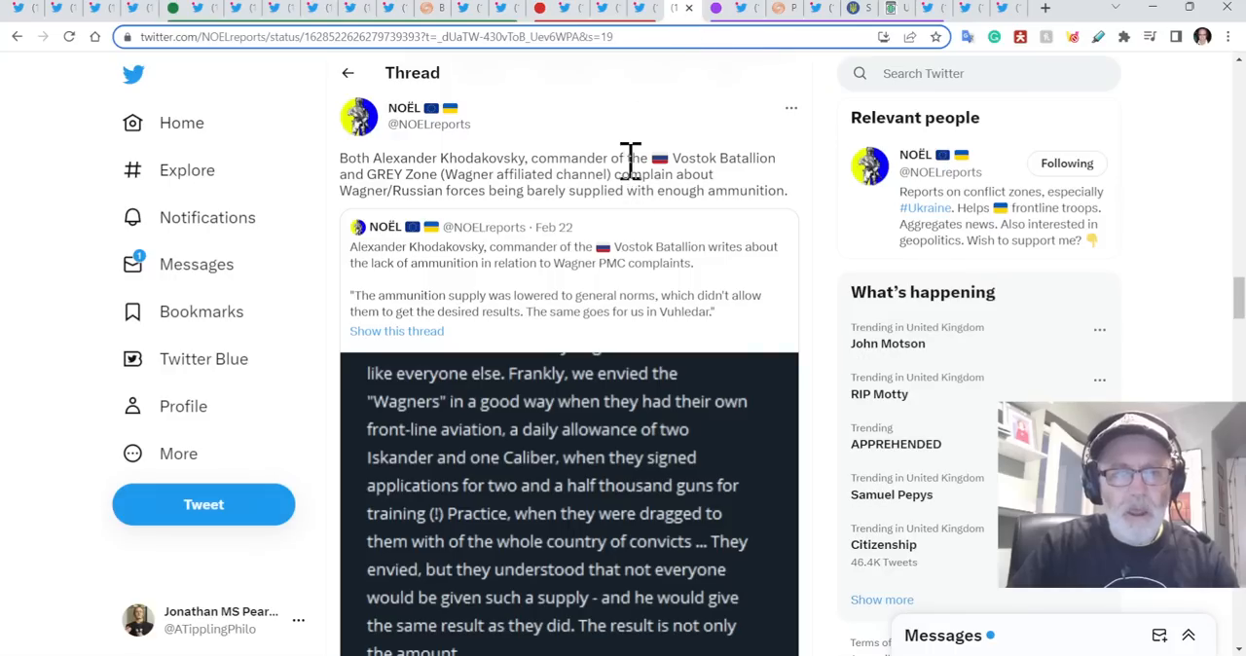
Scroll through the ammunition-supply posts to the Prigozhin shipment tweet.
scroll("down", 3)
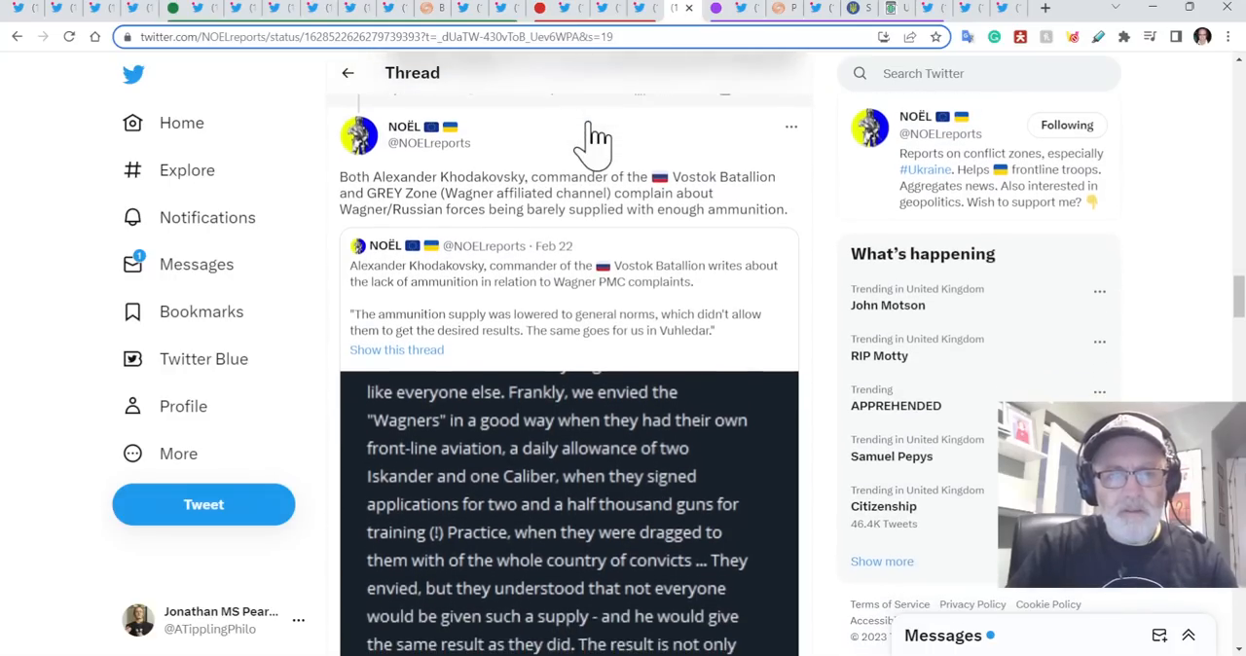
mouse_move(709, 199)
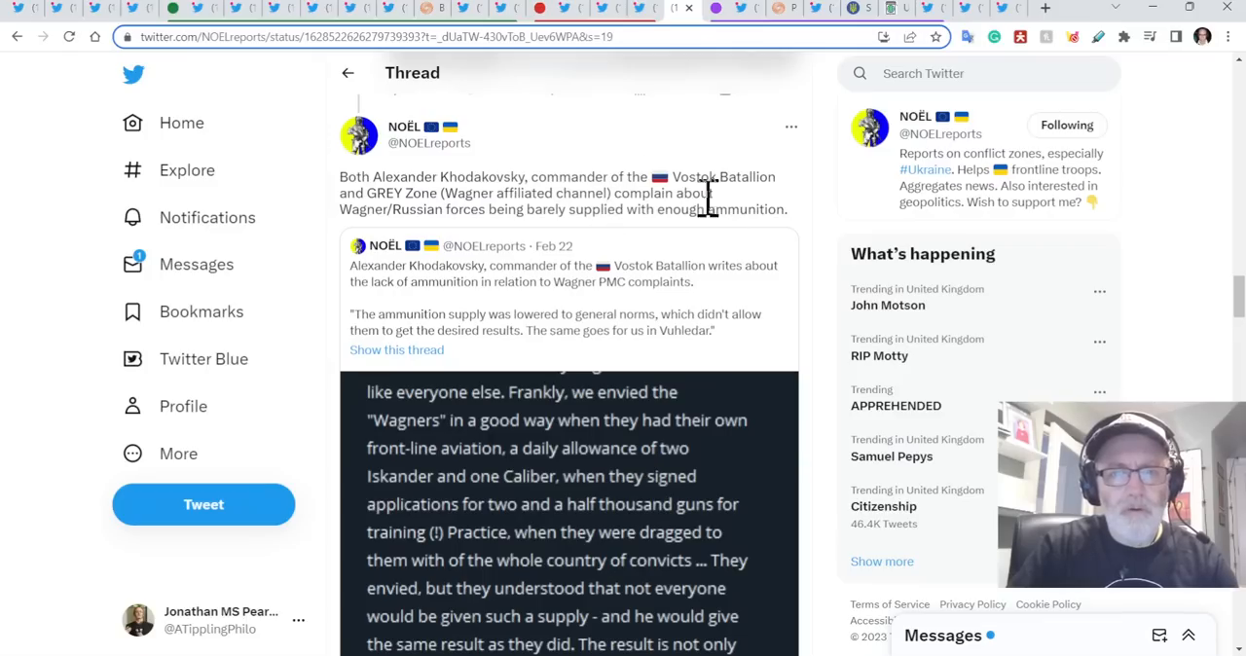
scroll("down", 3)
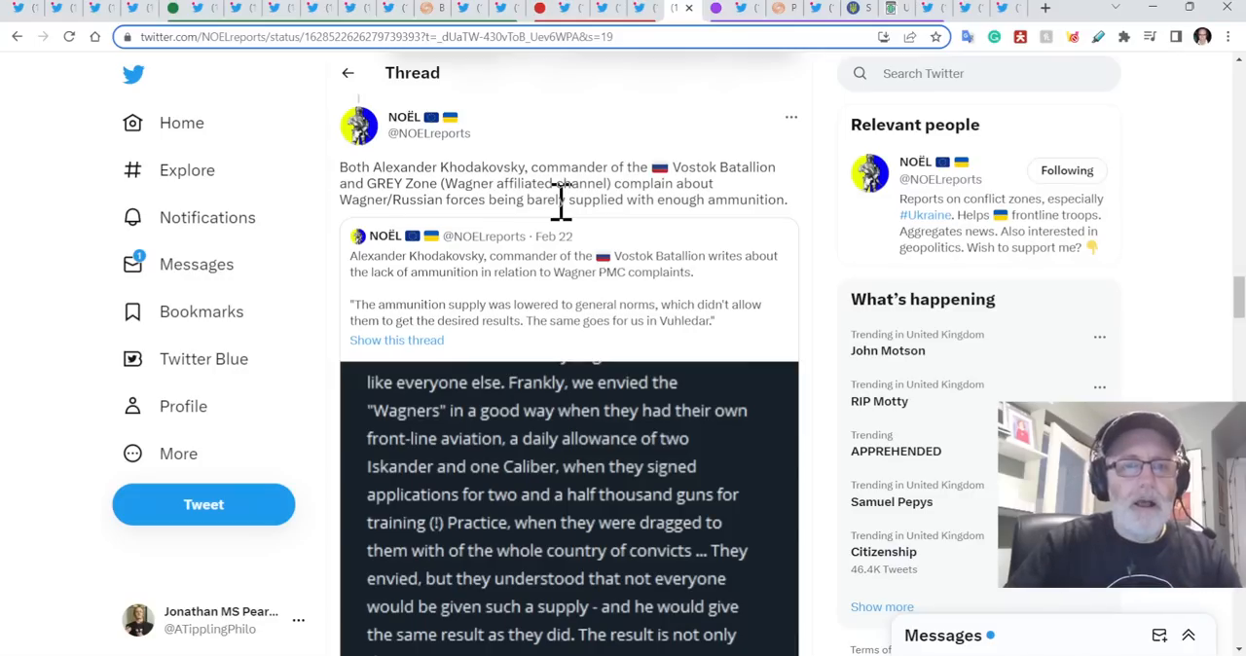
mouse_move(582, 190)
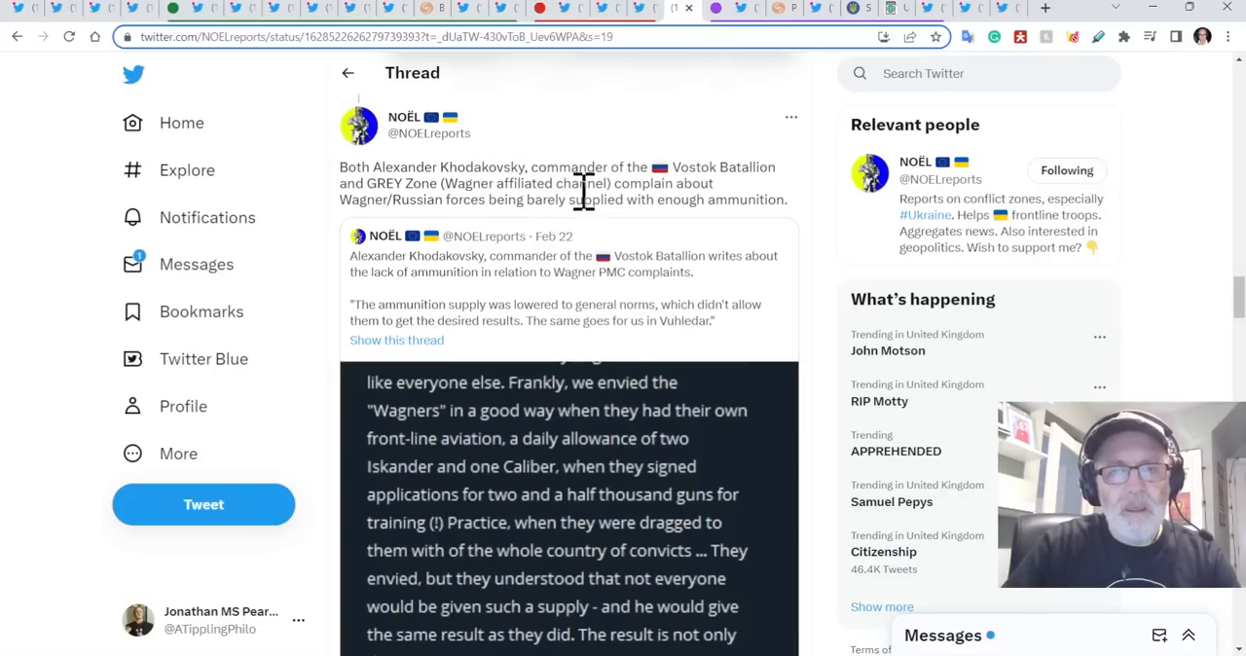
mouse_move(472, 195)
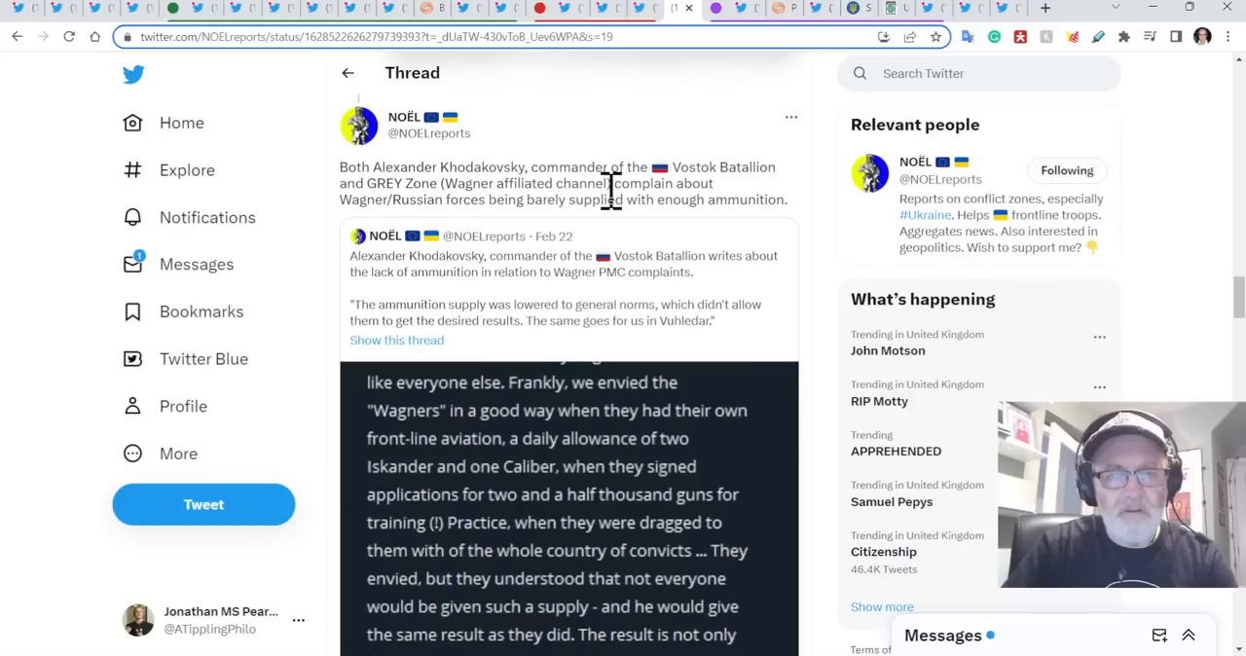
mouse_move(467, 233)
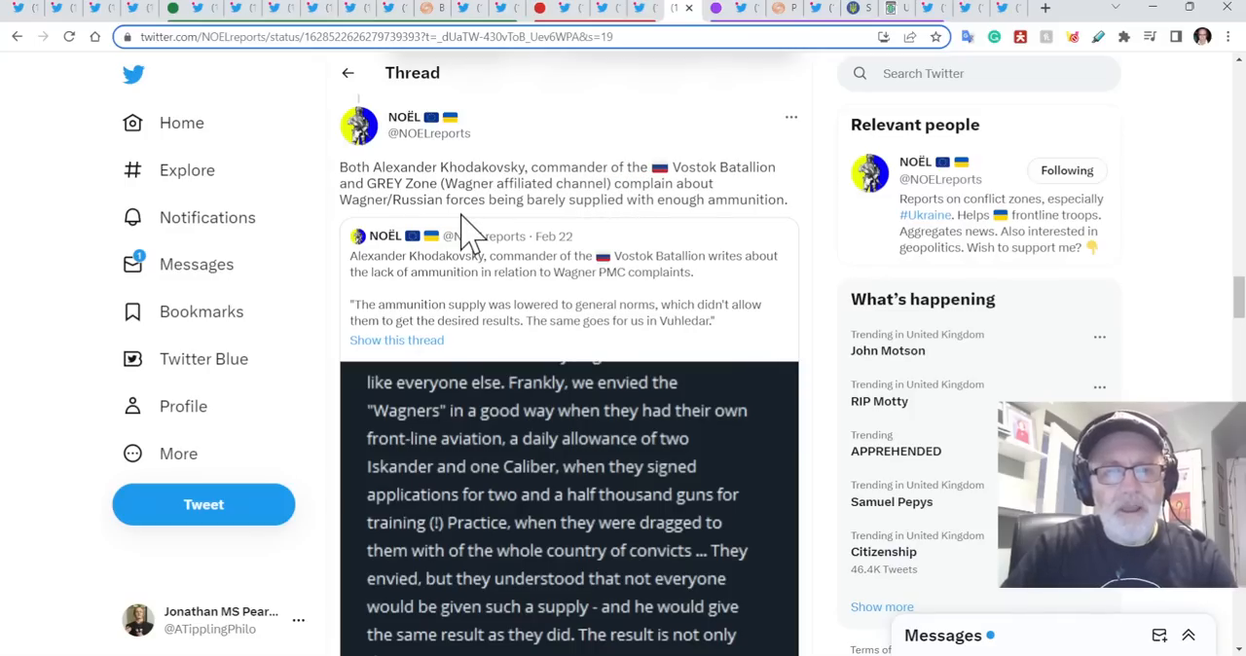
mouse_move(603, 224)
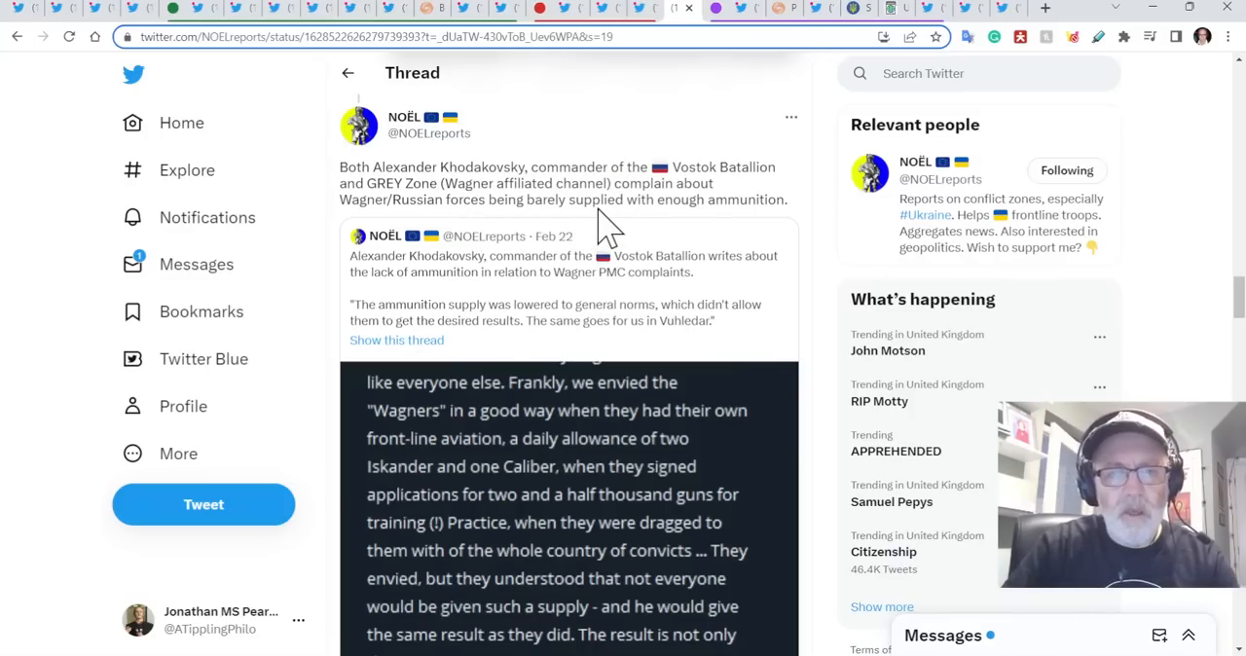
scroll("down", 3)
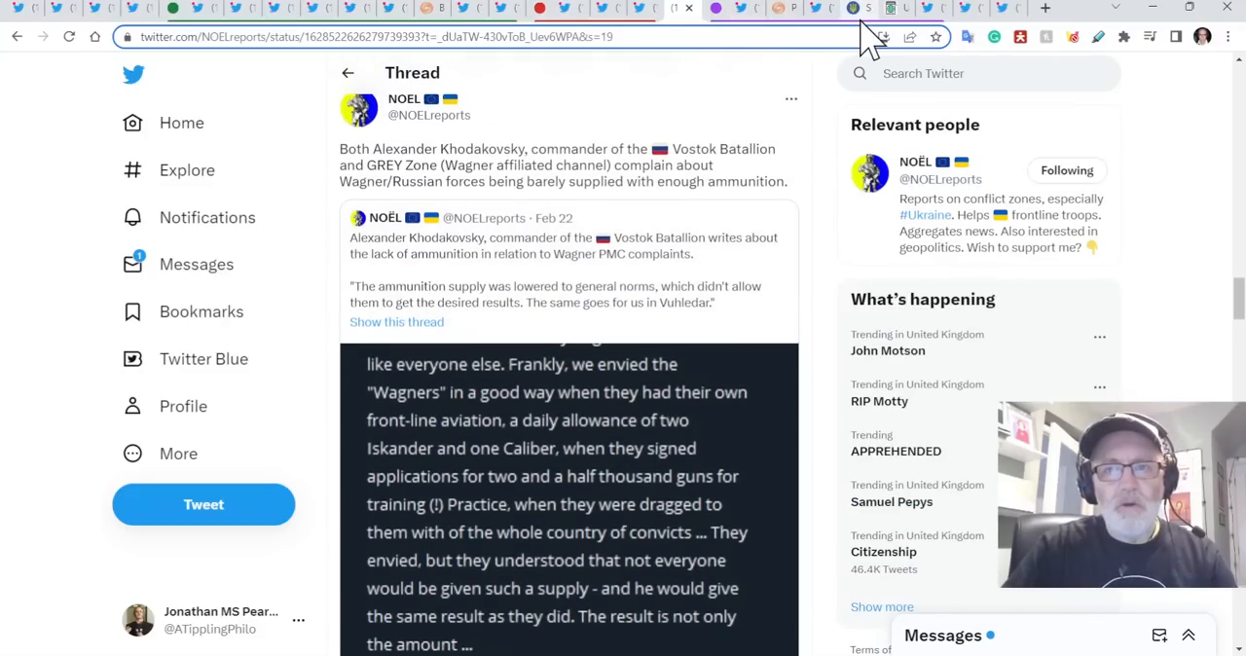
mouse_move(929, 39)
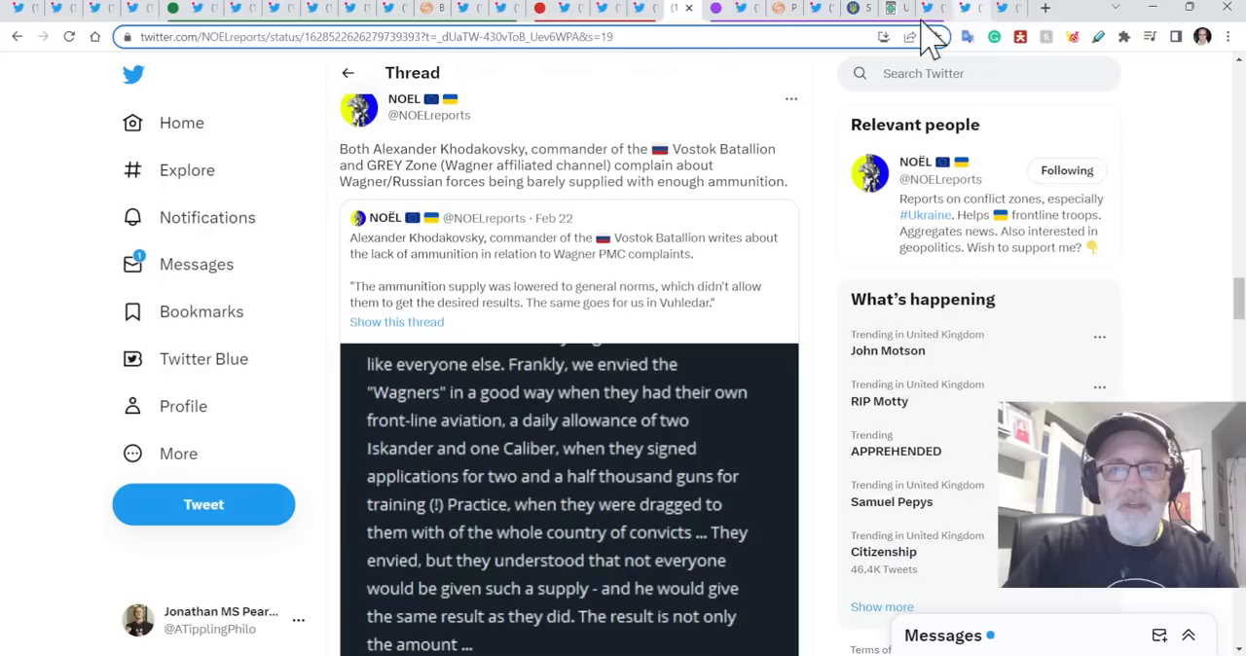
mouse_move(681, 43)
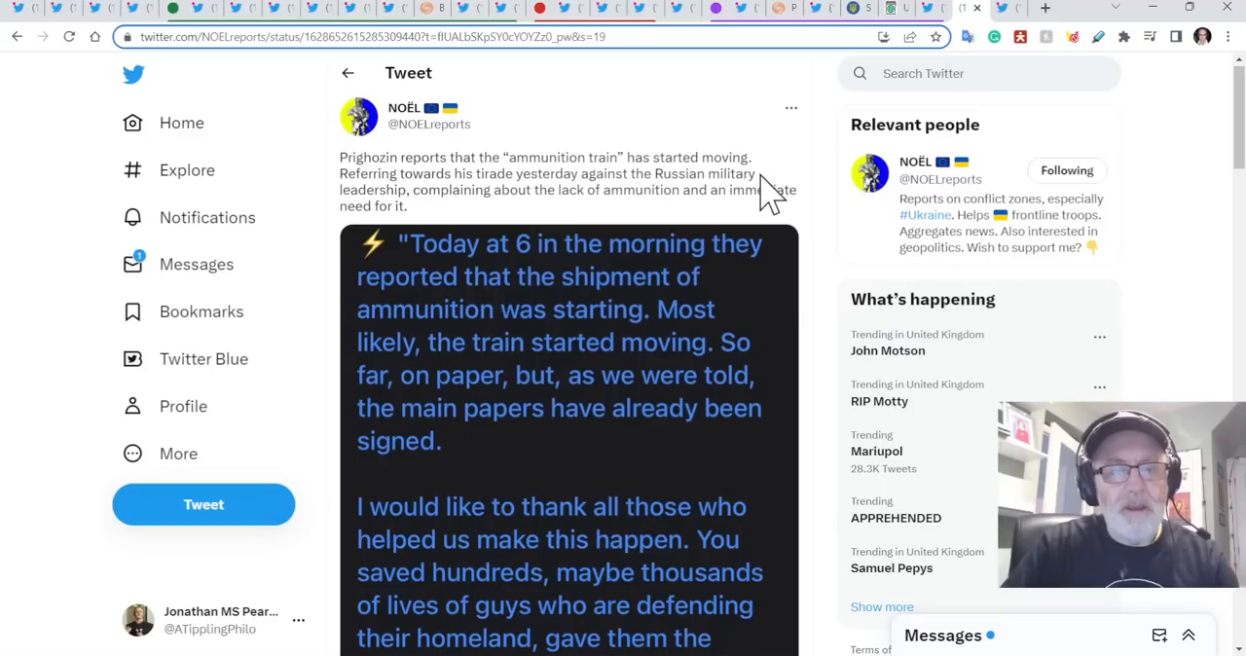
mouse_move(633, 258)
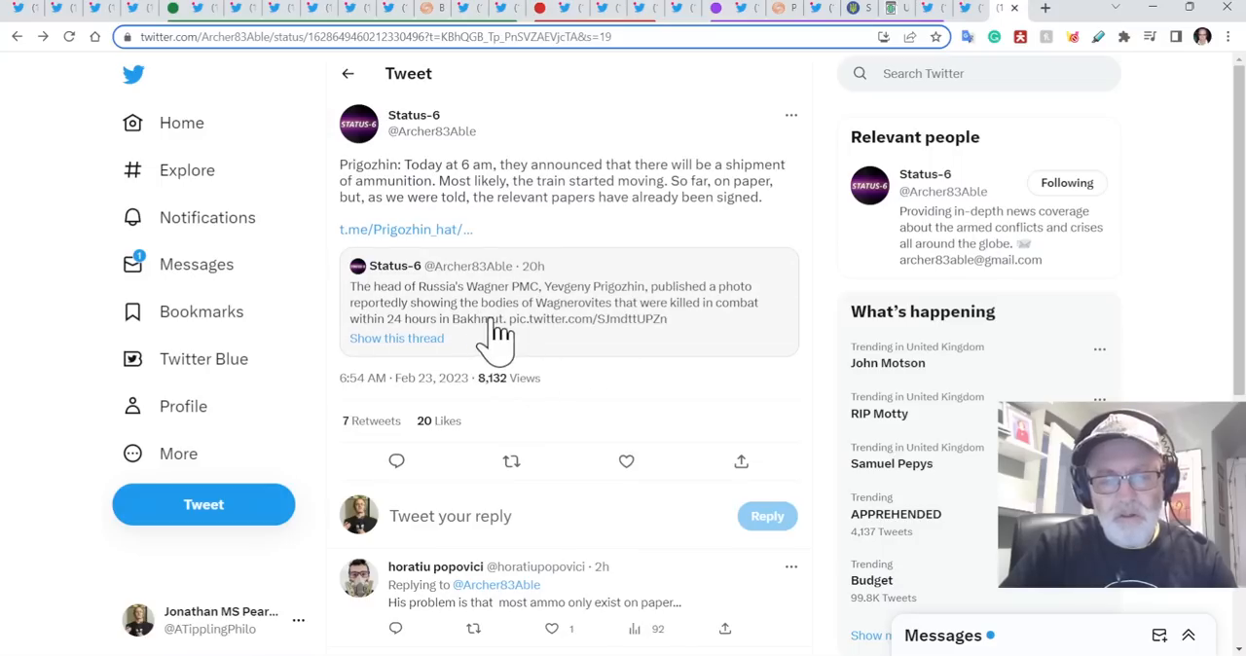
mouse_move(691, 331)
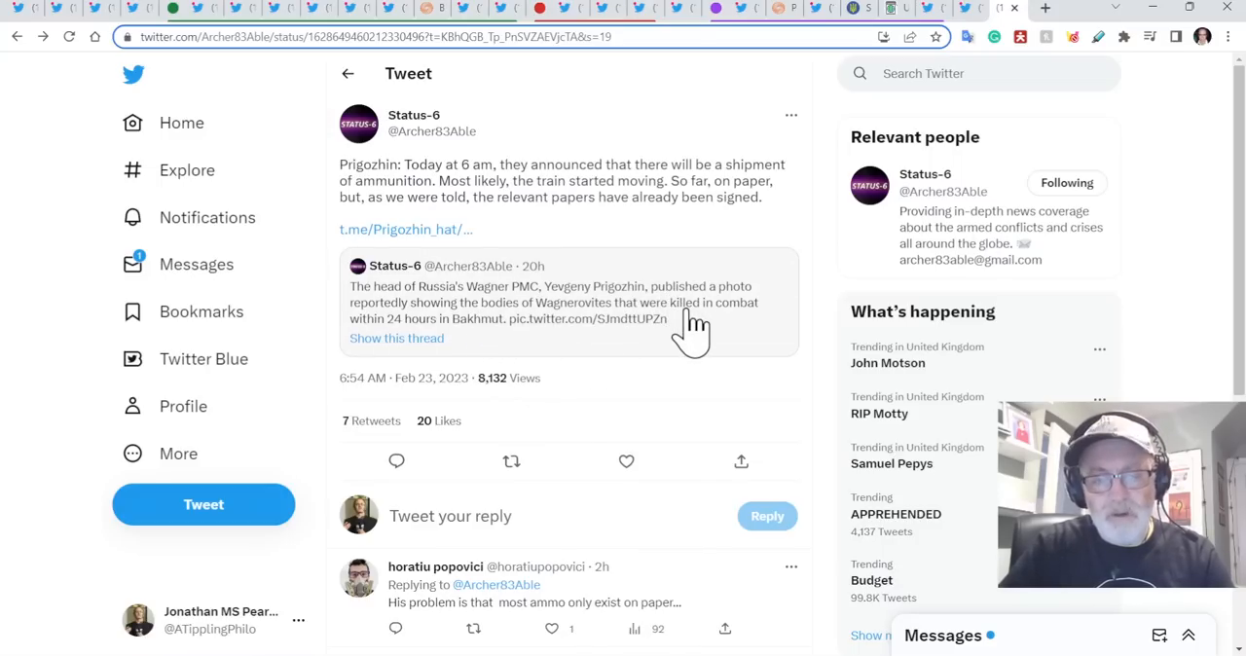
mouse_move(705, 311)
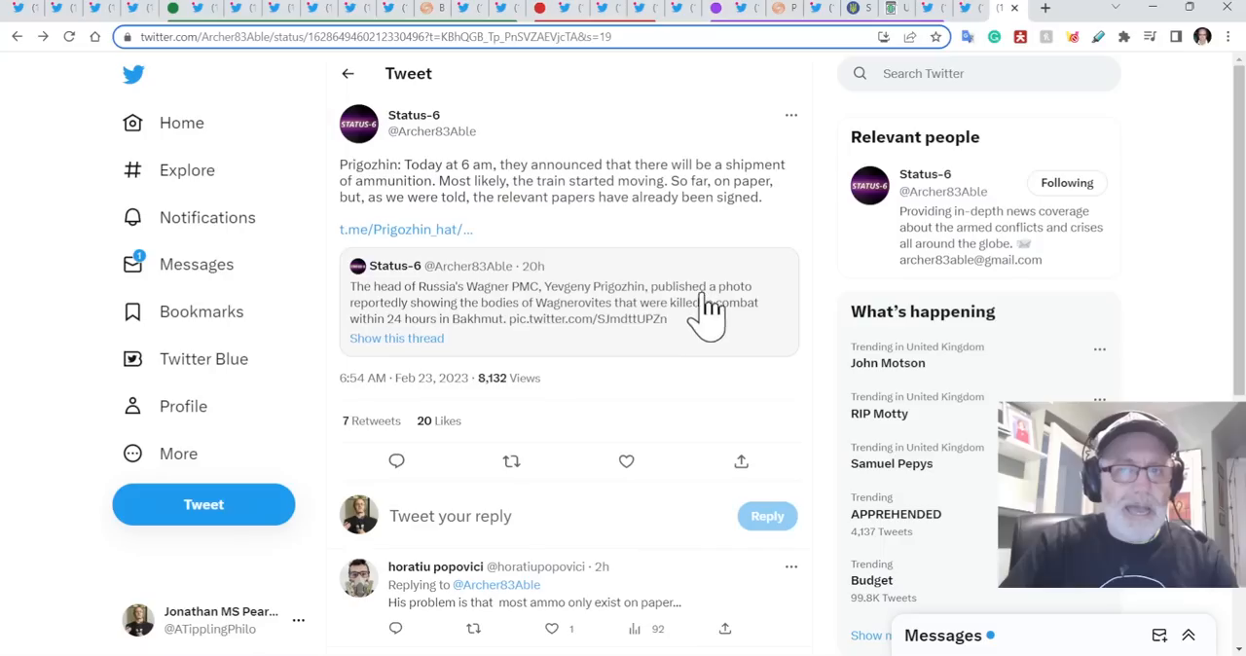
mouse_move(637, 316)
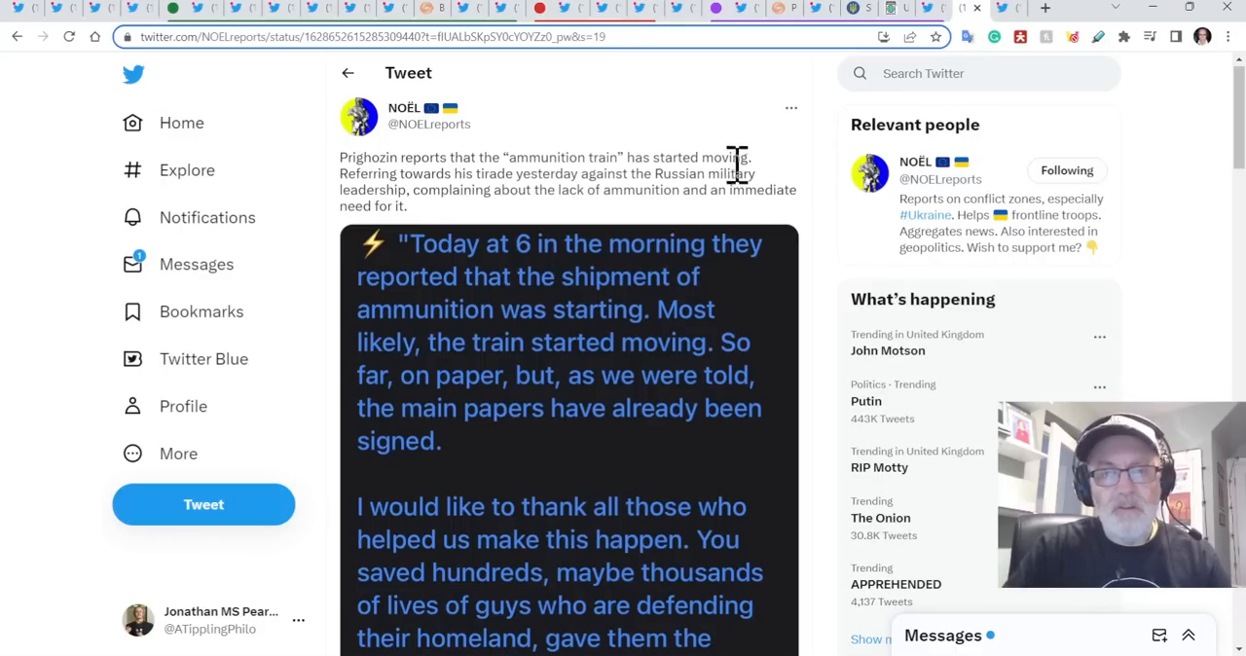
mouse_move(758, 173)
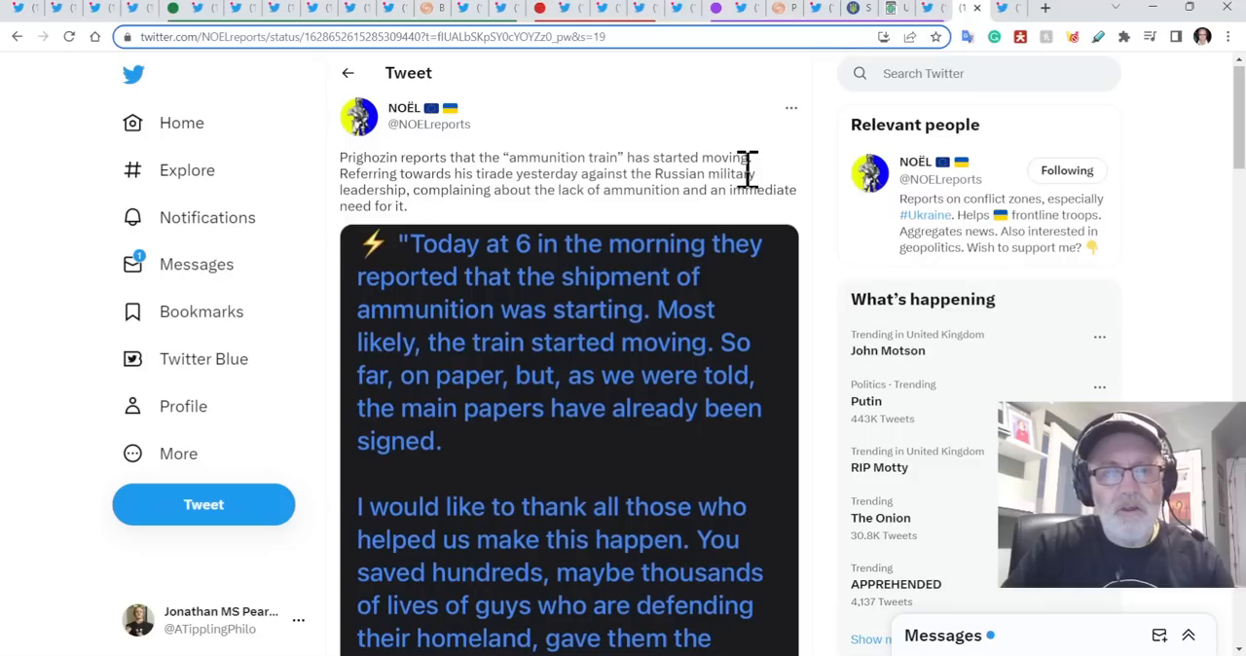
mouse_move(749, 185)
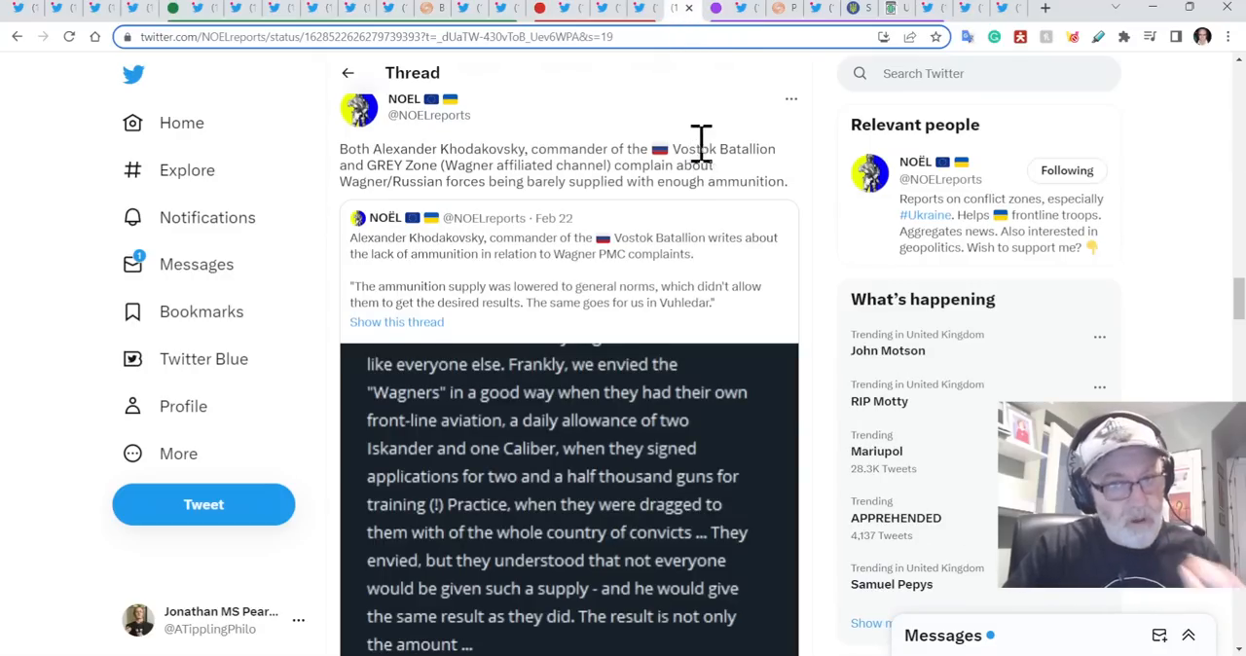
mouse_move(735, 160)
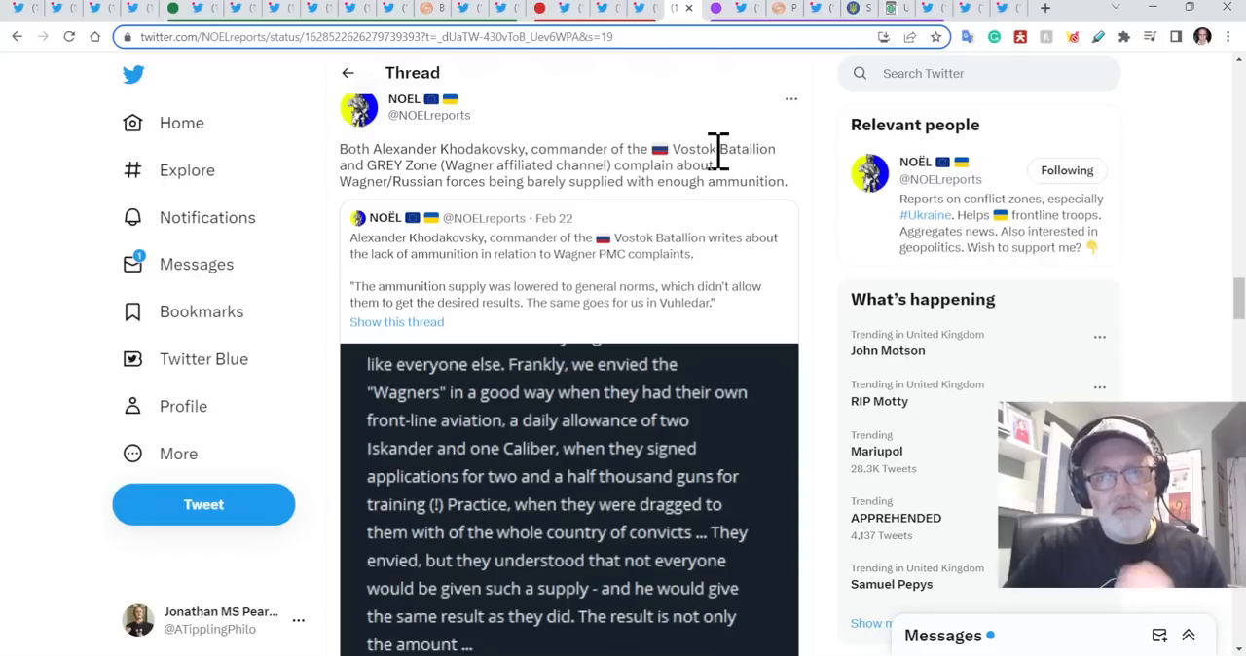
mouse_move(728, 136)
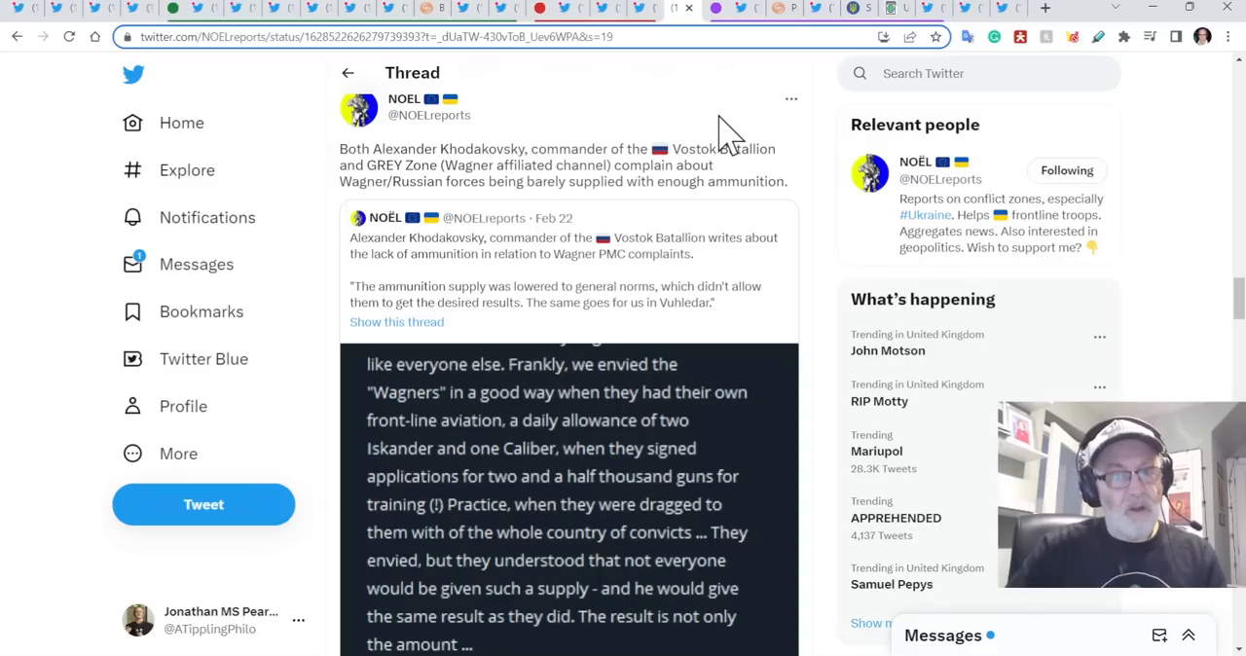
mouse_move(779, 185)
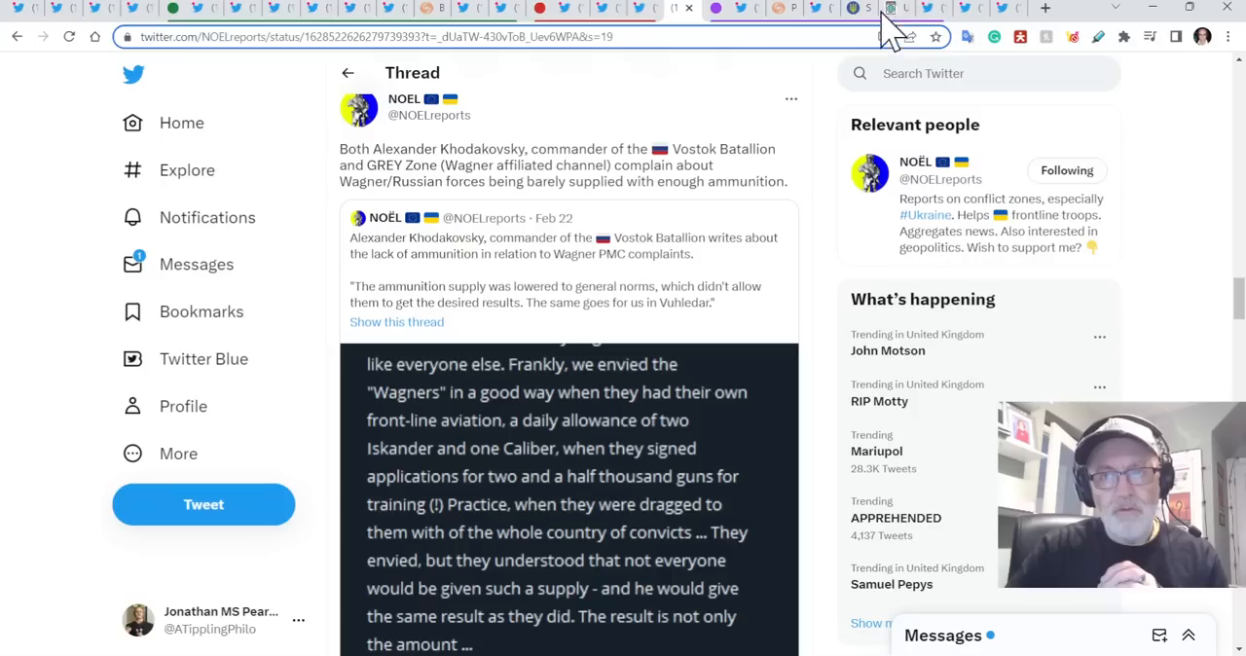
mouse_move(964, 29)
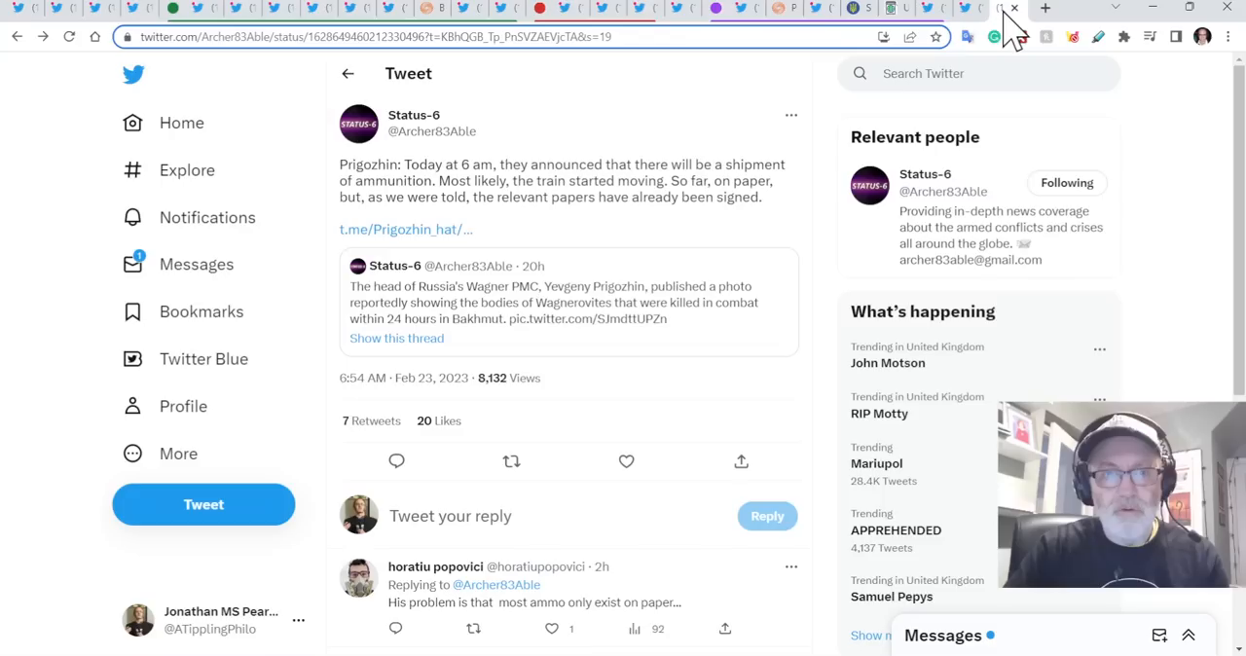
mouse_move(633, 336)
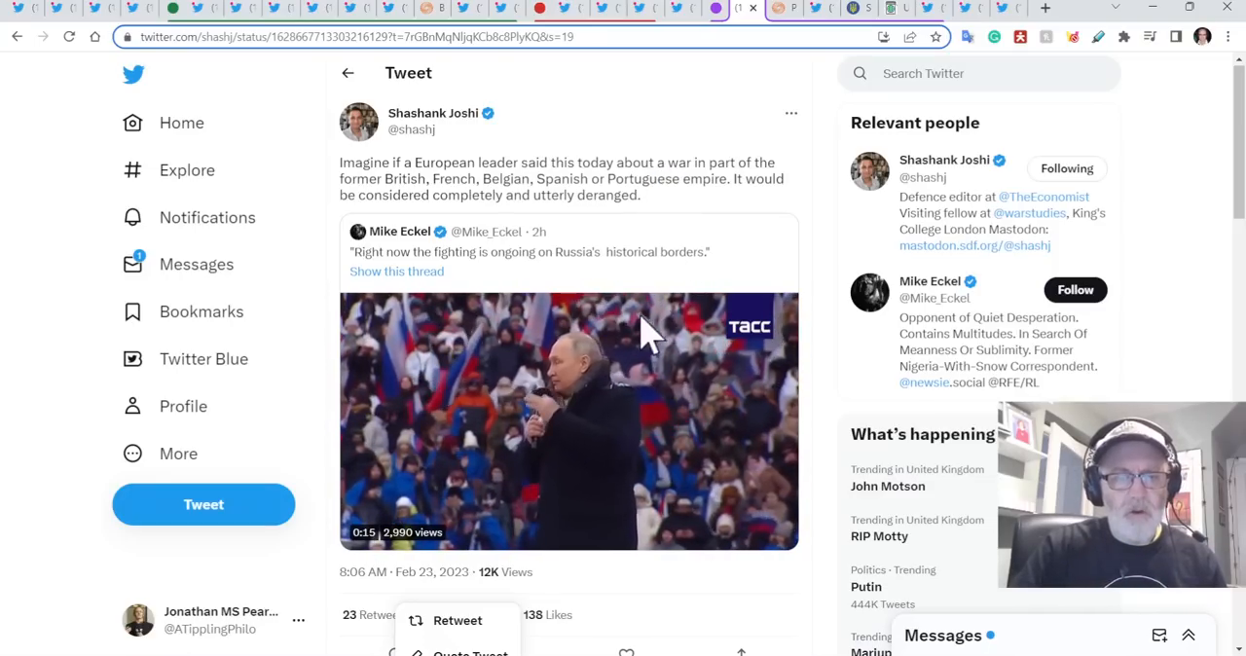
mouse_move(613, 389)
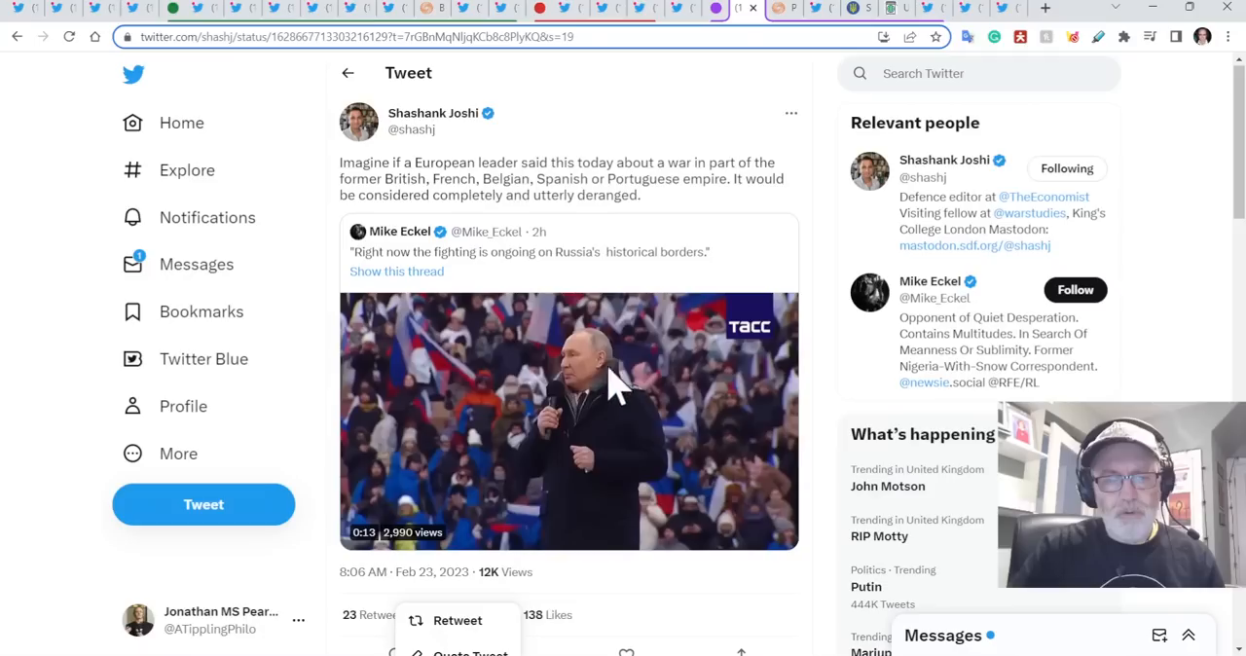
mouse_move(599, 200)
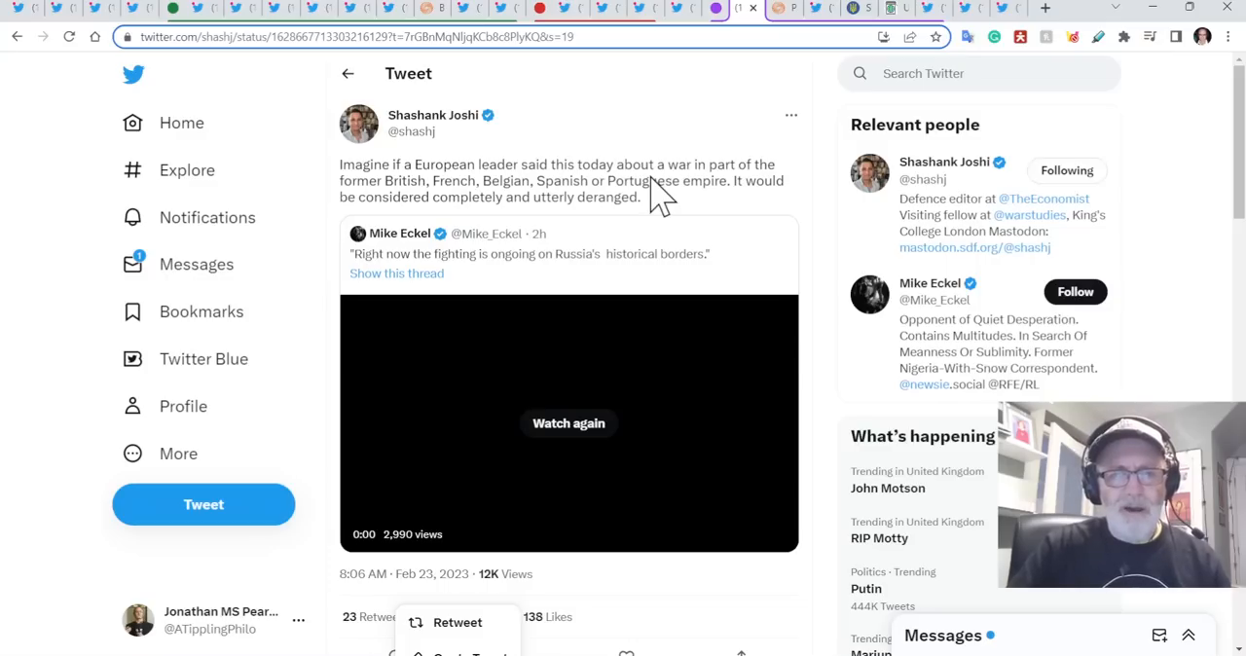
mouse_move(501, 328)
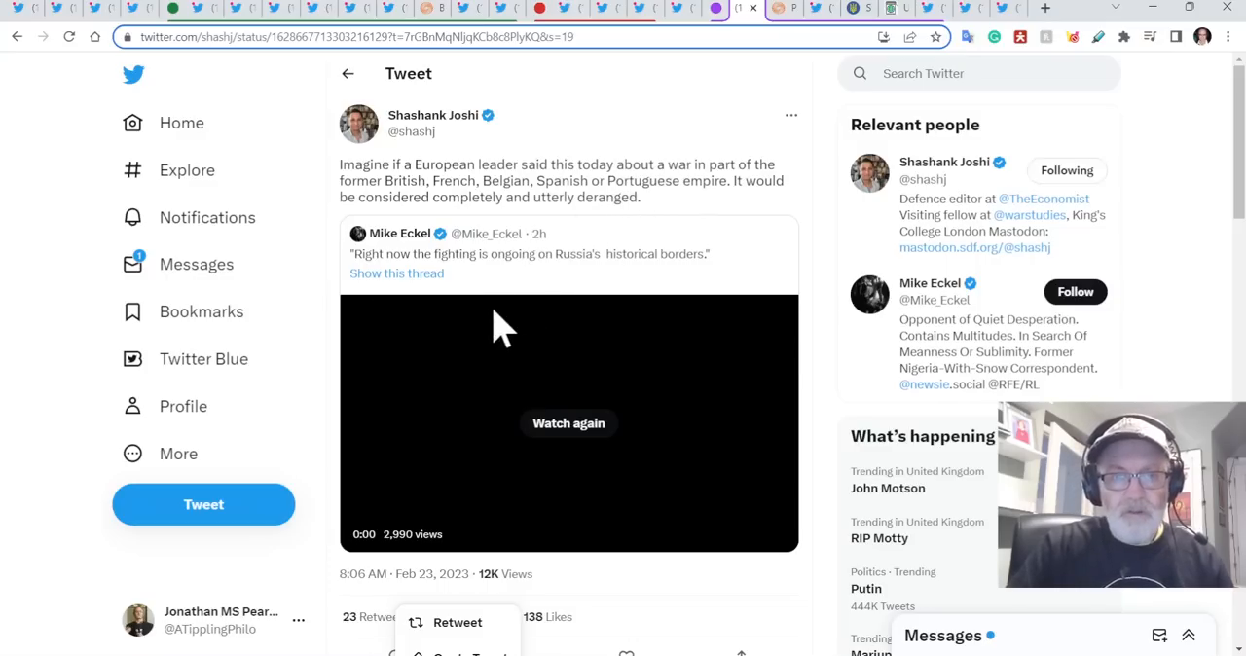
mouse_move(433, 282)
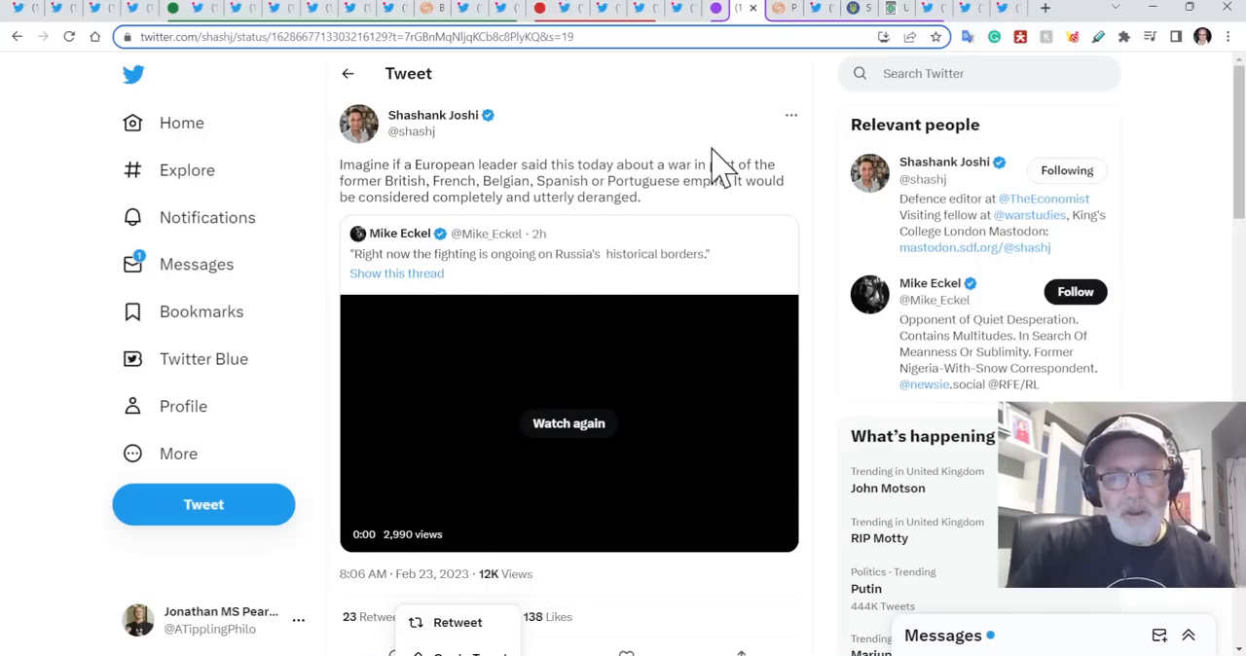
mouse_move(701, 204)
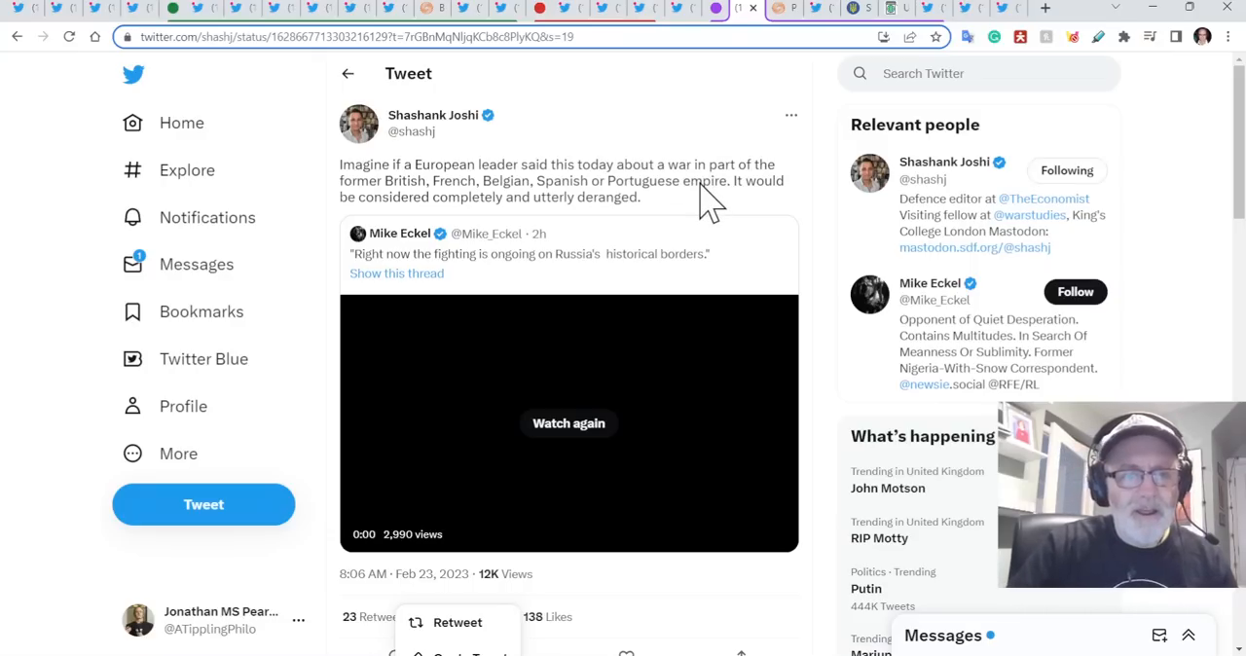
mouse_move(442, 180)
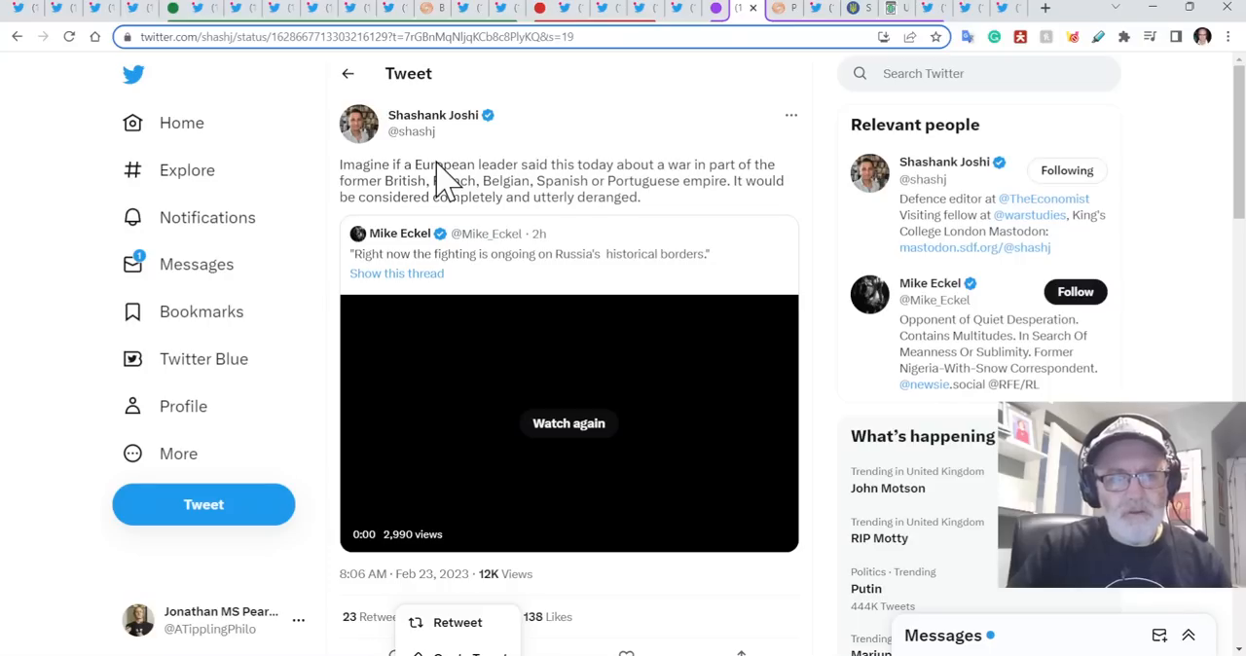
mouse_move(584, 199)
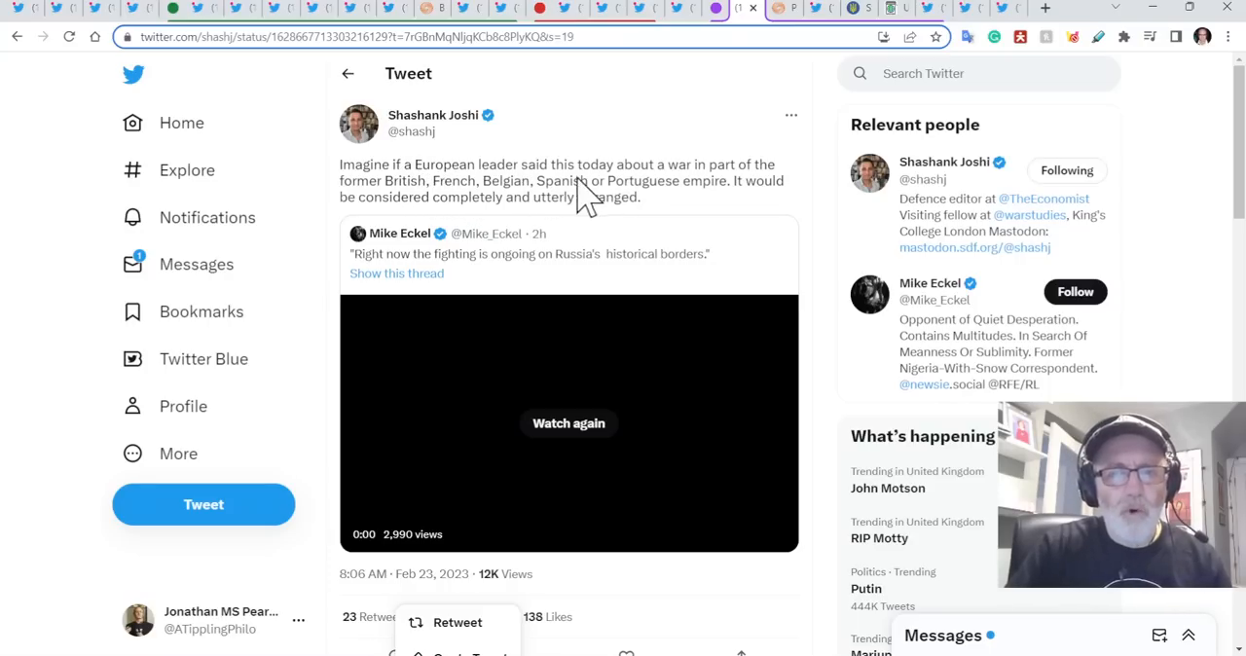
mouse_move(594, 209)
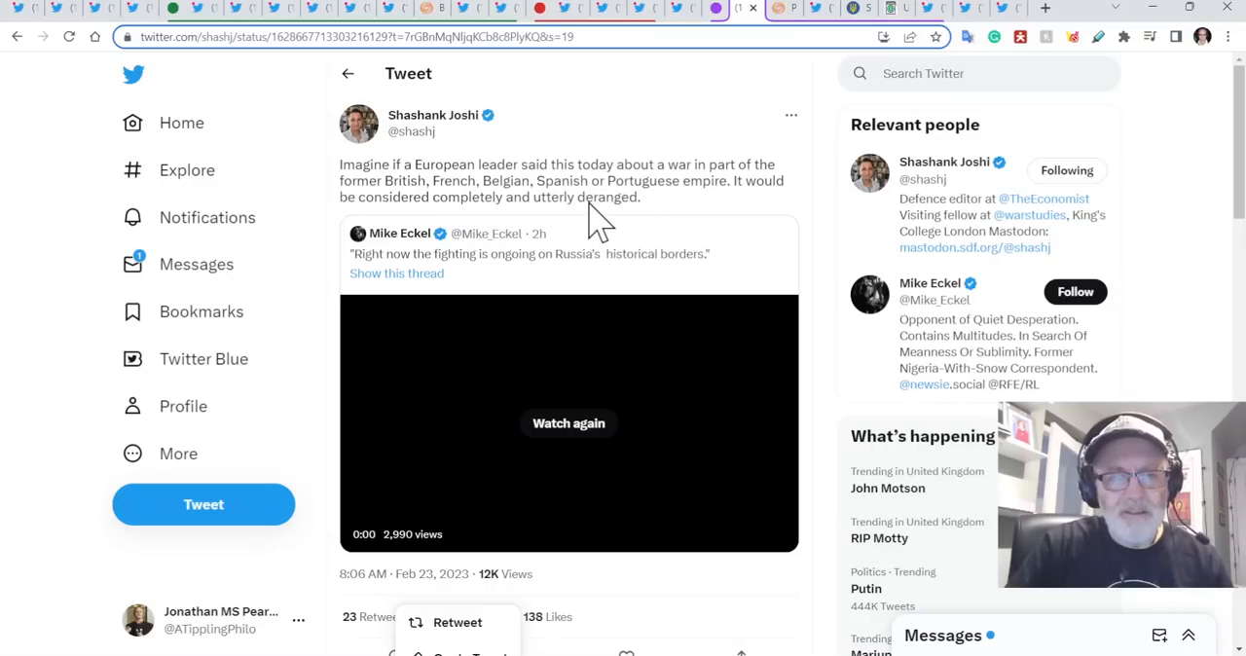
mouse_move(560, 389)
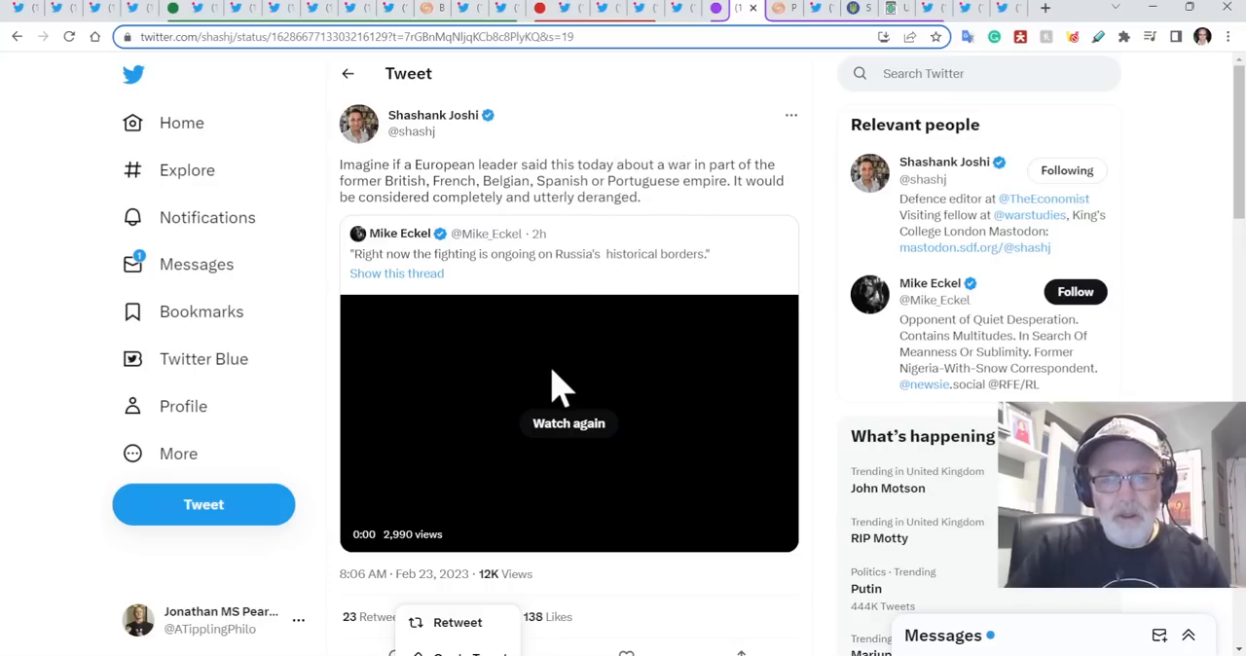
mouse_move(784, 19)
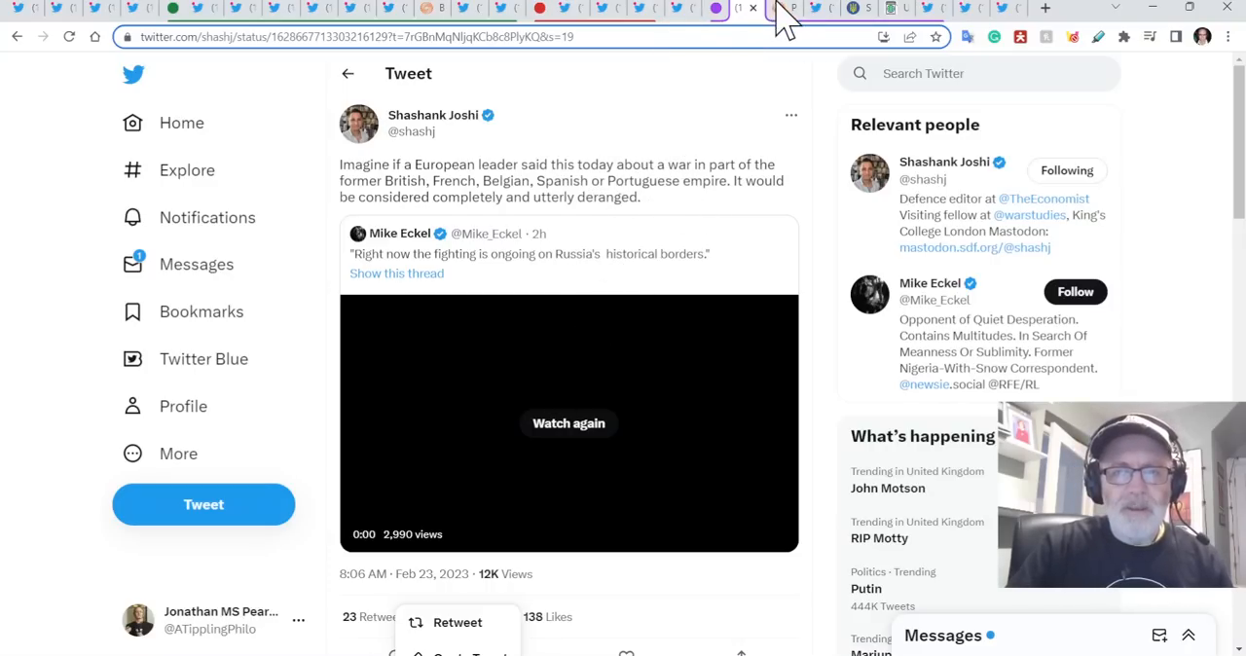
mouse_move(399, 497)
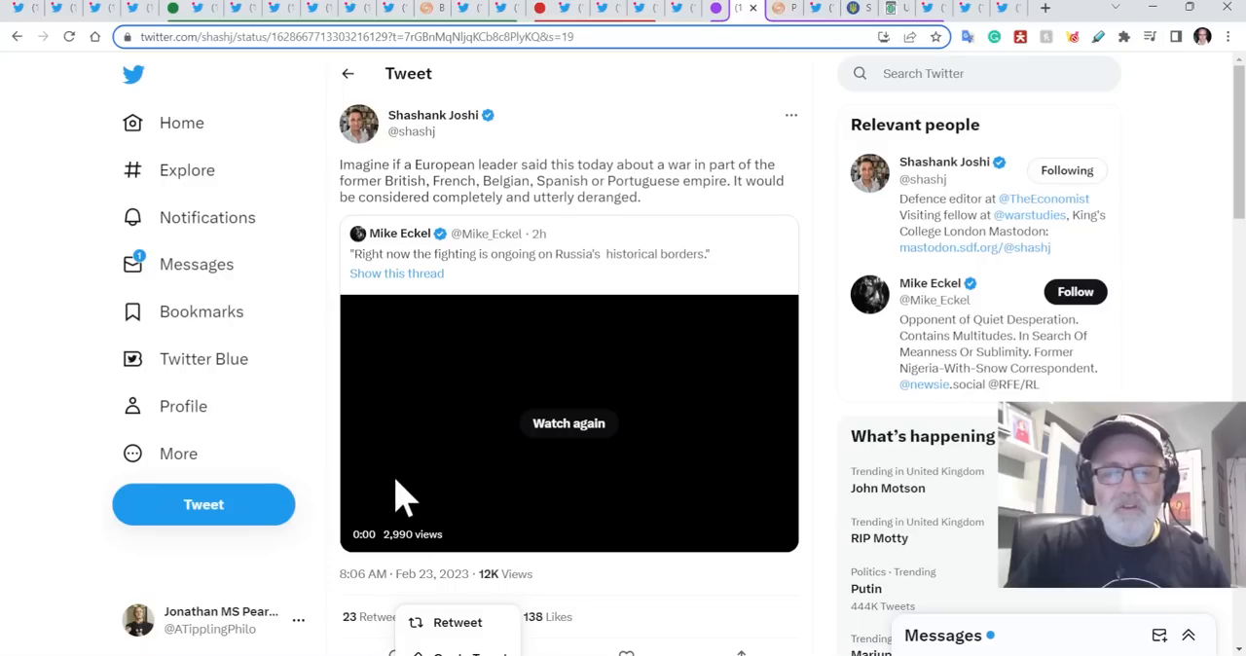
Replay the Putin speech video from the start, then pause it.
left_click(568, 422)
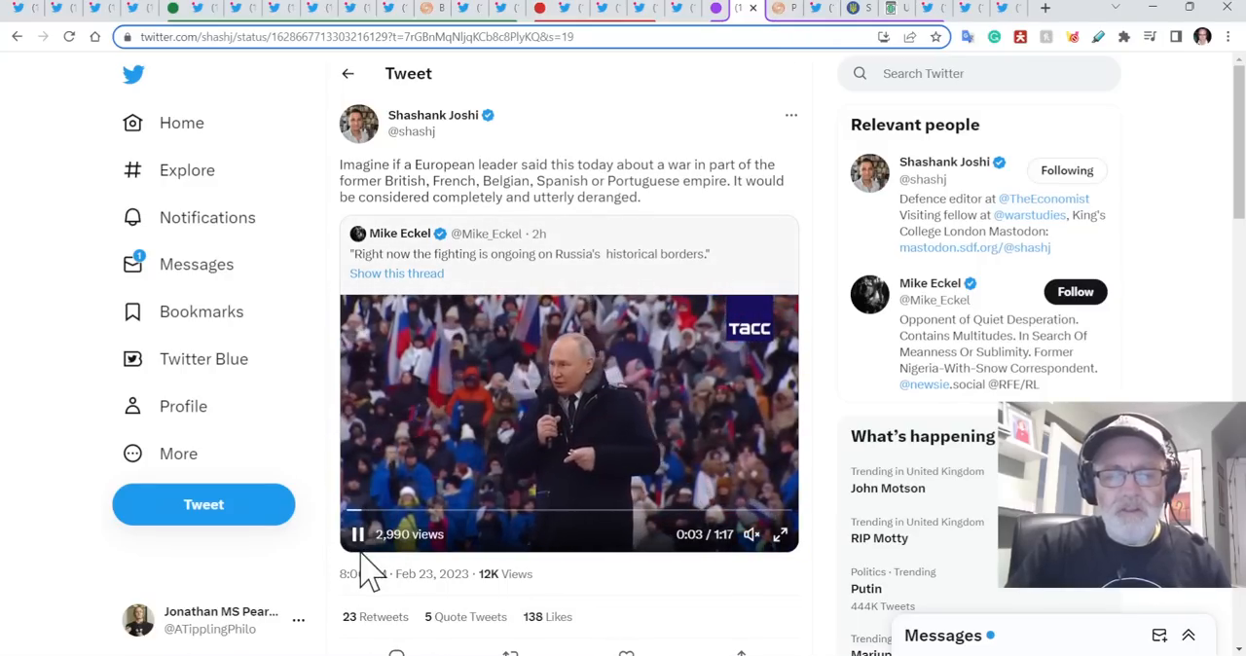
left_click(357, 533)
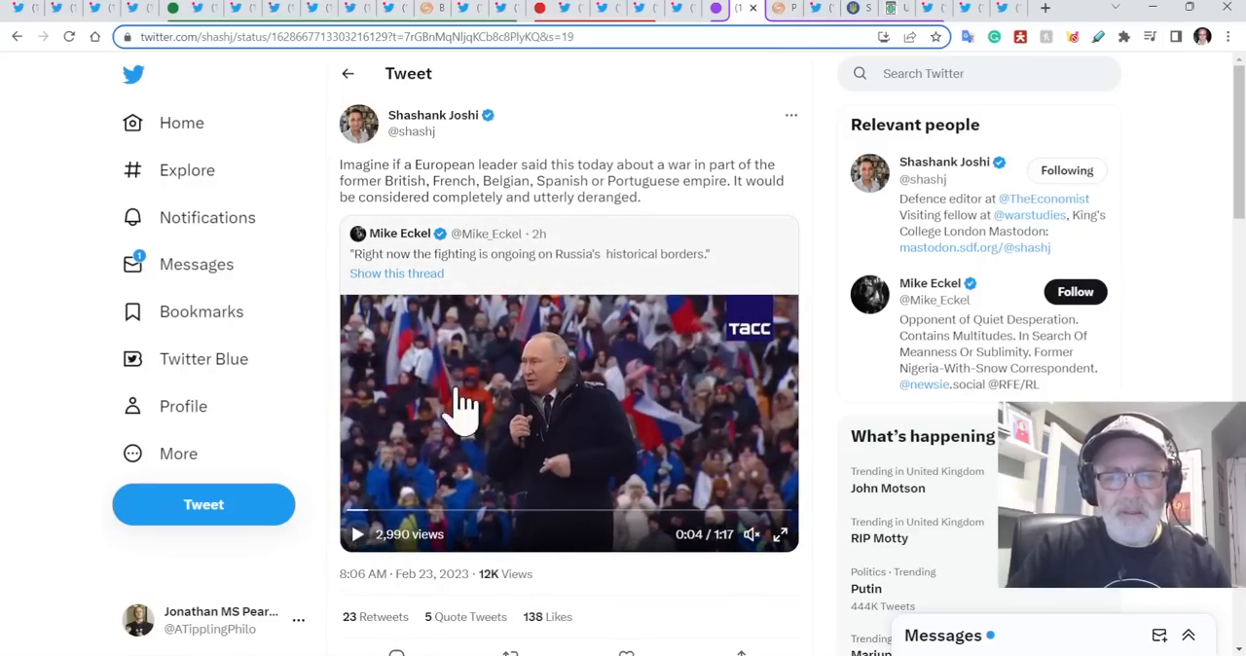
mouse_move(608, 370)
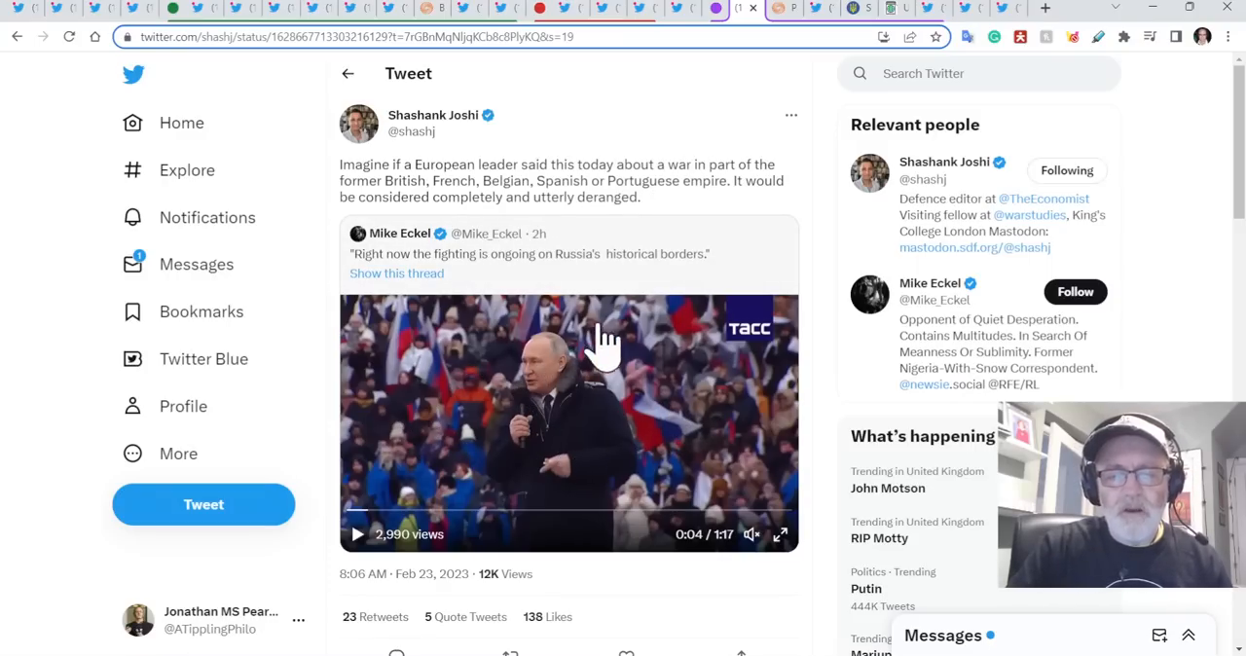
mouse_move(618, 380)
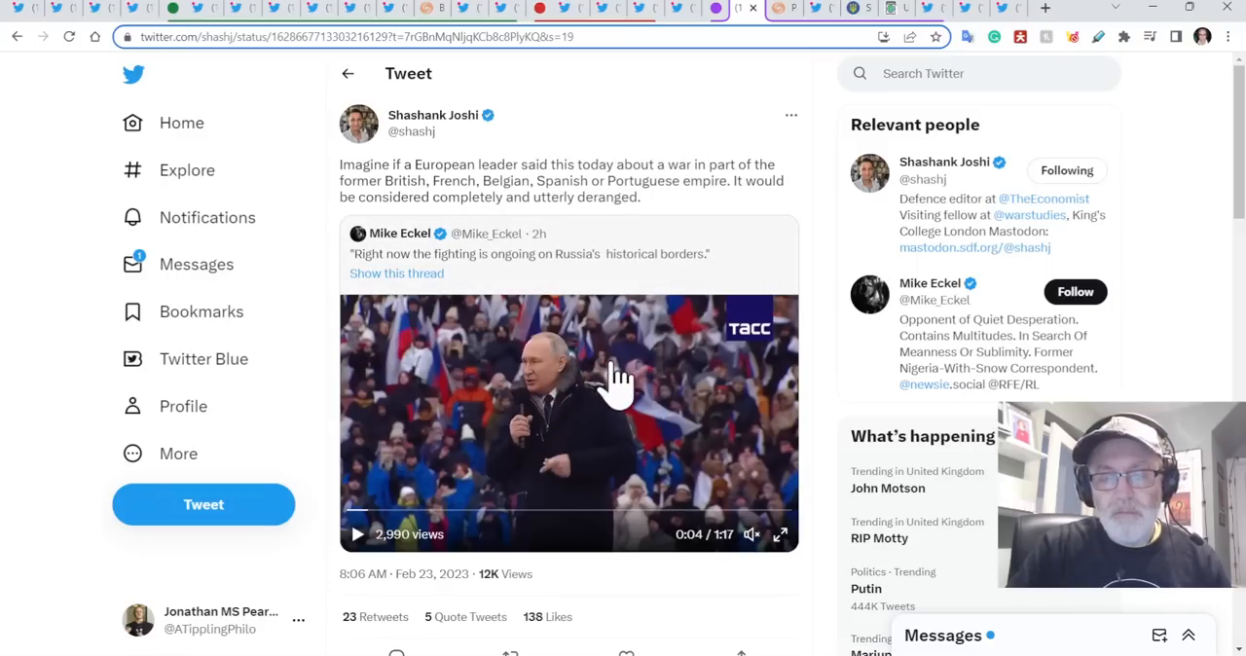
mouse_move(525, 360)
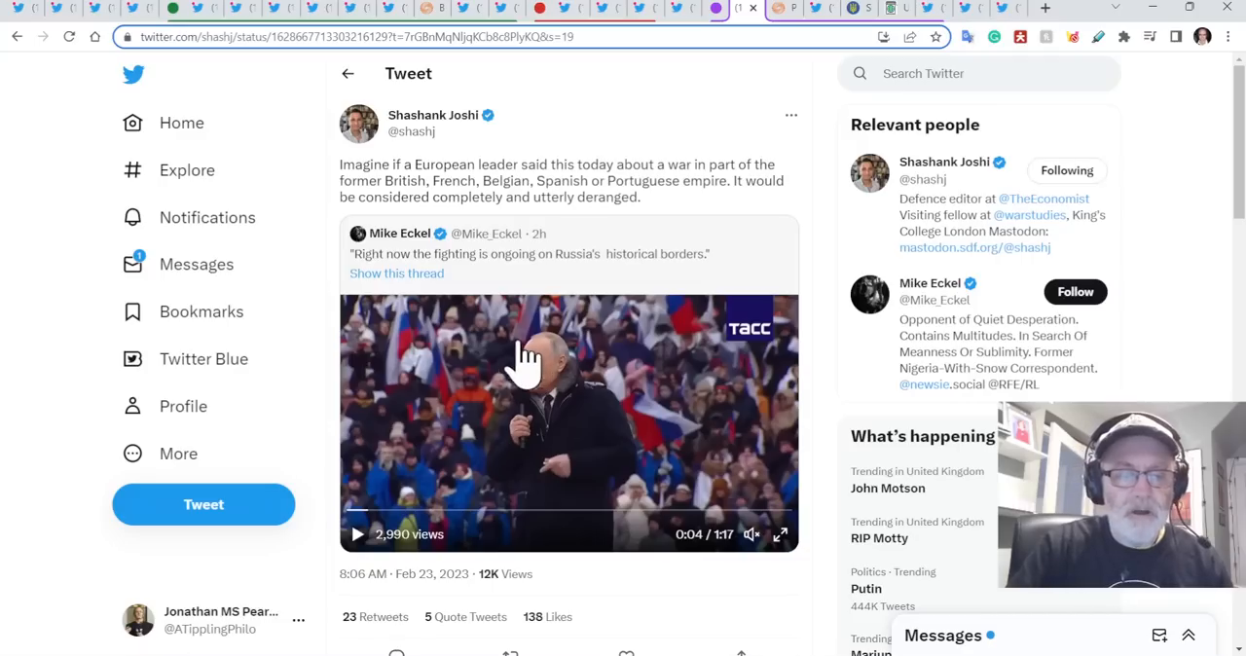
mouse_move(608, 409)
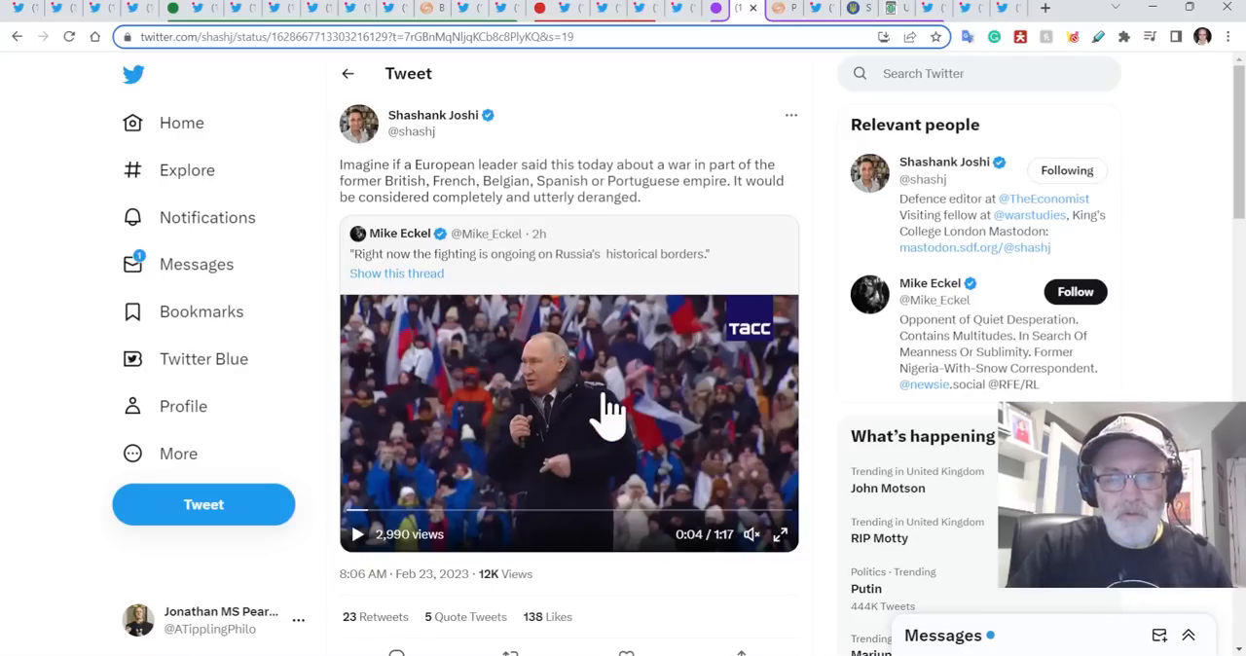
mouse_move(679, 161)
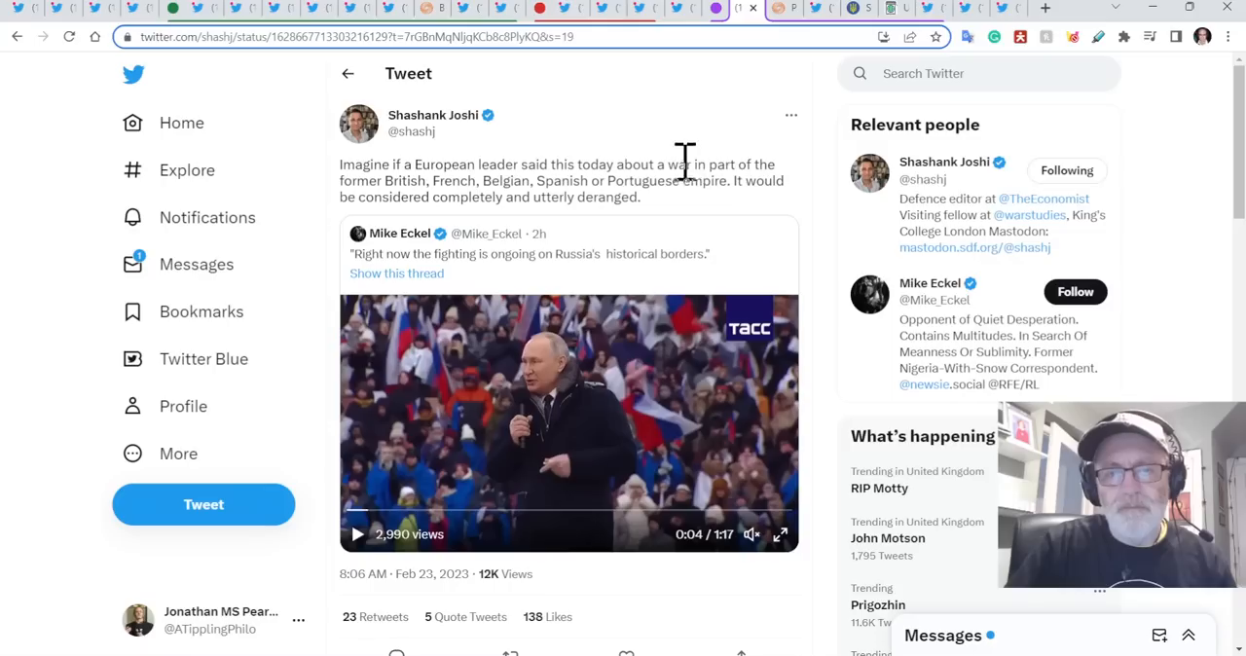
mouse_move(730, 116)
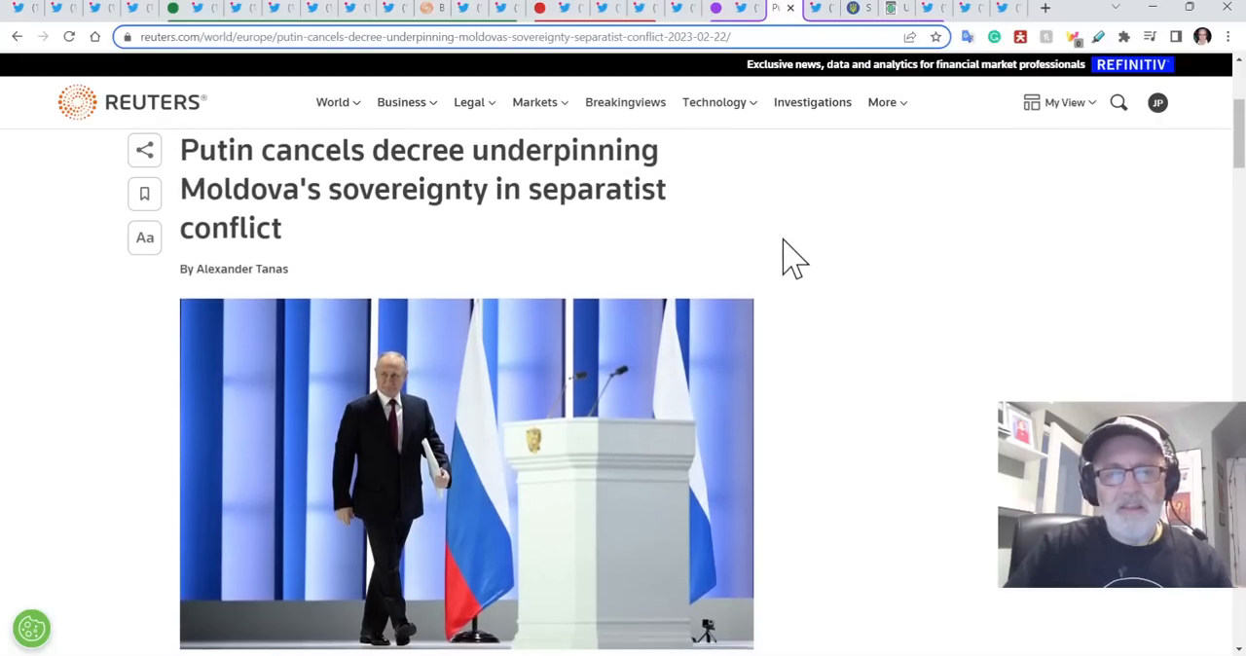
scroll("down", 3)
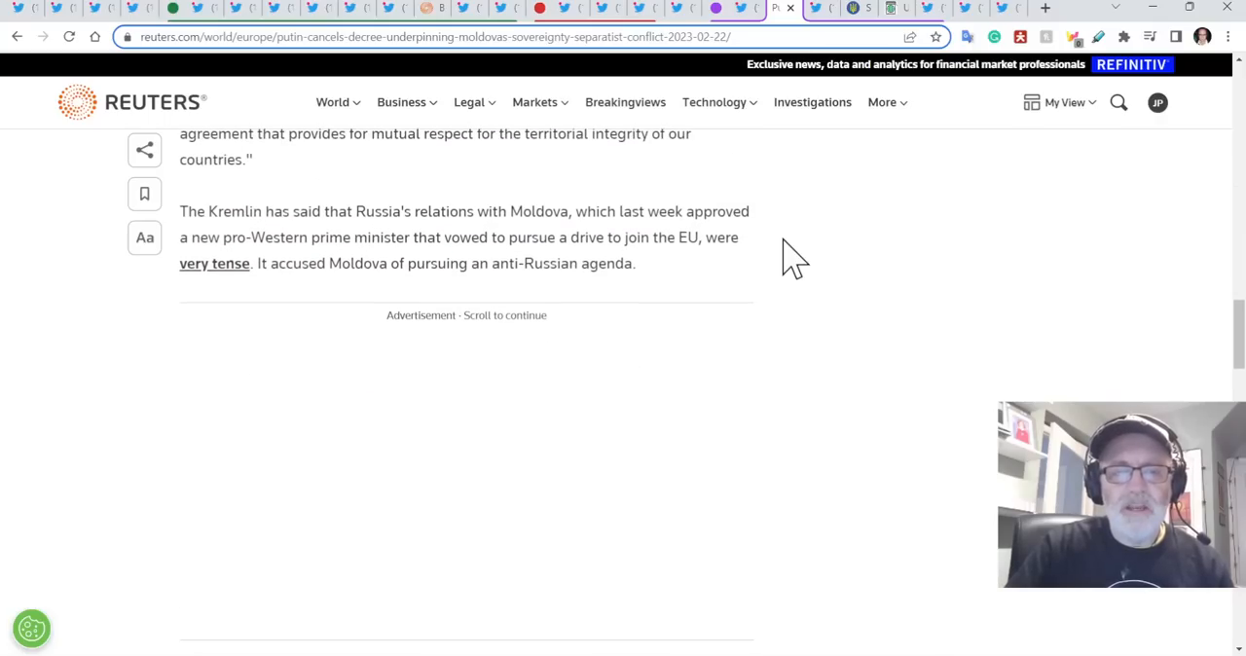
scroll("down", 3)
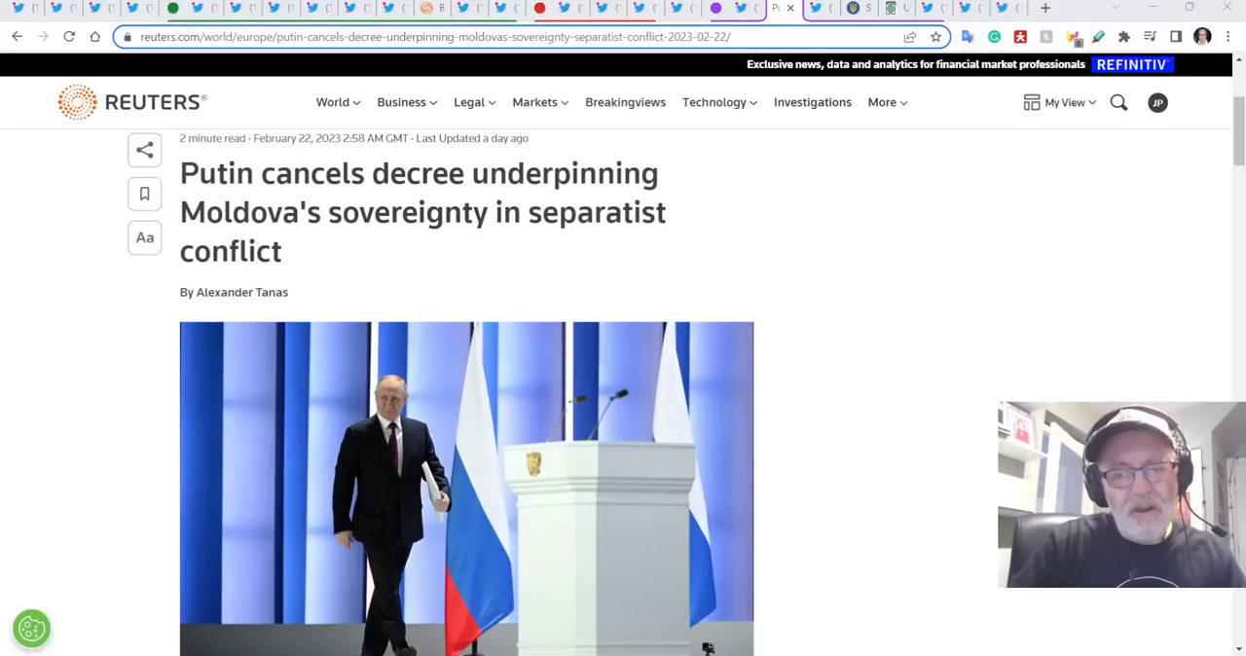
scroll("down", 3)
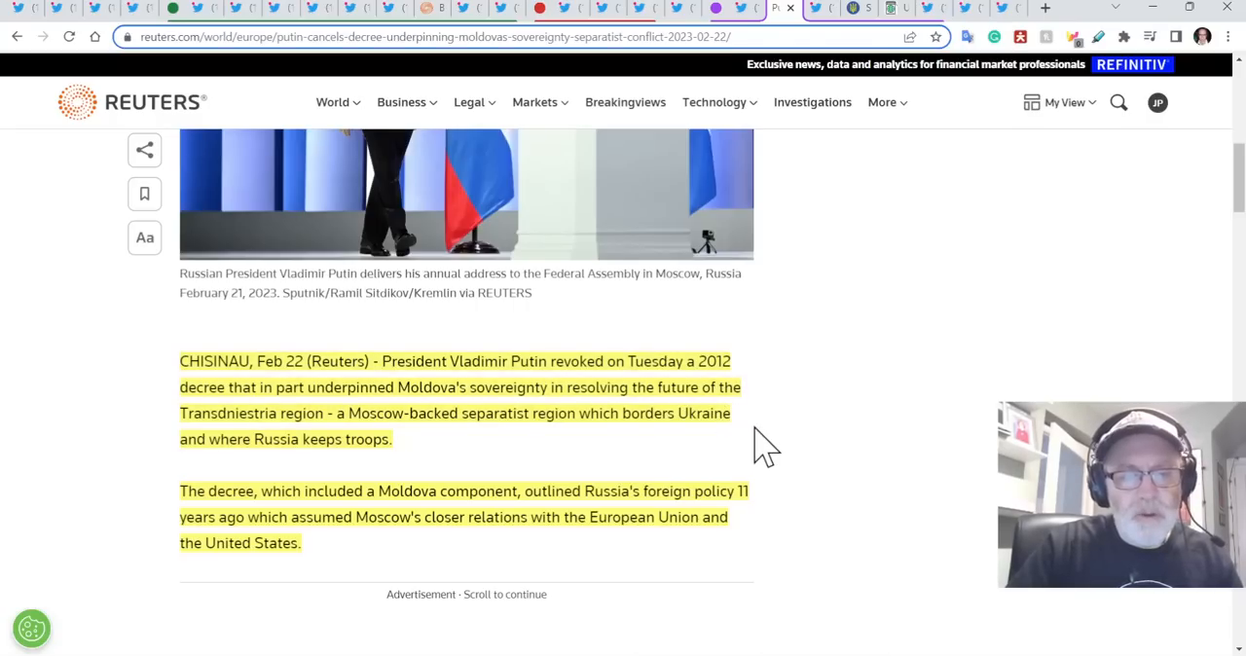
scroll("down", 3)
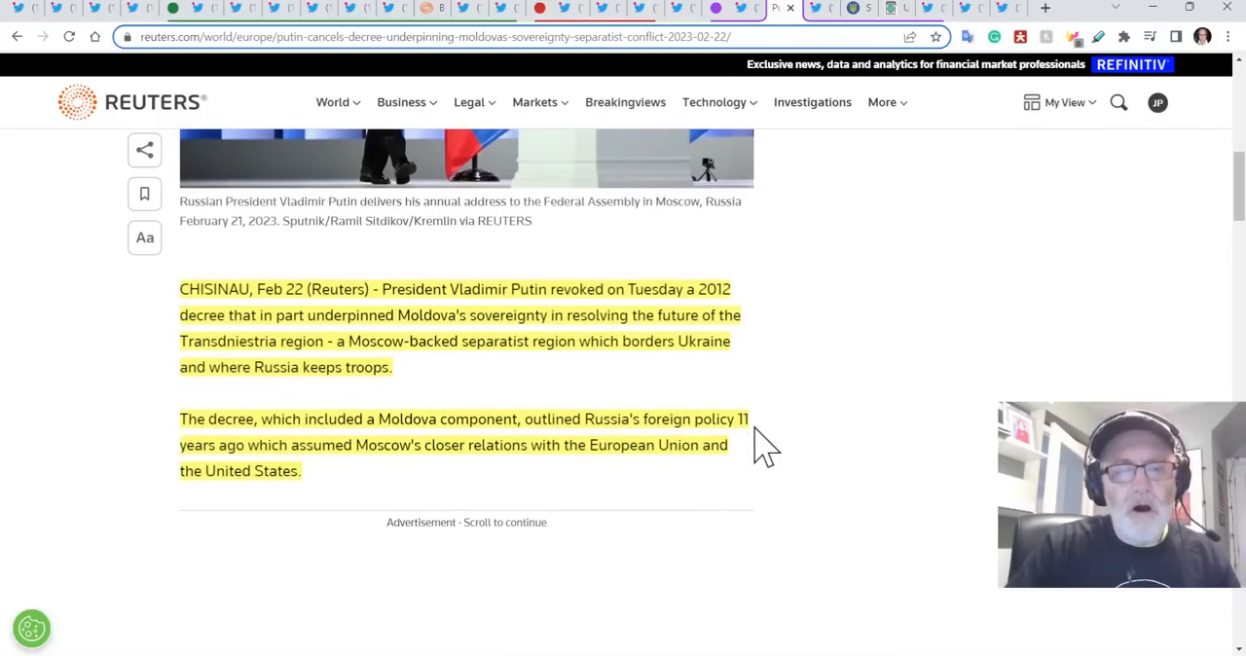
scroll("down", 3)
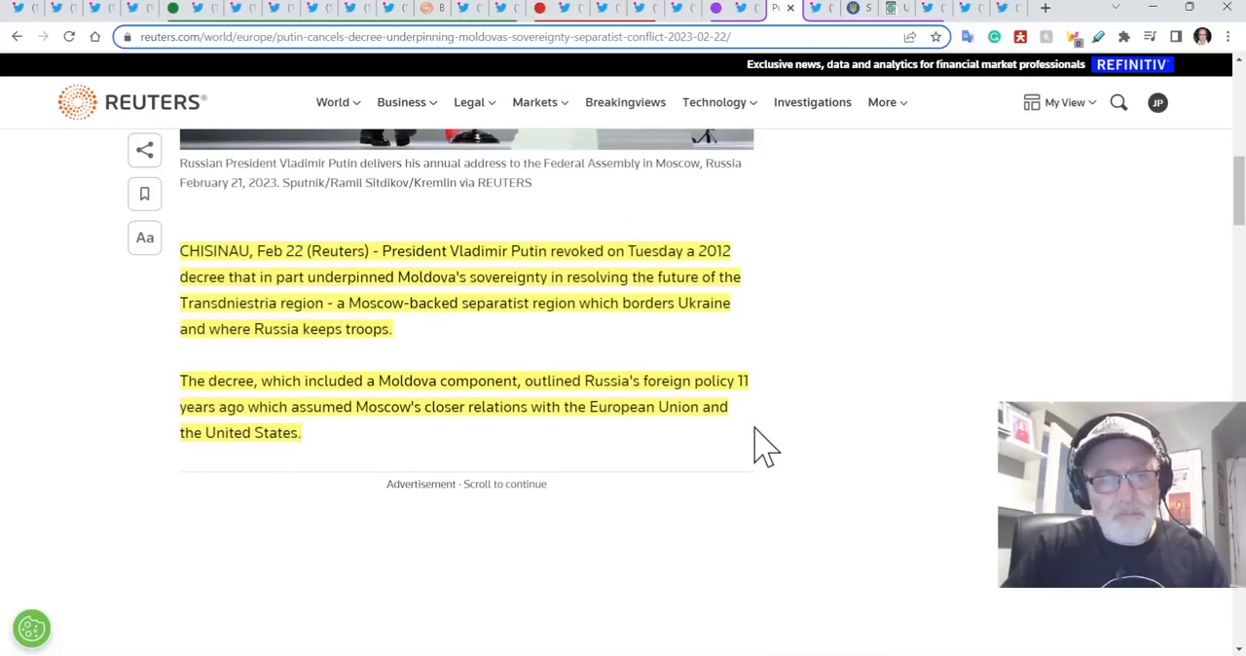
scroll("down", 3)
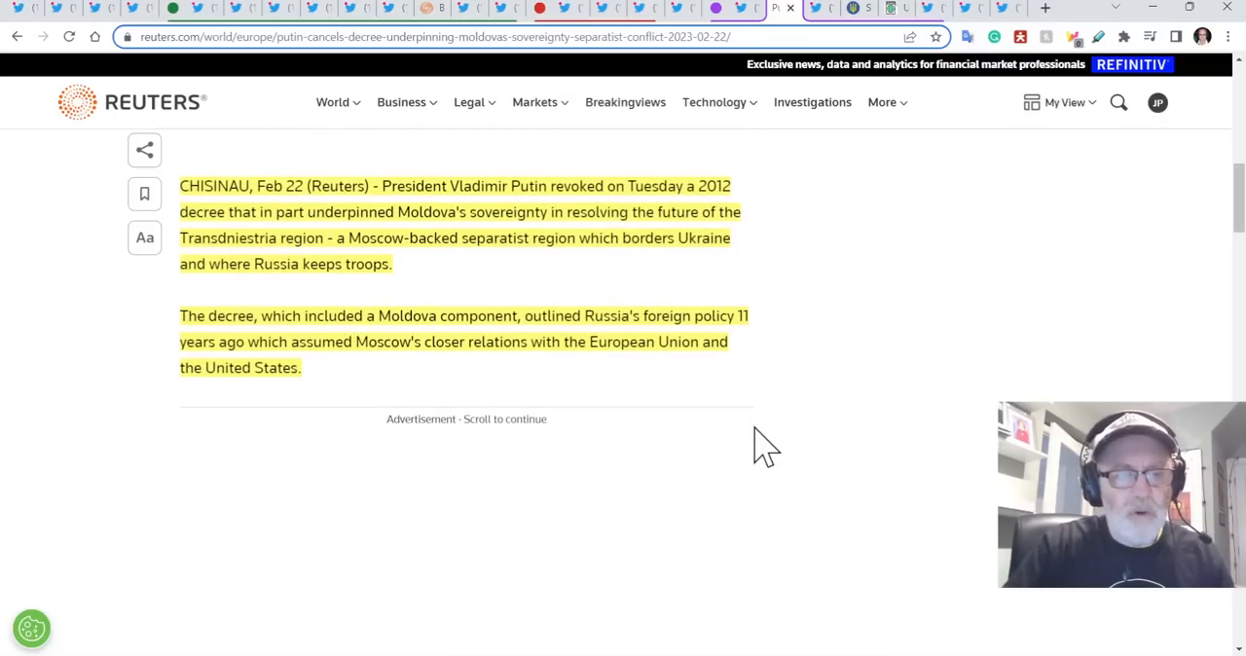
scroll("down", 3)
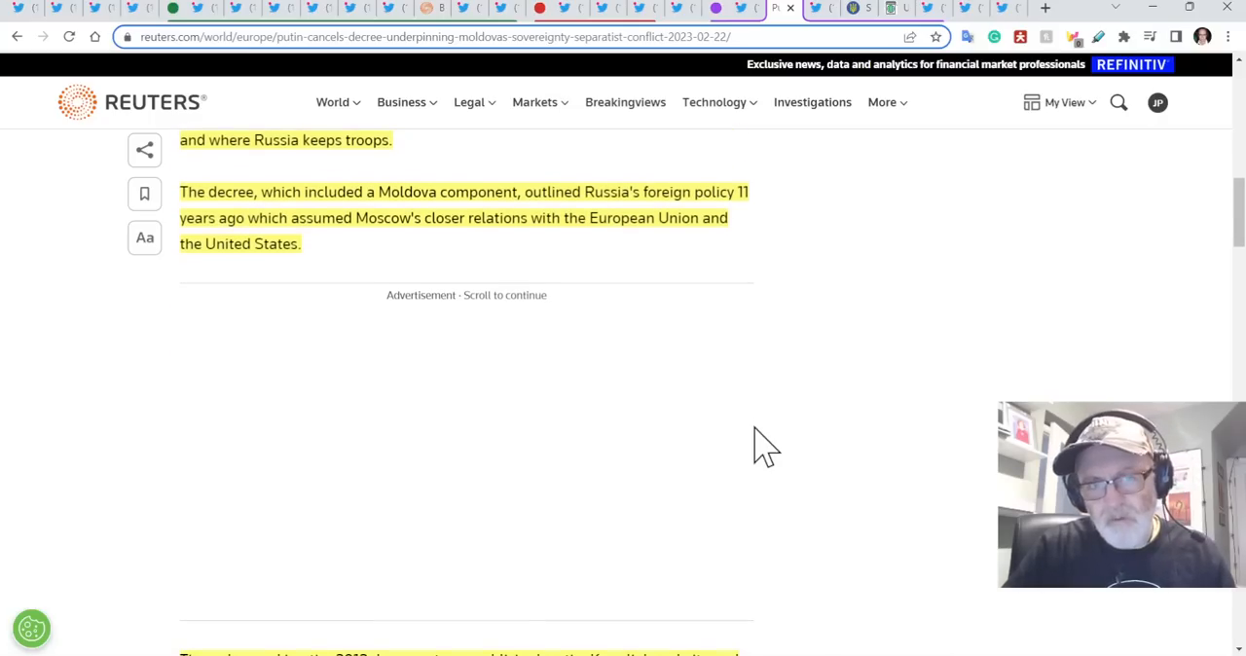
scroll("down", 3)
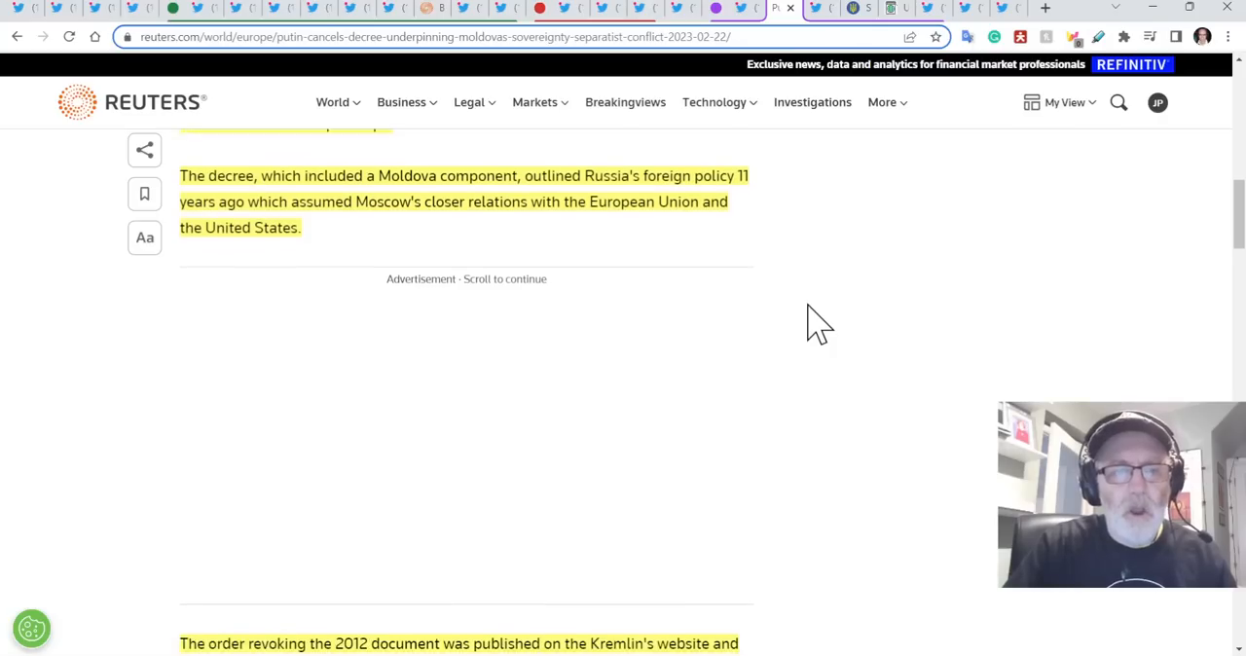
scroll("down", 3)
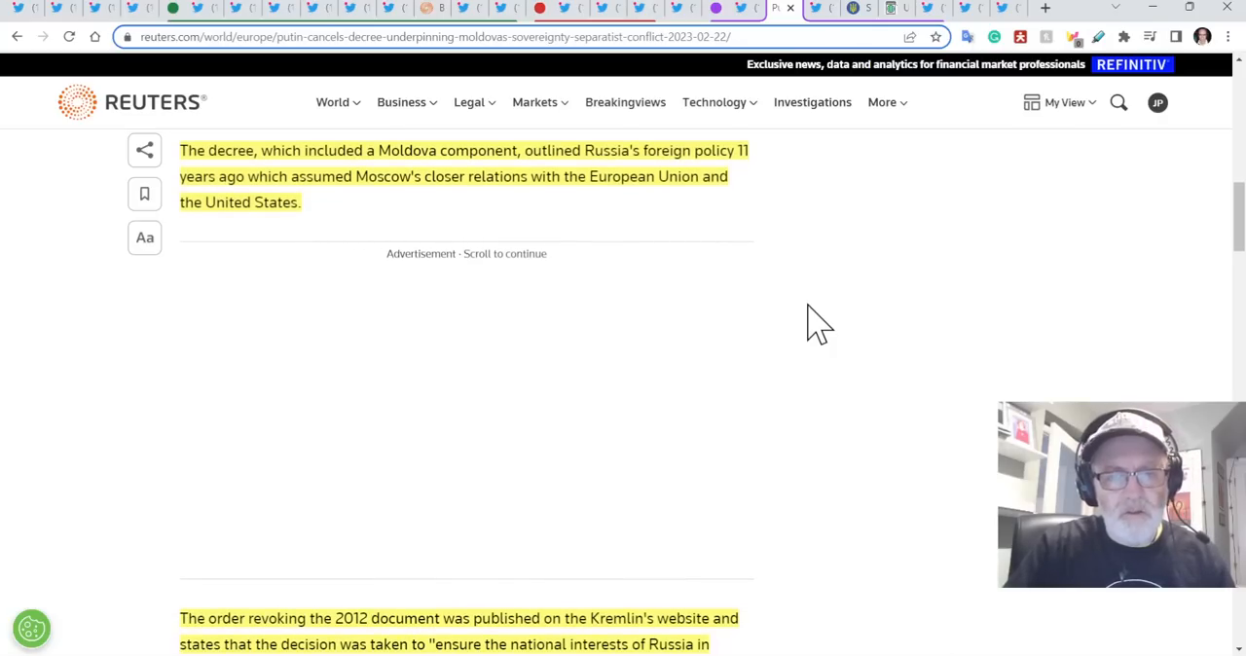
scroll("down", 3)
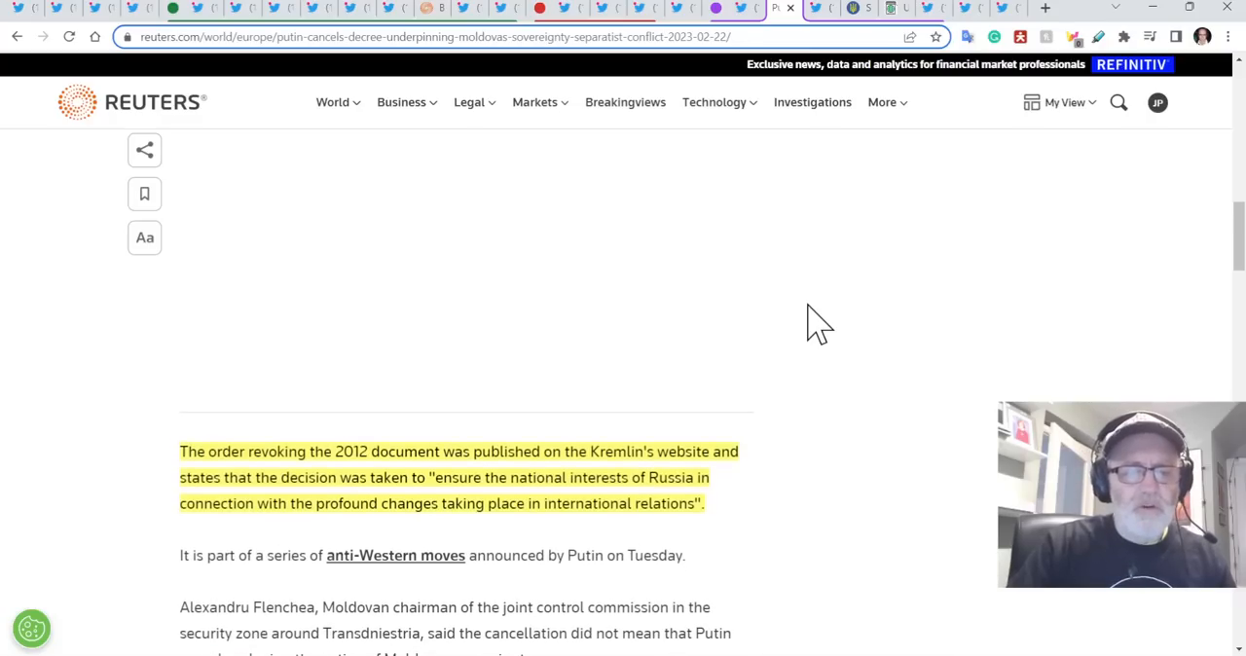
scroll("down", 3)
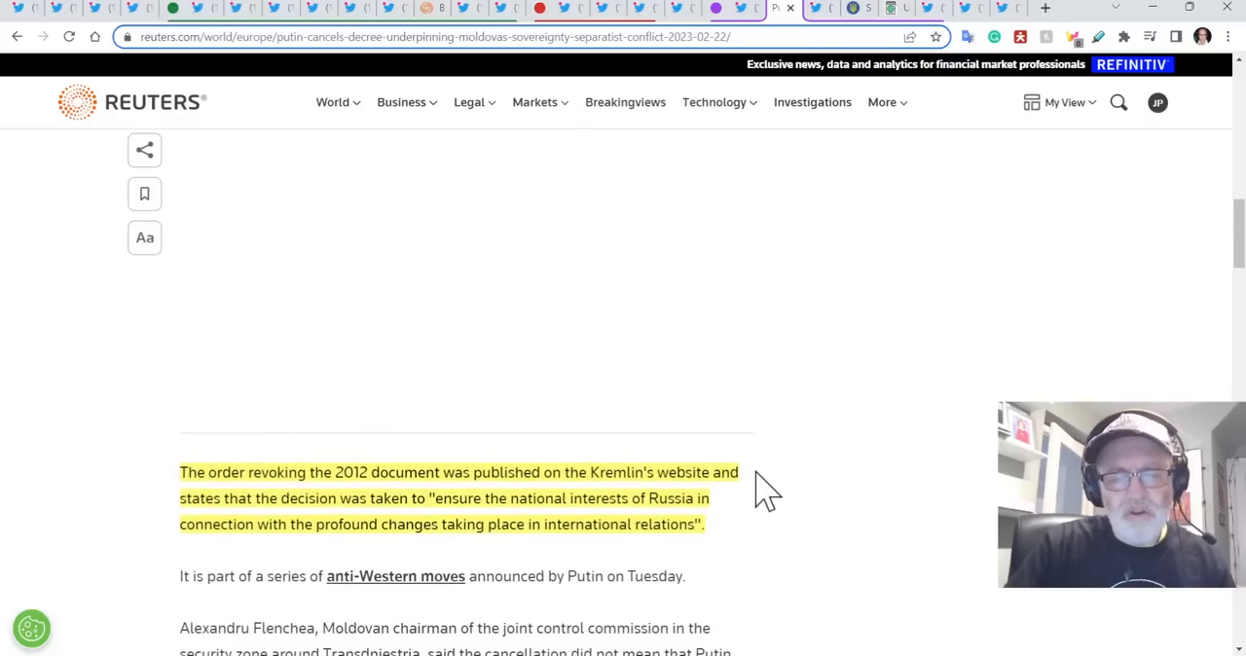
mouse_move(730, 511)
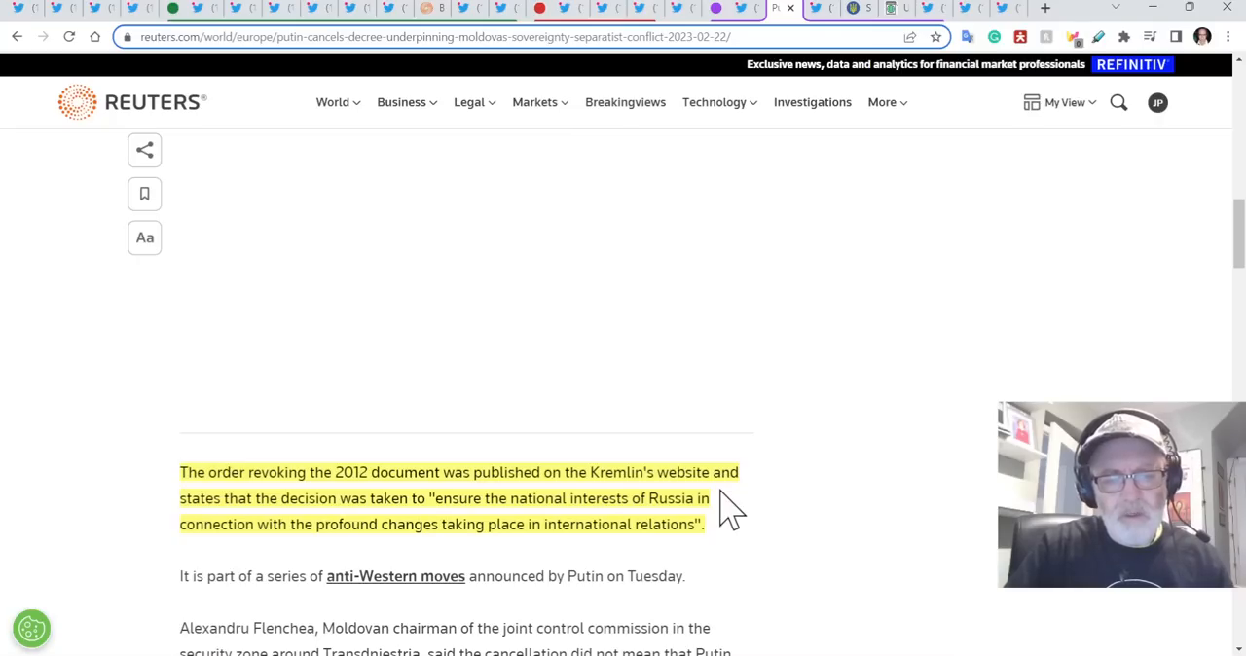
mouse_move(740, 536)
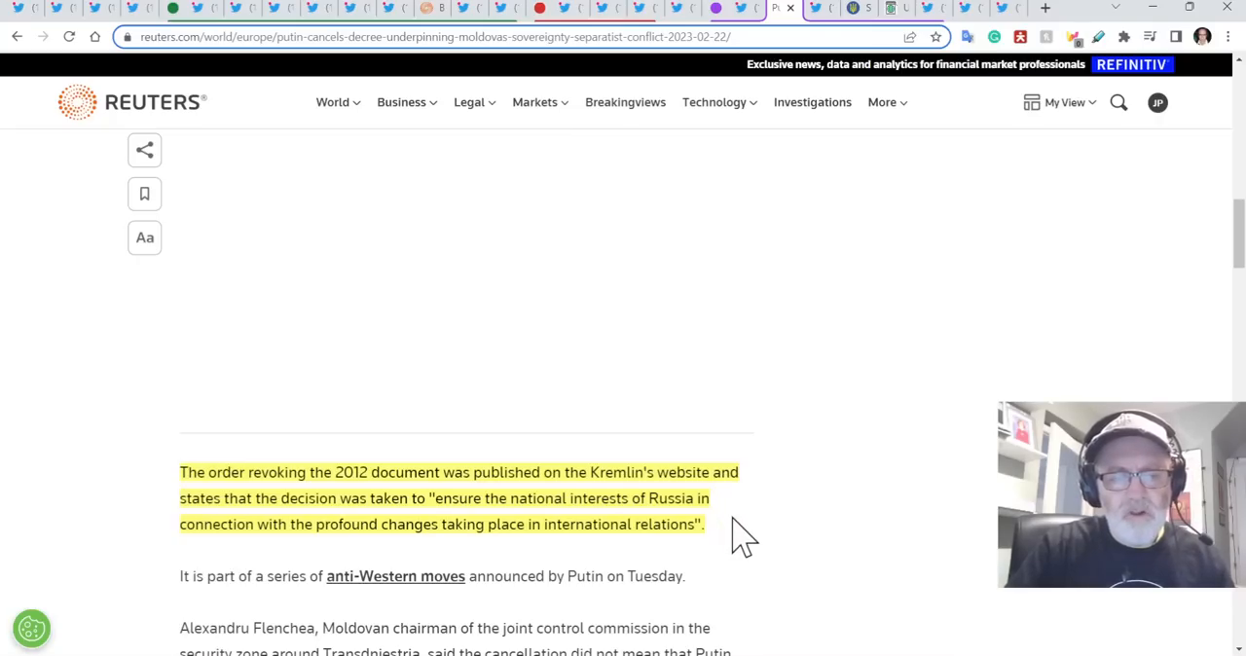
scroll("down", 3)
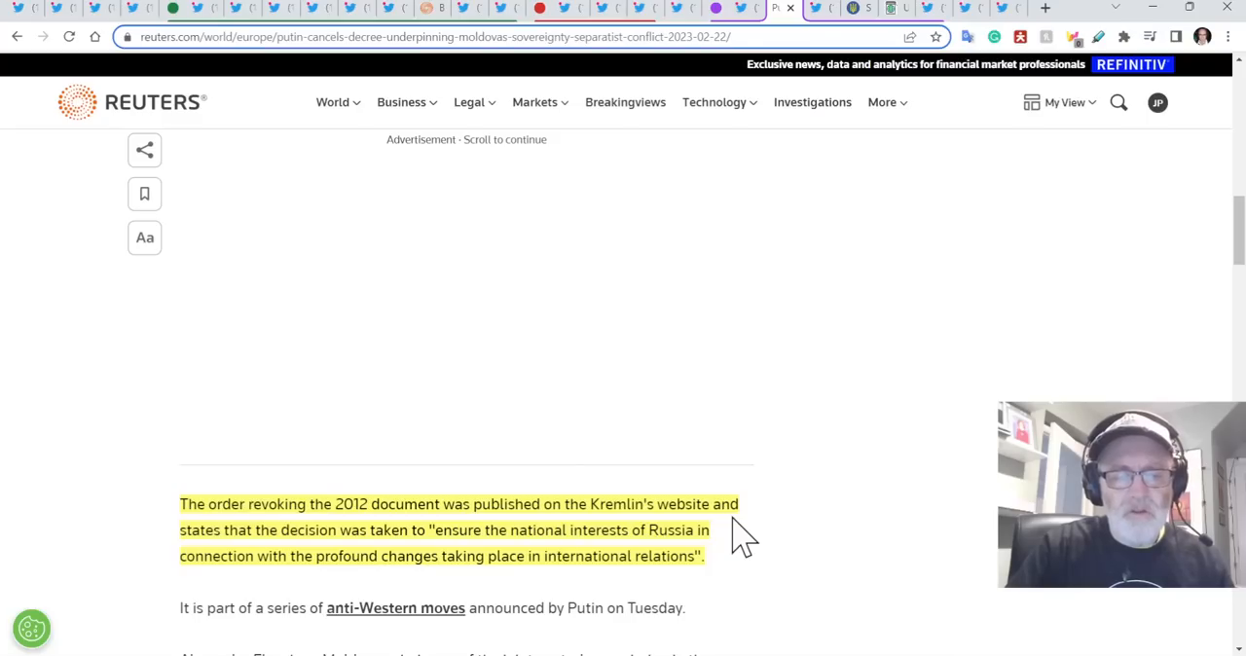
scroll("up", 3)
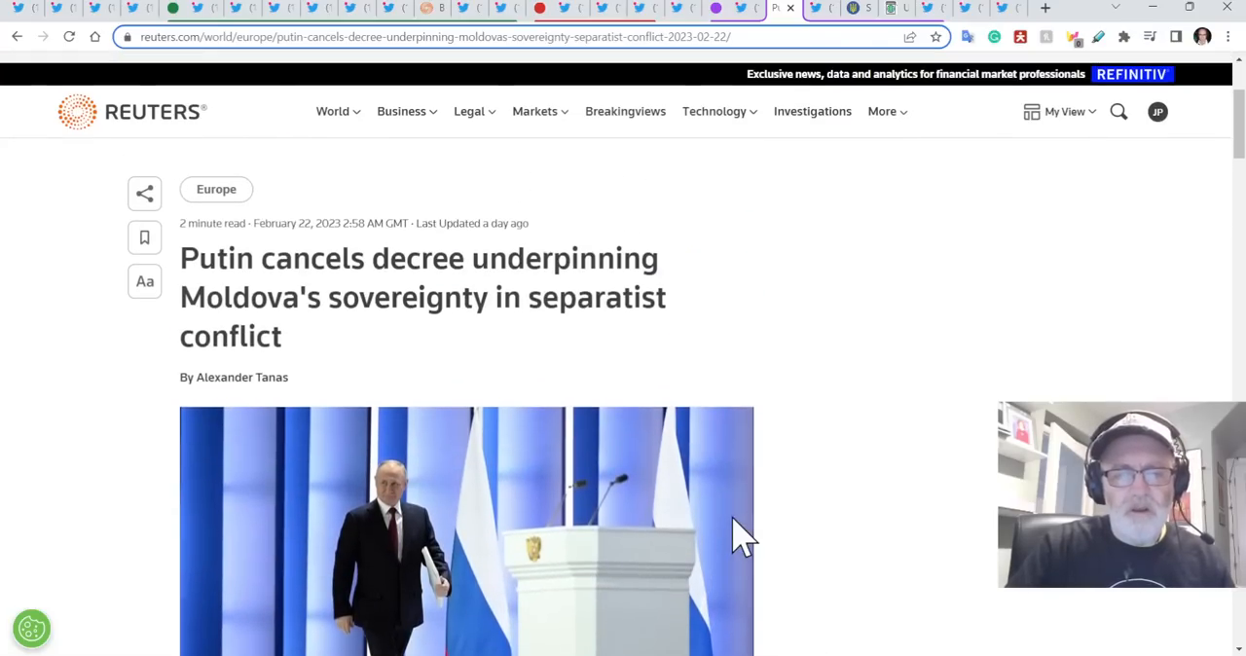
scroll("down", 3)
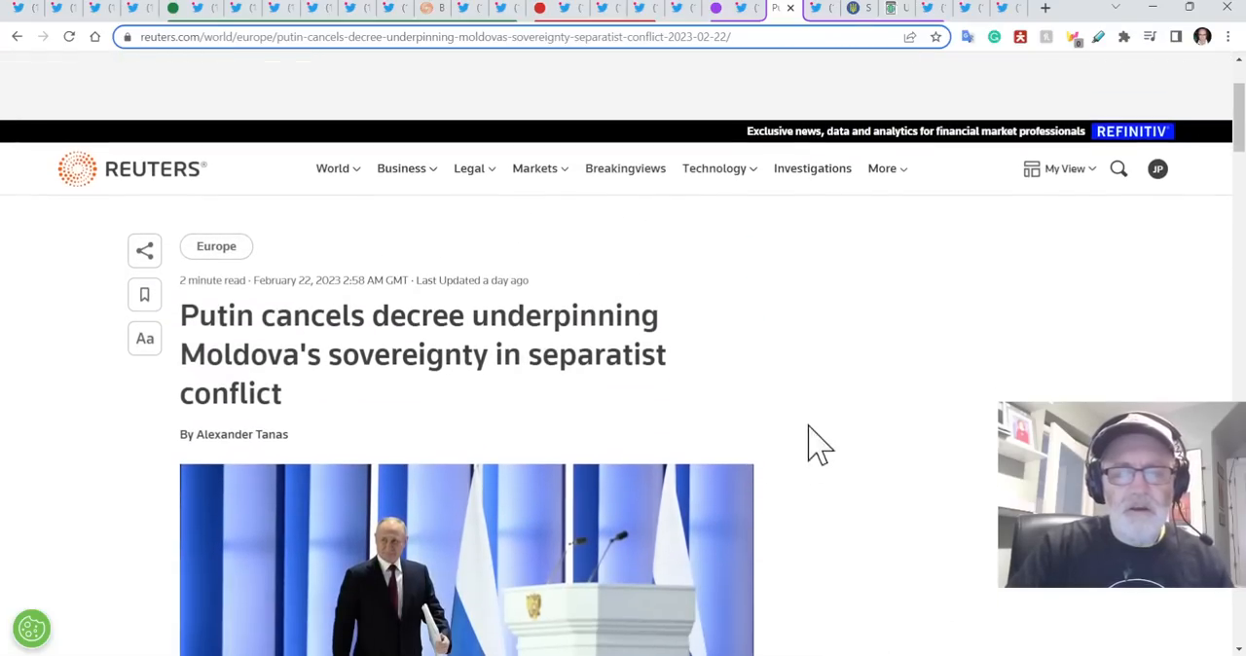
mouse_move(767, 362)
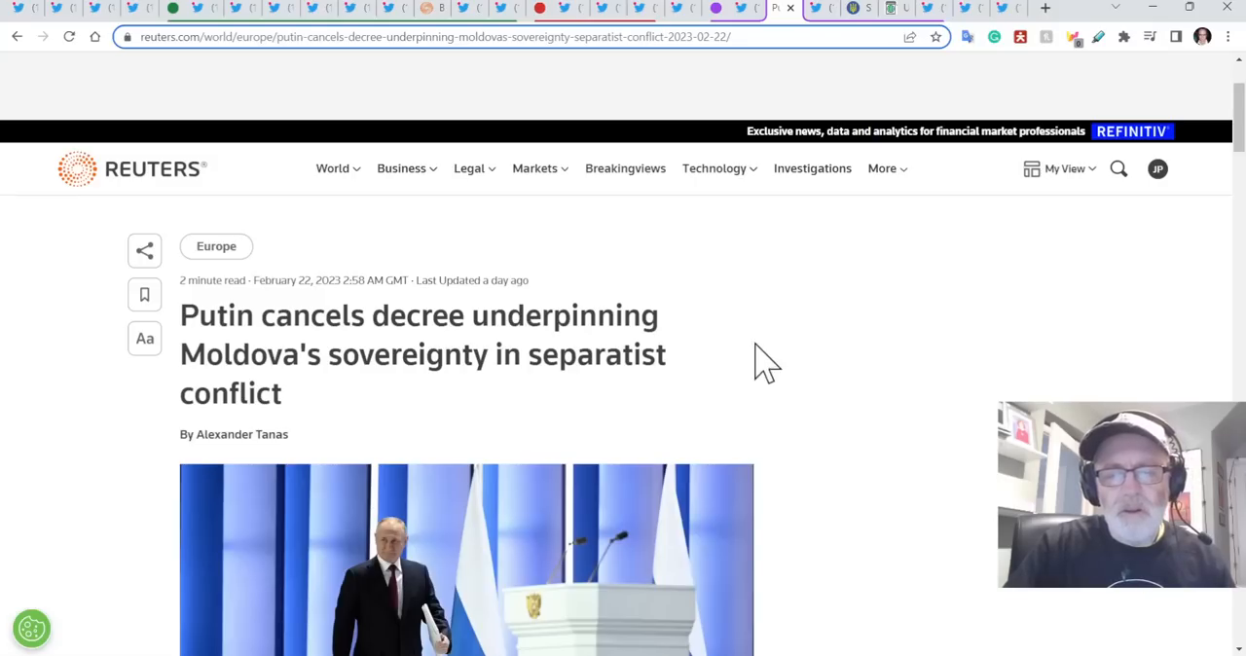
mouse_move(722, 371)
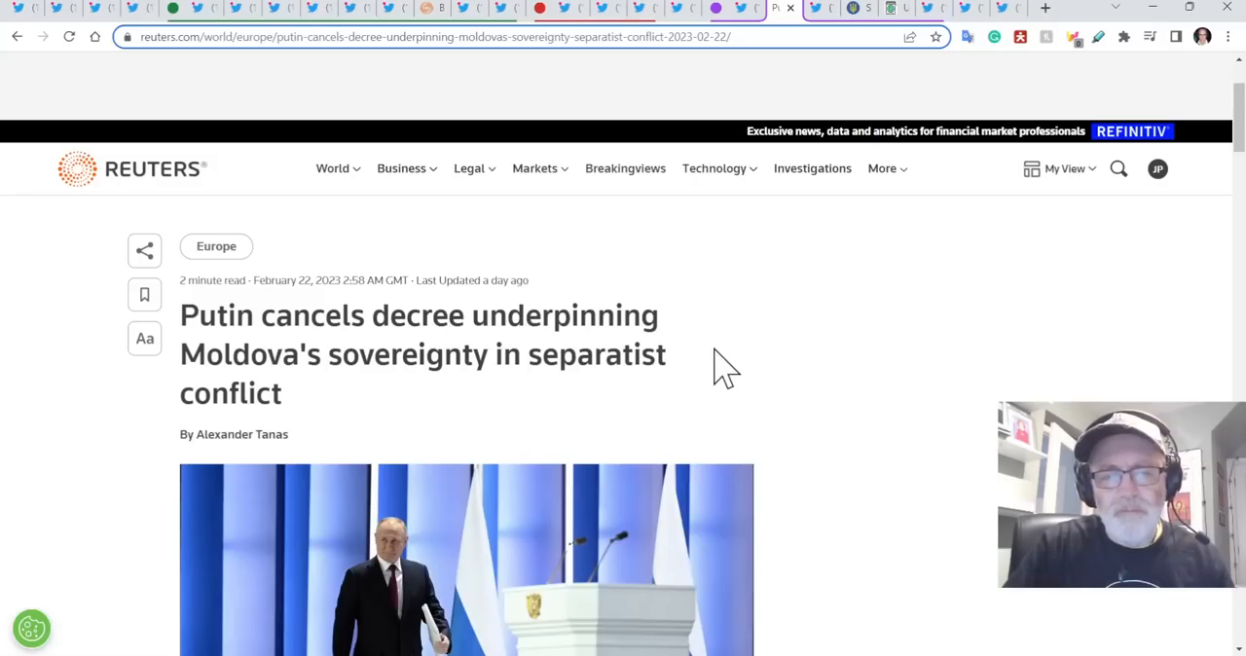
mouse_move(798, 73)
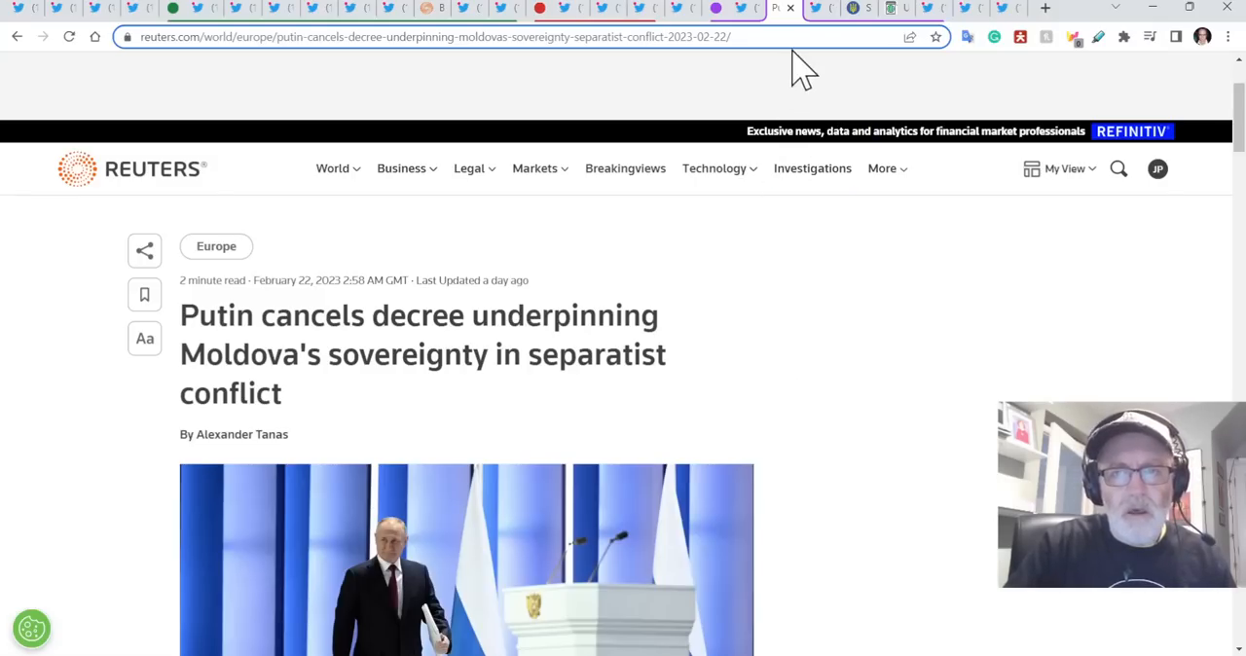
left_click(822, 8)
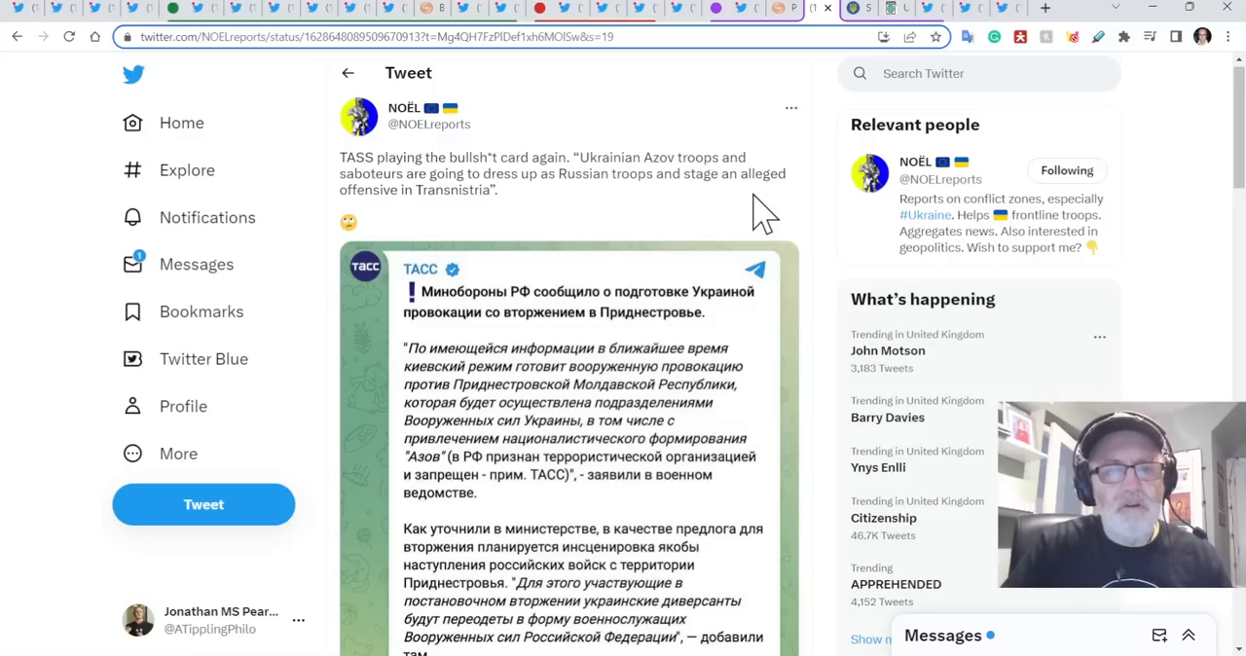
mouse_move(811, 211)
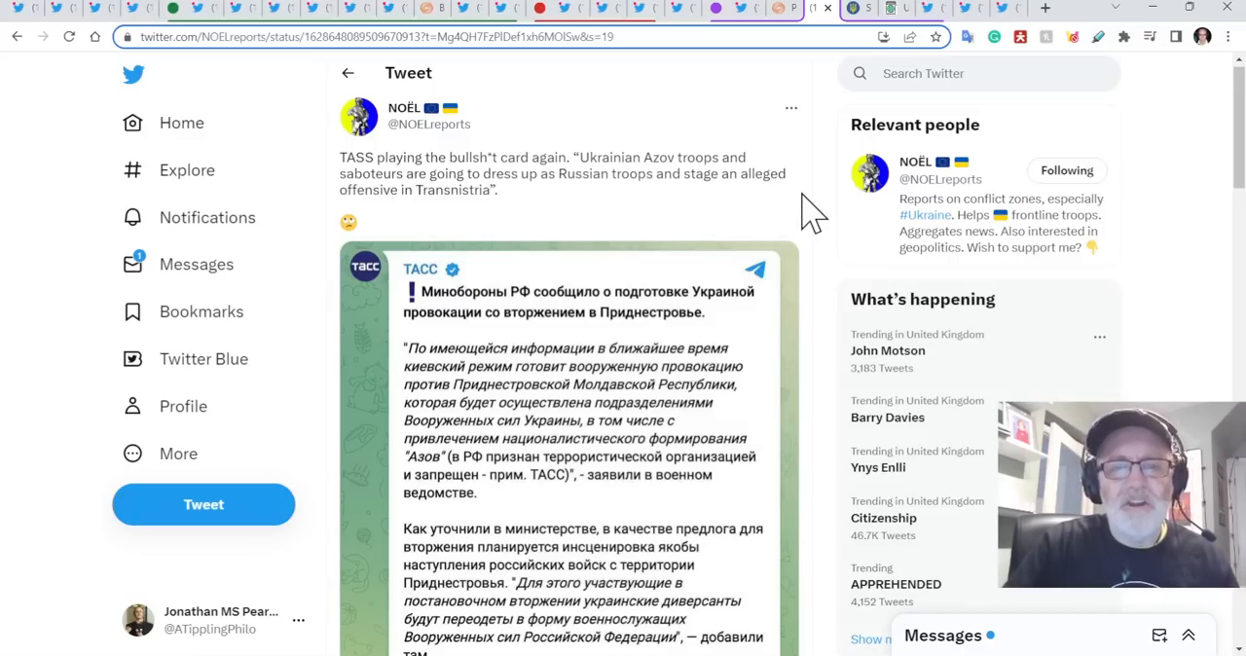
Read the TASS Transnistria provocation tweet, then switch to the Government Portal tab.
scroll("down", 3)
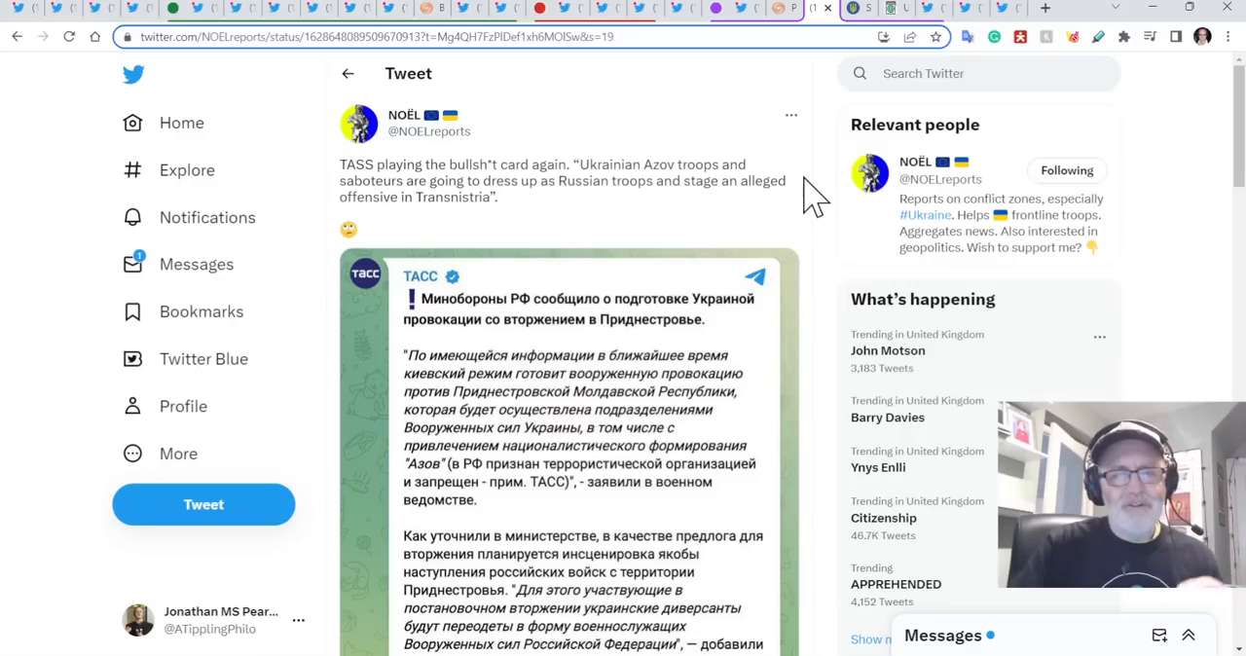
mouse_move(815, 195)
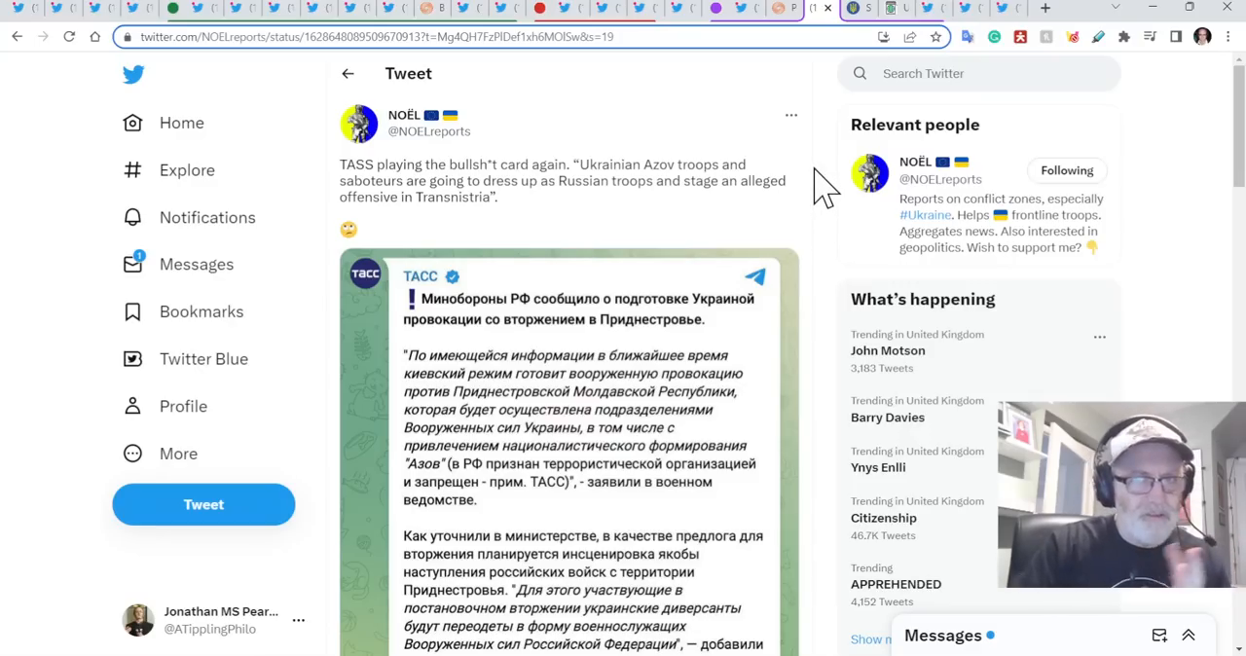
scroll("down", 3)
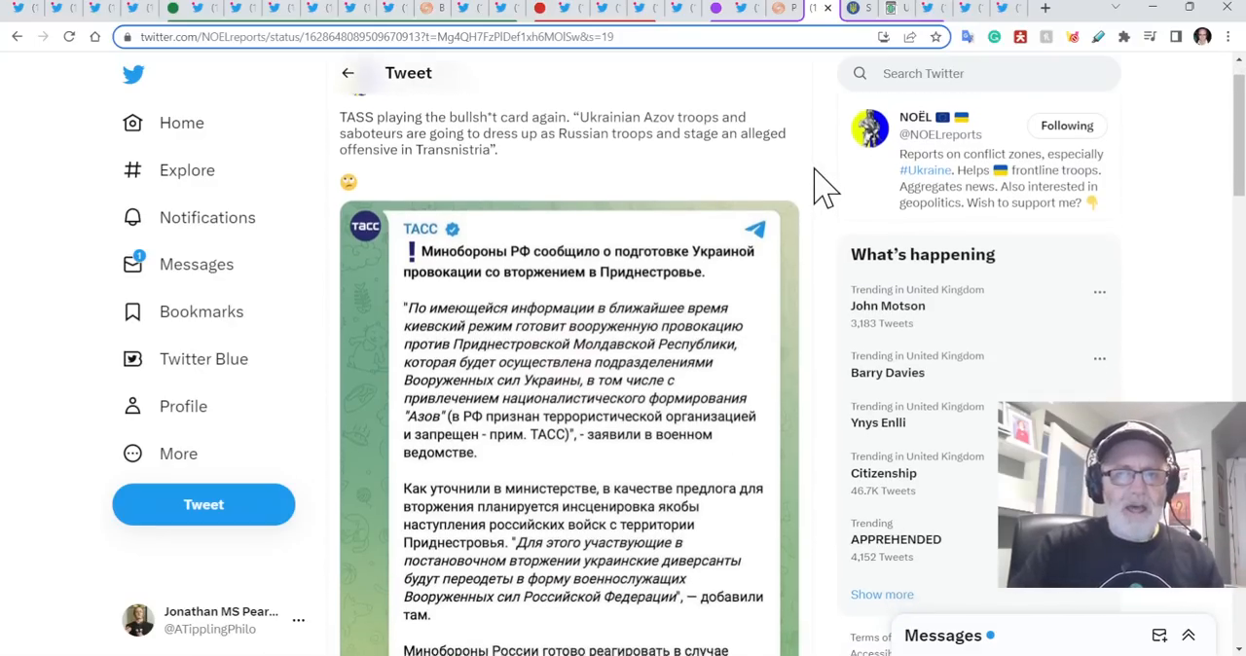
scroll("down", 3)
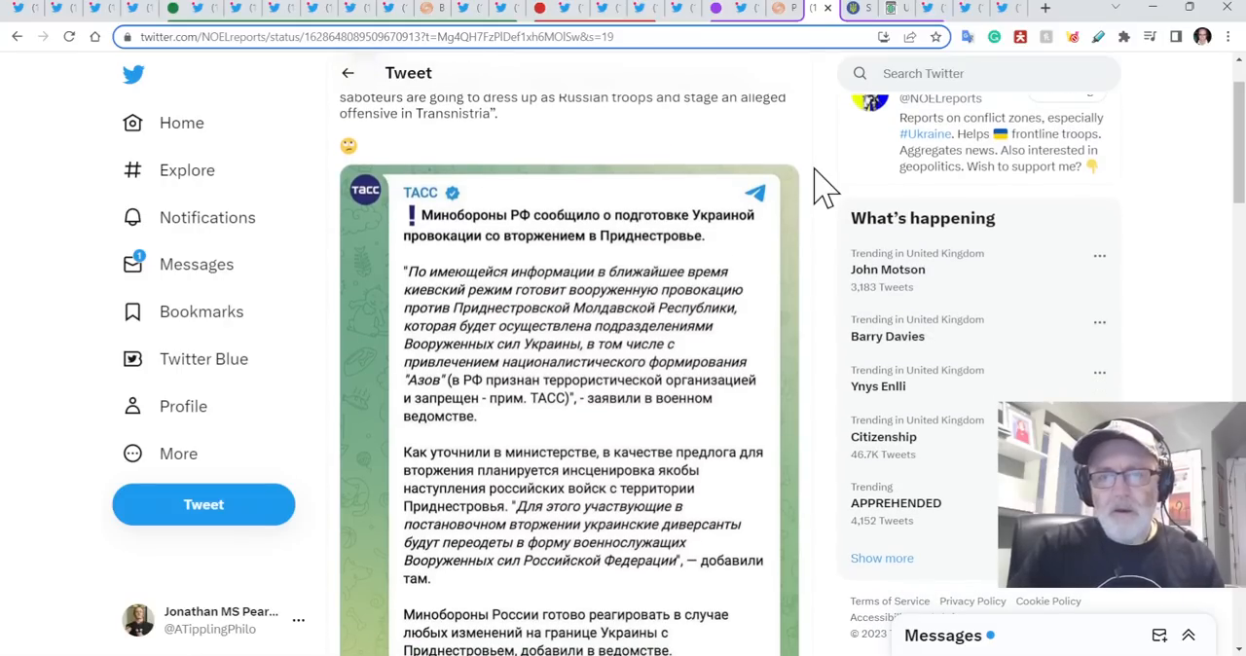
mouse_move(822, 131)
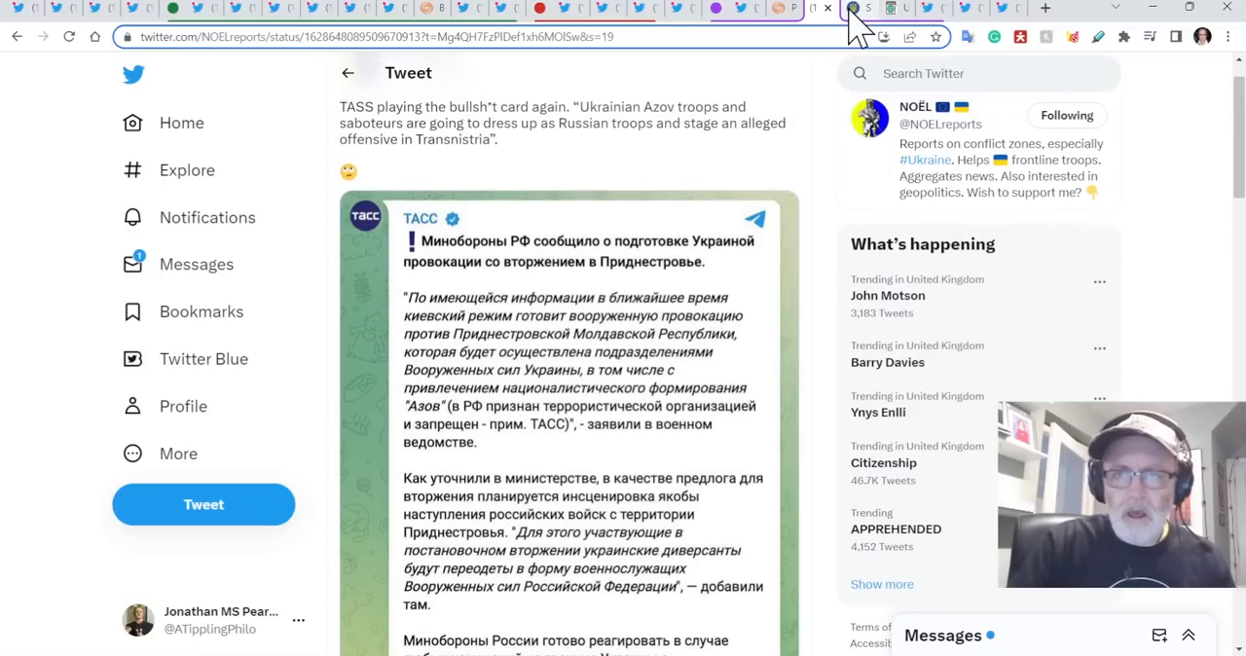
left_click(835, 8)
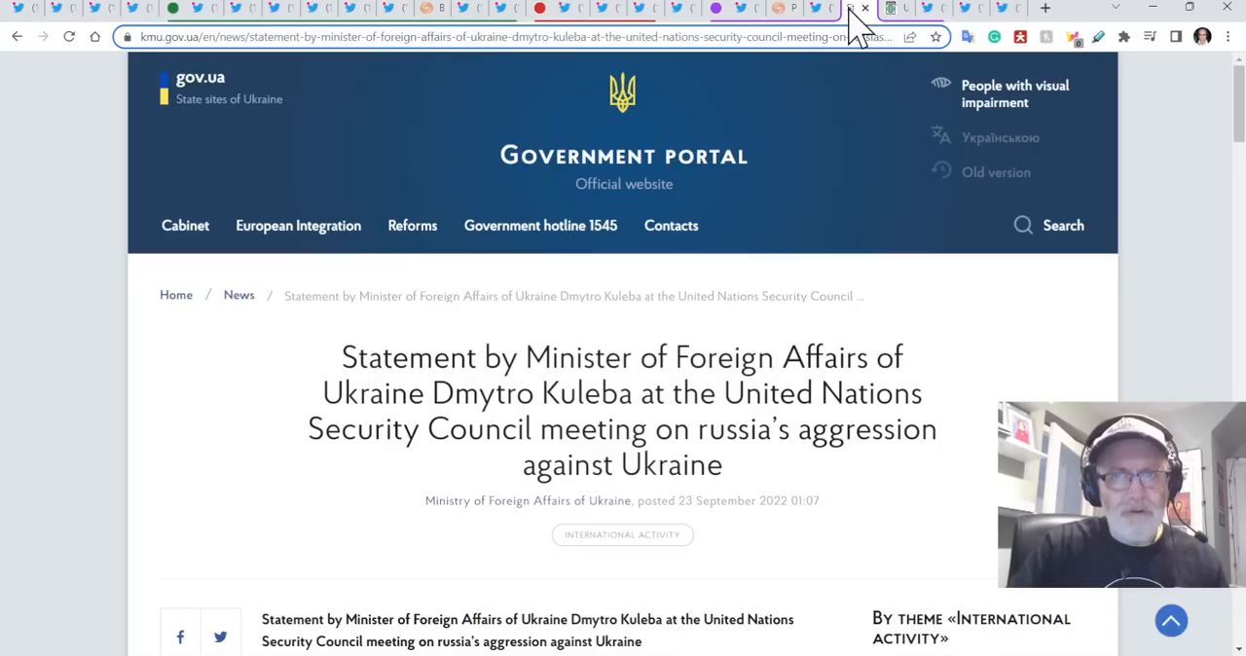
Scroll Kuleba's kmu.gov.ua statement to 'Thank you all for your attention!'.
scroll("down", 3)
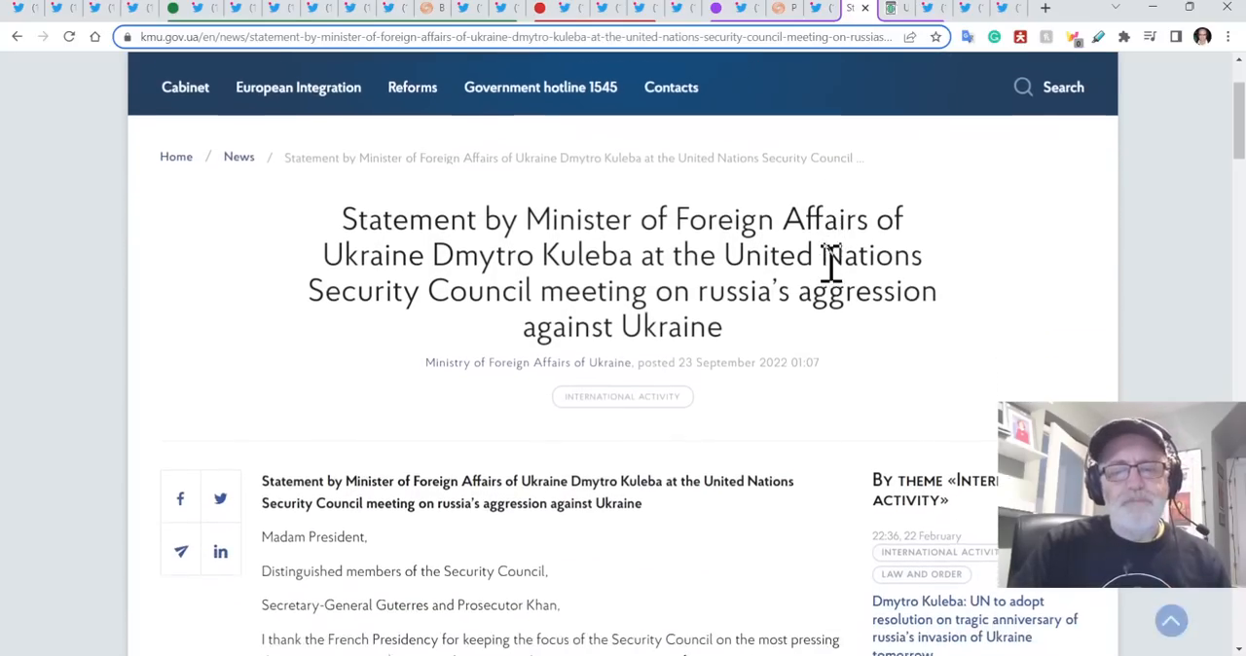
scroll("up", 3)
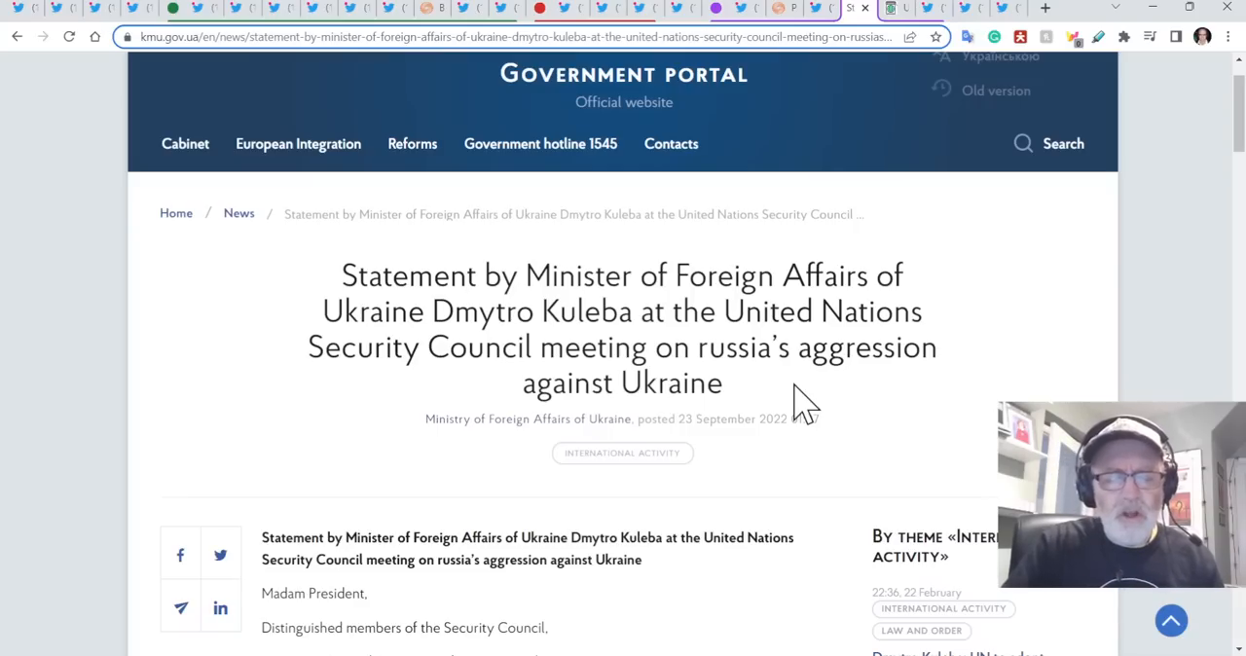
scroll("down", 3)
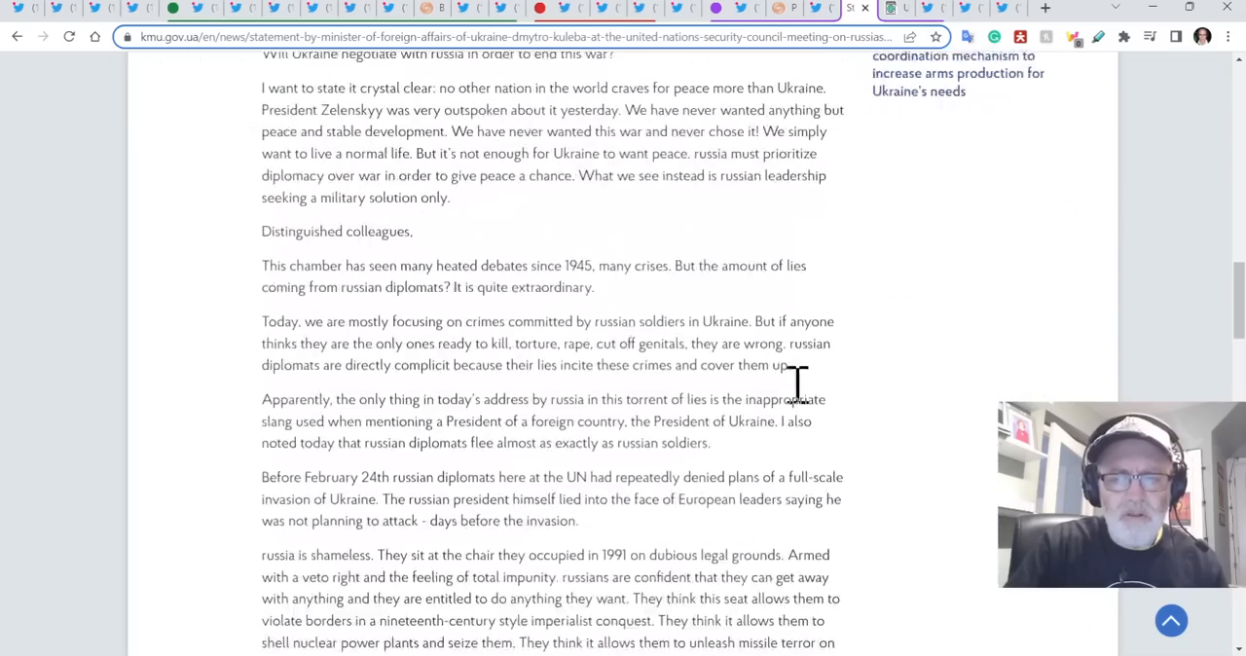
scroll("up", 3)
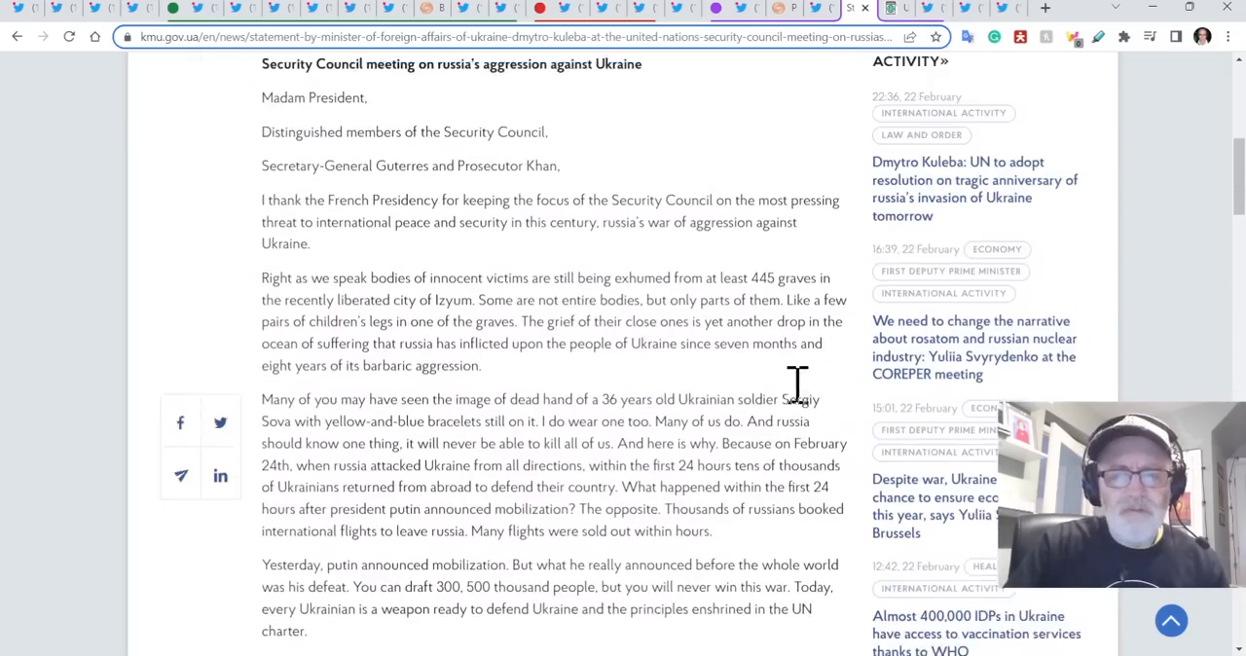
scroll("up", 3)
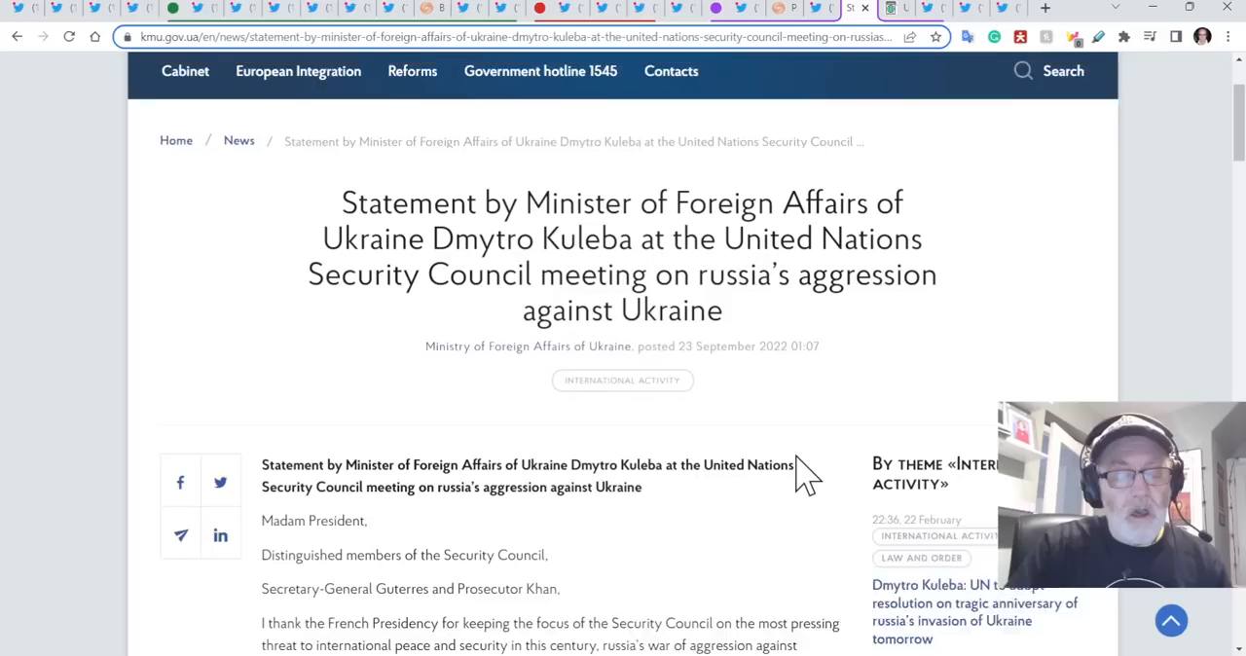
scroll("down", 3)
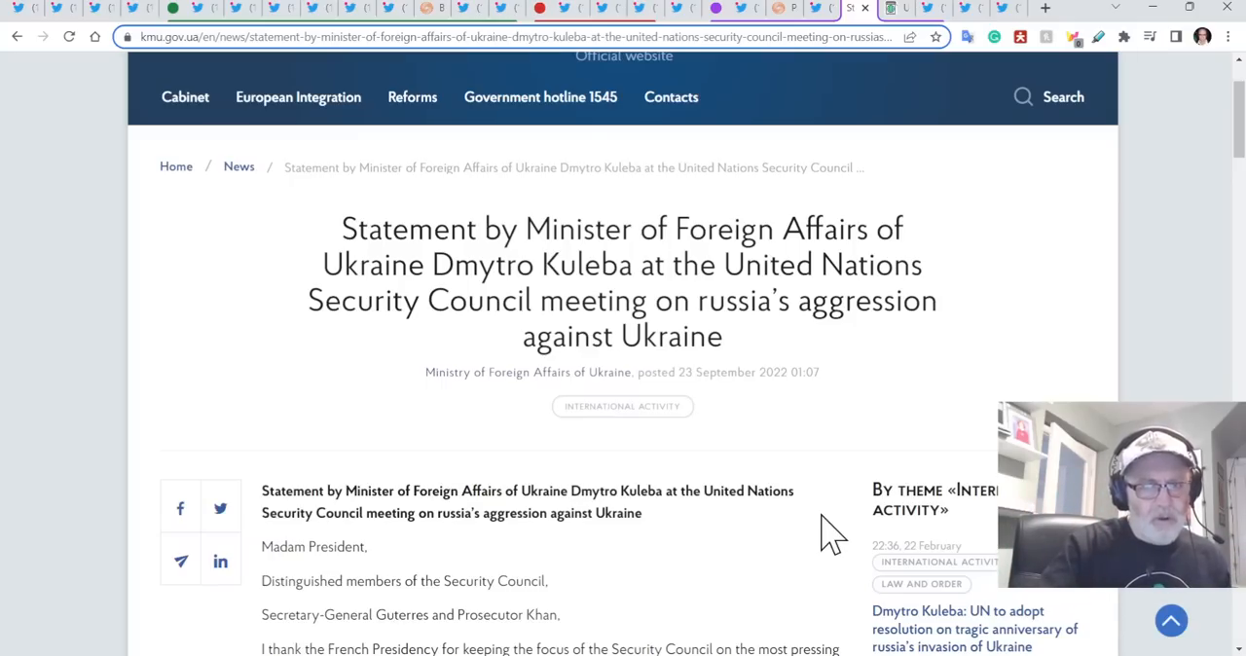
scroll("down", 3)
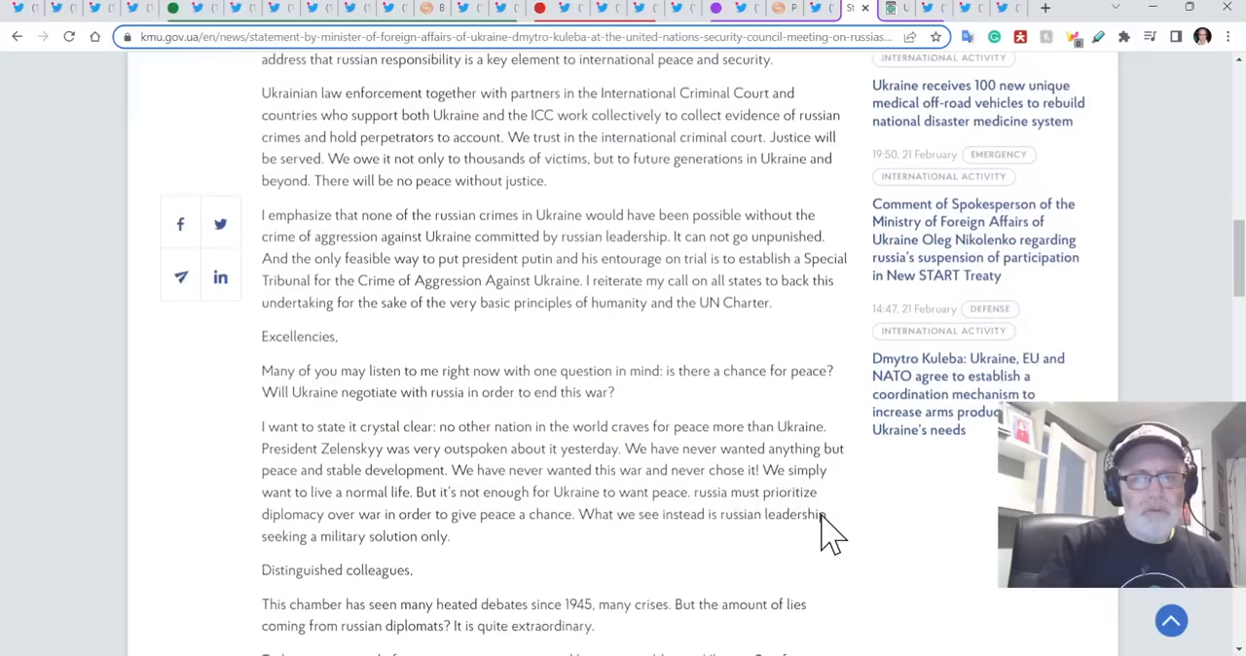
scroll("down", 3)
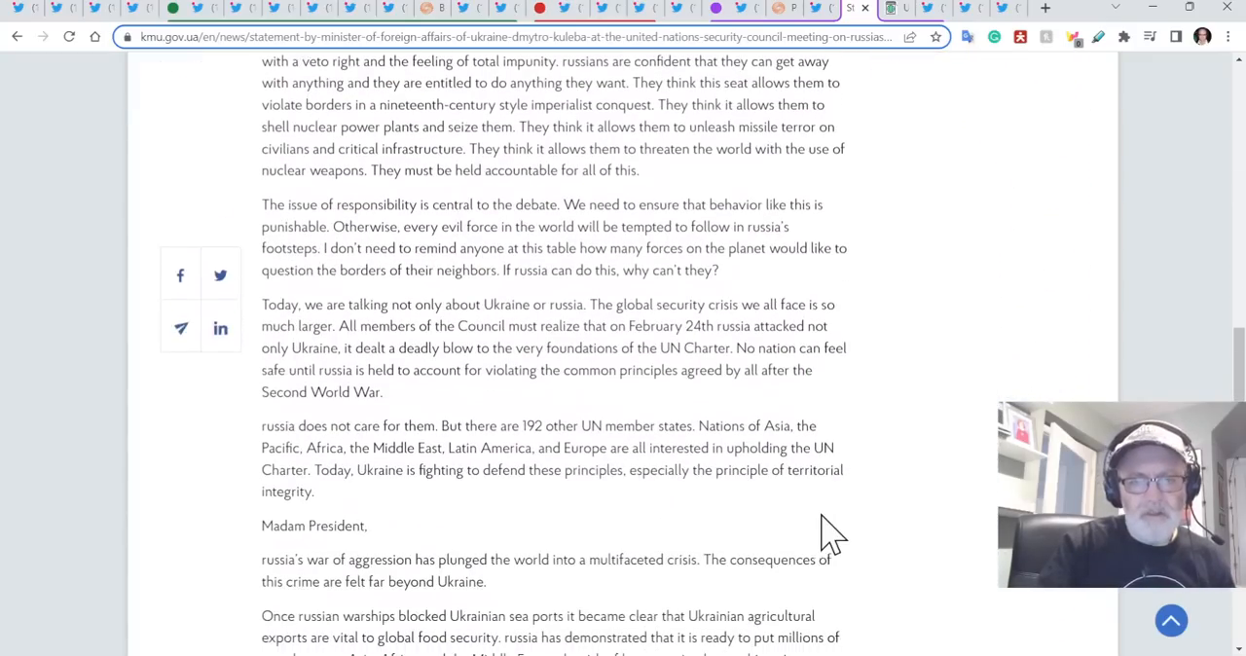
scroll("down", 3)
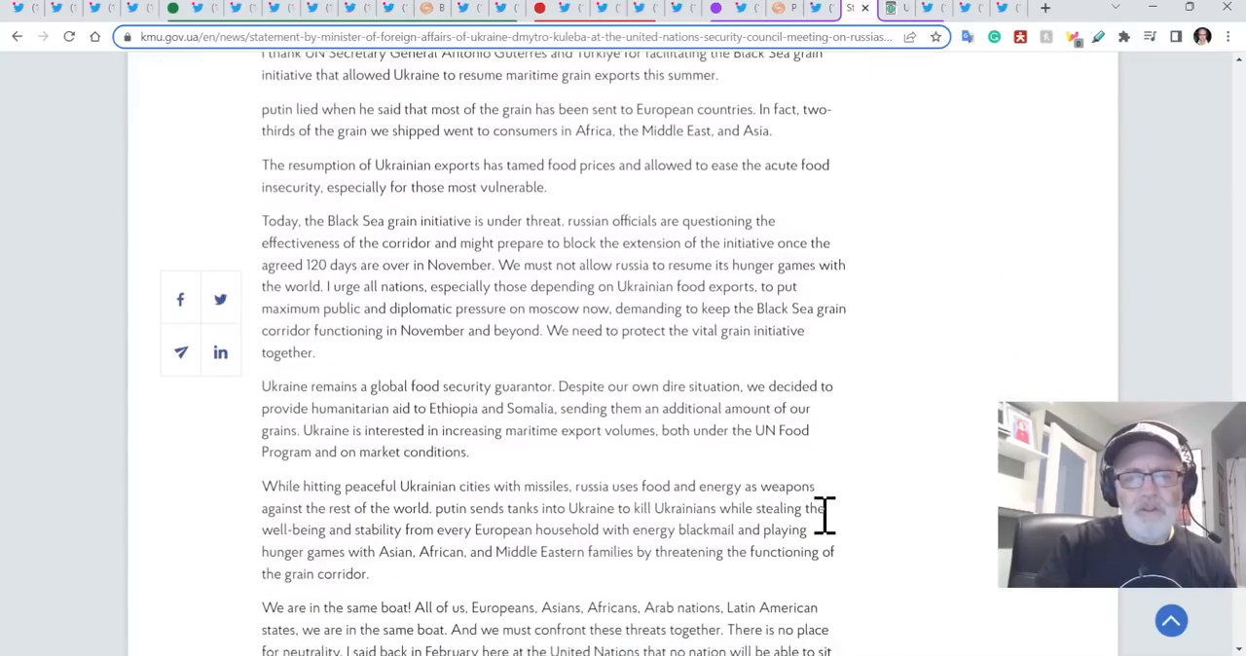
scroll("down", 3)
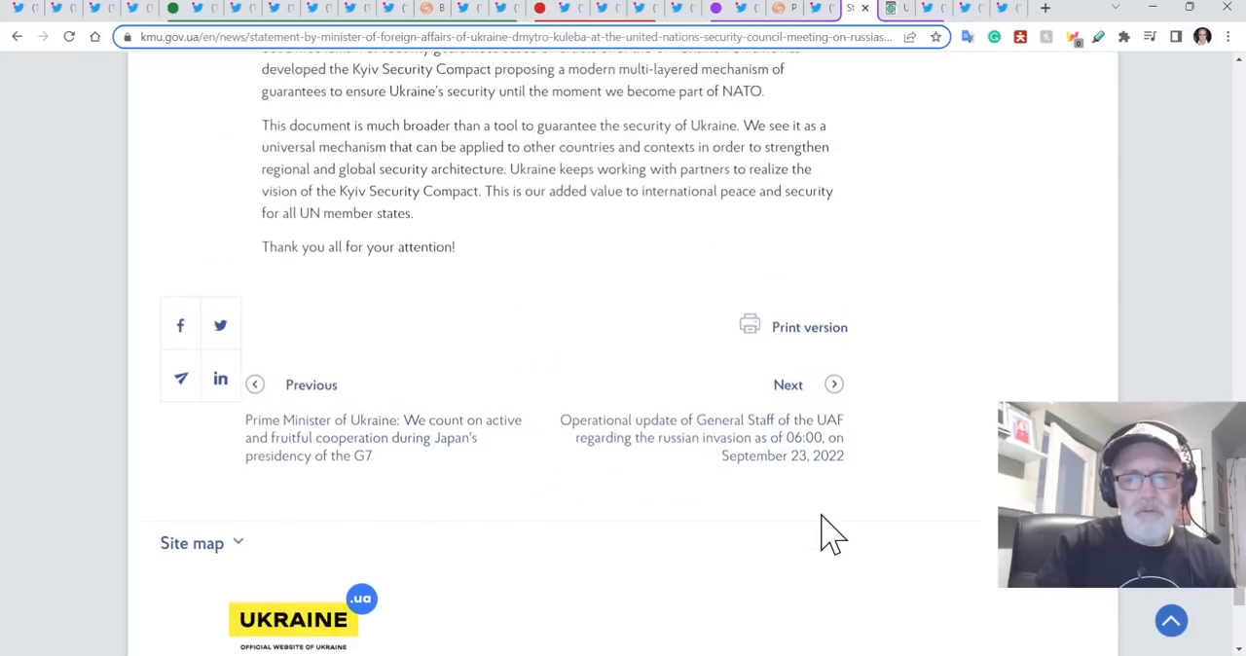
scroll("up", 3)
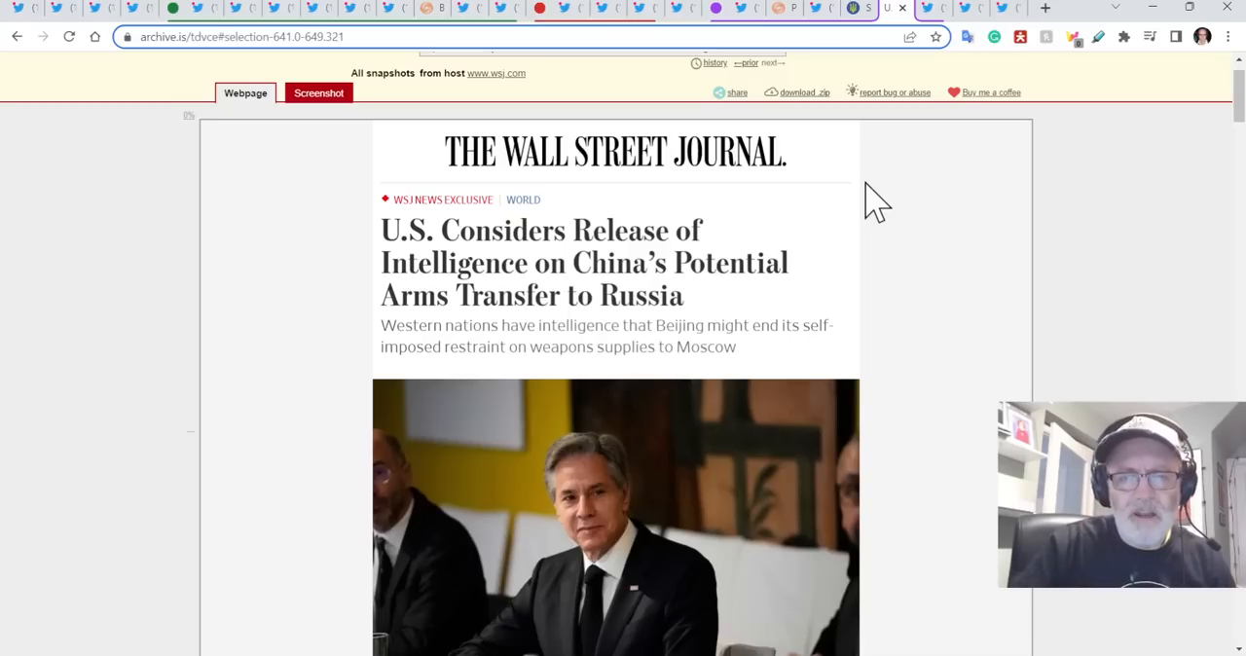
Scroll the archived WSJ China arms article past Wang Wenbin's response and the Chasiv Yar photo.
scroll("down", 3)
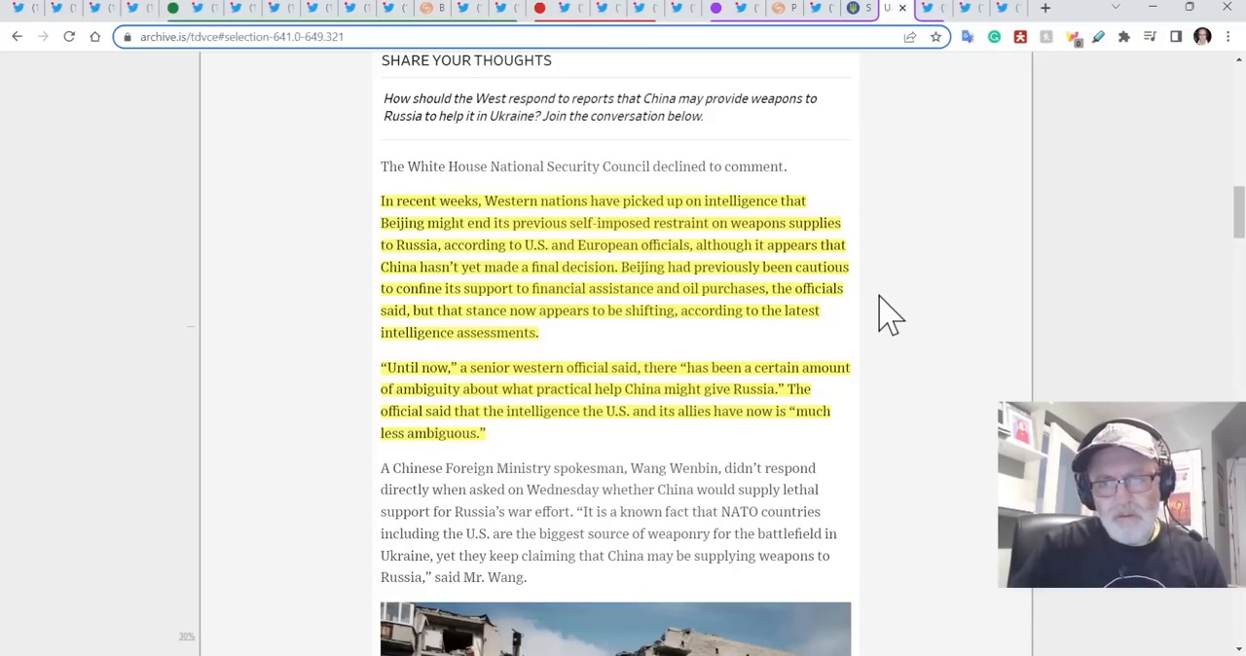
mouse_move(891, 355)
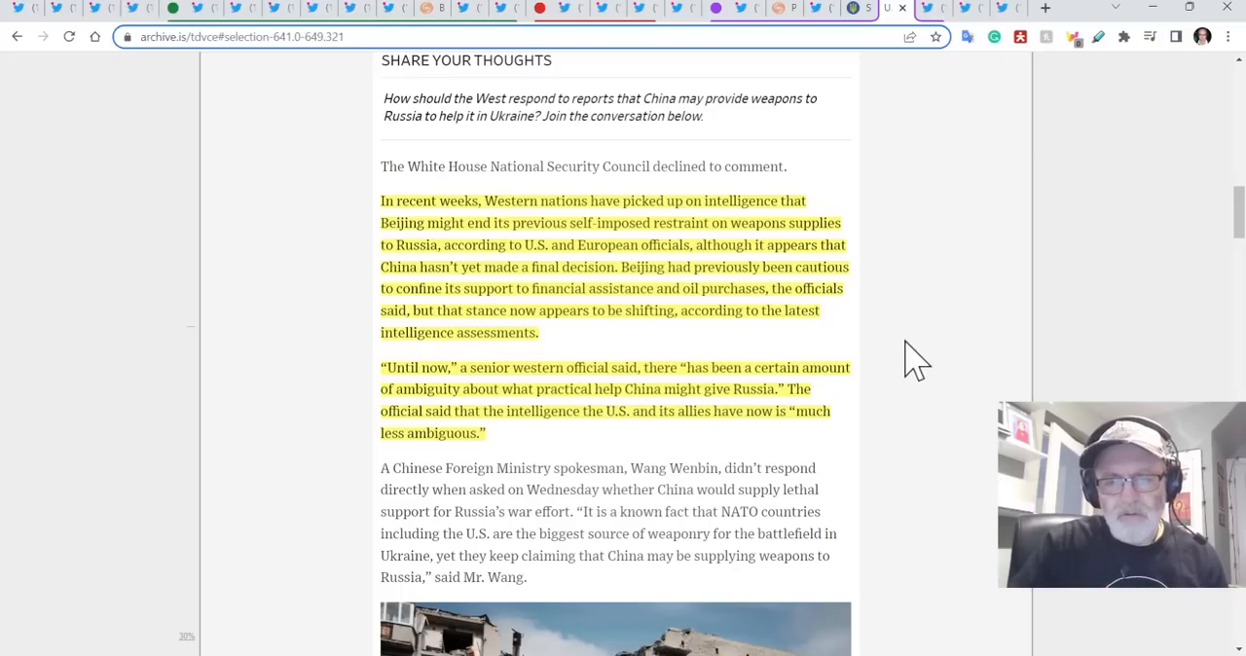
mouse_move(892, 309)
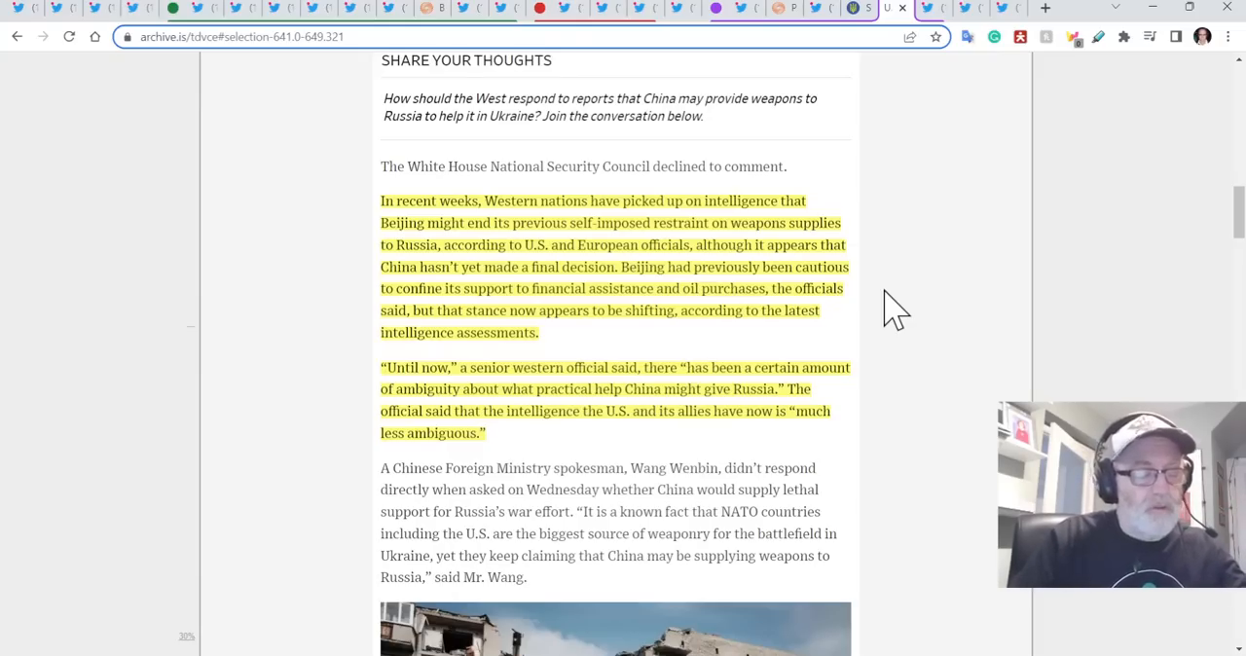
mouse_move(871, 321)
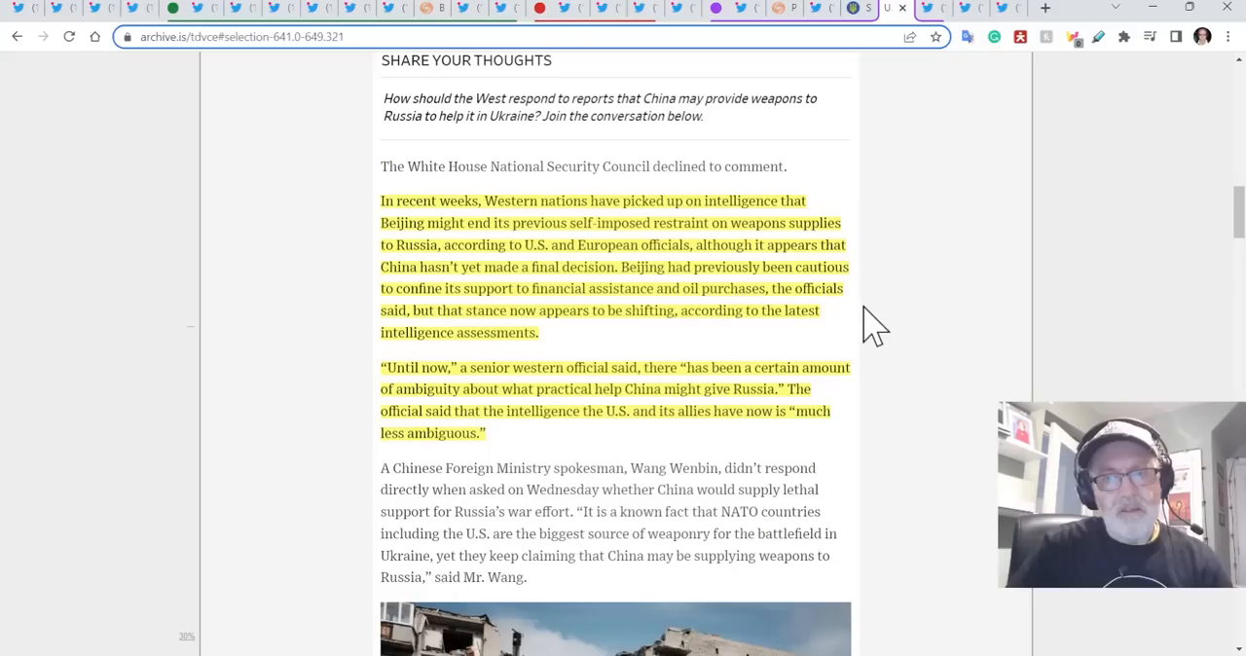
mouse_move(890, 269)
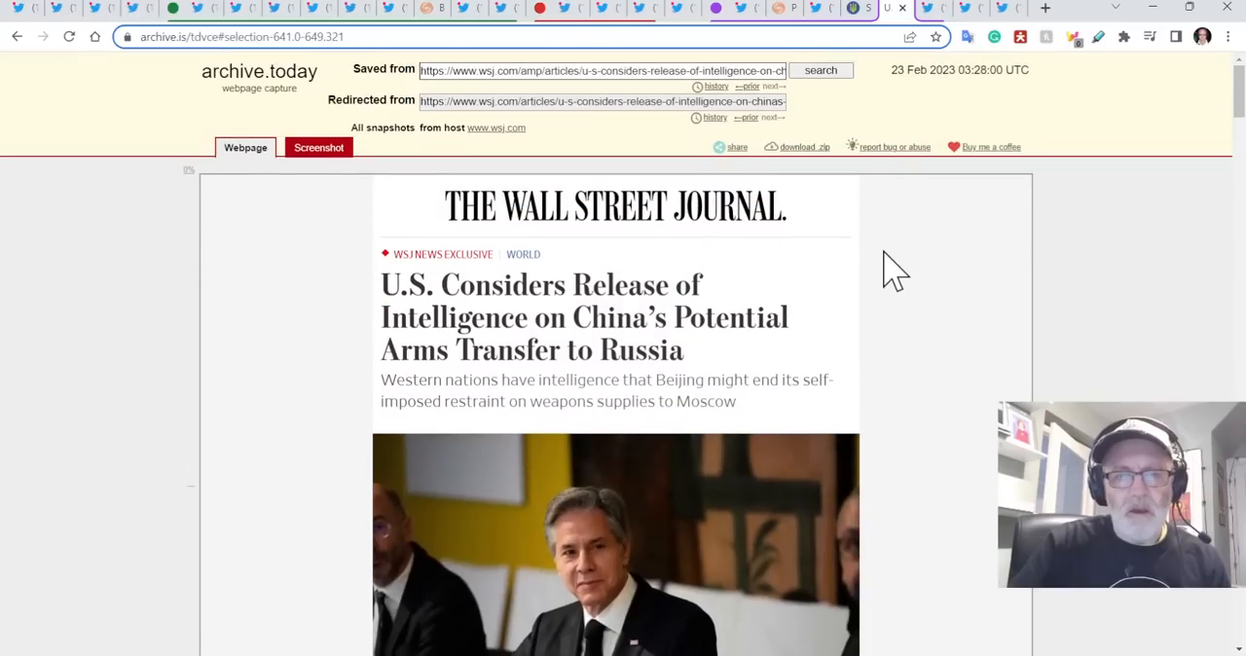
scroll("down", 3)
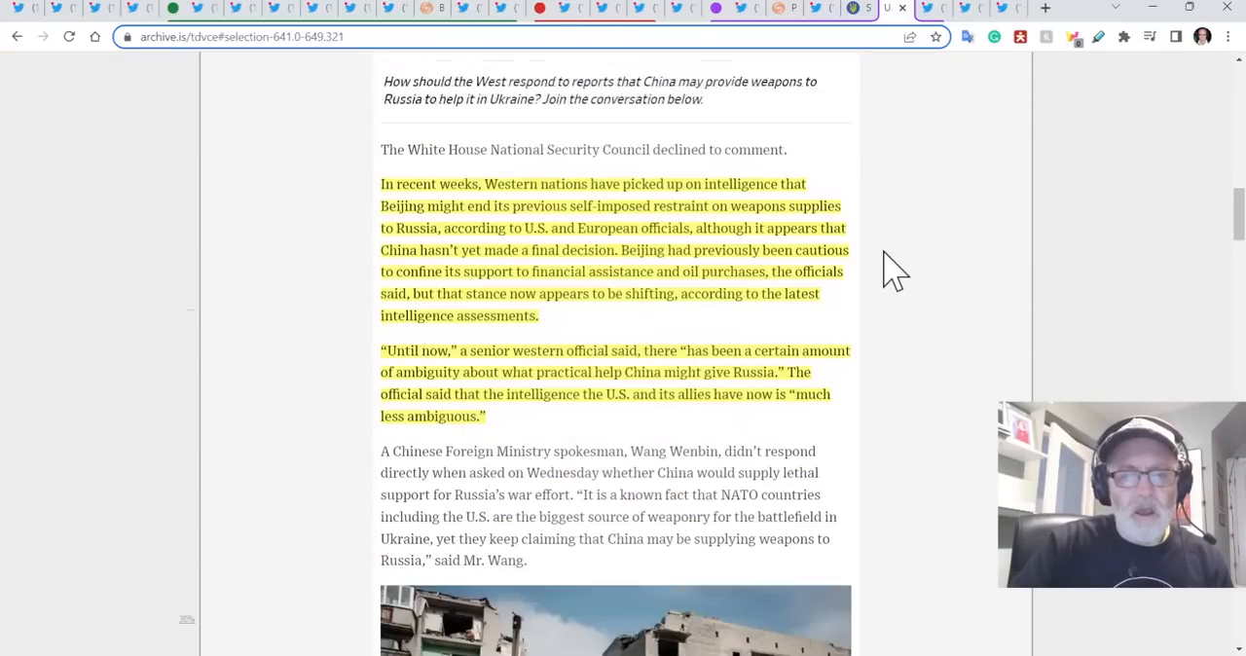
scroll("down", 3)
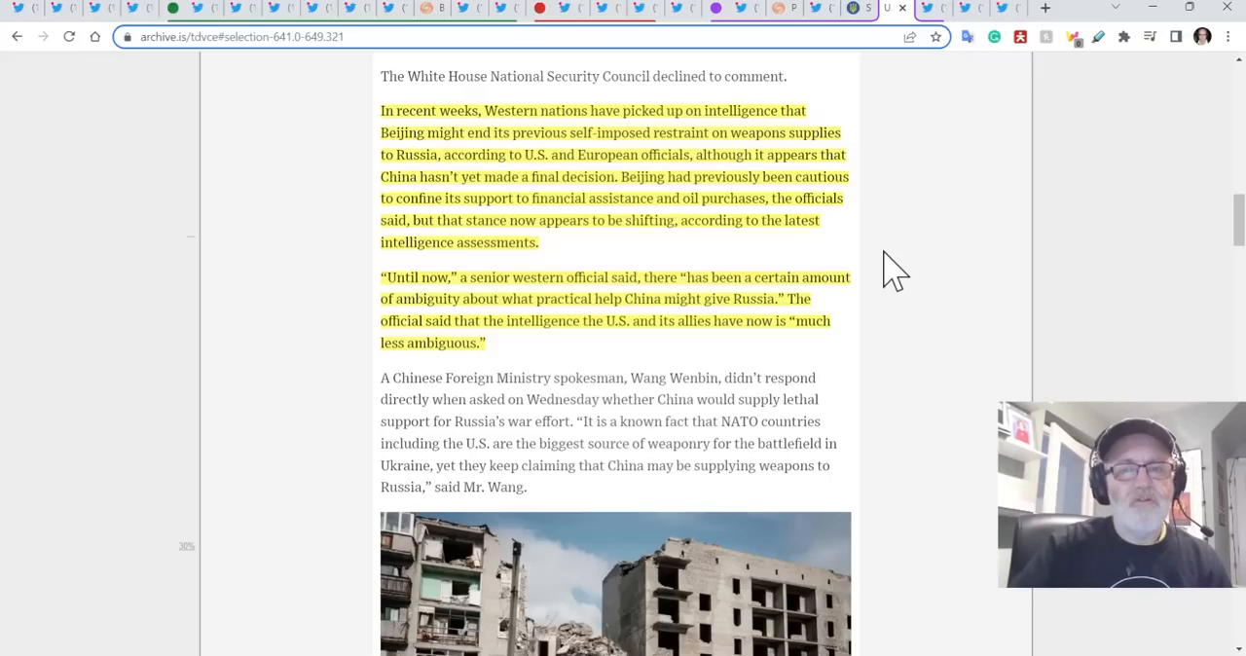
scroll("down", 3)
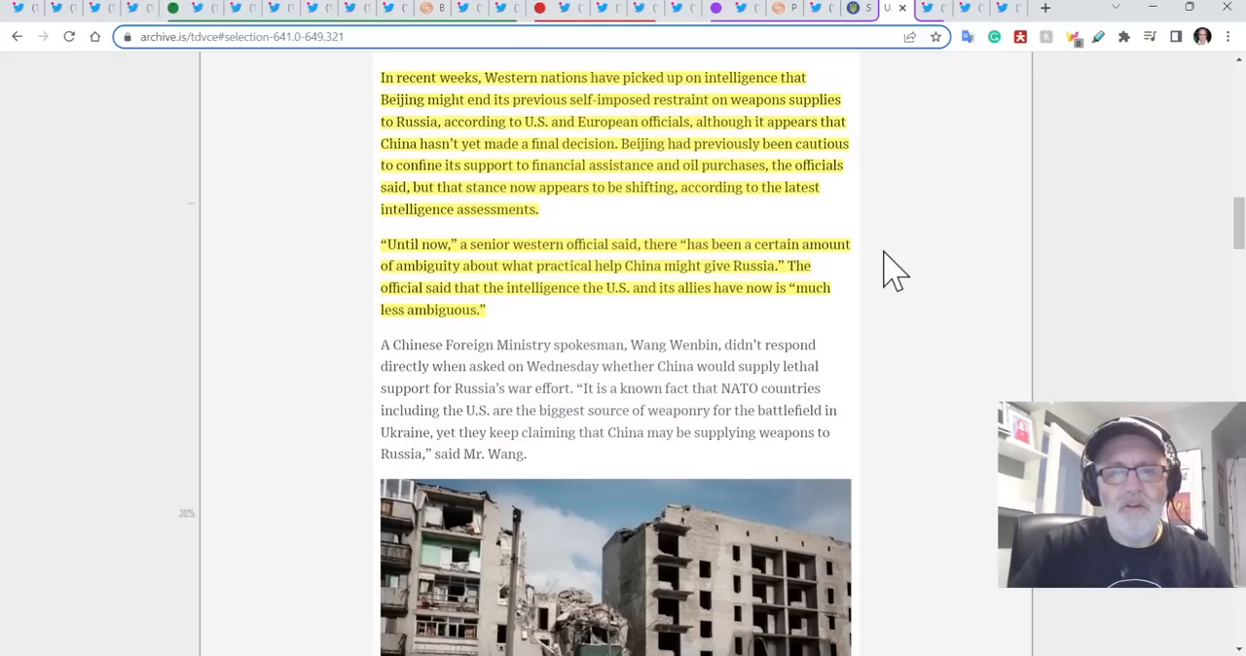
scroll("down", 3)
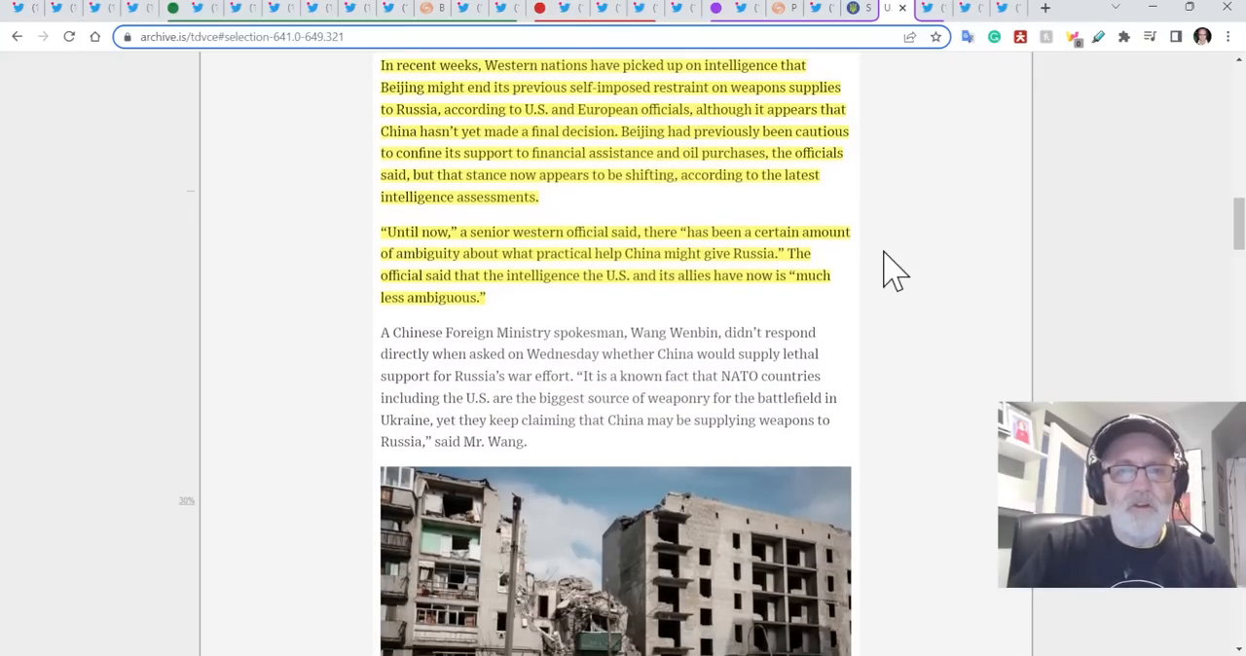
scroll("down", 3)
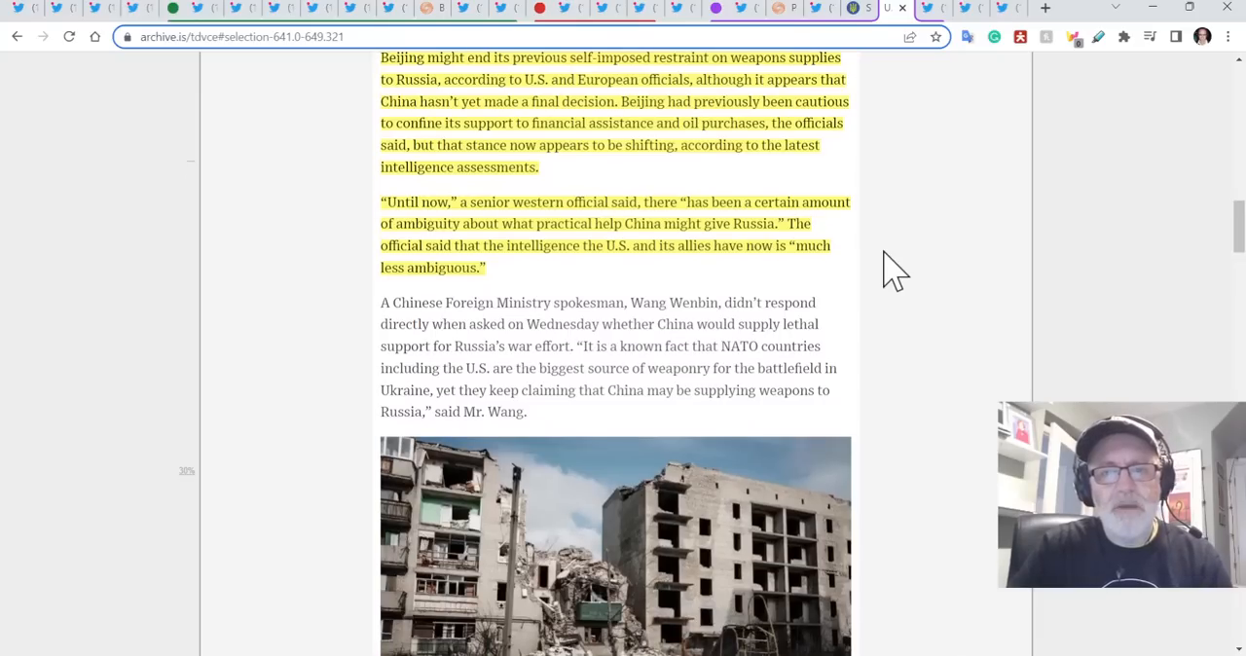
scroll("down", 3)
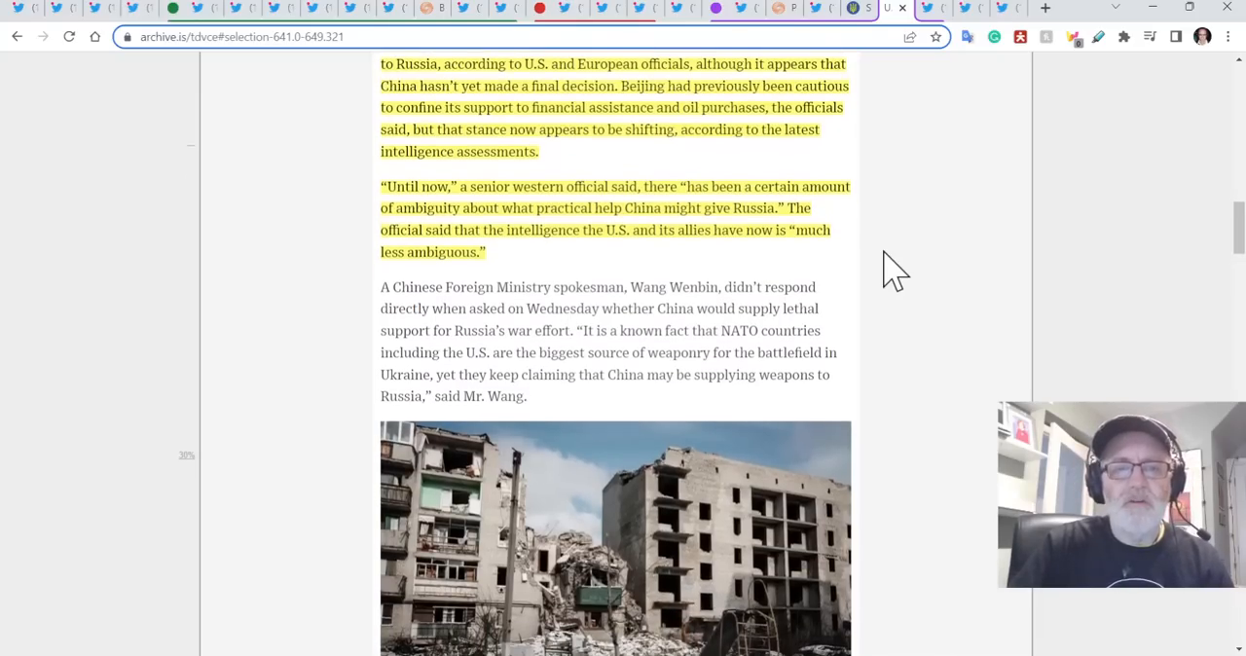
scroll("down", 3)
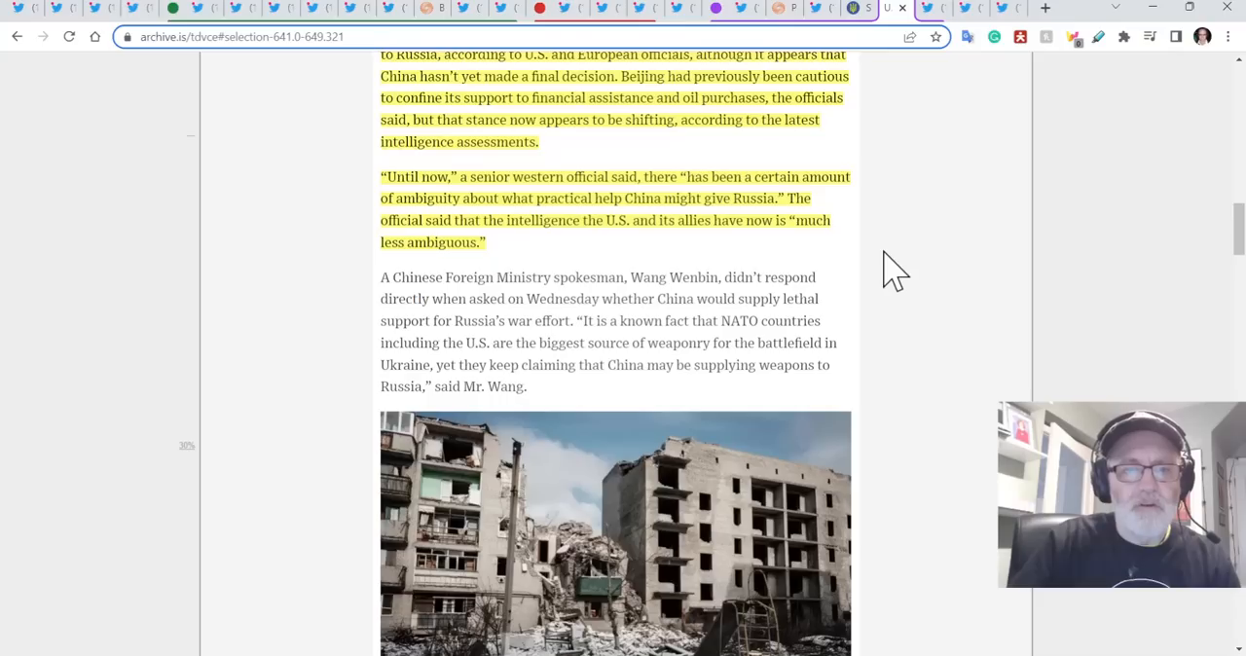
scroll("down", 3)
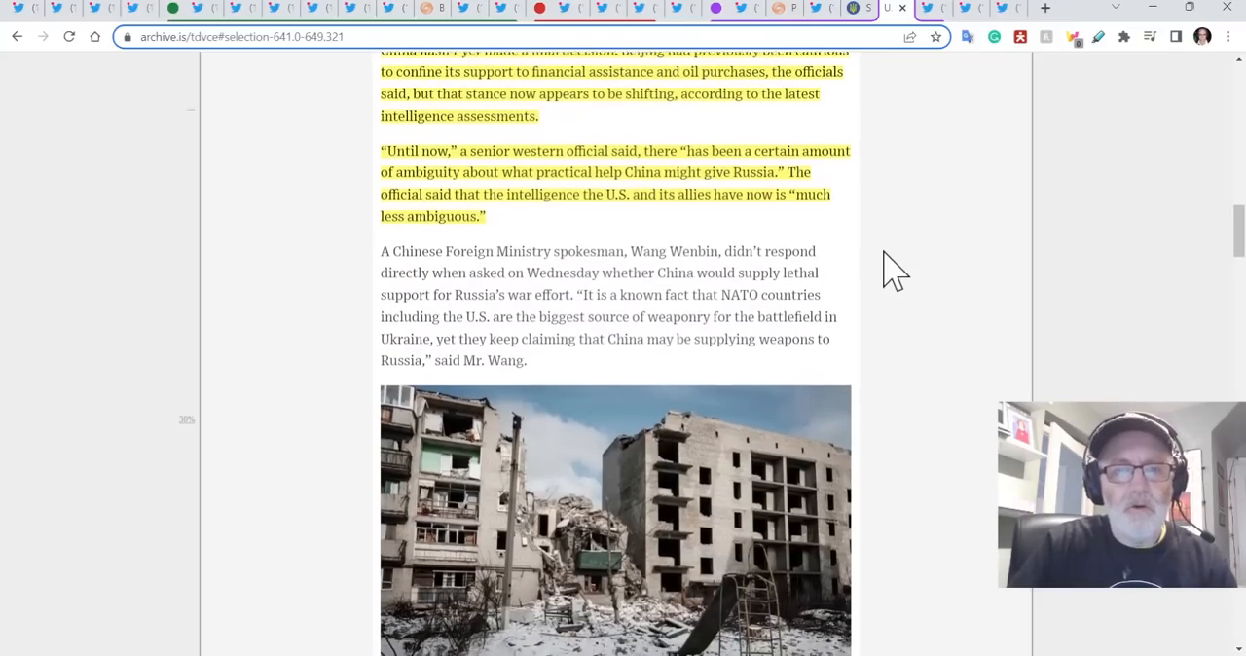
scroll("down", 3)
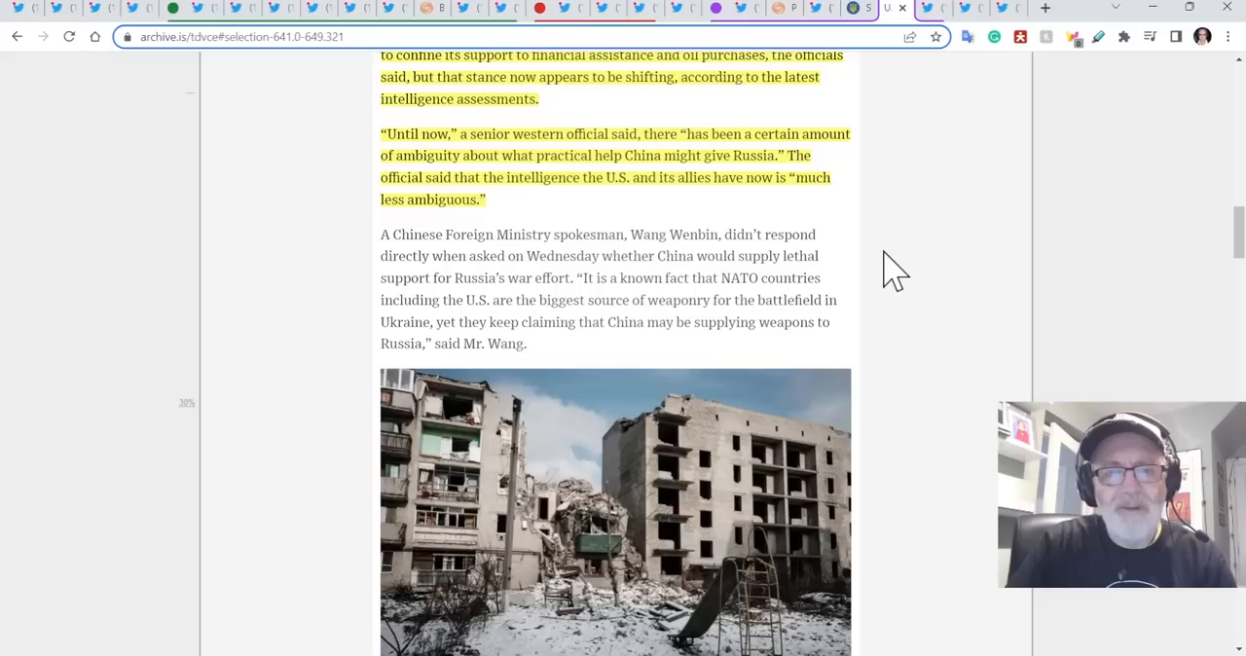
scroll("down", 3)
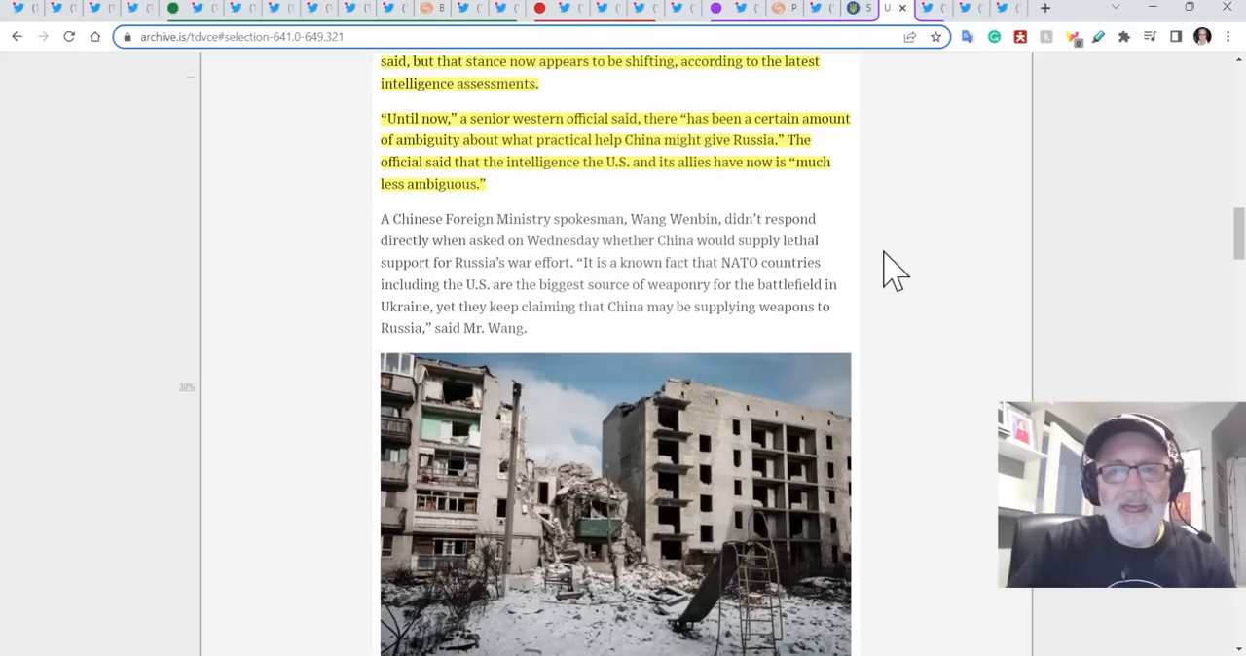
scroll("down", 3)
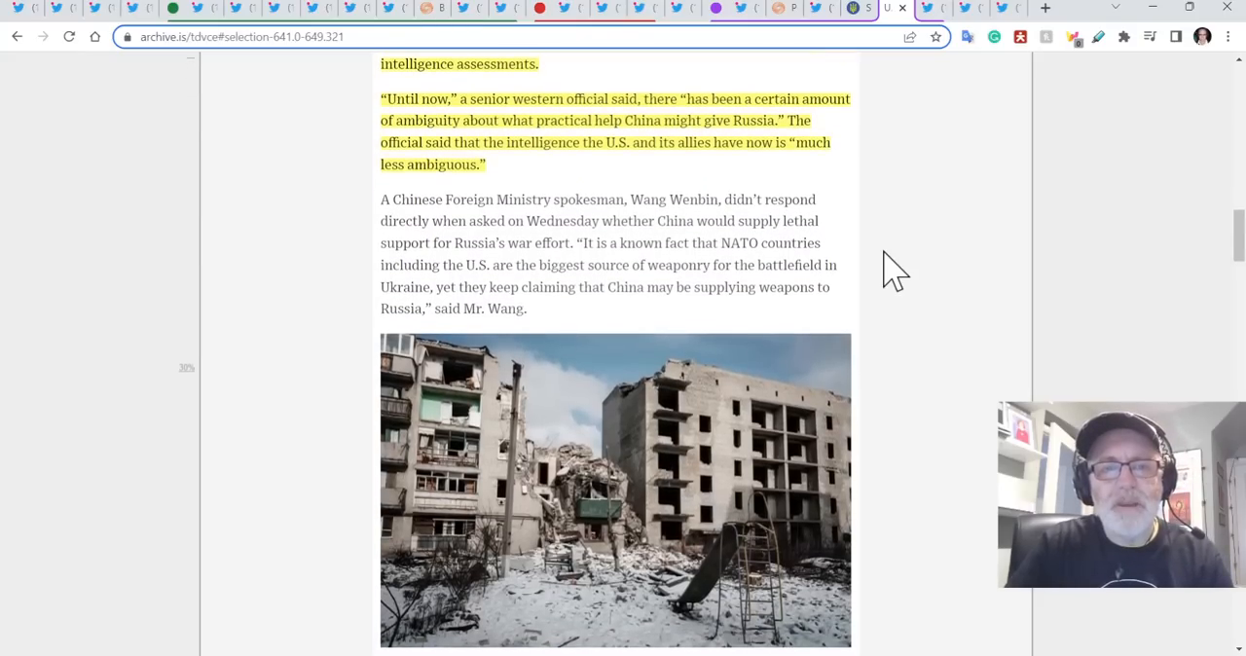
scroll("down", 3)
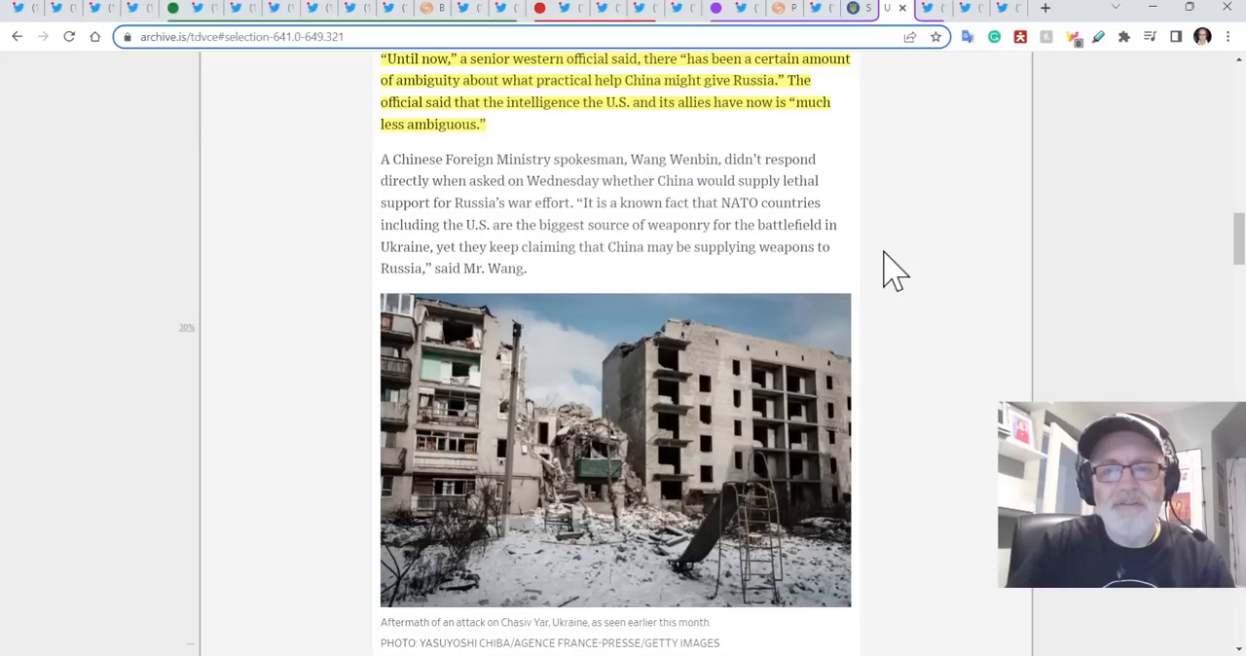
scroll("down", 3)
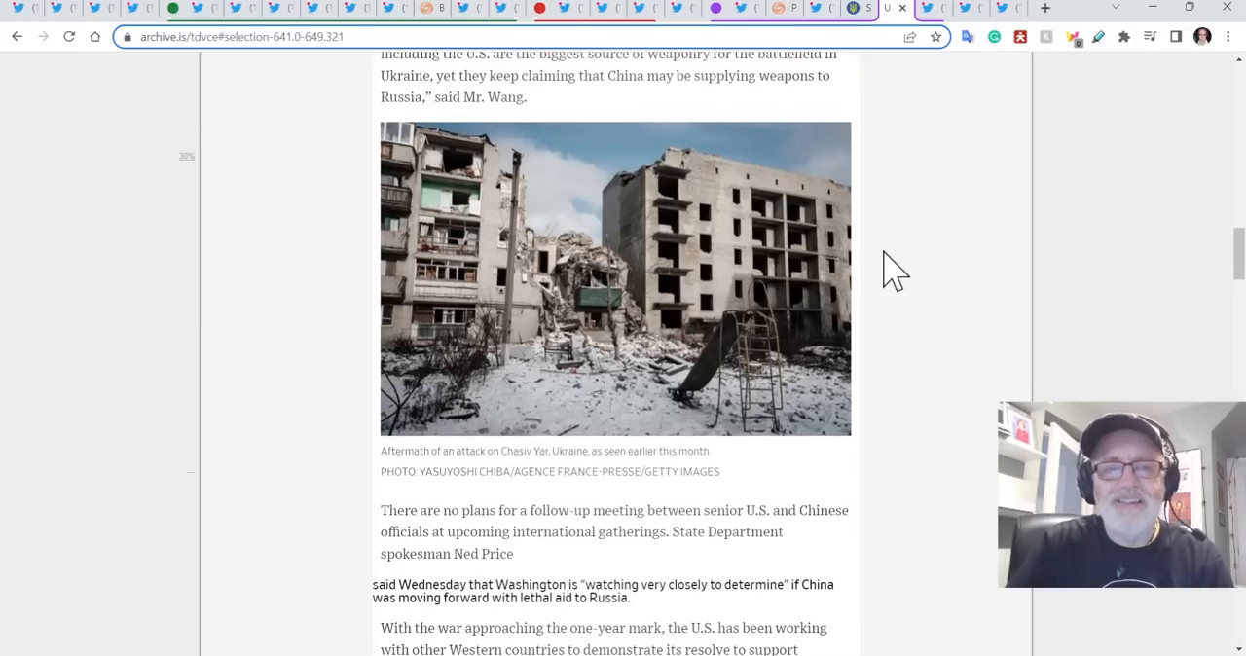
scroll("down", 3)
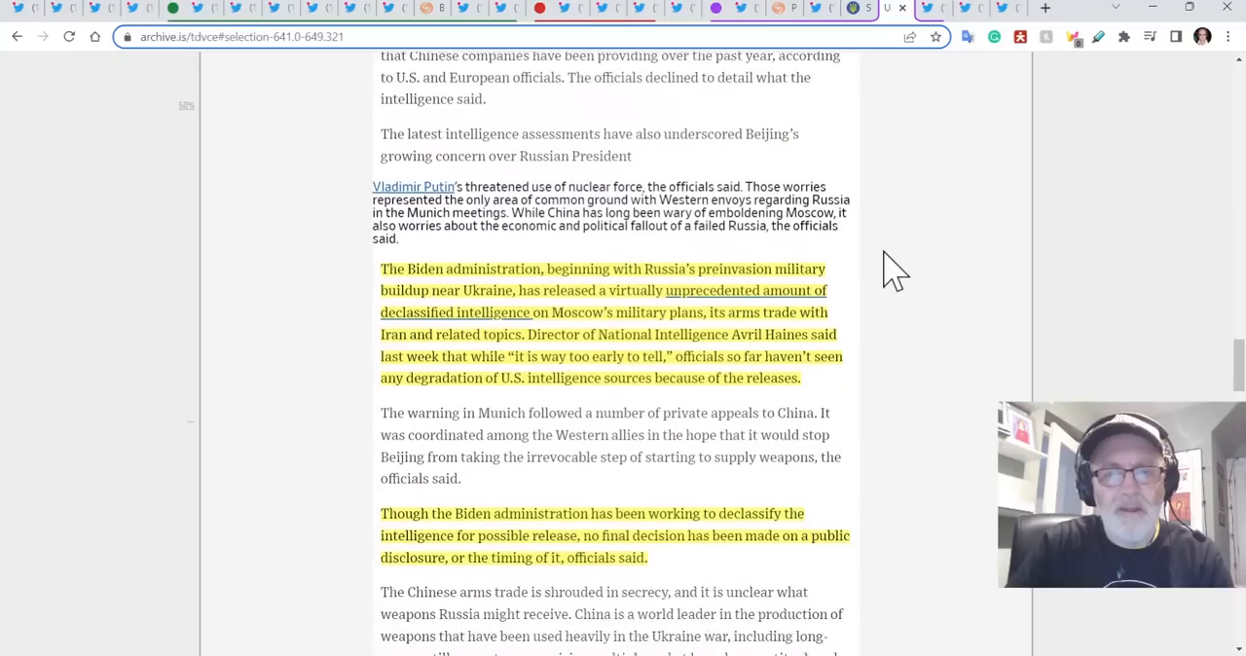
Read the archived WSJ article past the Munich warning to the secretive Chinese arms trade and Putin–Xi photo.
scroll("down", 3)
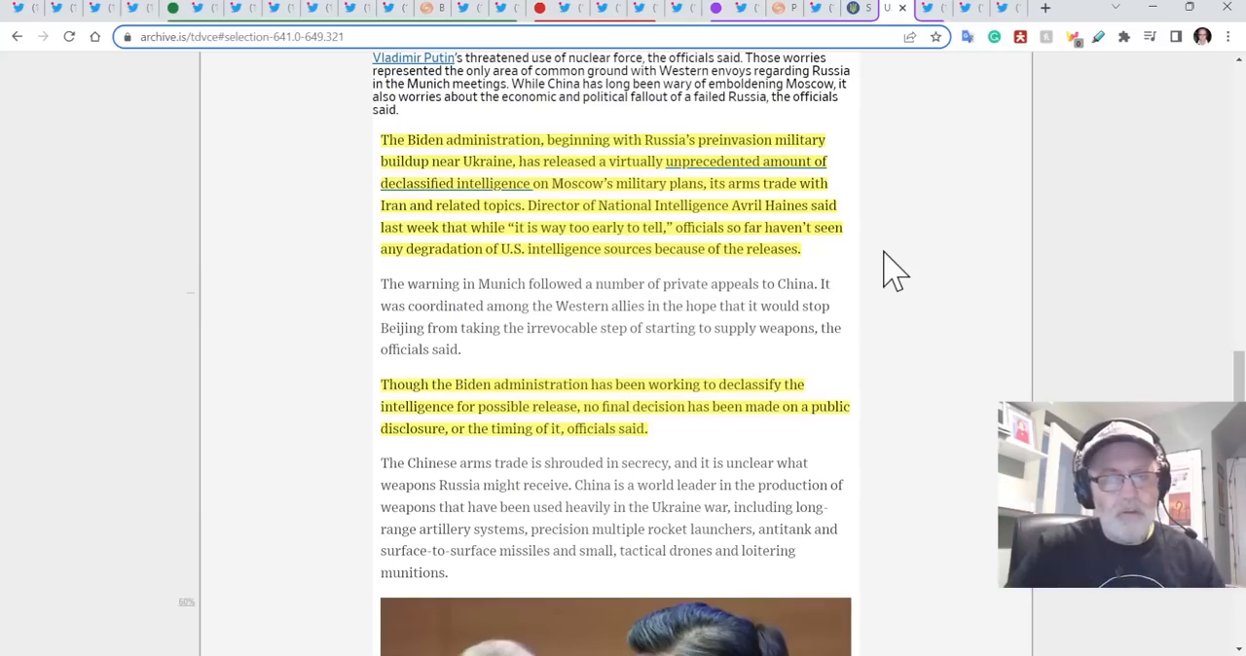
mouse_move(835, 275)
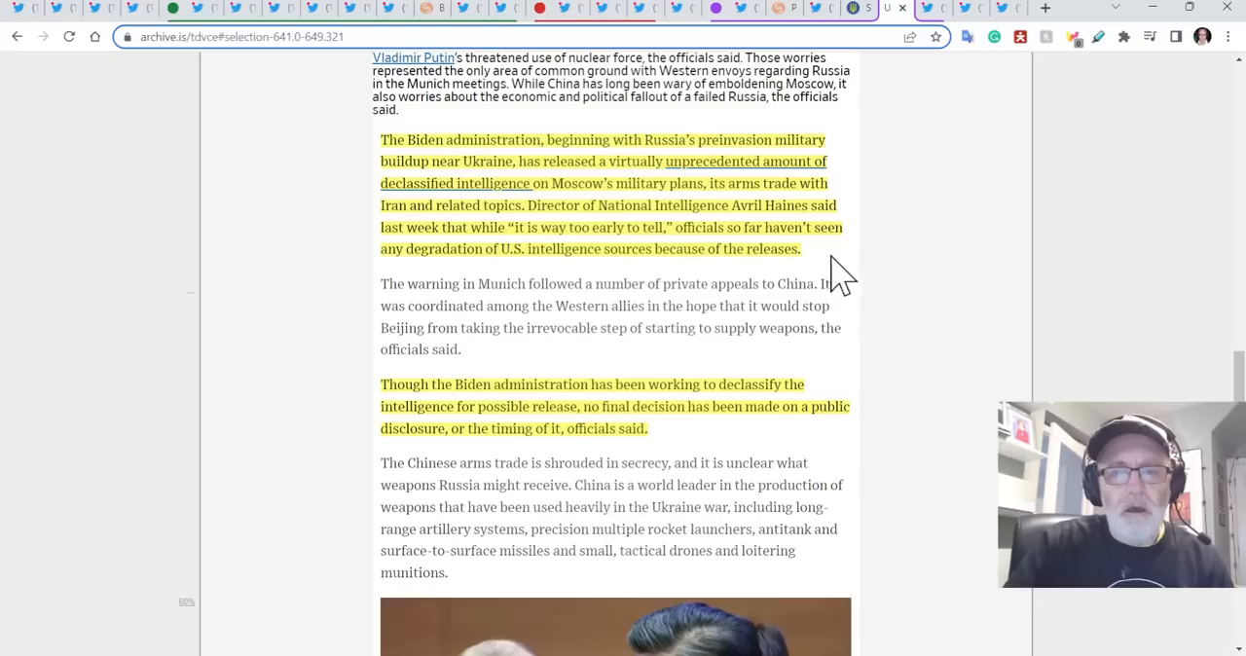
mouse_move(873, 194)
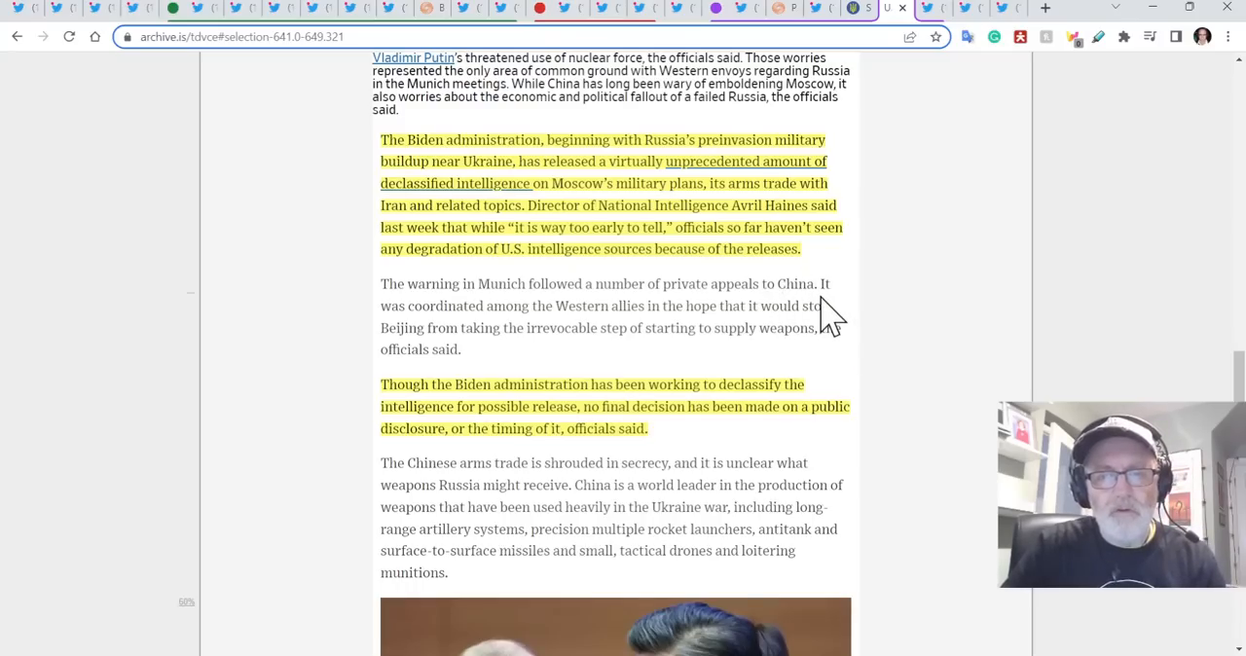
scroll("down", 3)
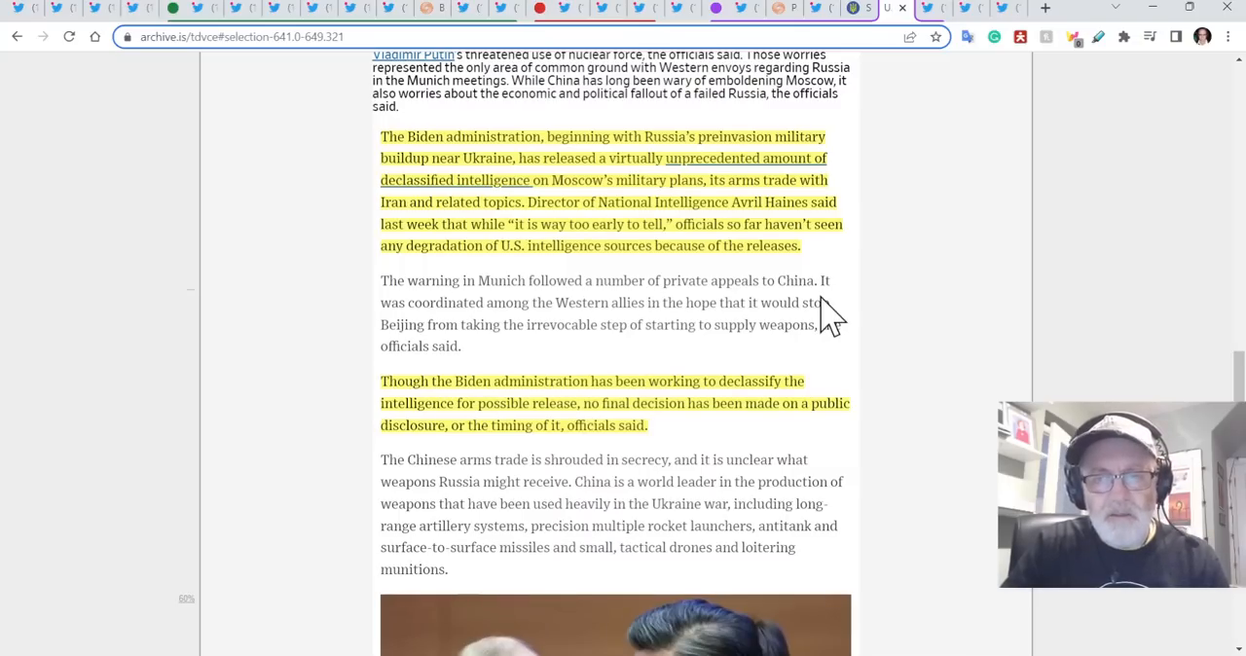
scroll("down", 3)
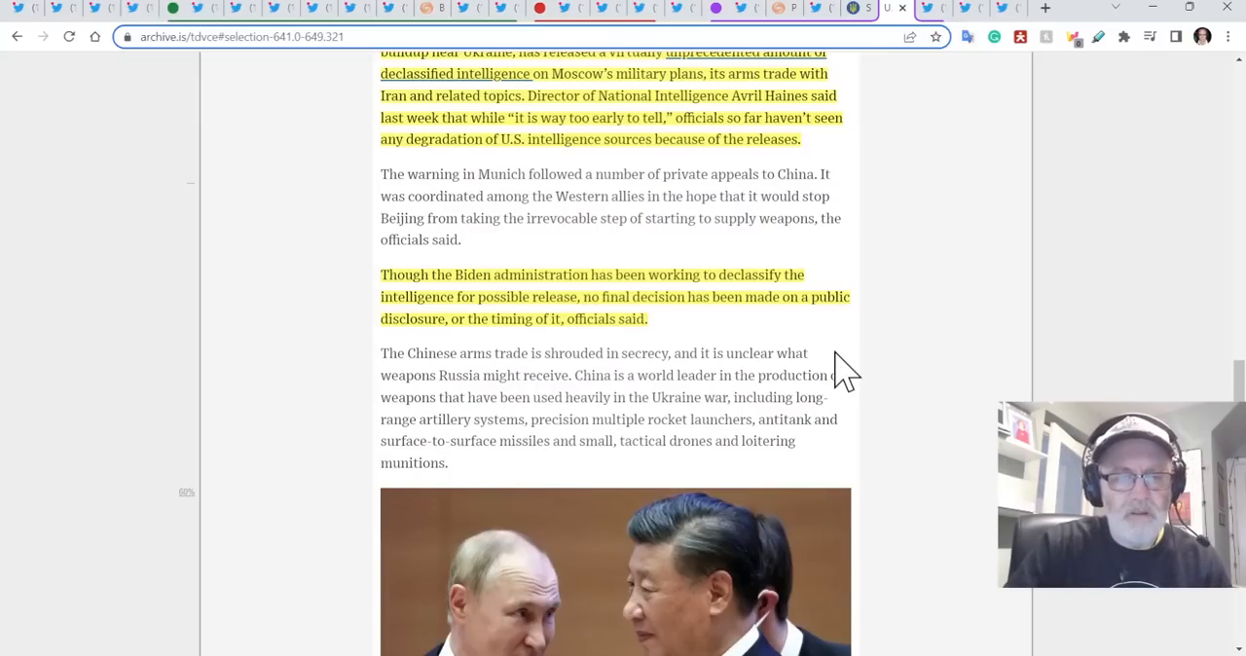
scroll("down", 3)
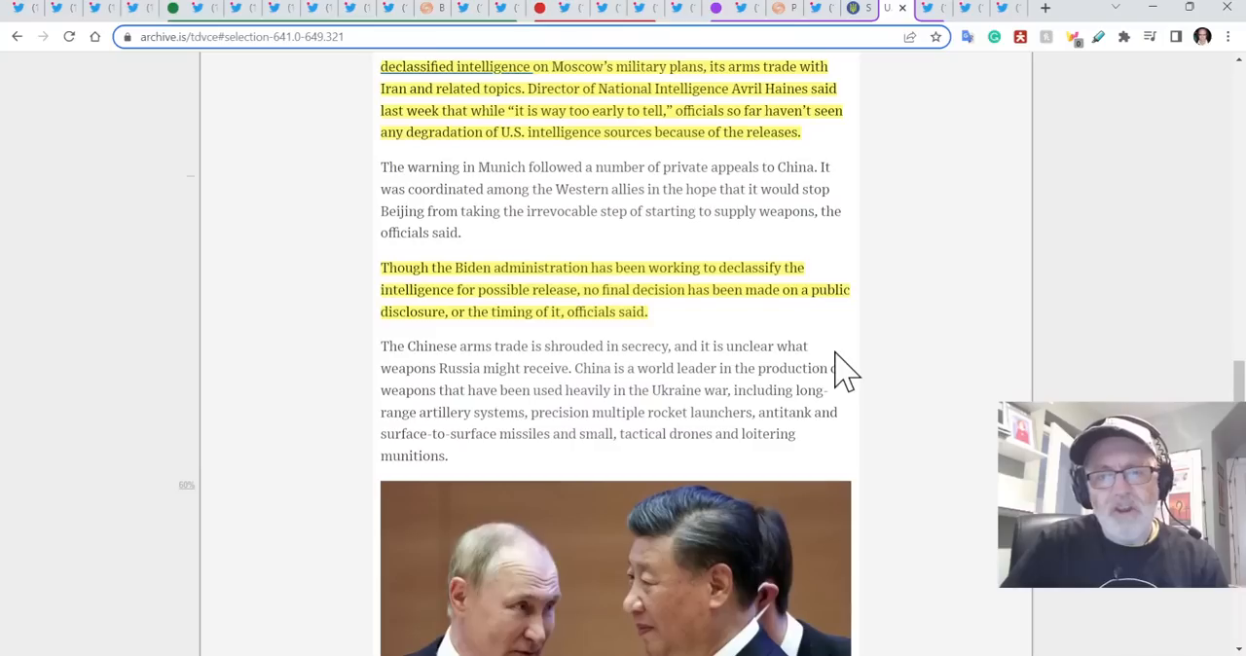
scroll("down", 3)
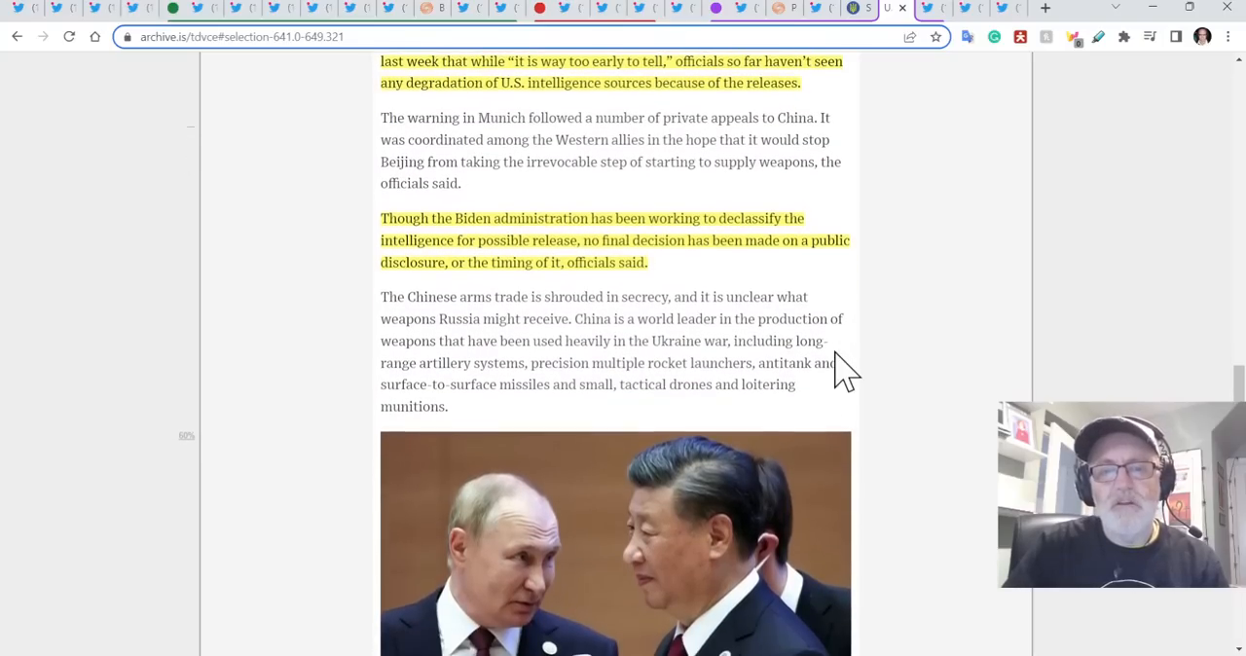
scroll("down", 3)
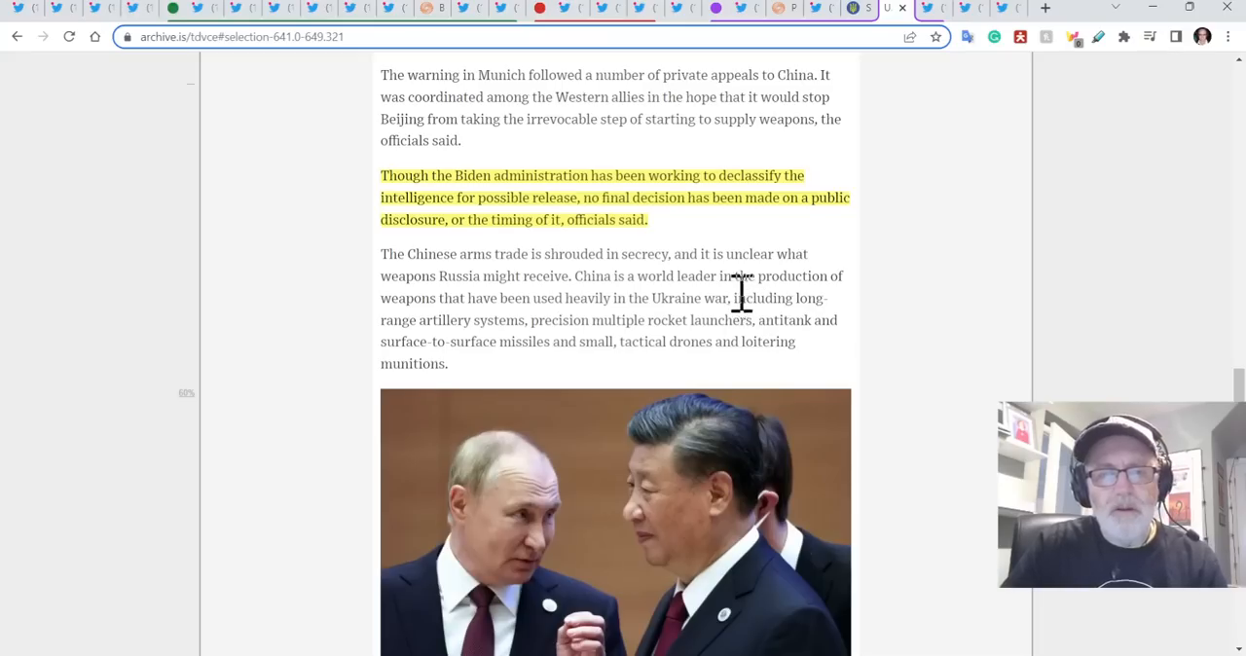
Read past the Putin–Xi photo caption and Vasily Kashin's quote to doubts about China as mediator.
scroll("down", 3)
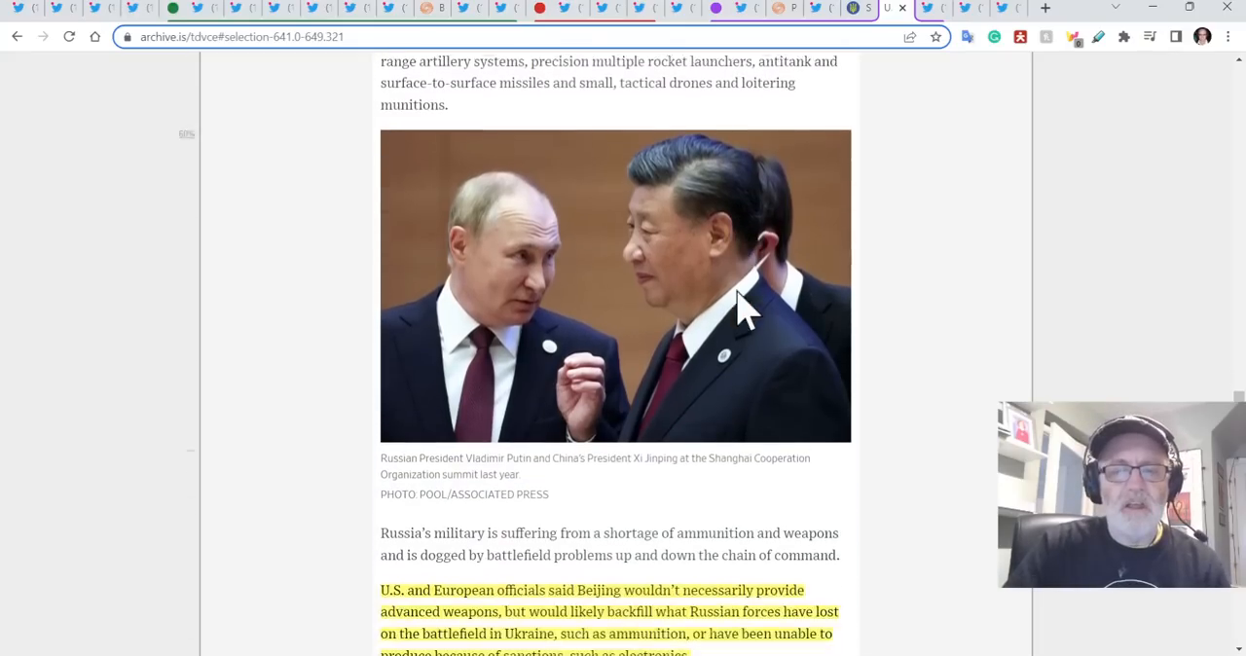
scroll("down", 3)
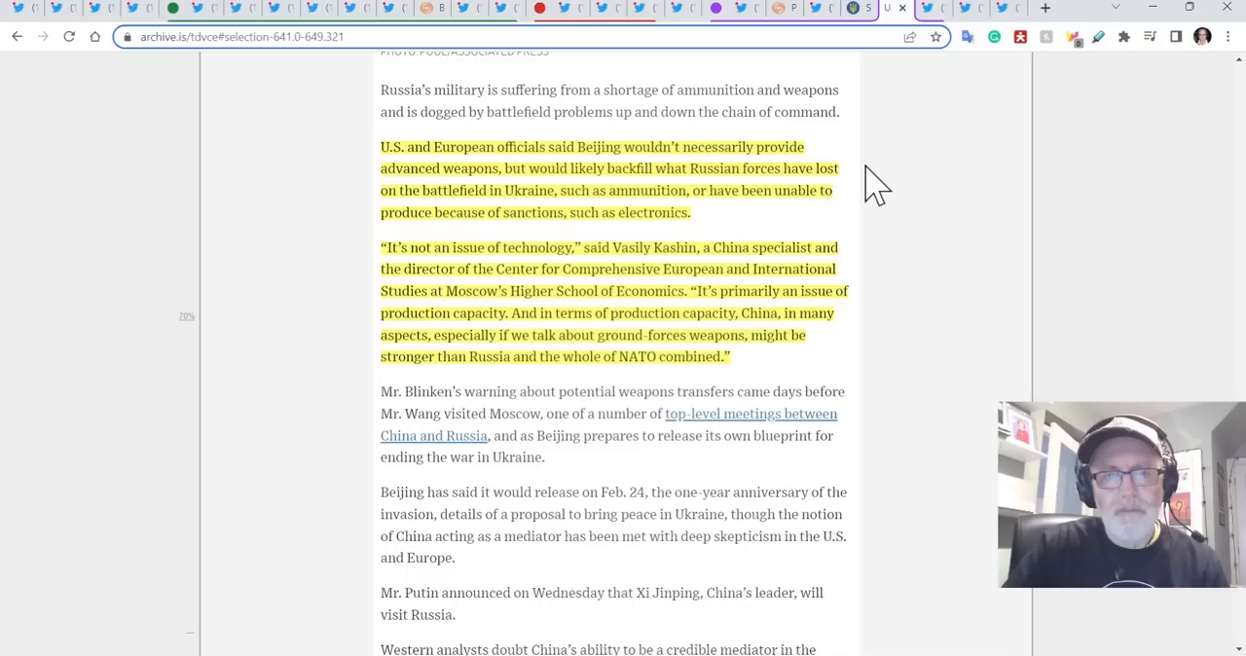
scroll("down", 3)
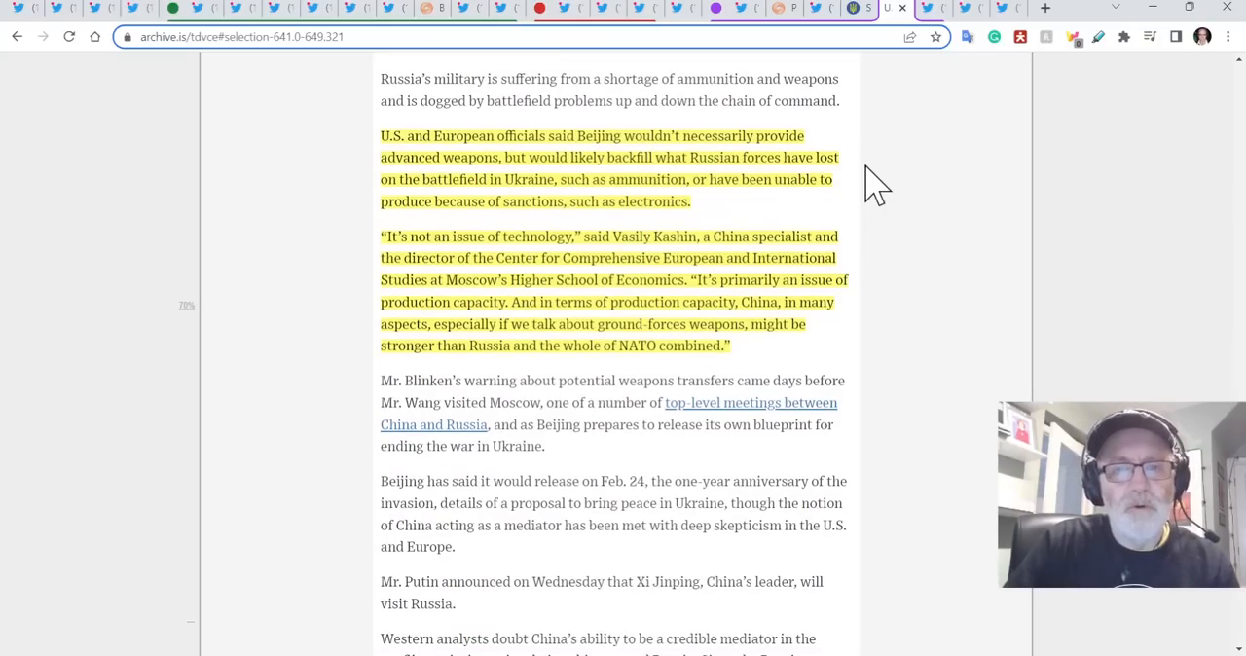
scroll("down", 3)
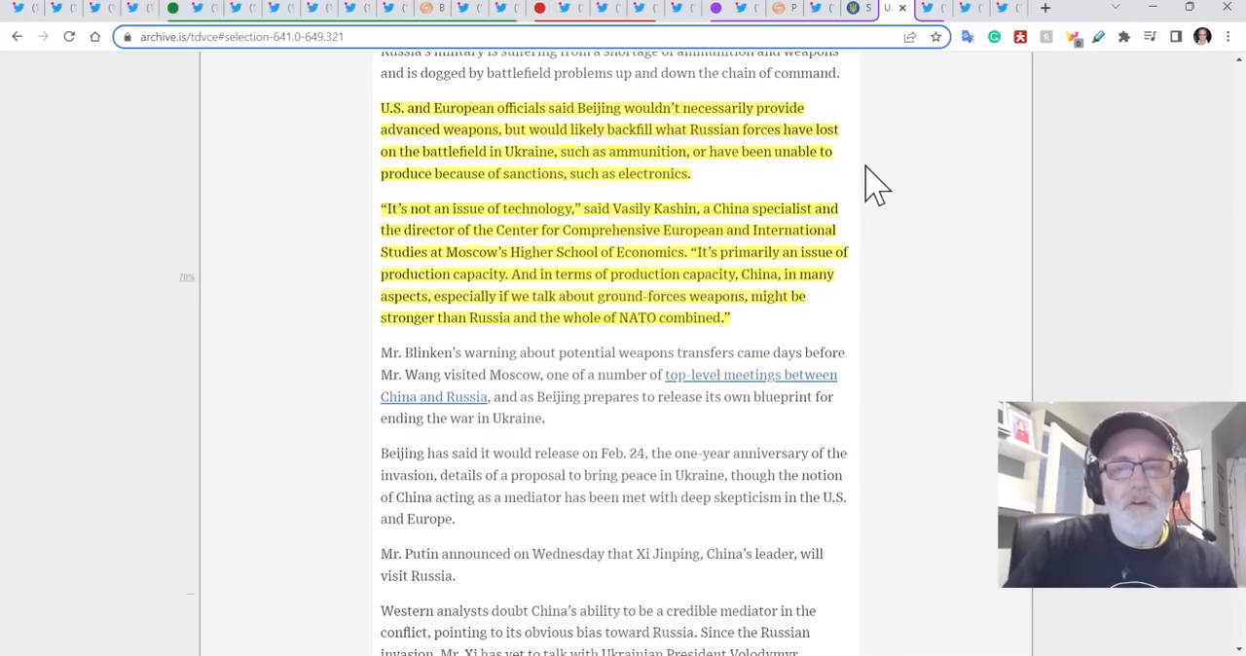
scroll("down", 3)
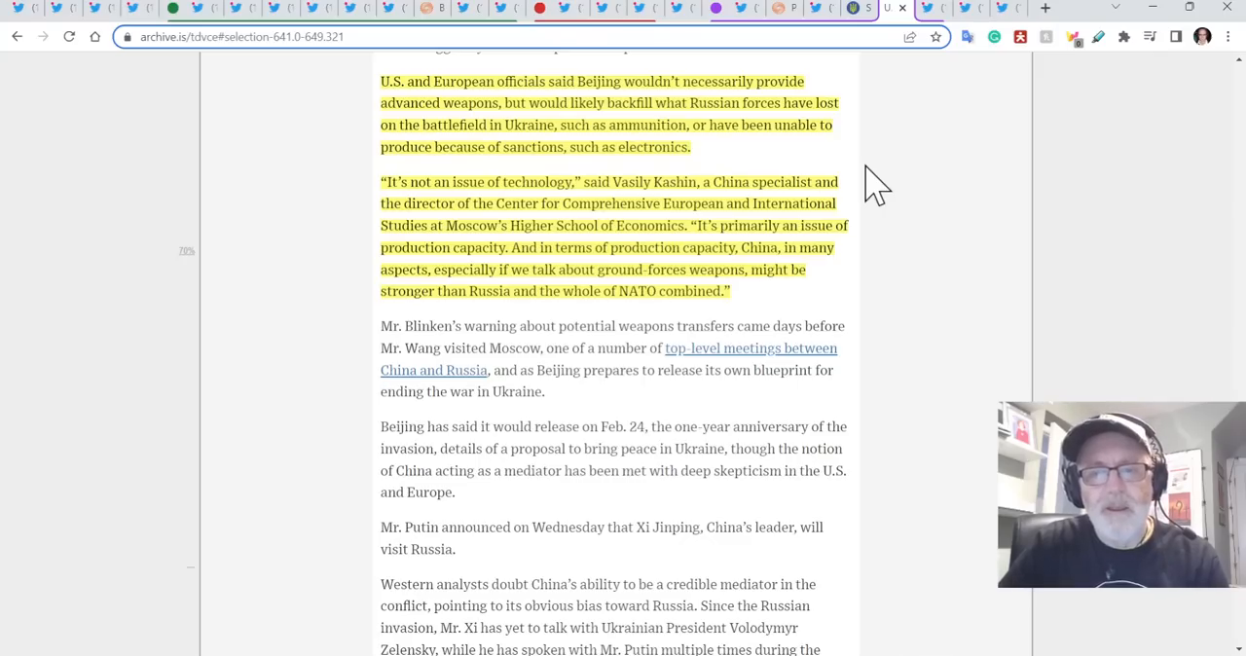
scroll("down", 3)
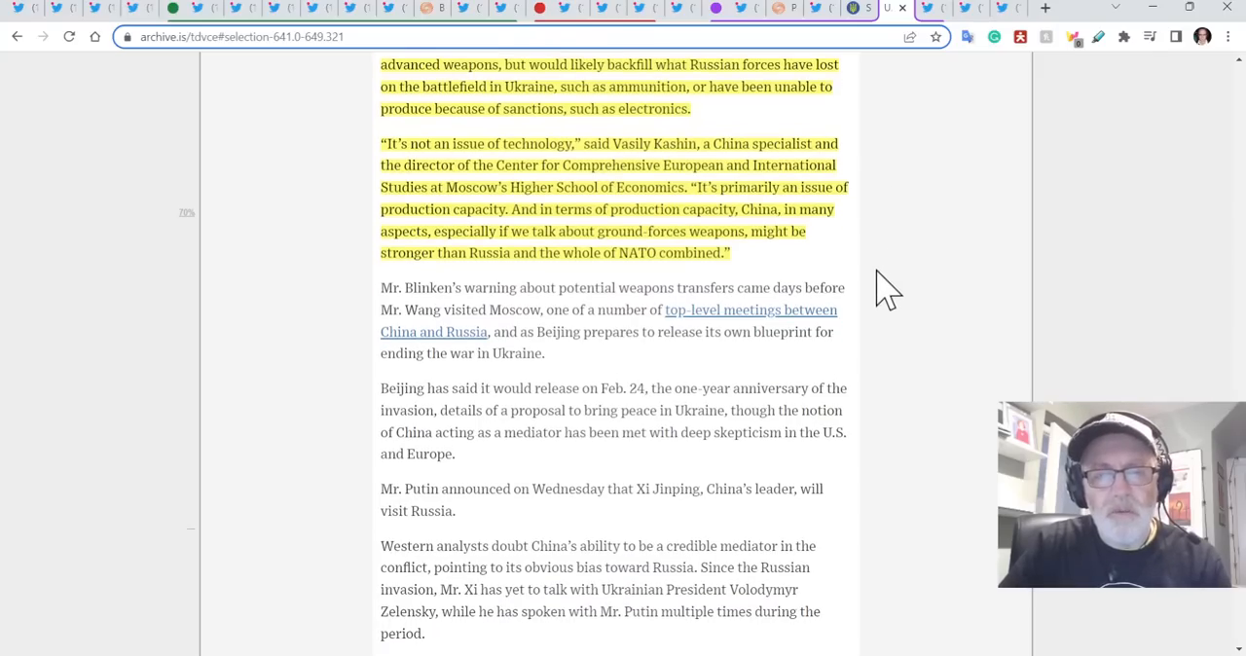
mouse_move(832, 380)
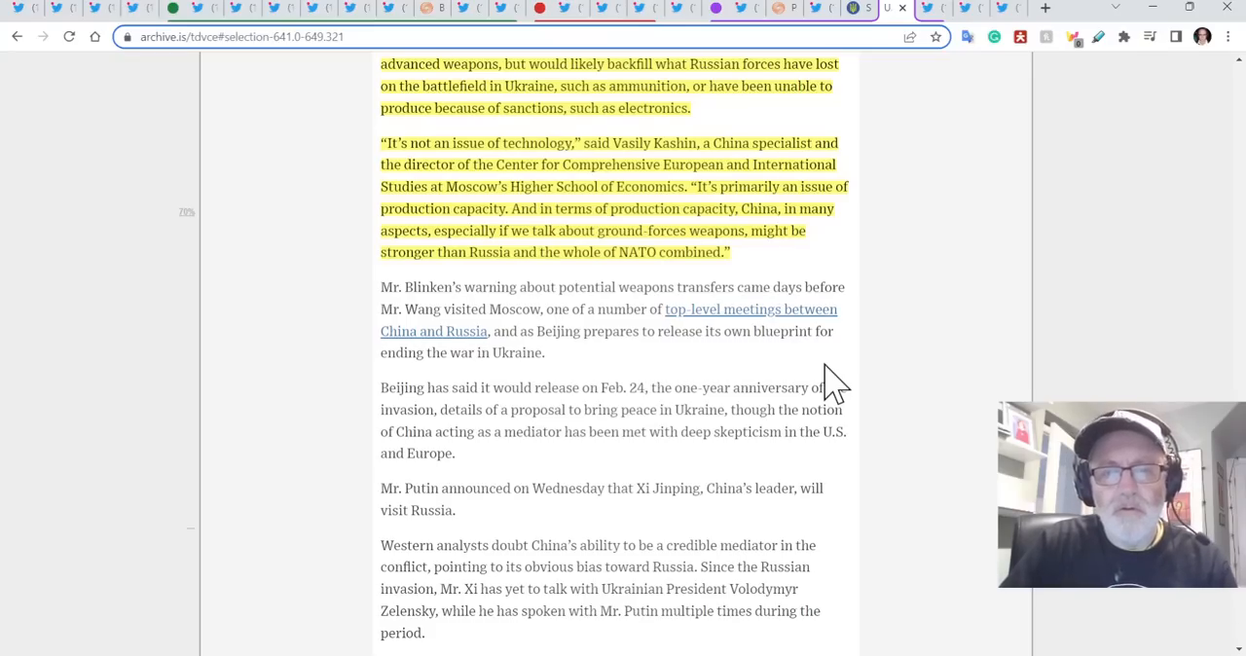
scroll("down", 3)
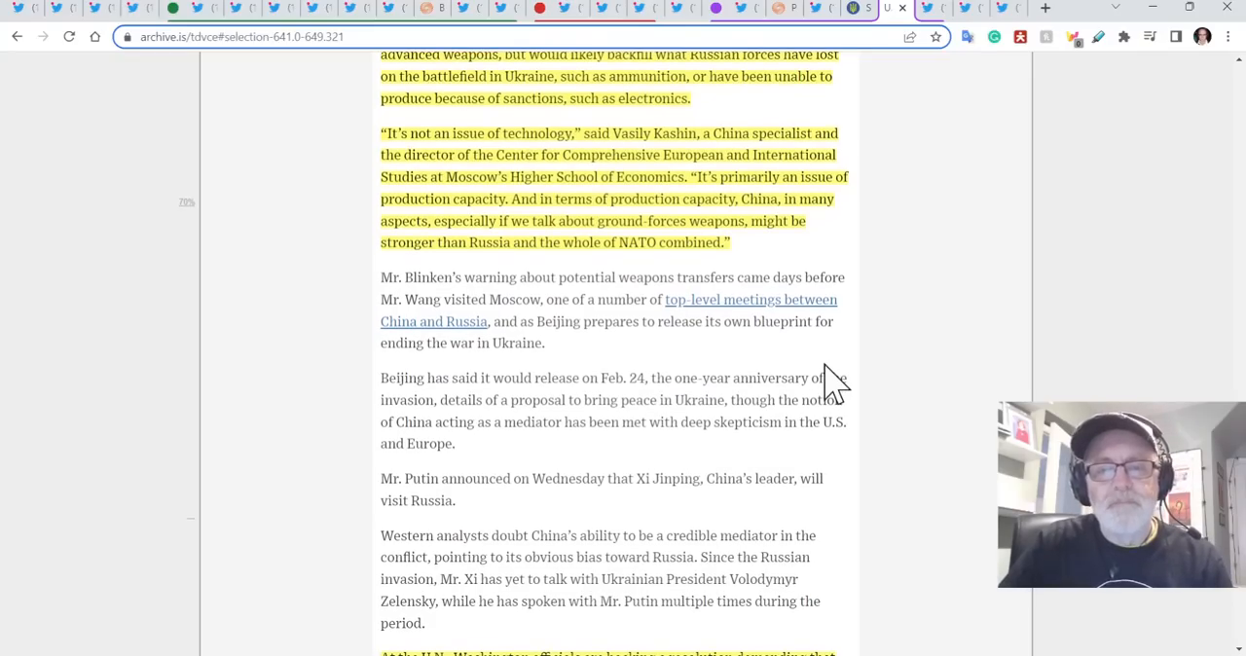
Read through the U.N. resolution and Thomas-Greenfield's quote to the contributor credits and Popular on WSJ.com.
scroll("down", 3)
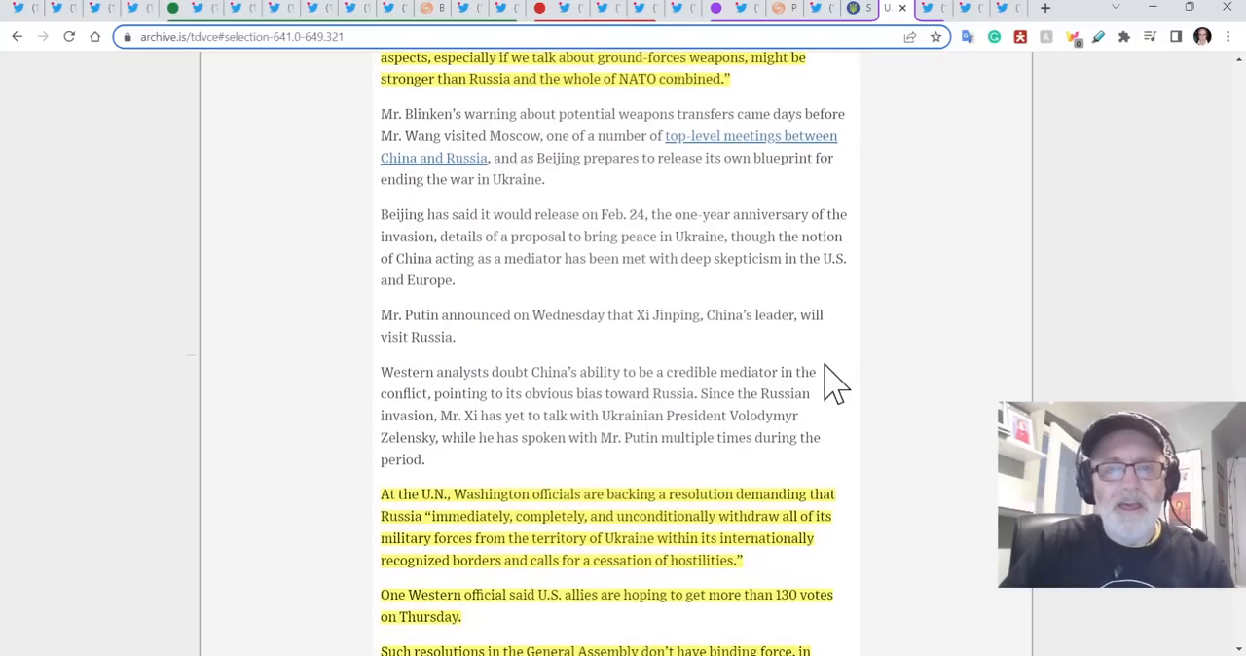
scroll("down", 3)
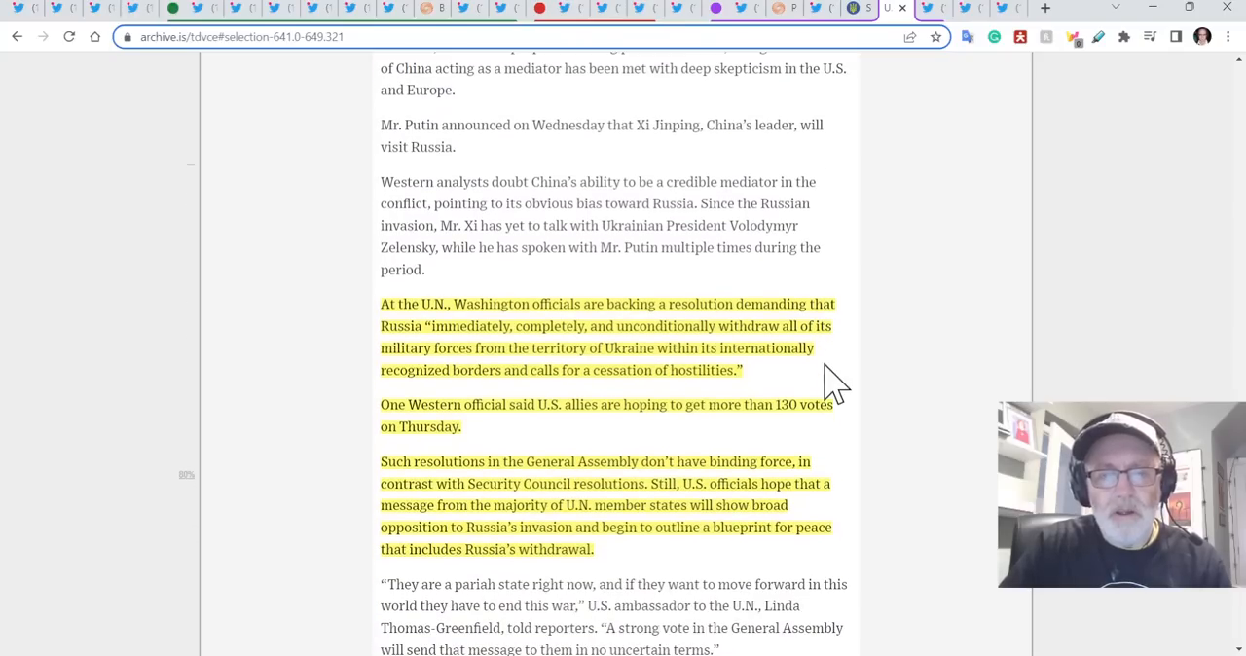
scroll("down", 3)
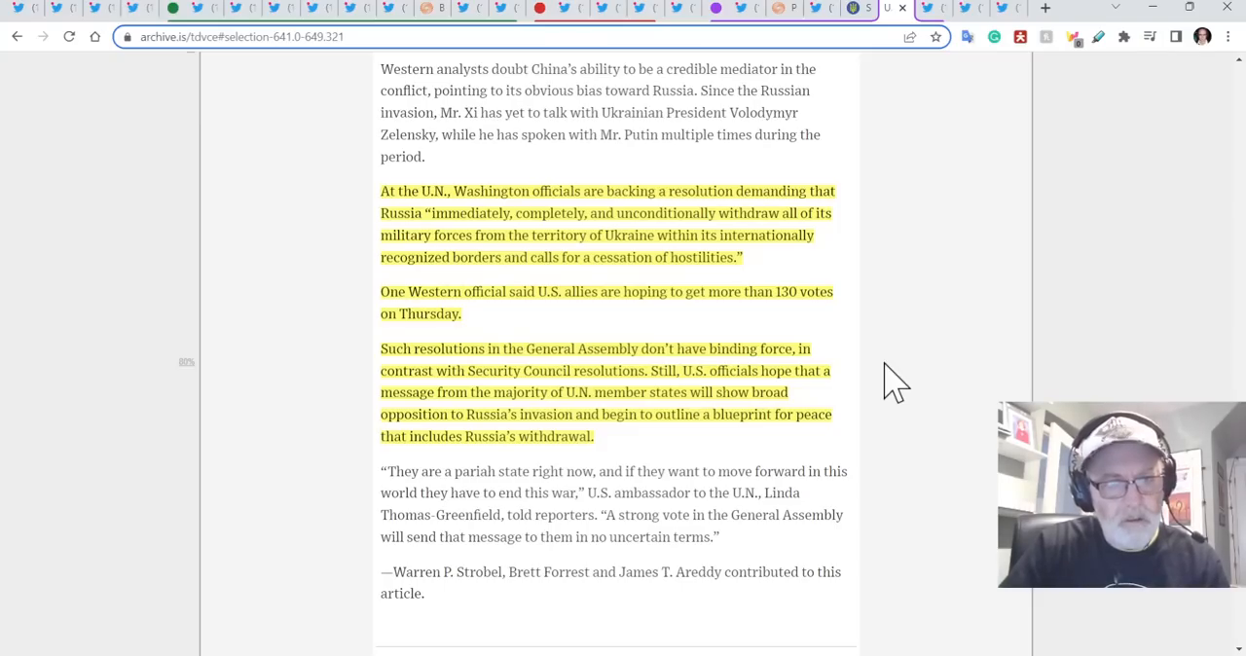
scroll("down", 3)
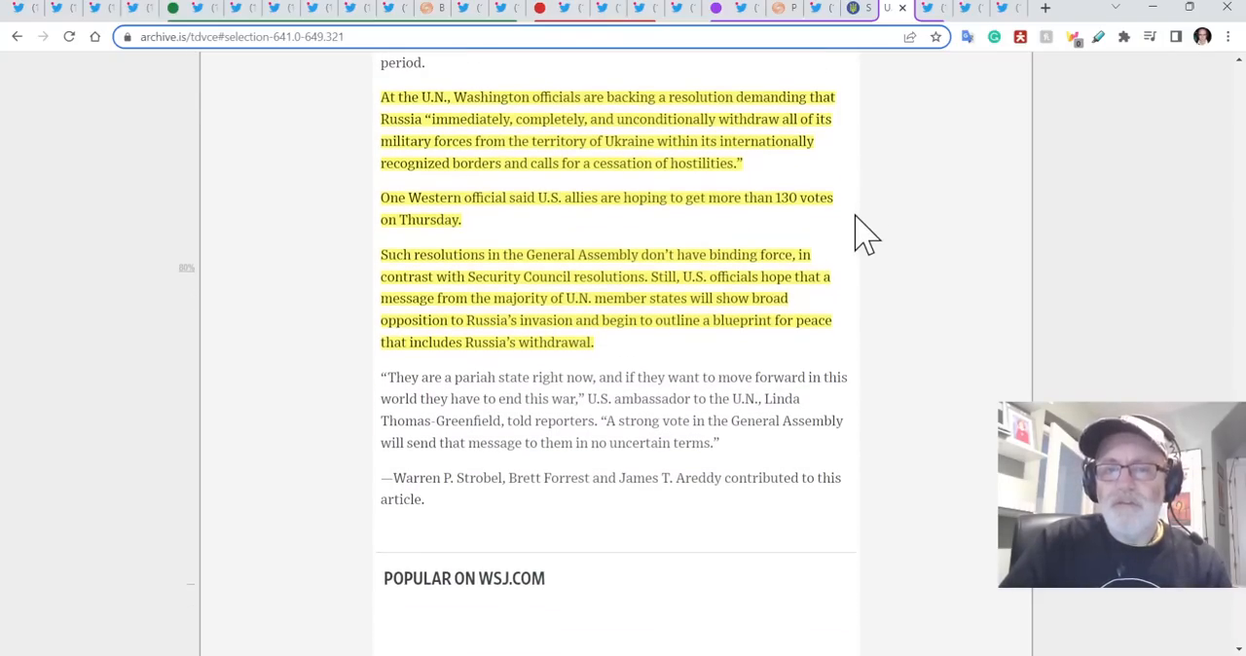
scroll("down", 3)
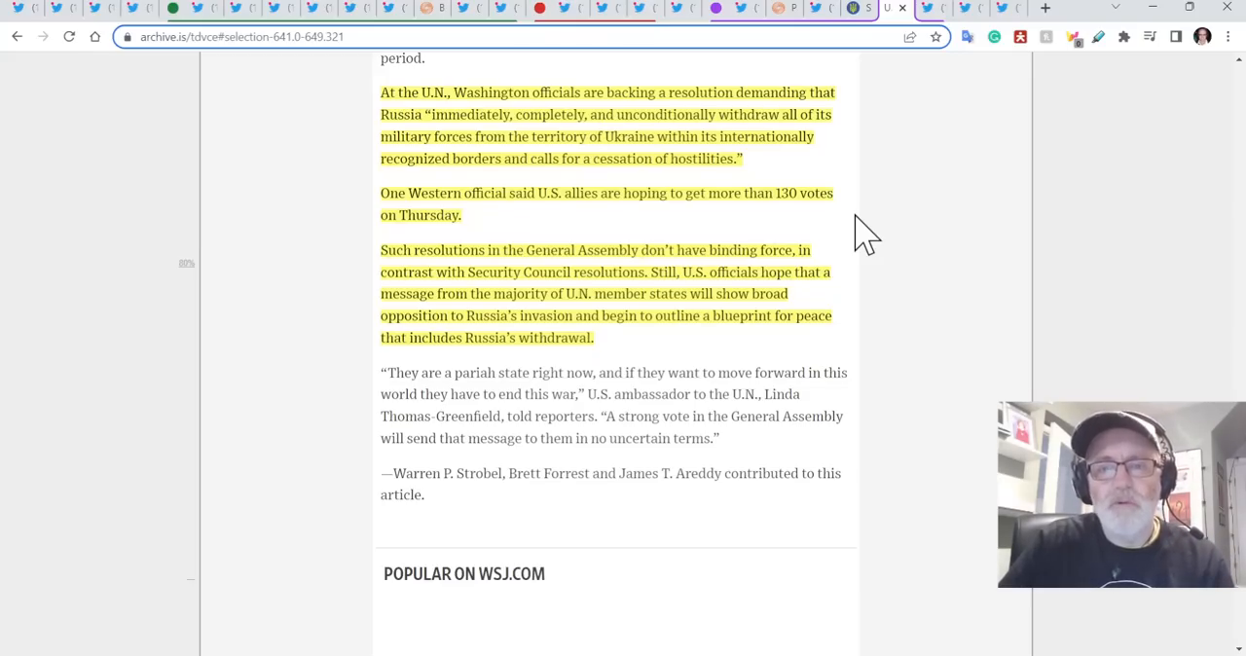
scroll("down", 3)
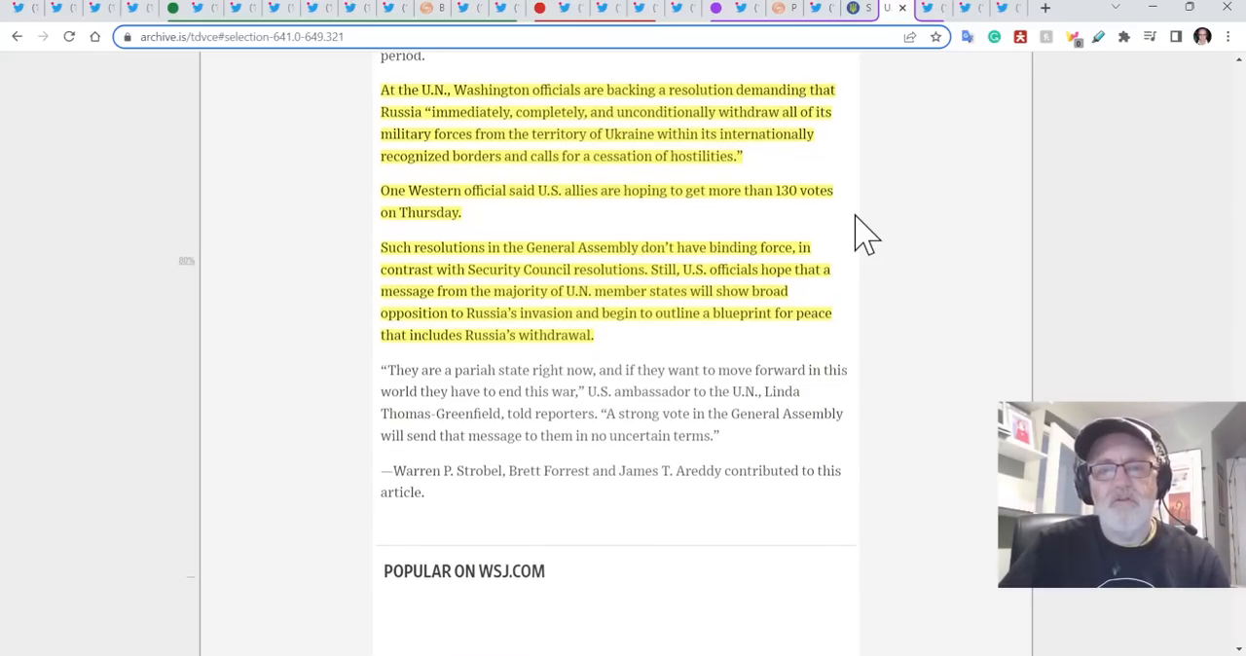
scroll("down", 3)
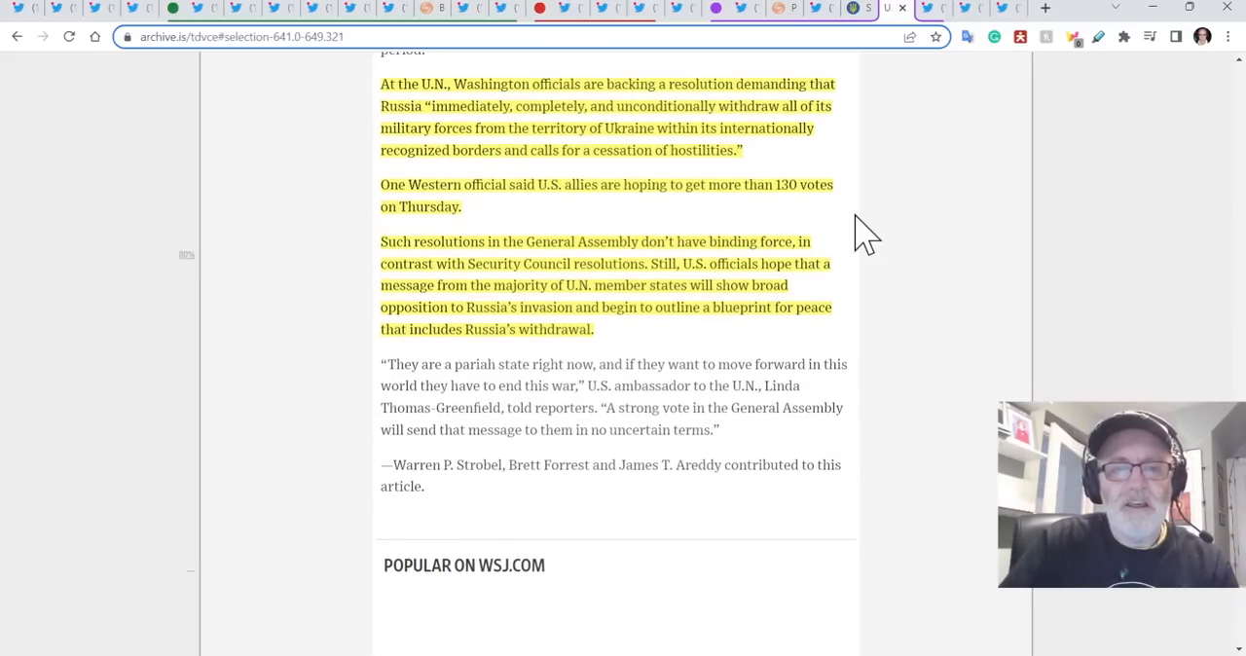
scroll("down", 3)
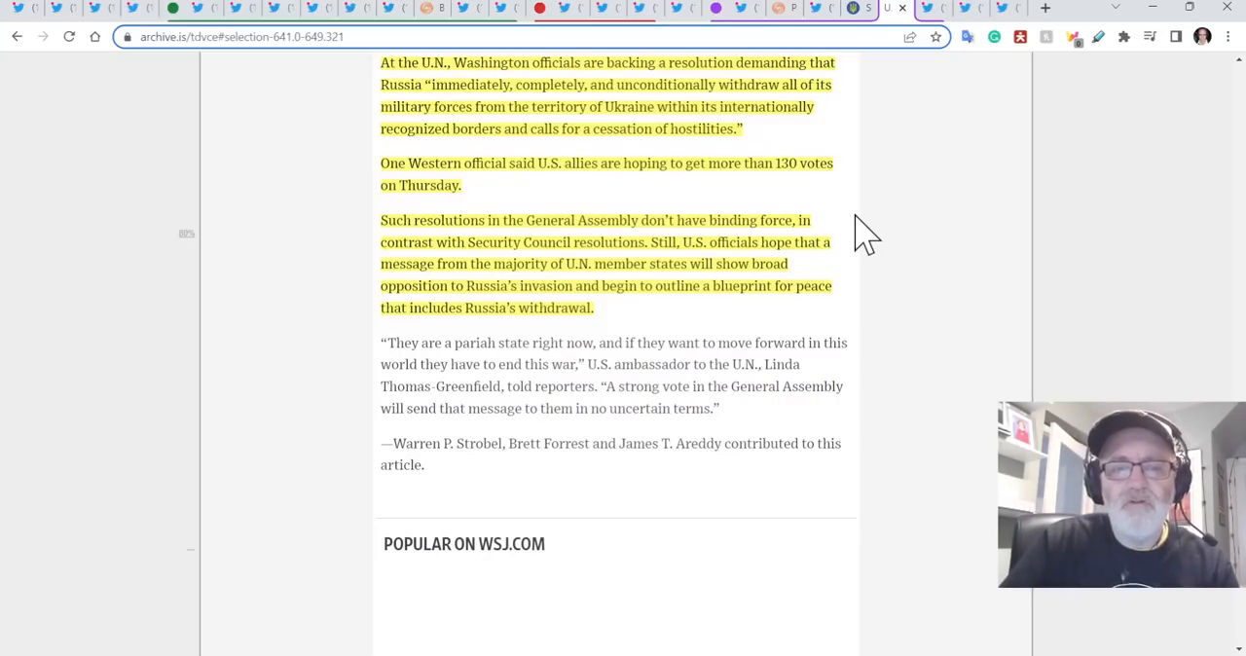
scroll("down", 3)
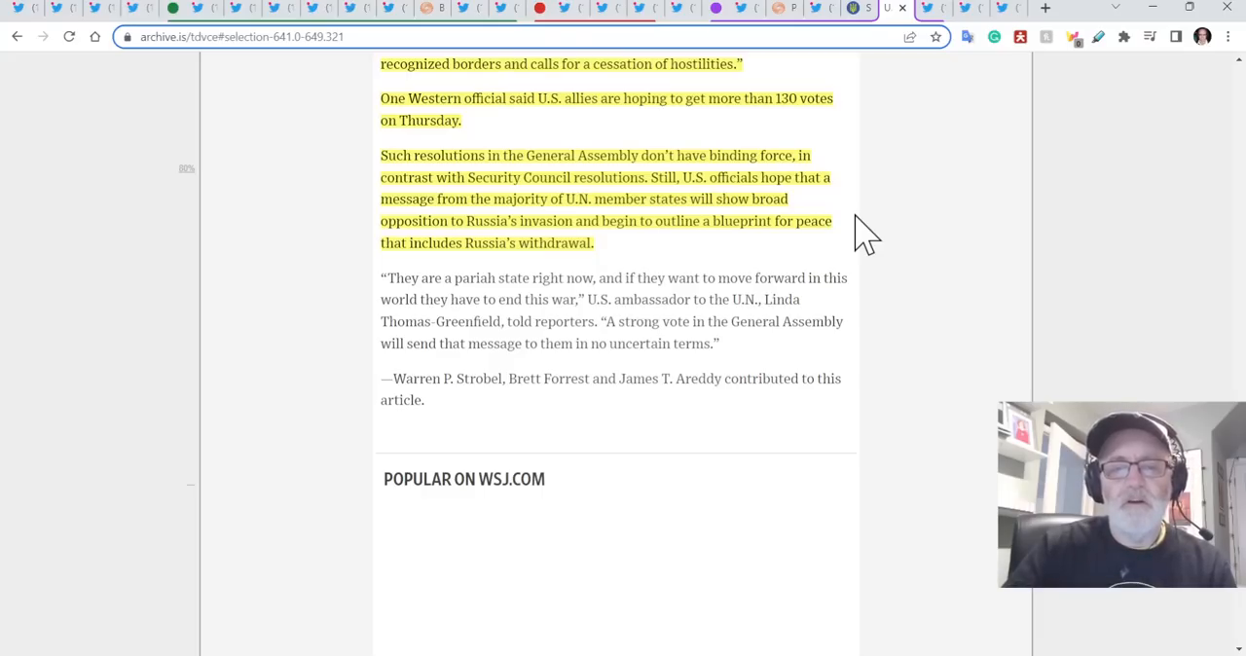
scroll("down", 3)
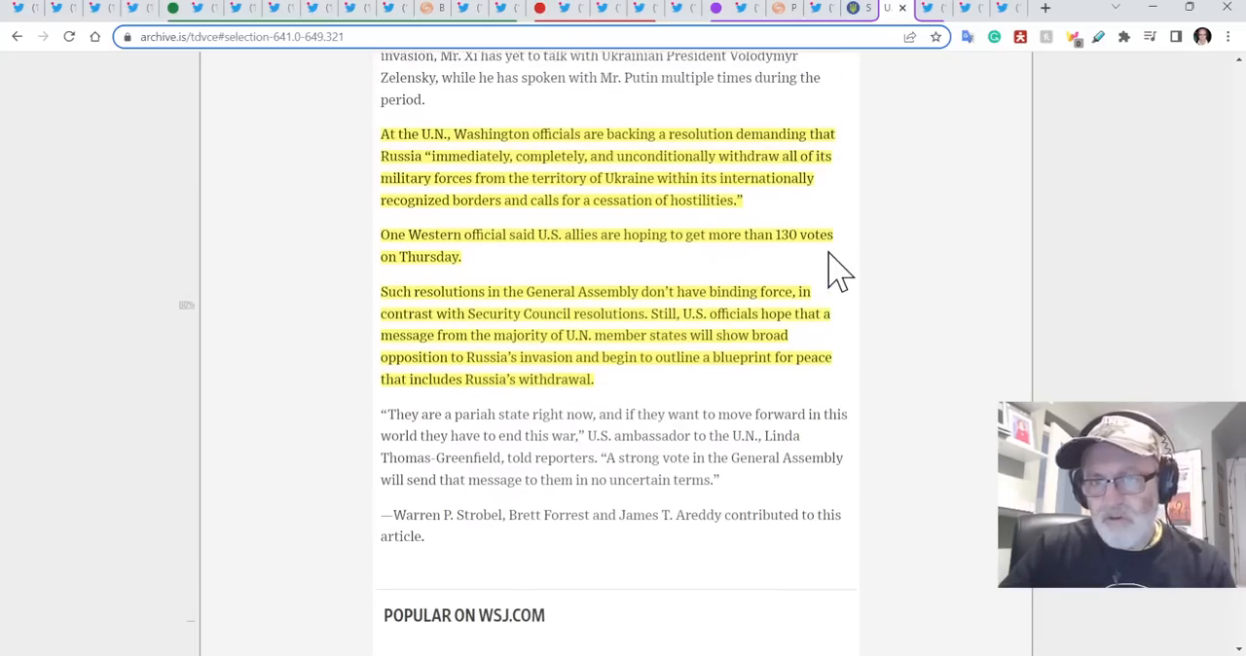